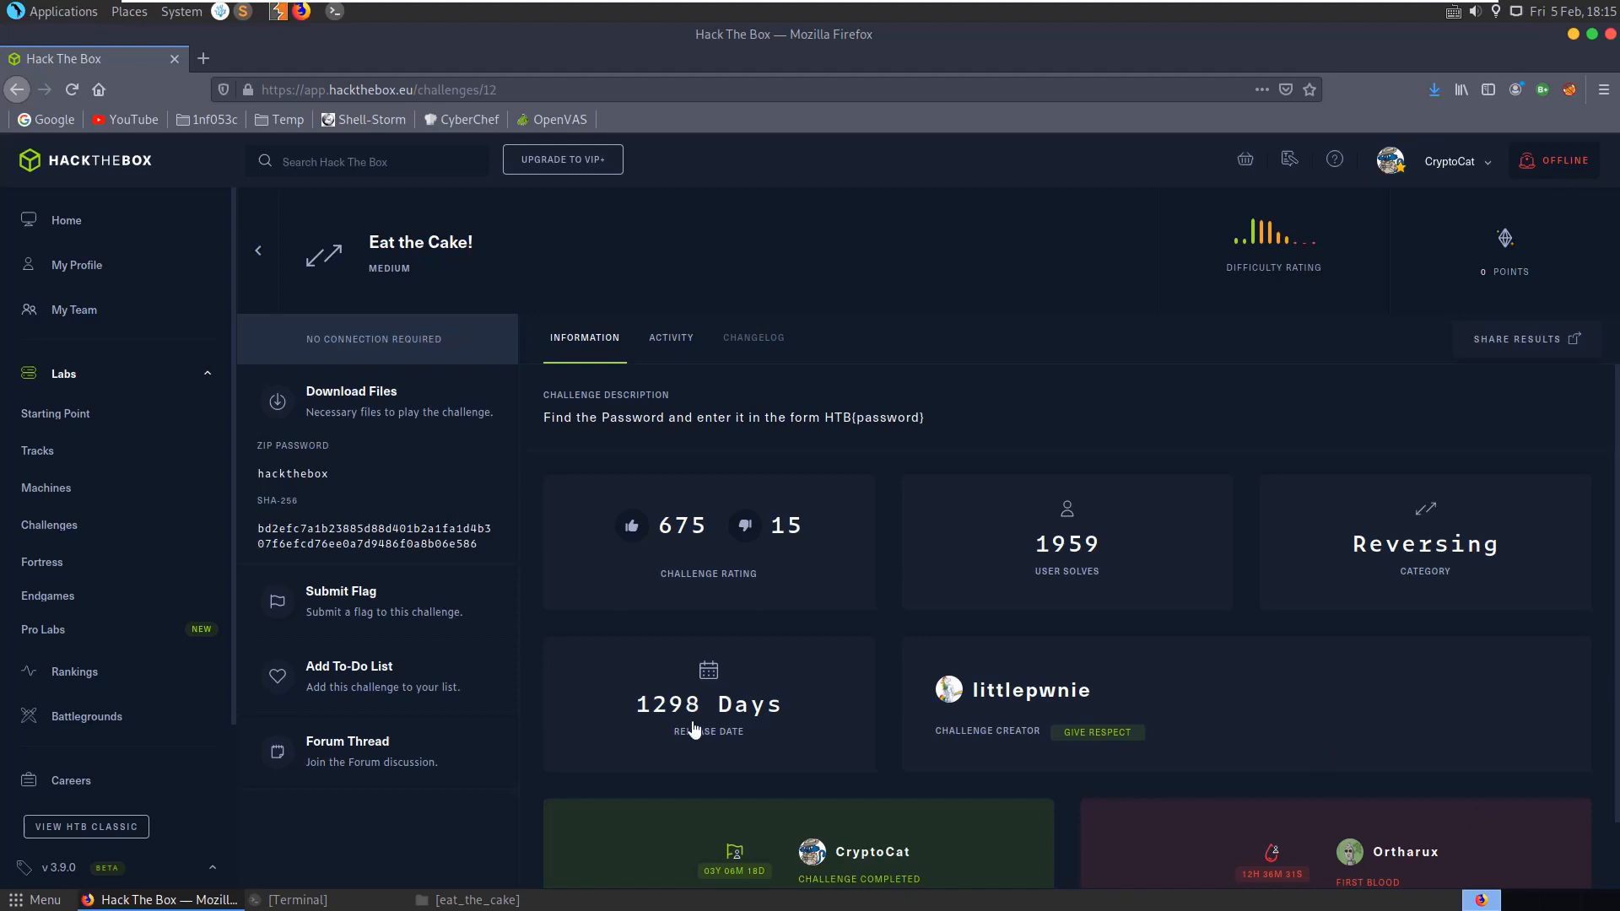
mouse_move(319, 383)
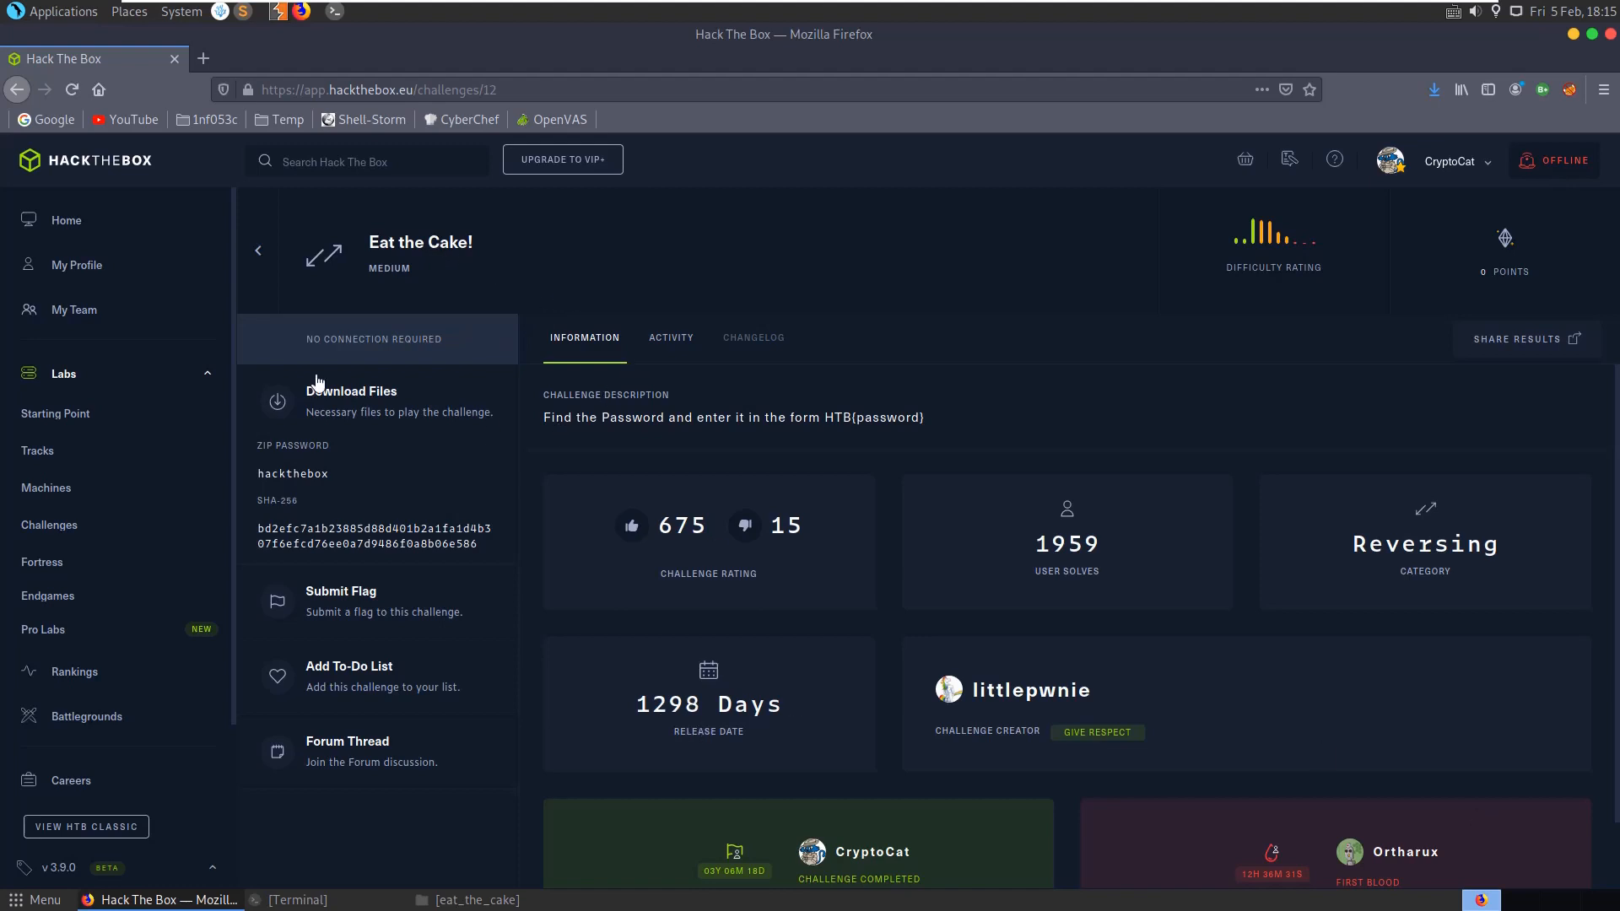
mouse_move(228, 295)
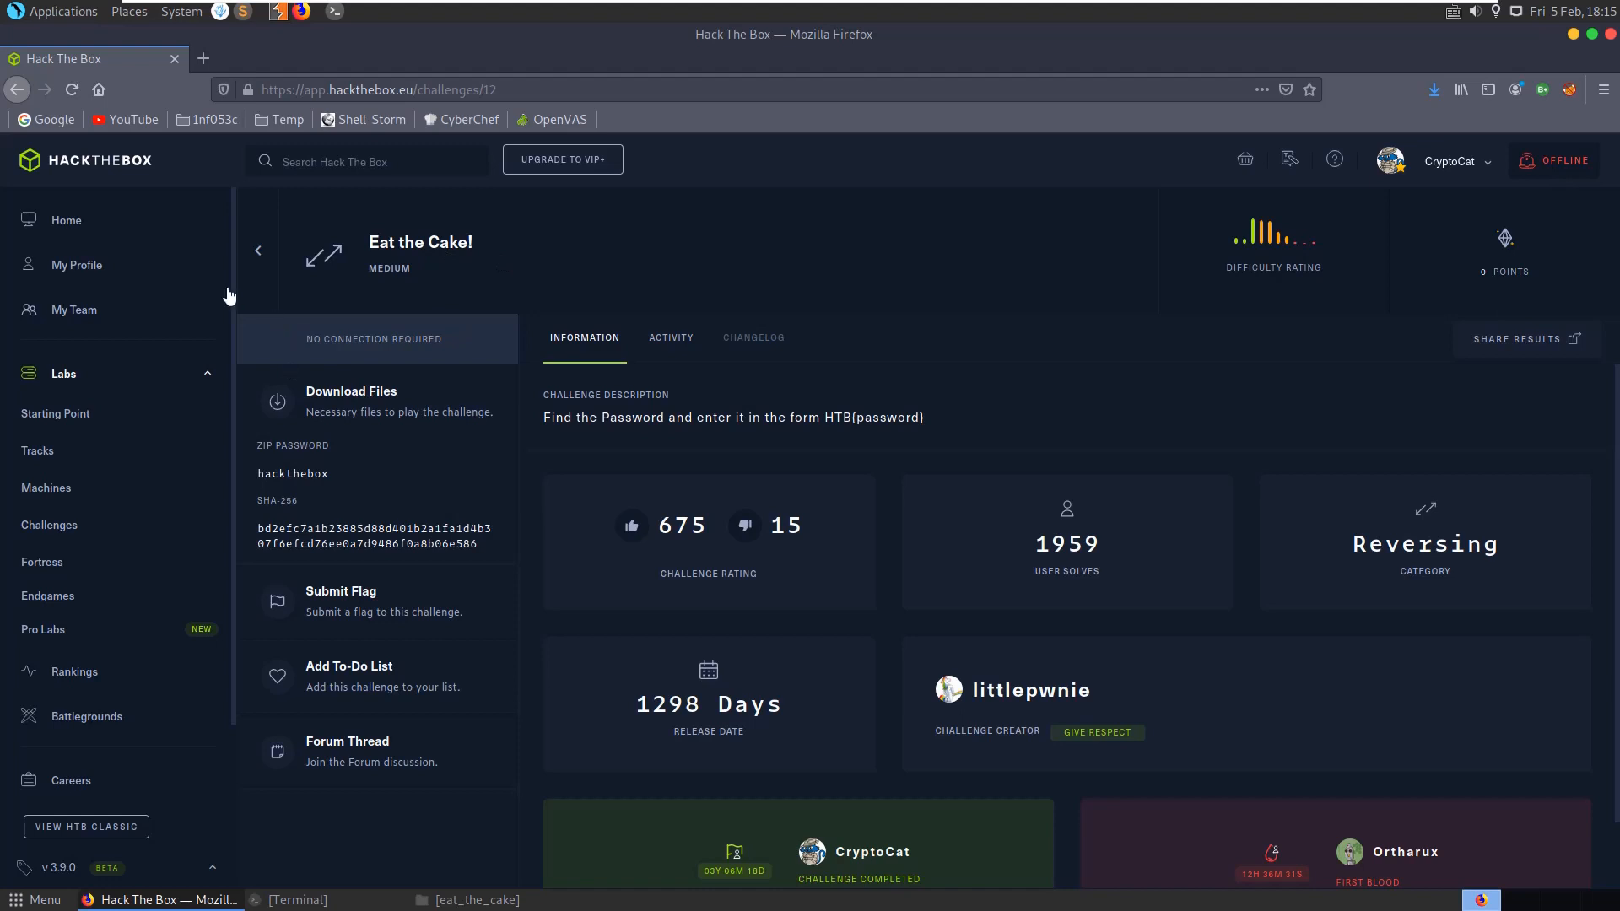
mouse_move(504, 228)
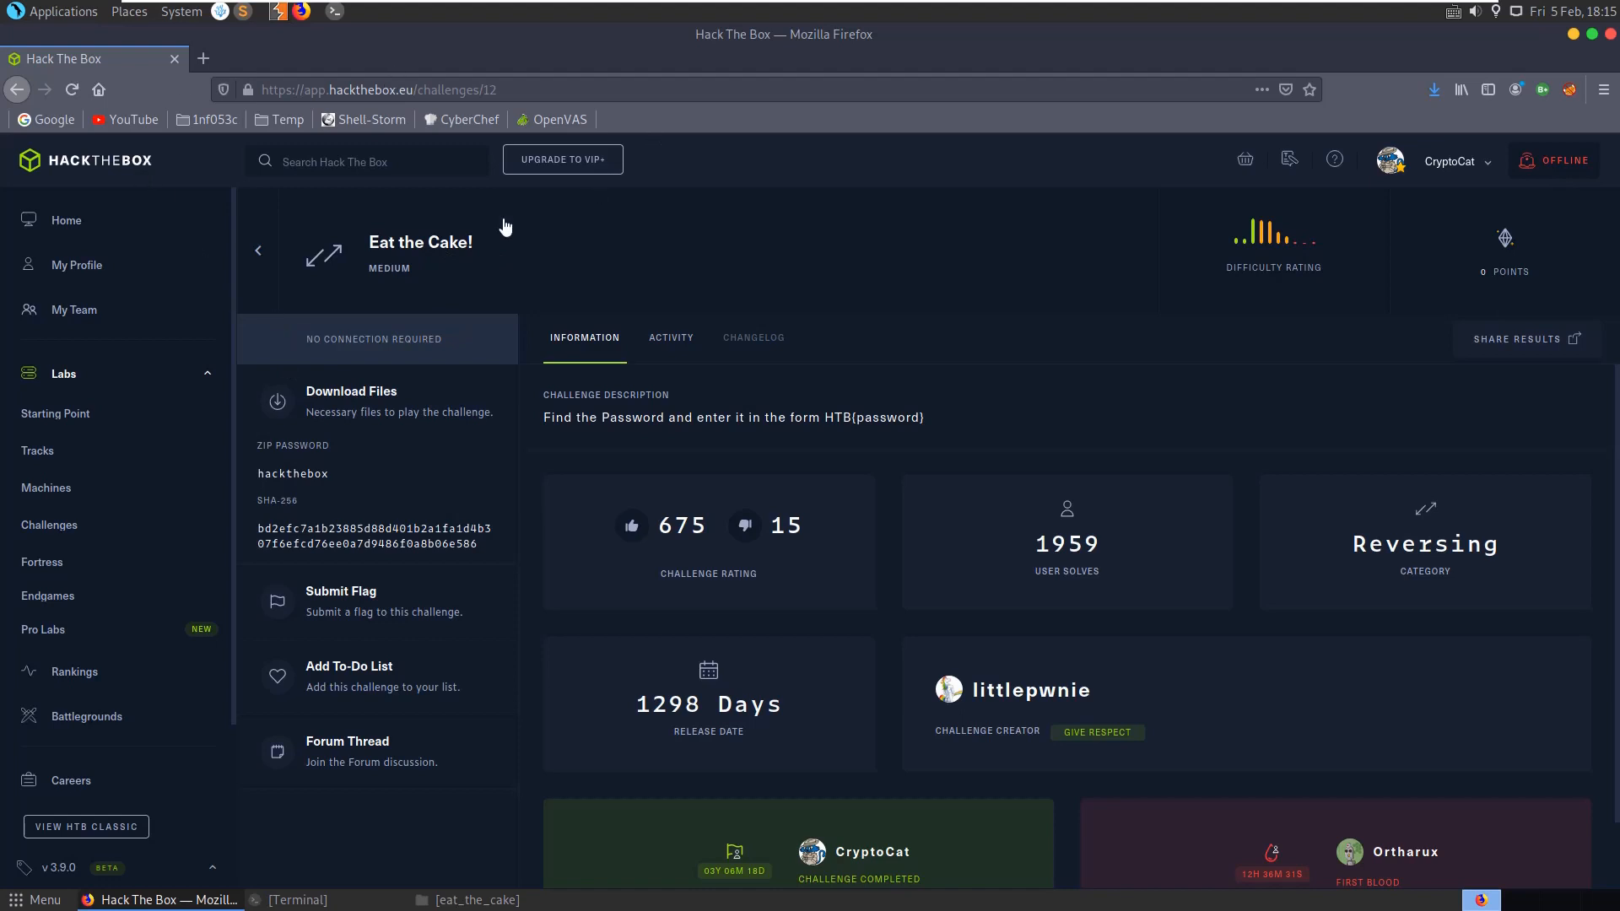
mouse_move(420, 408)
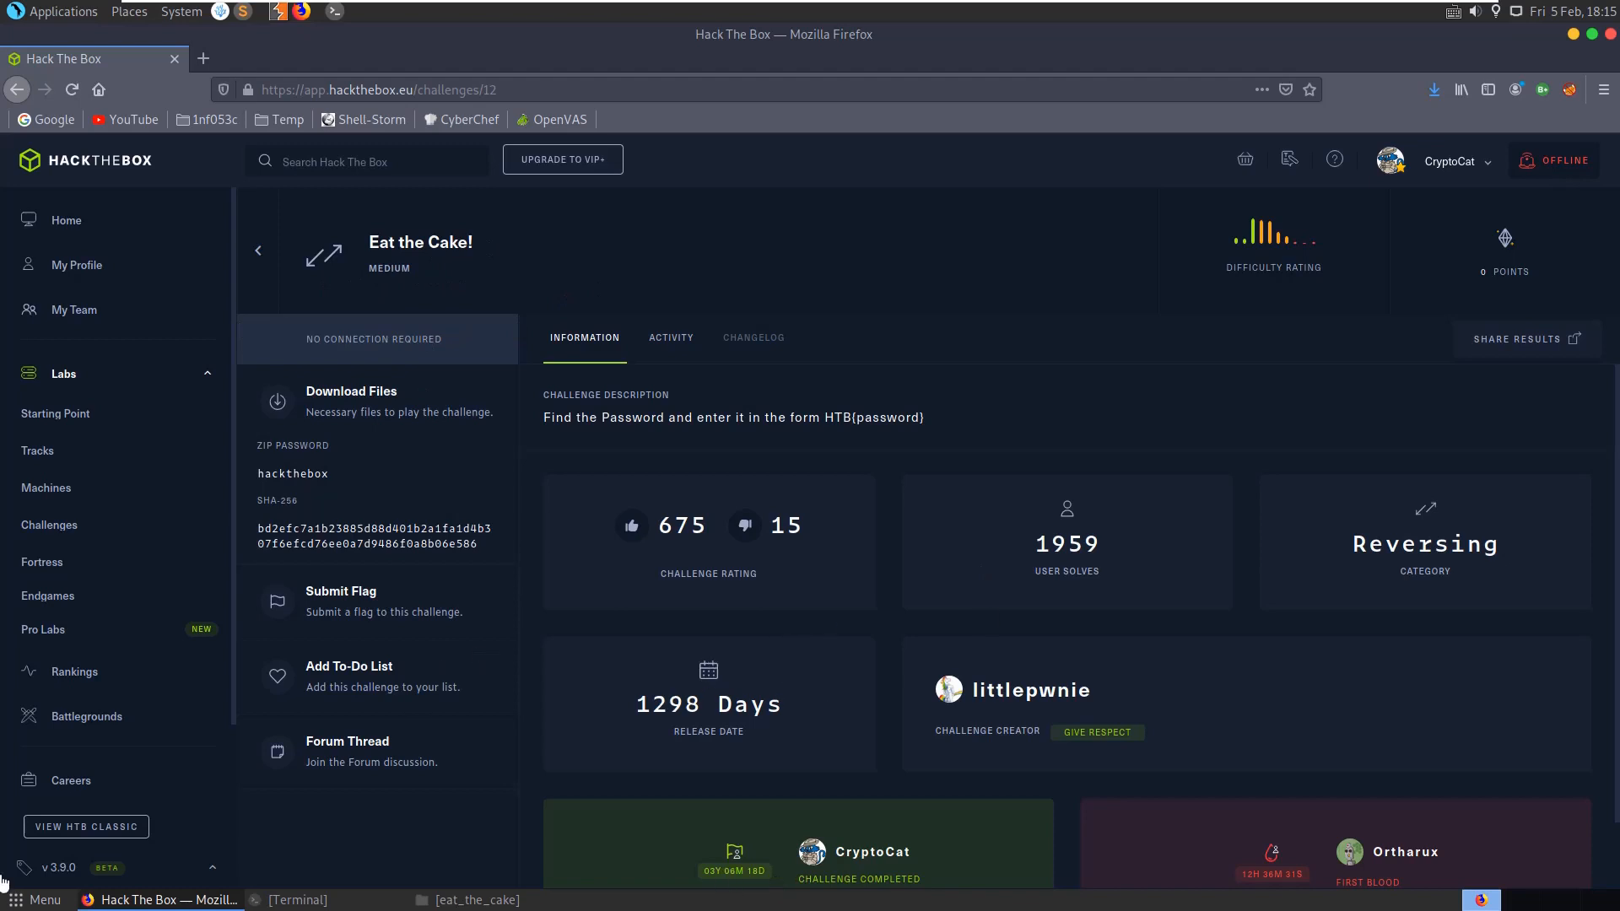
mouse_move(697, 486)
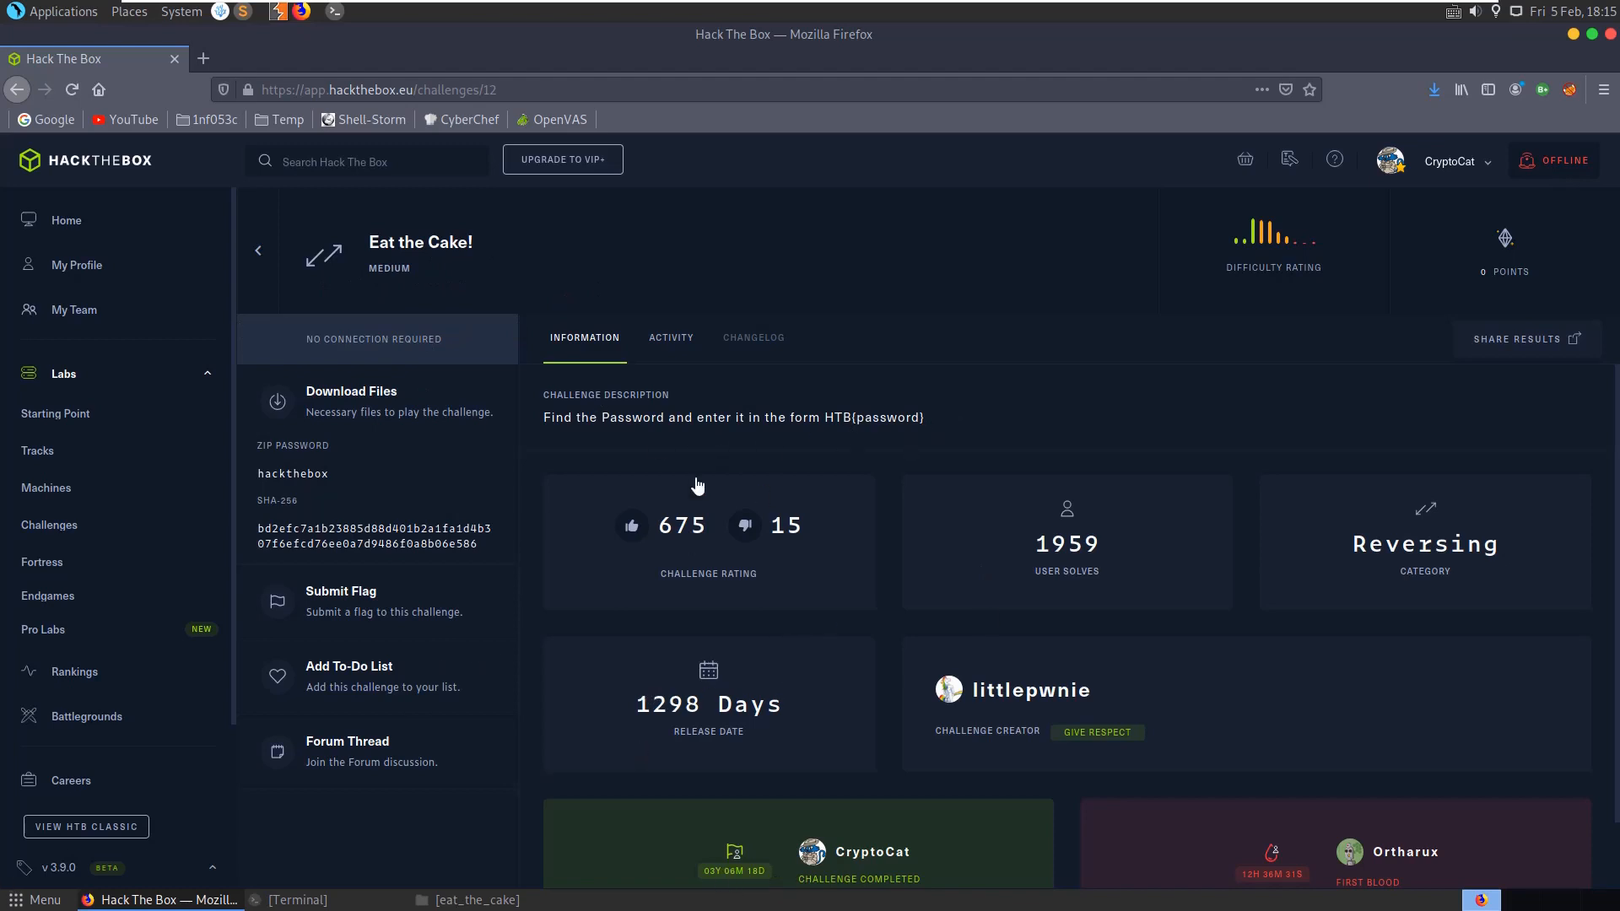
mouse_move(349, 418)
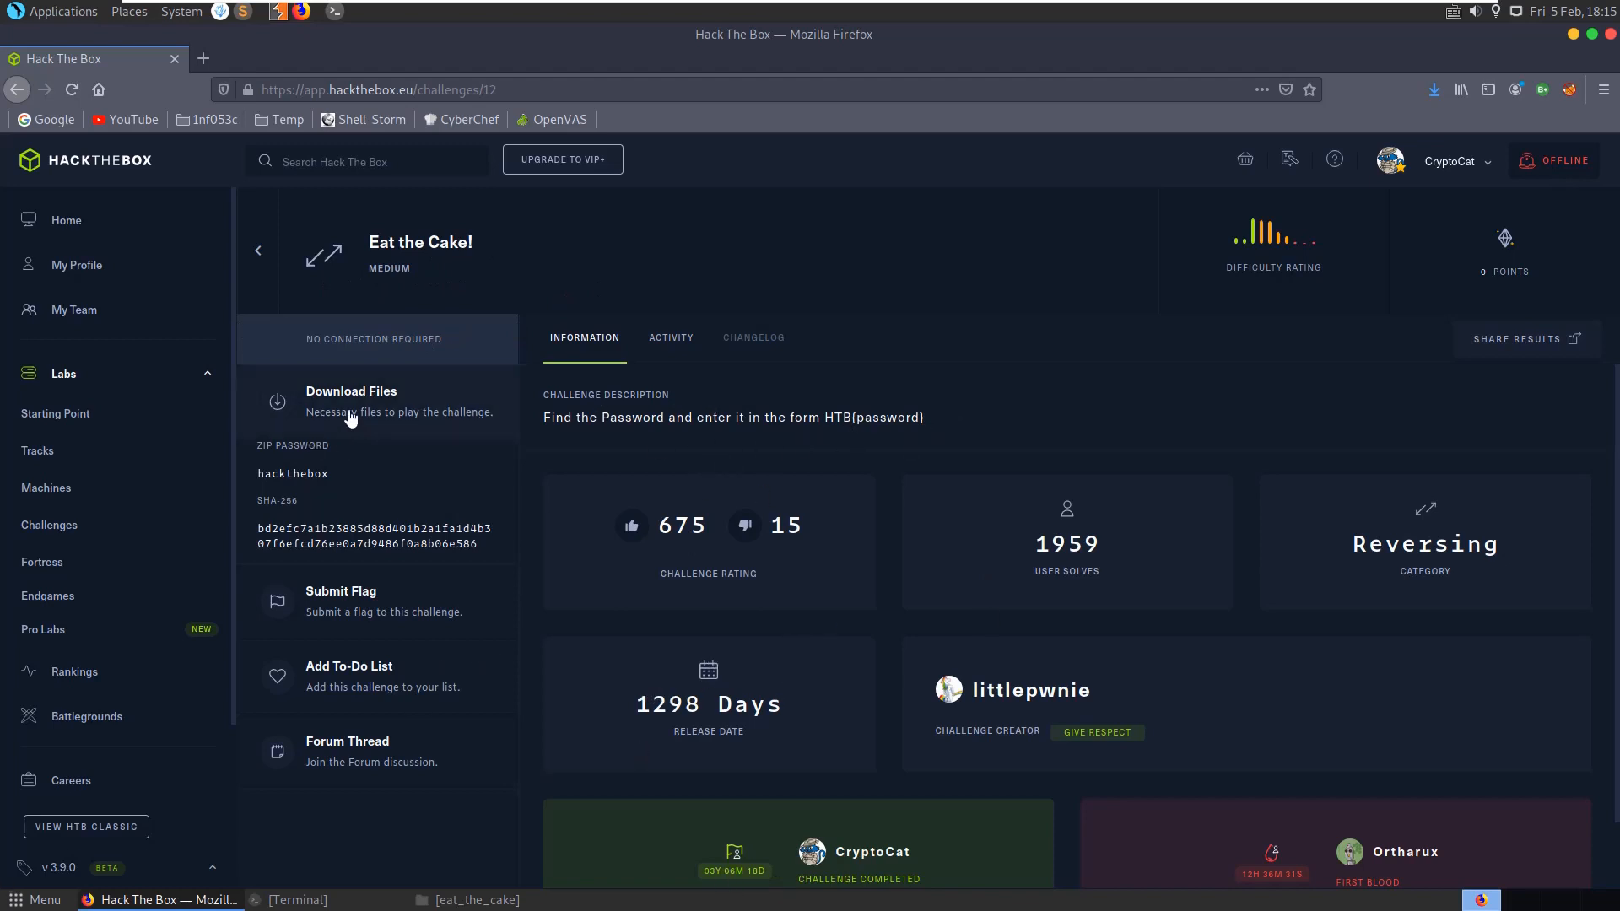
mouse_move(979, 521)
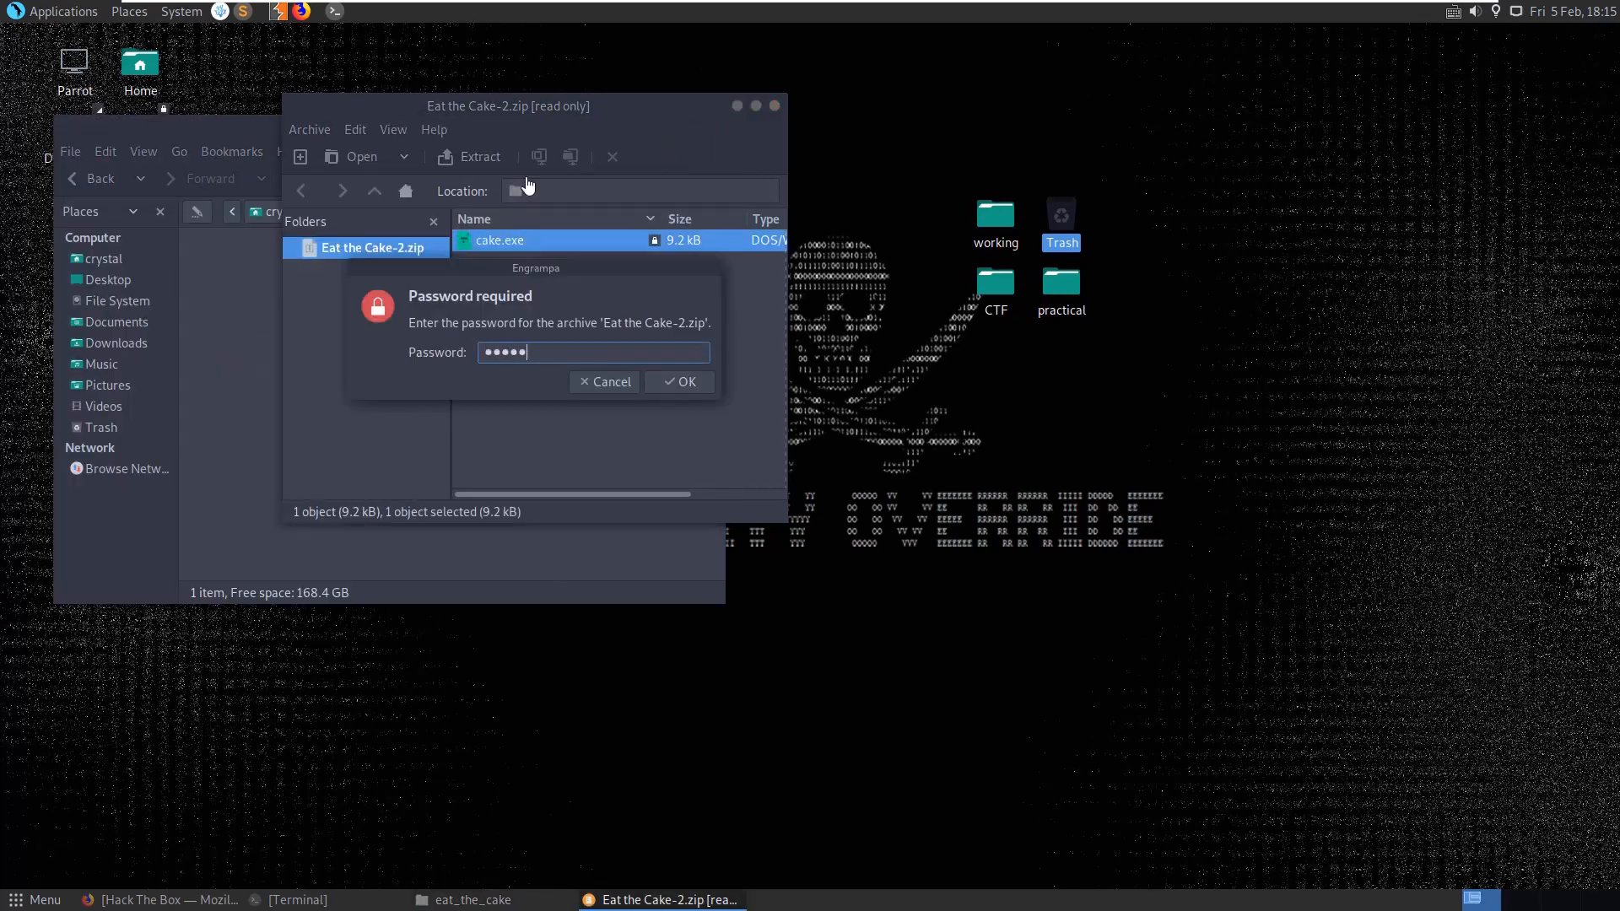
click(678, 381)
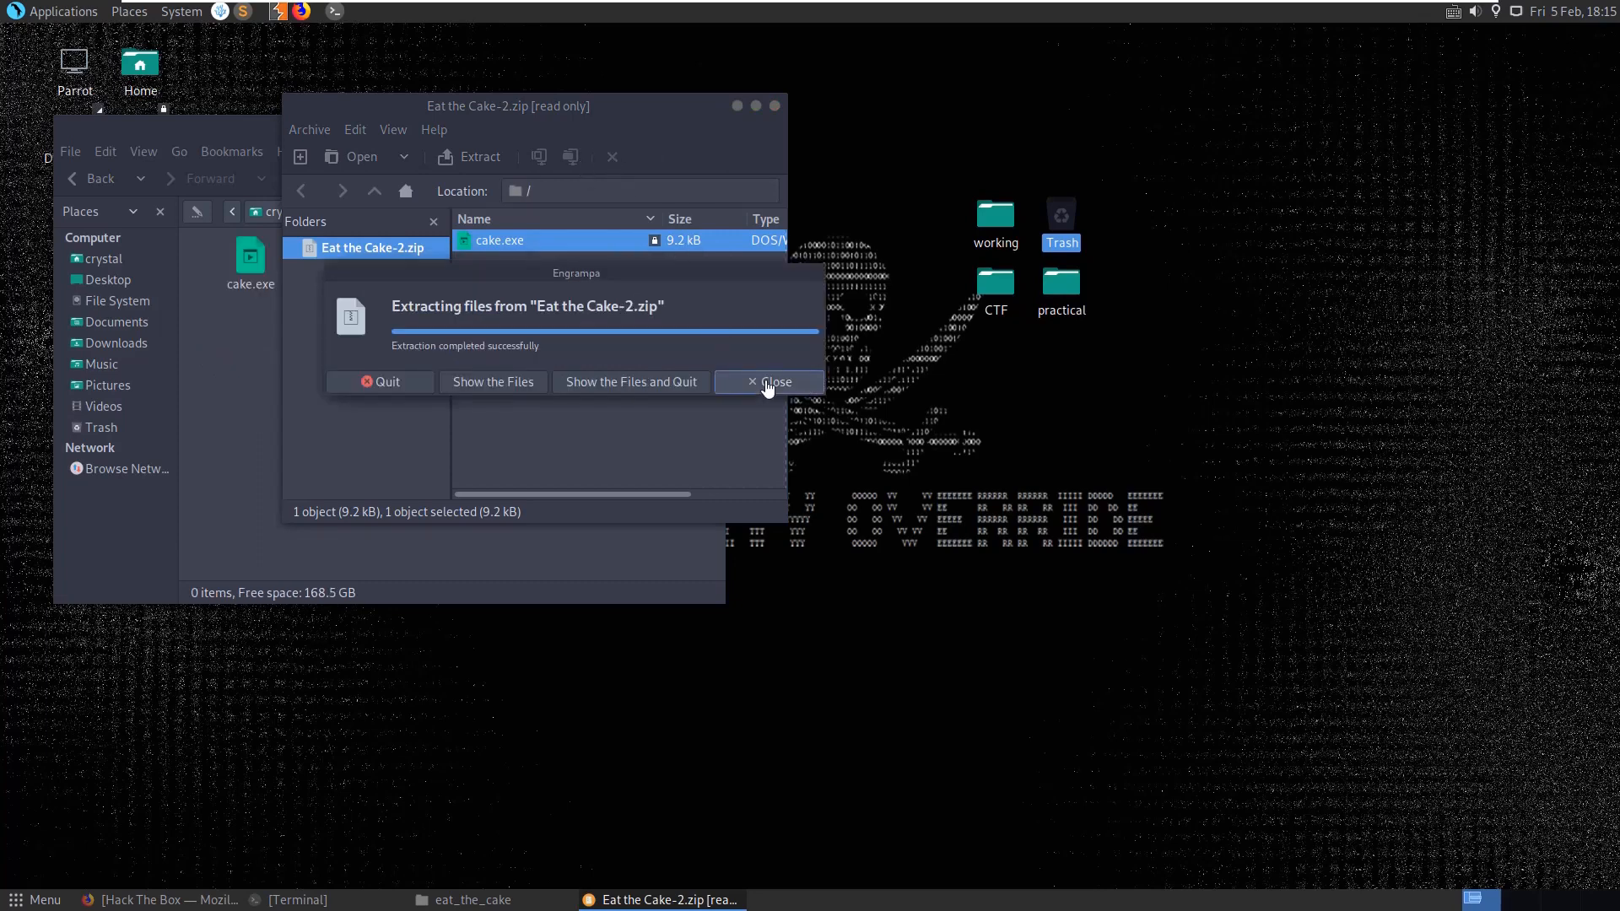
click(769, 383)
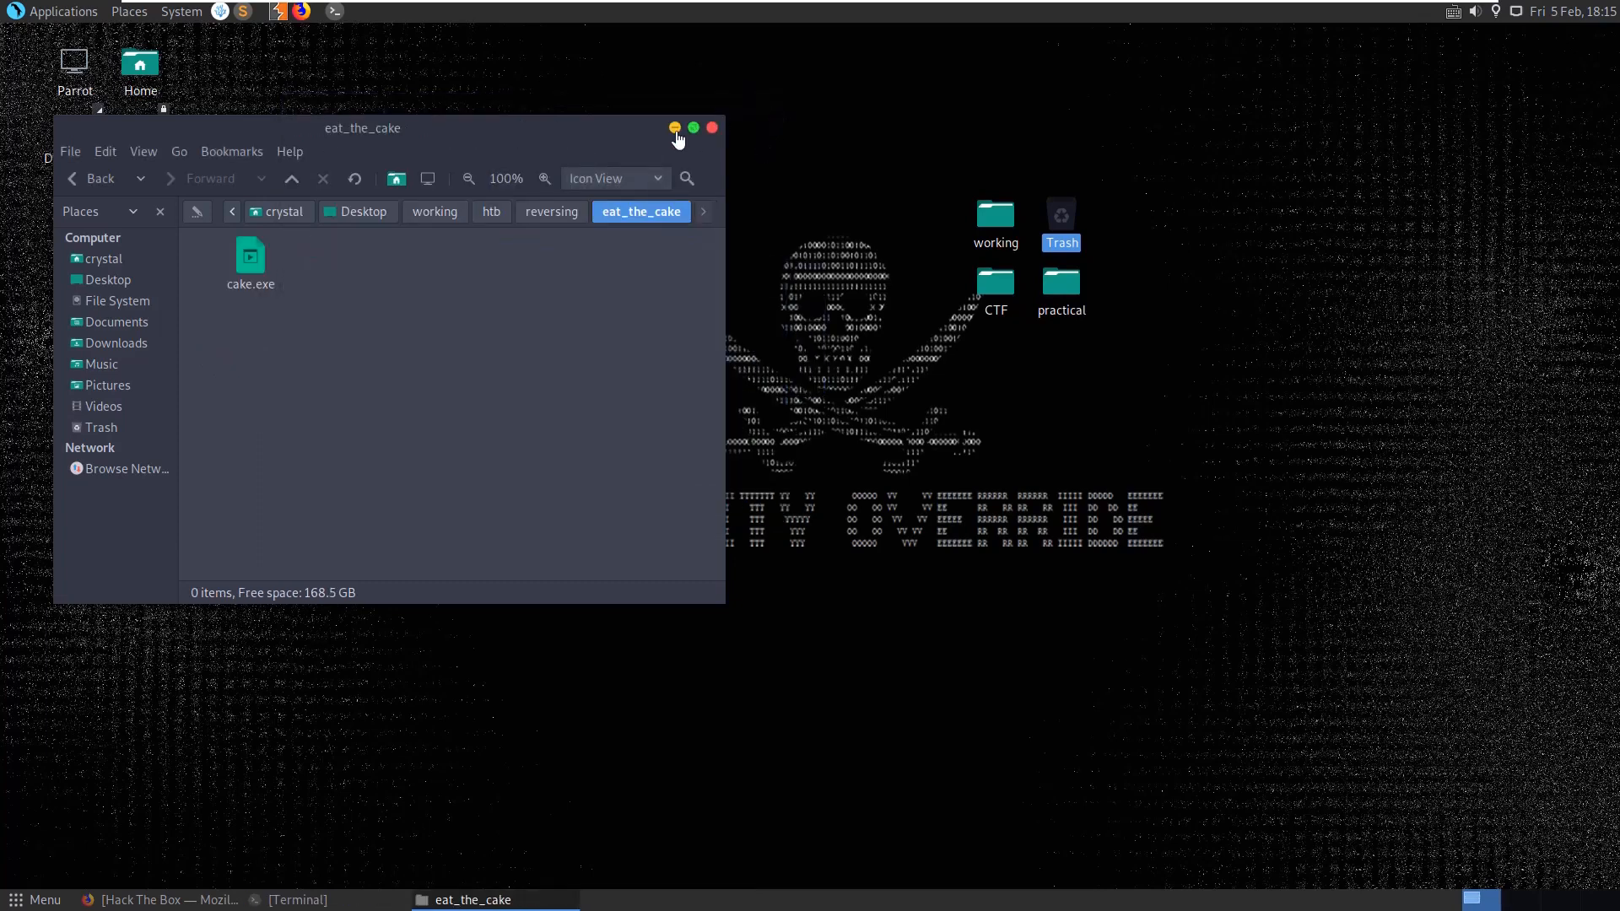
- Identify cake.exe with 'file' and list its readable strings with 'strings -n 10'
click(674, 127)
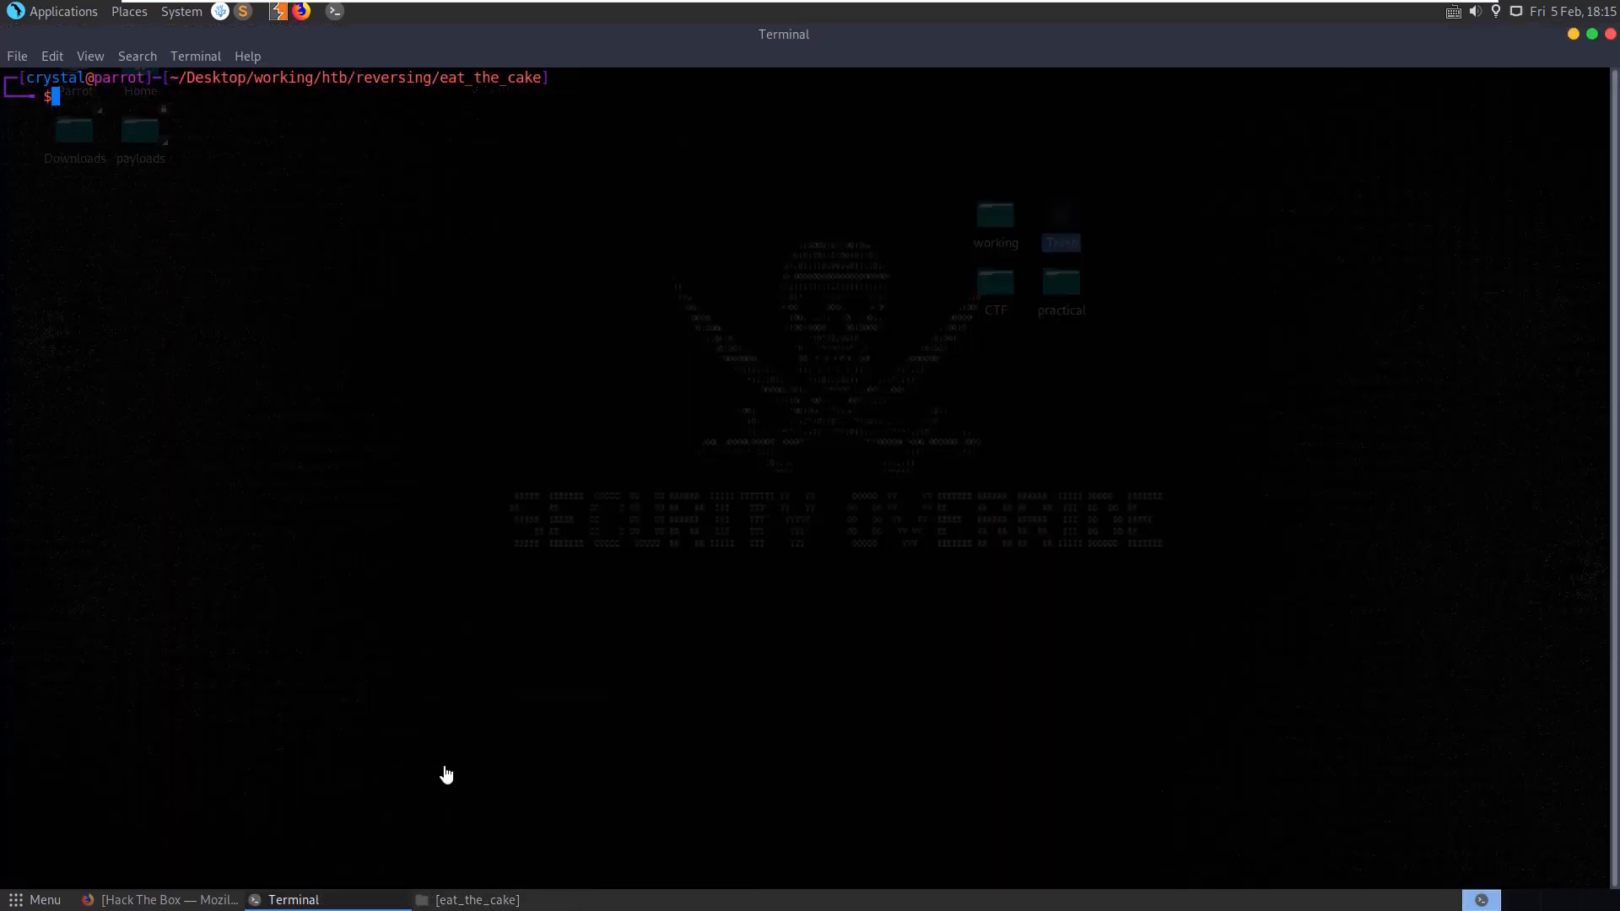
key(Return)
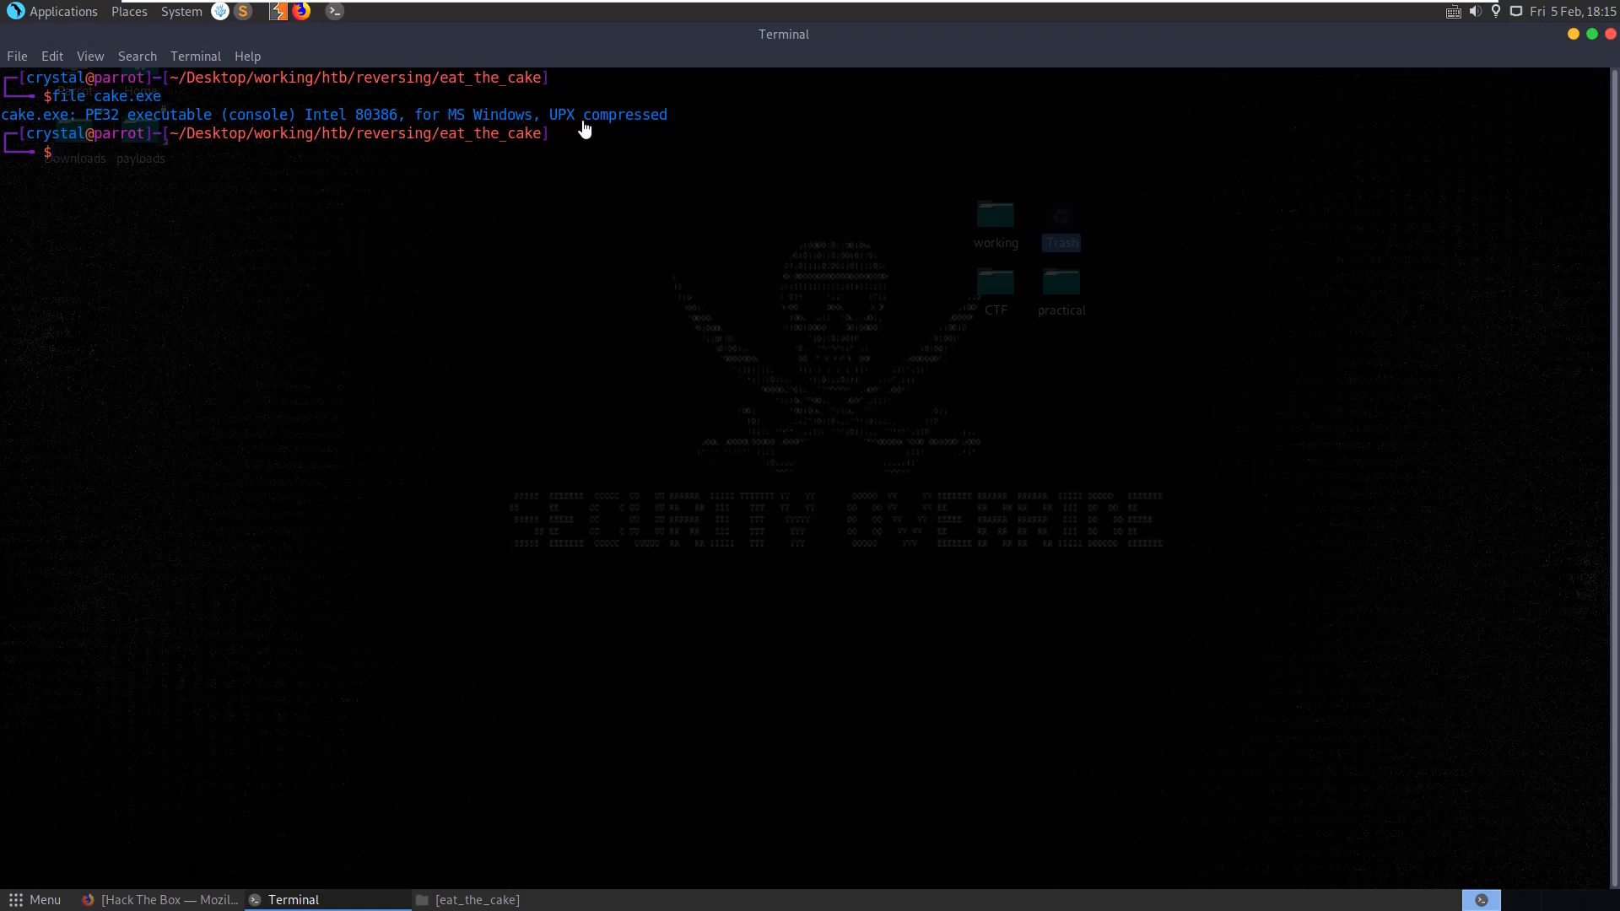
text(strings -n)
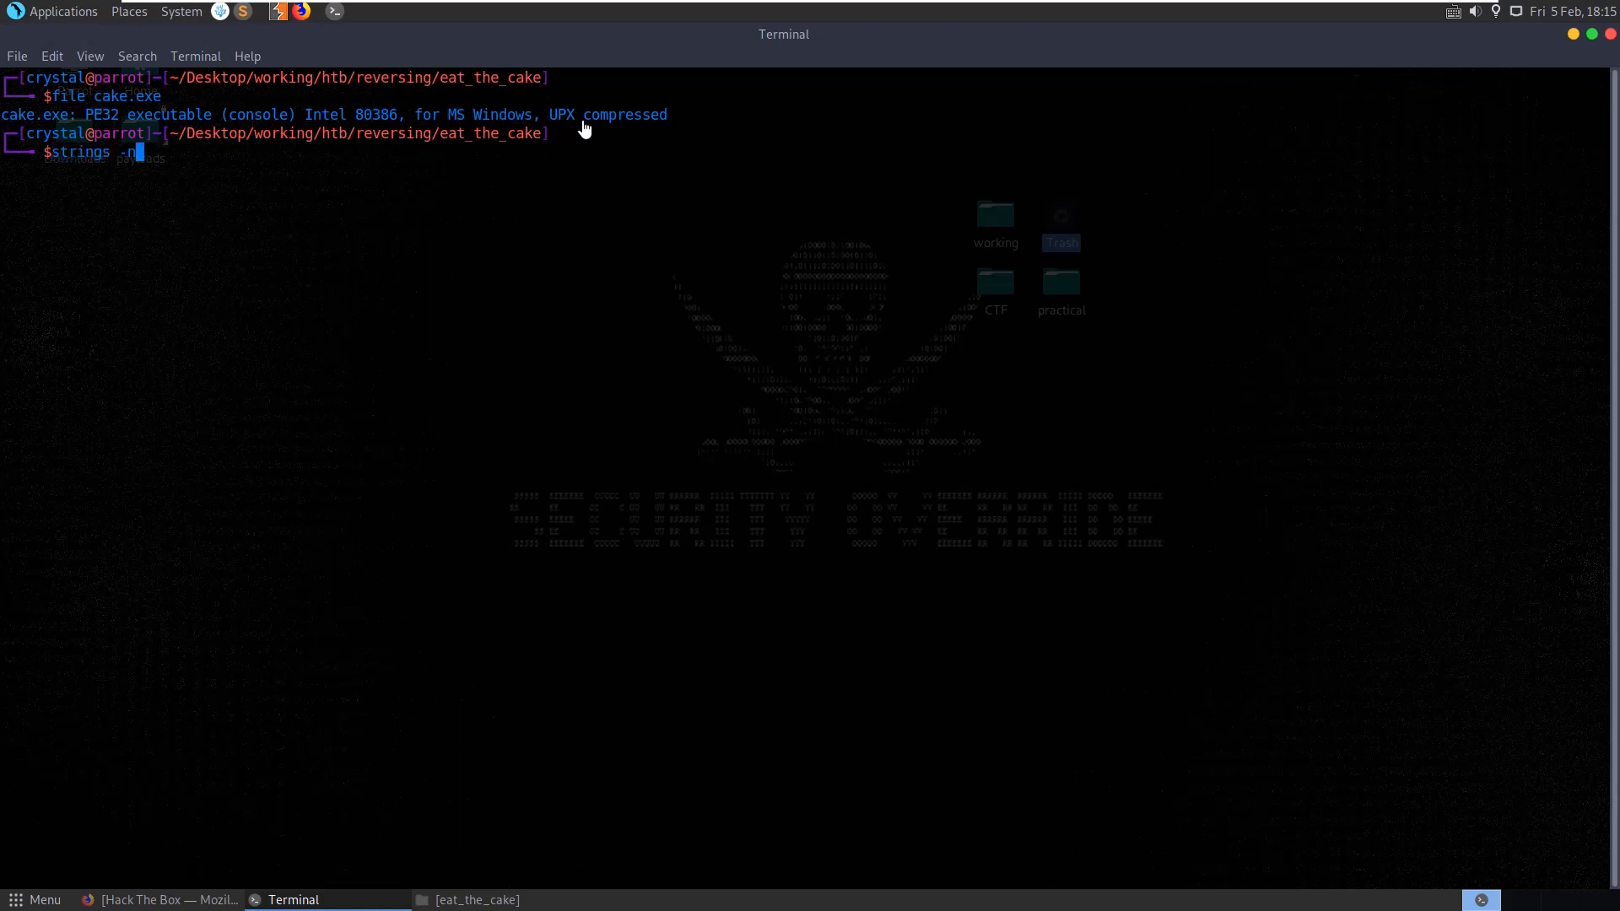
key(Return)
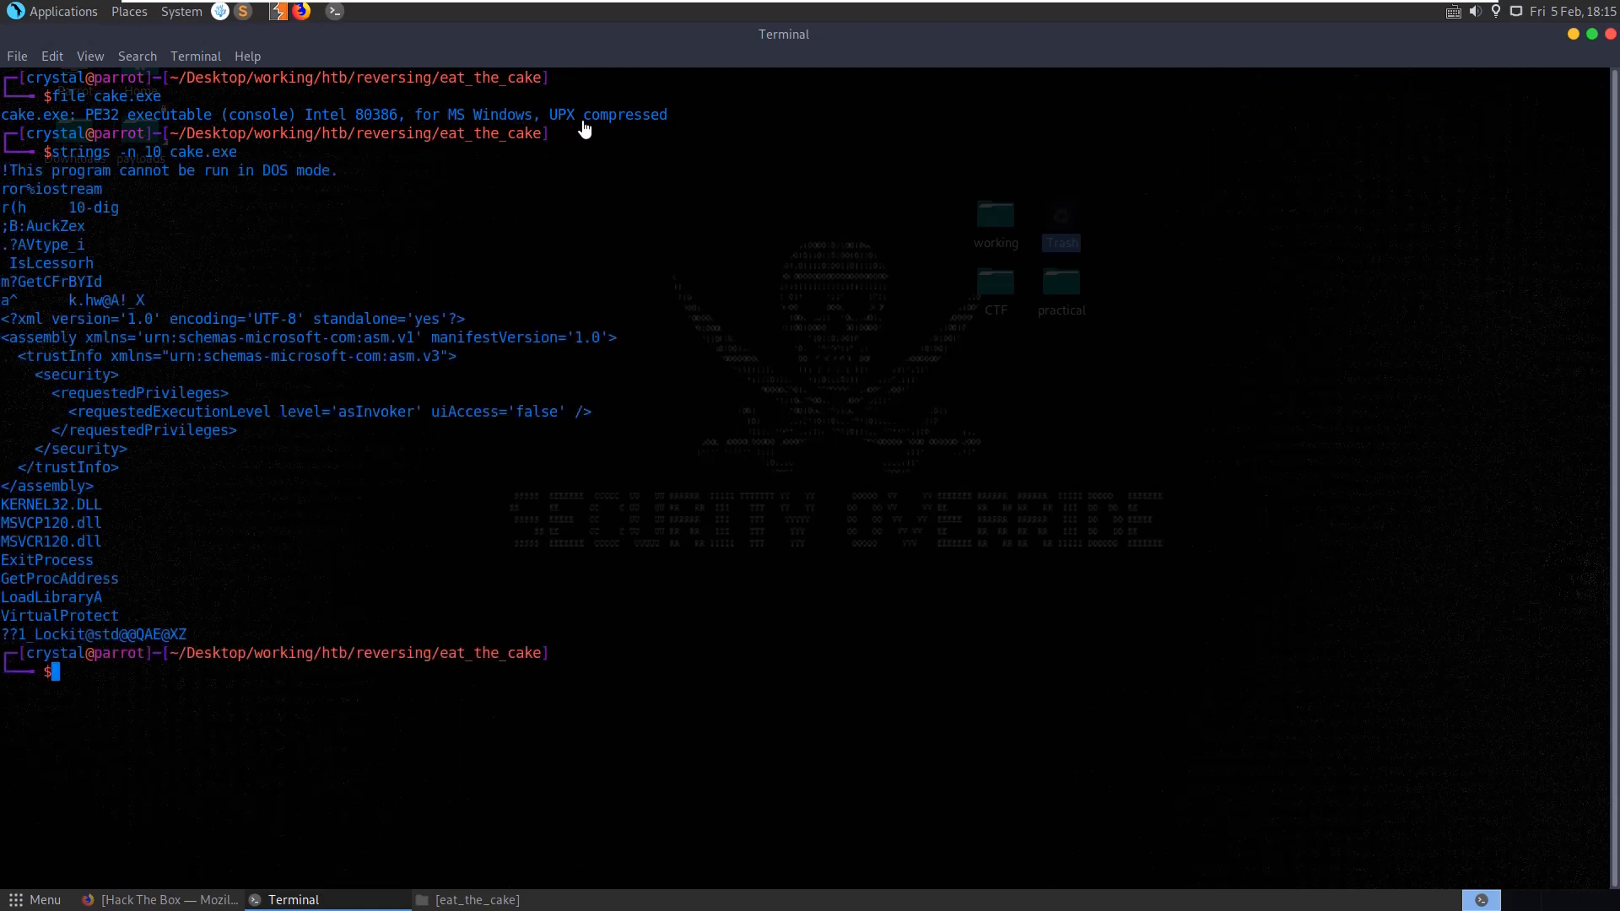
mouse_move(81, 263)
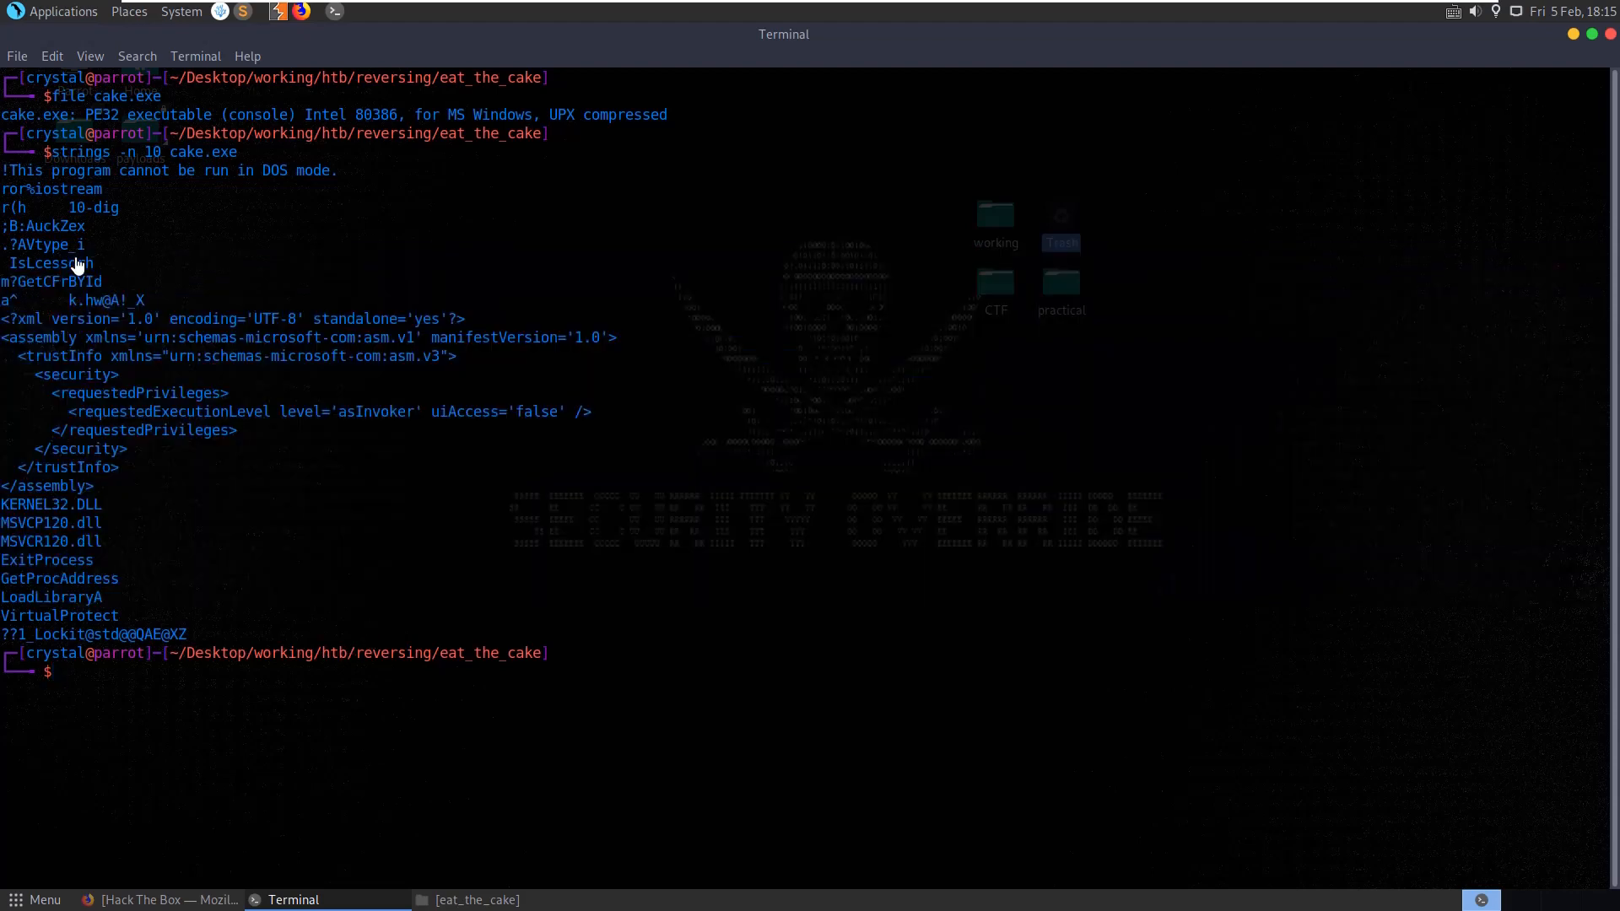
mouse_move(670, 180)
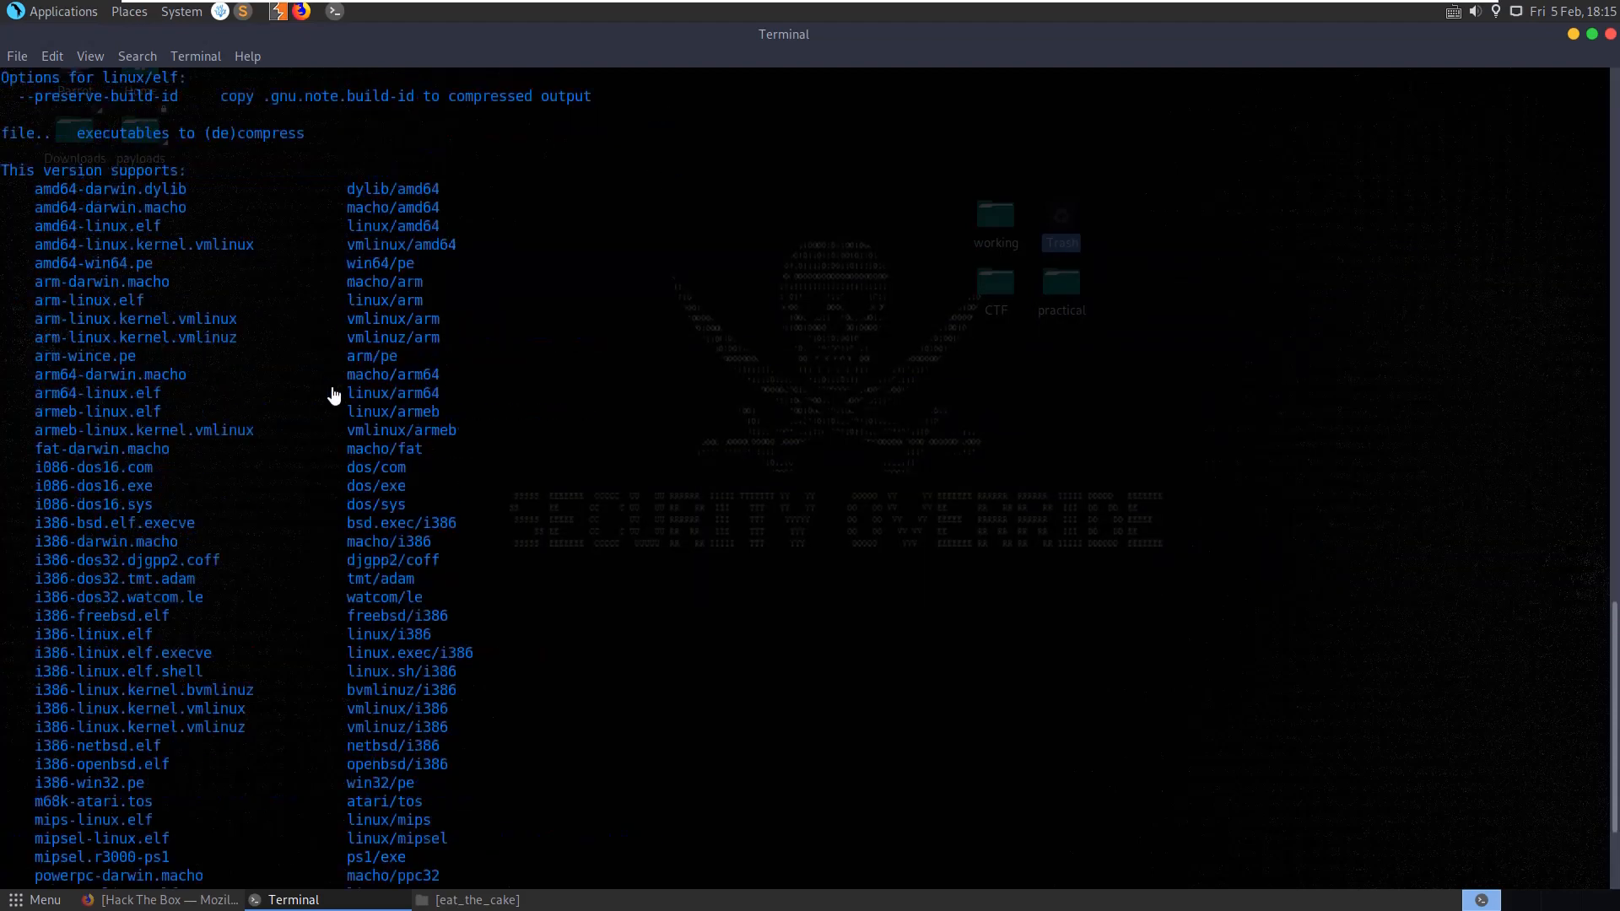
- Review the strings output revealing UPX packing and begin the 'upx -d' decompression
scroll(down, 3)
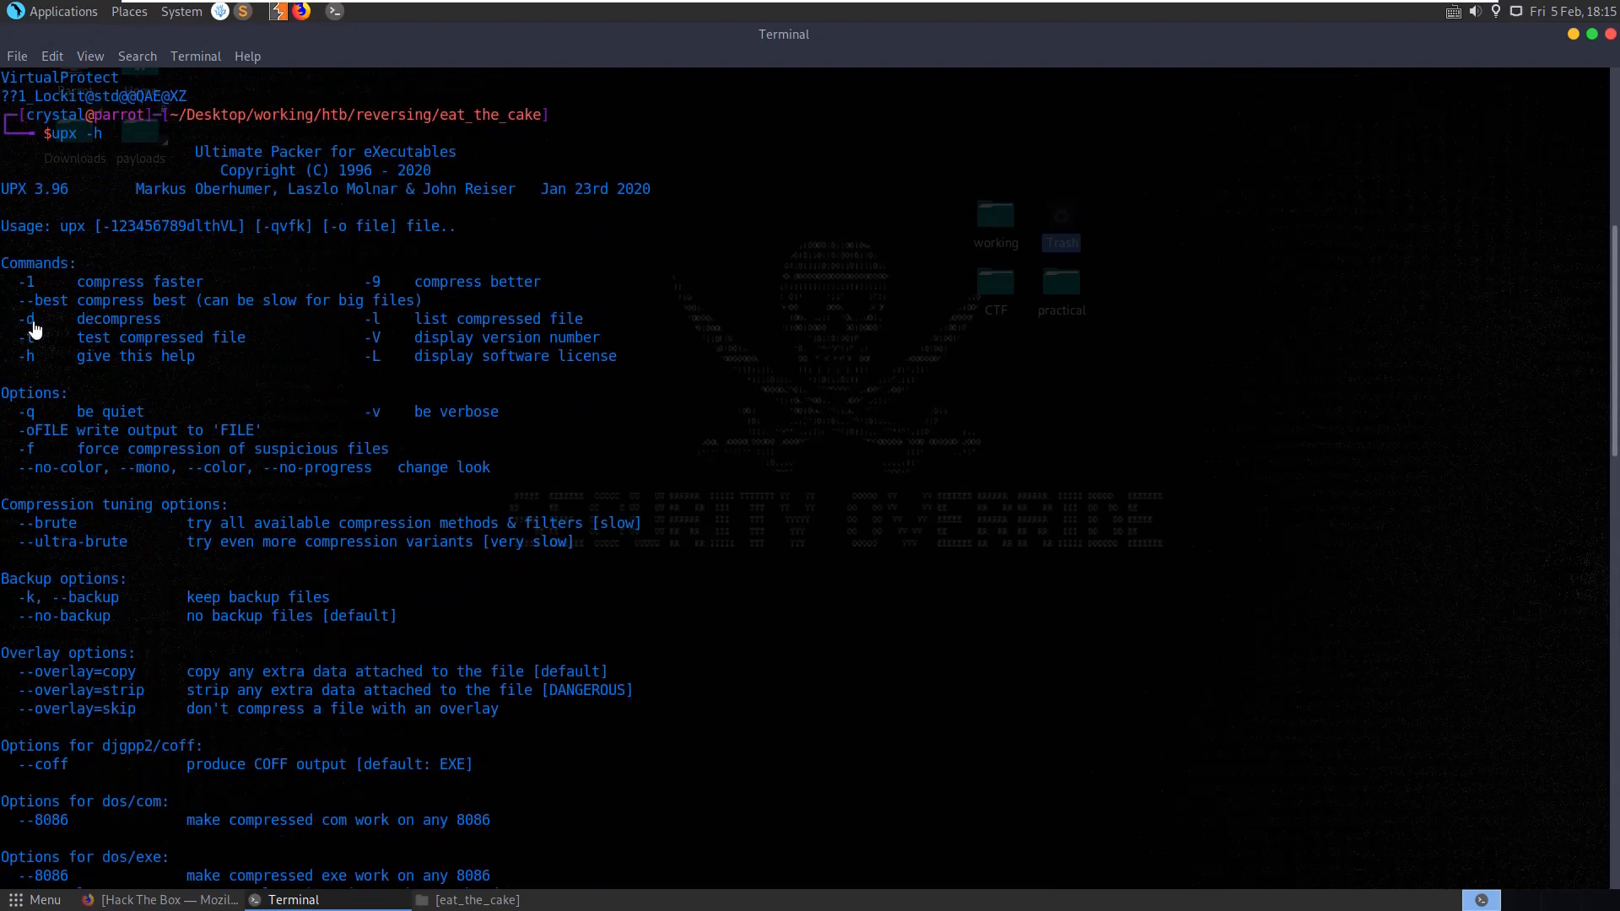
scroll(down, 3)
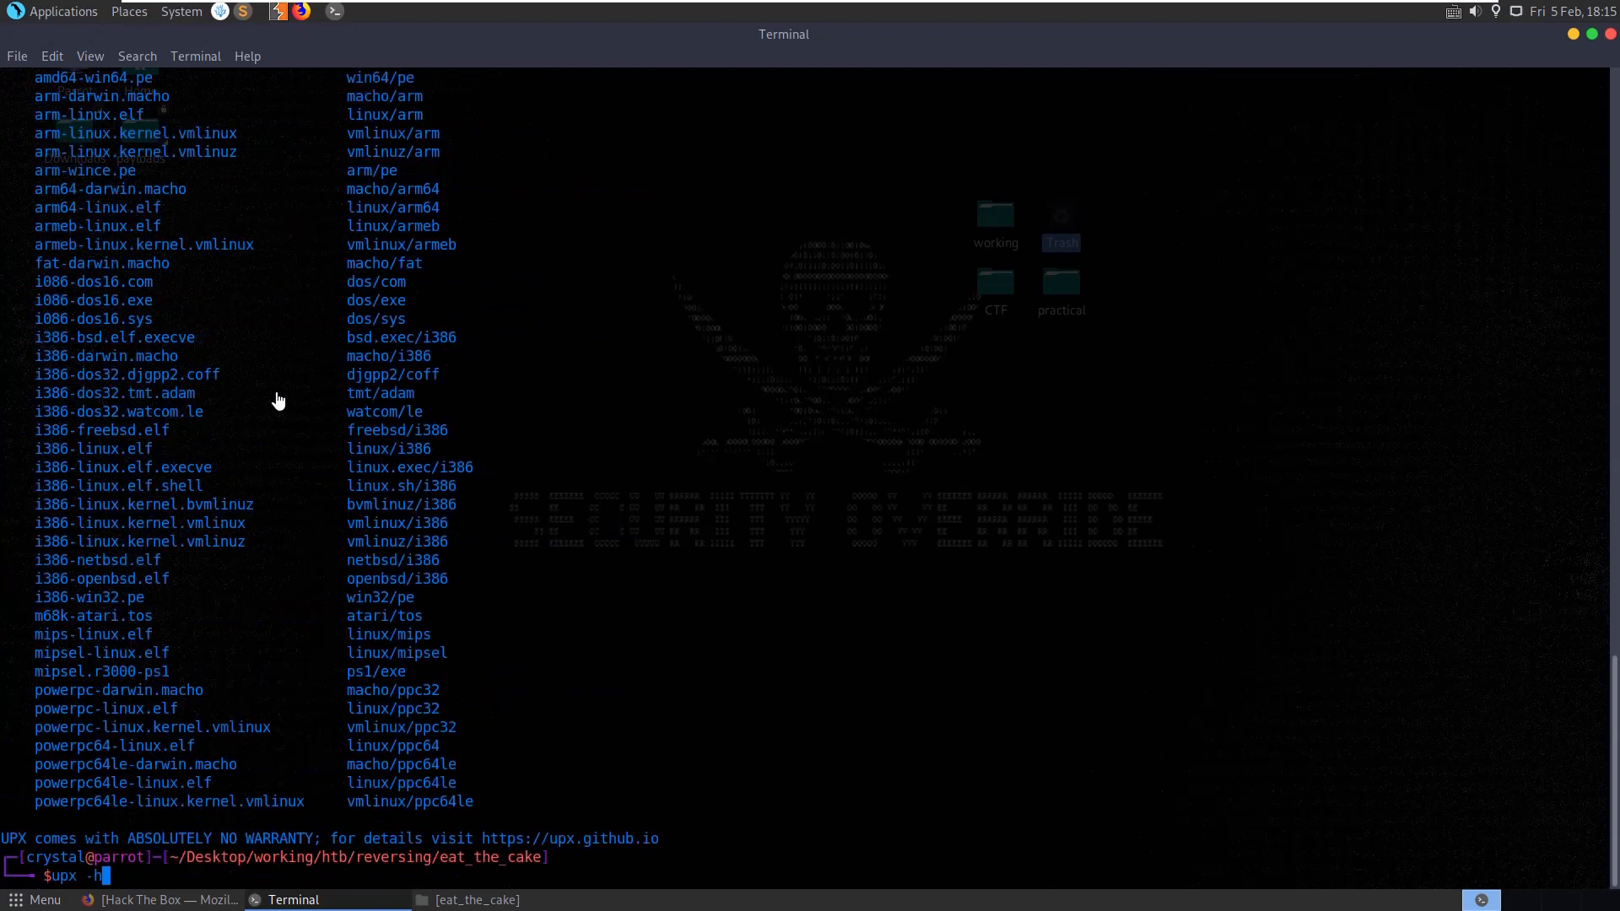
text(d cake.exe)
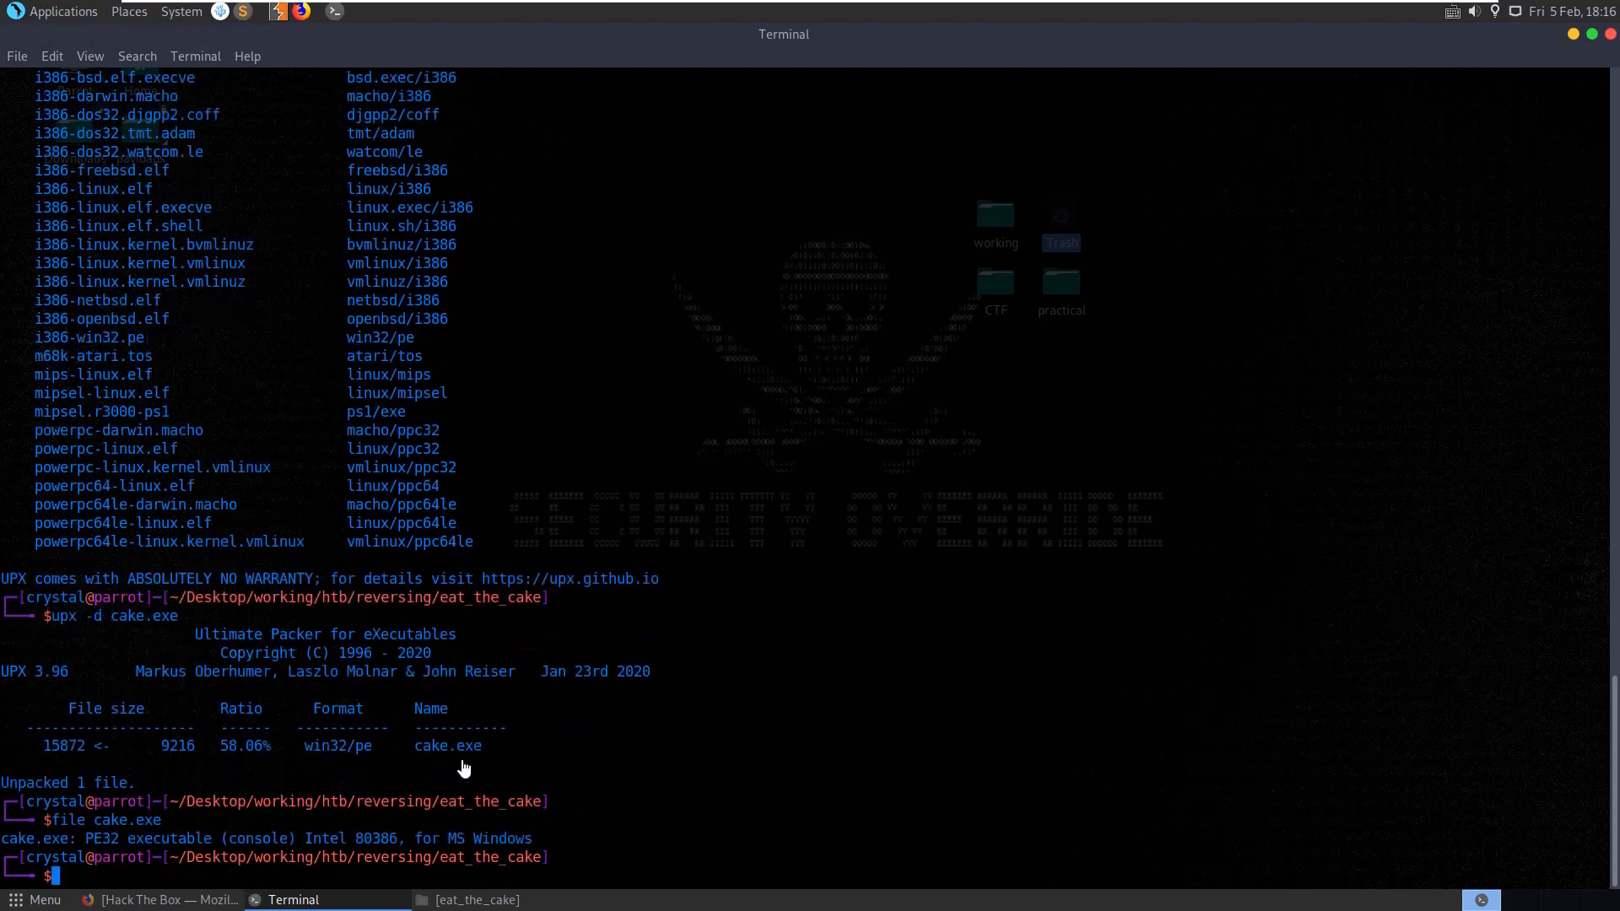
mouse_move(545, 845)
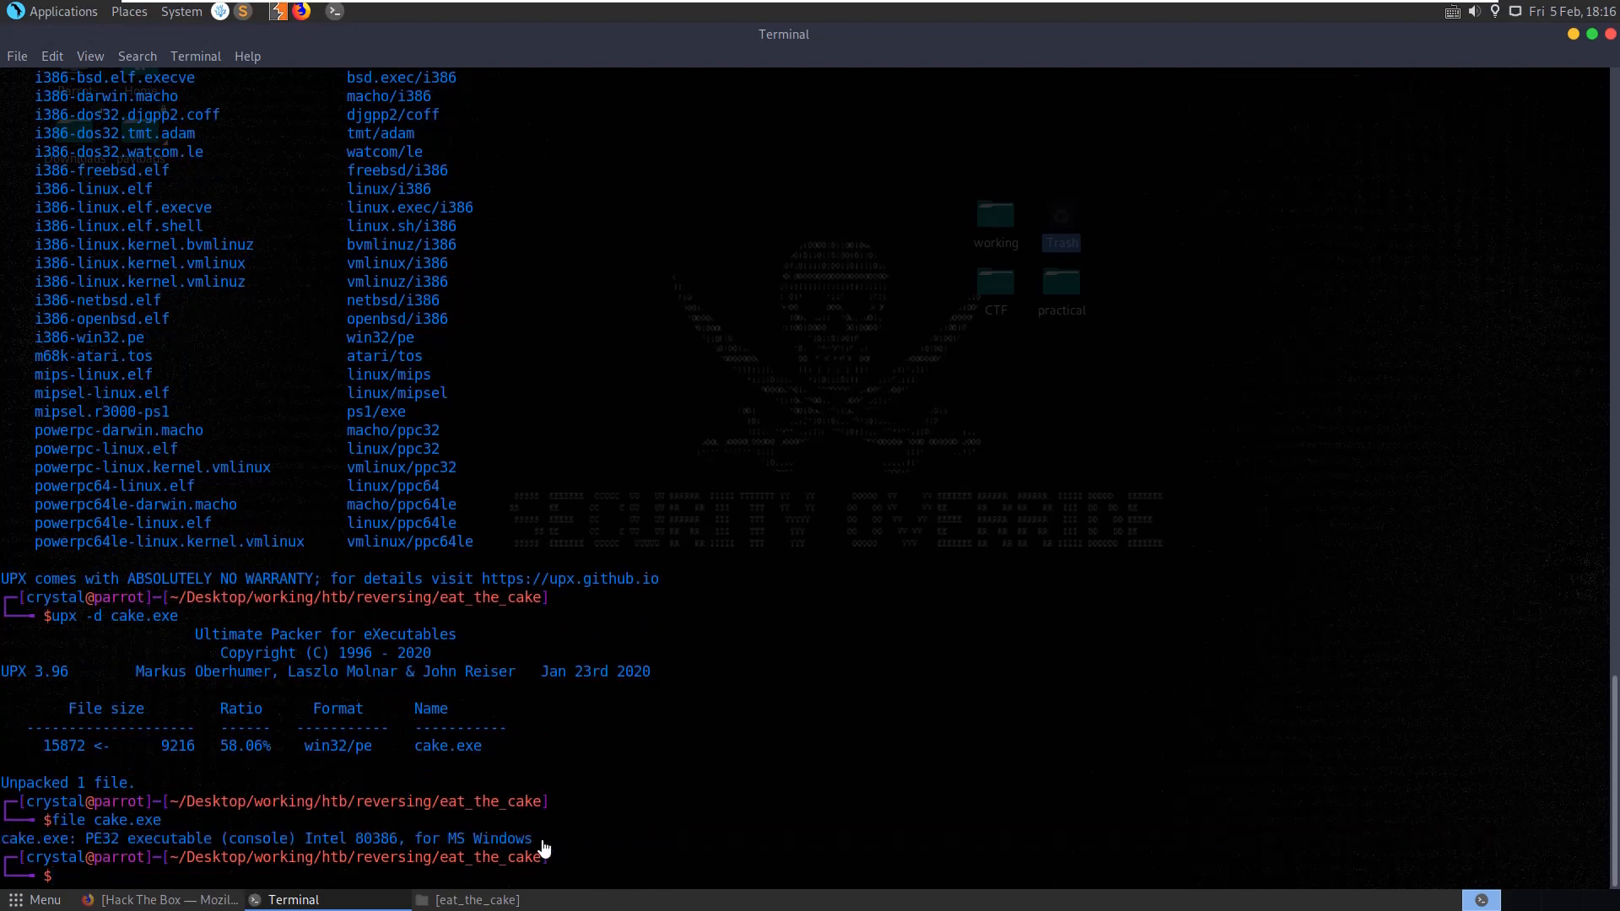
mouse_move(545, 771)
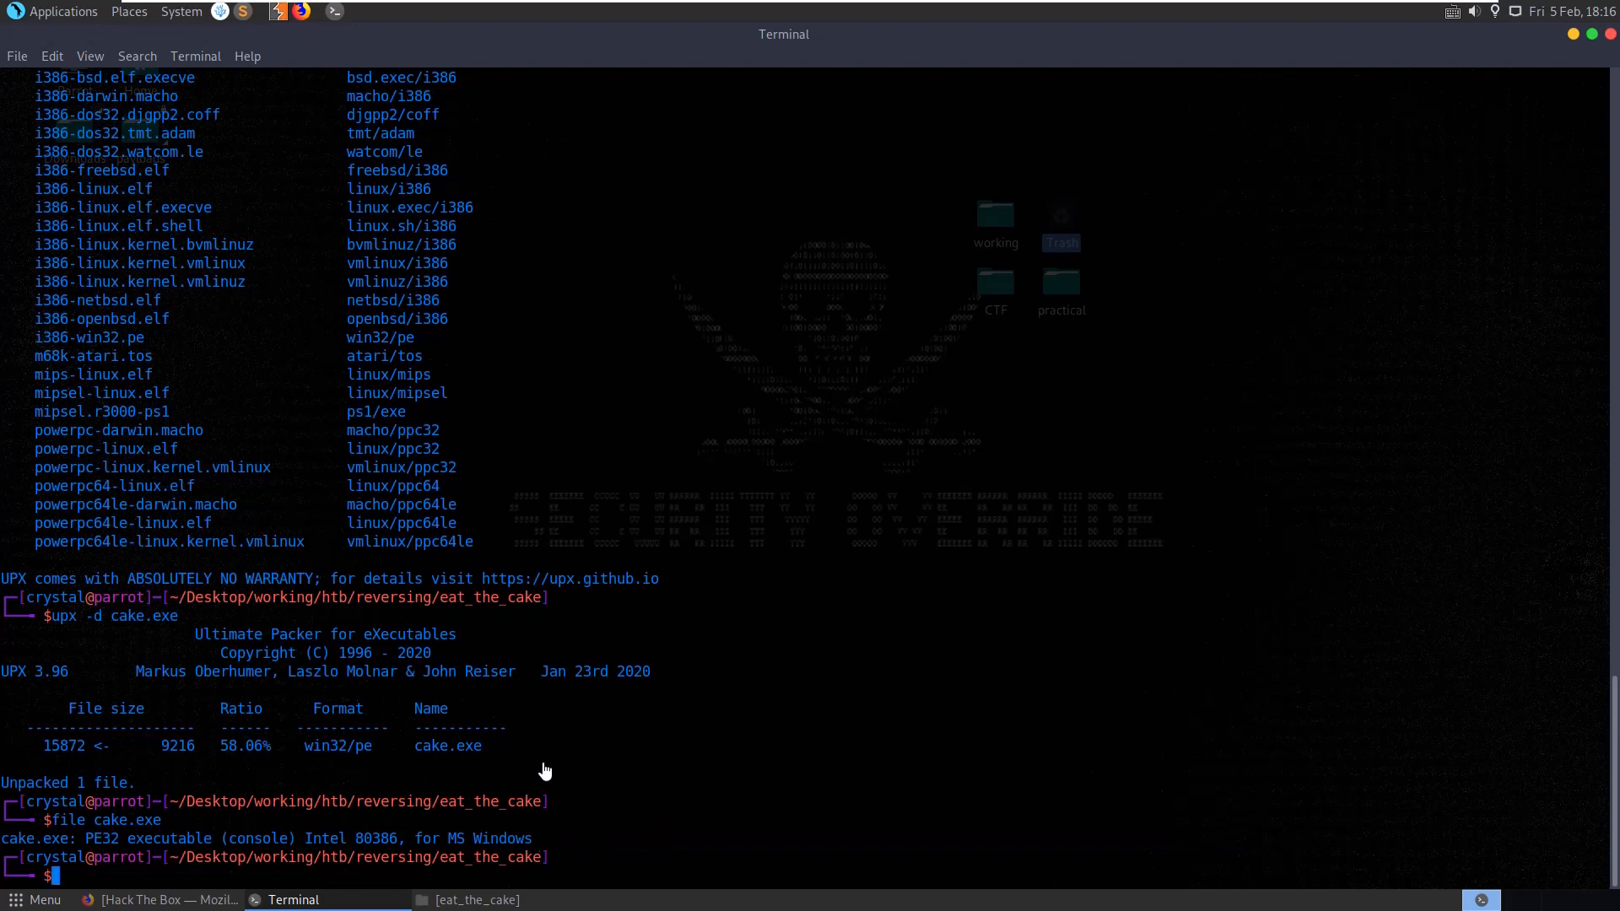
- List the unpacked cake.exe strings and pick out the 15-digit password prompt
text(strings -n 10 cake.exe)
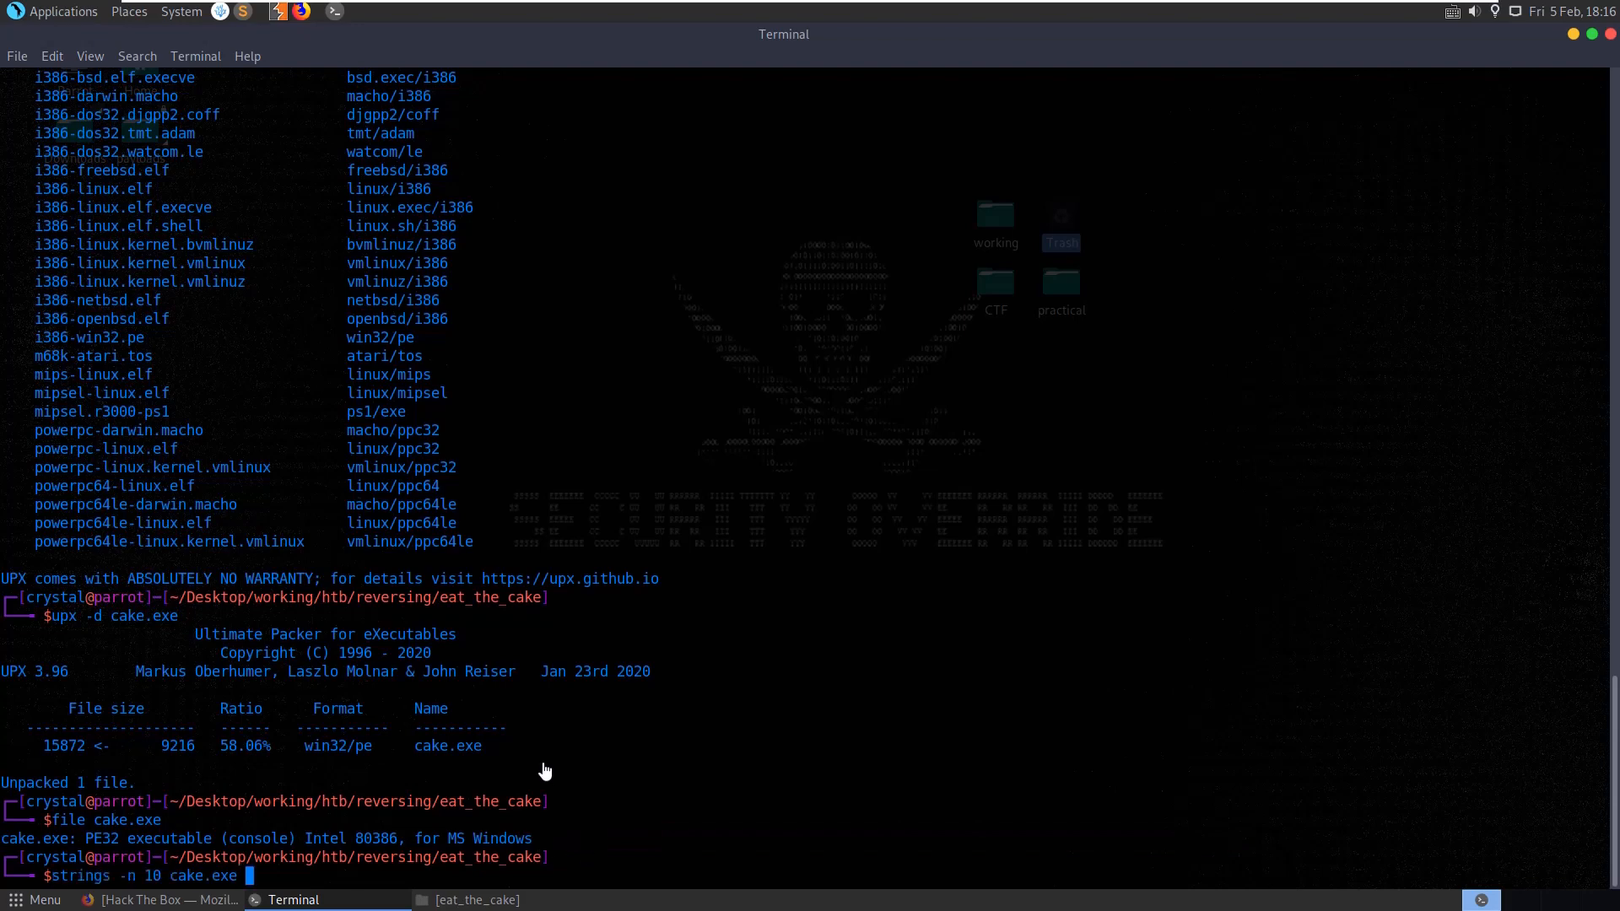
key(Return)
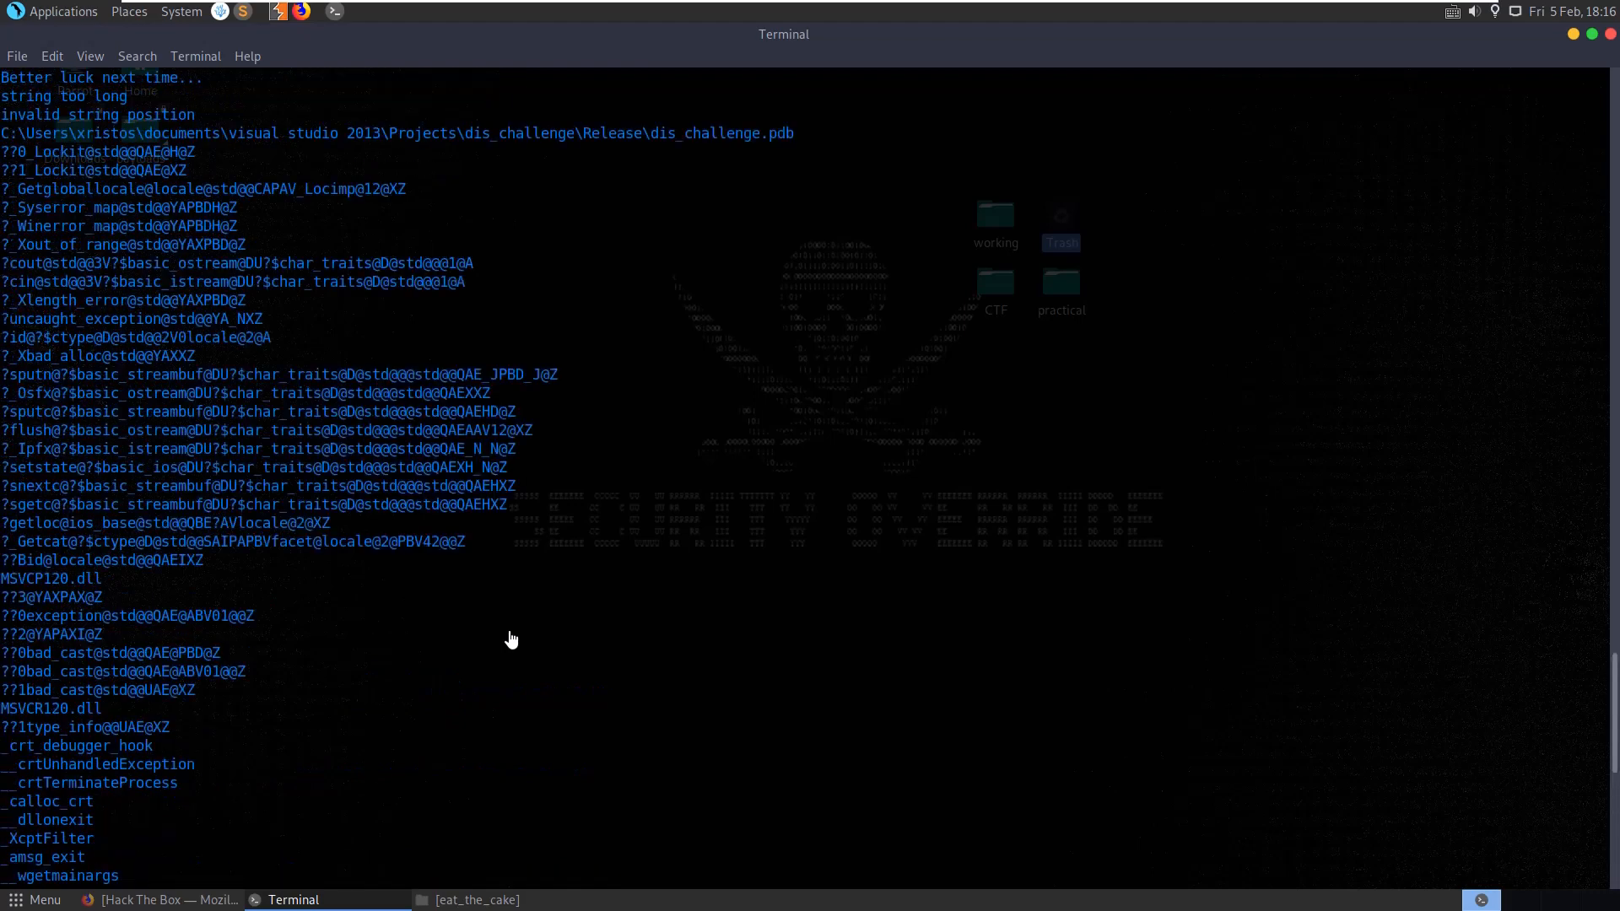
scroll(up, 3)
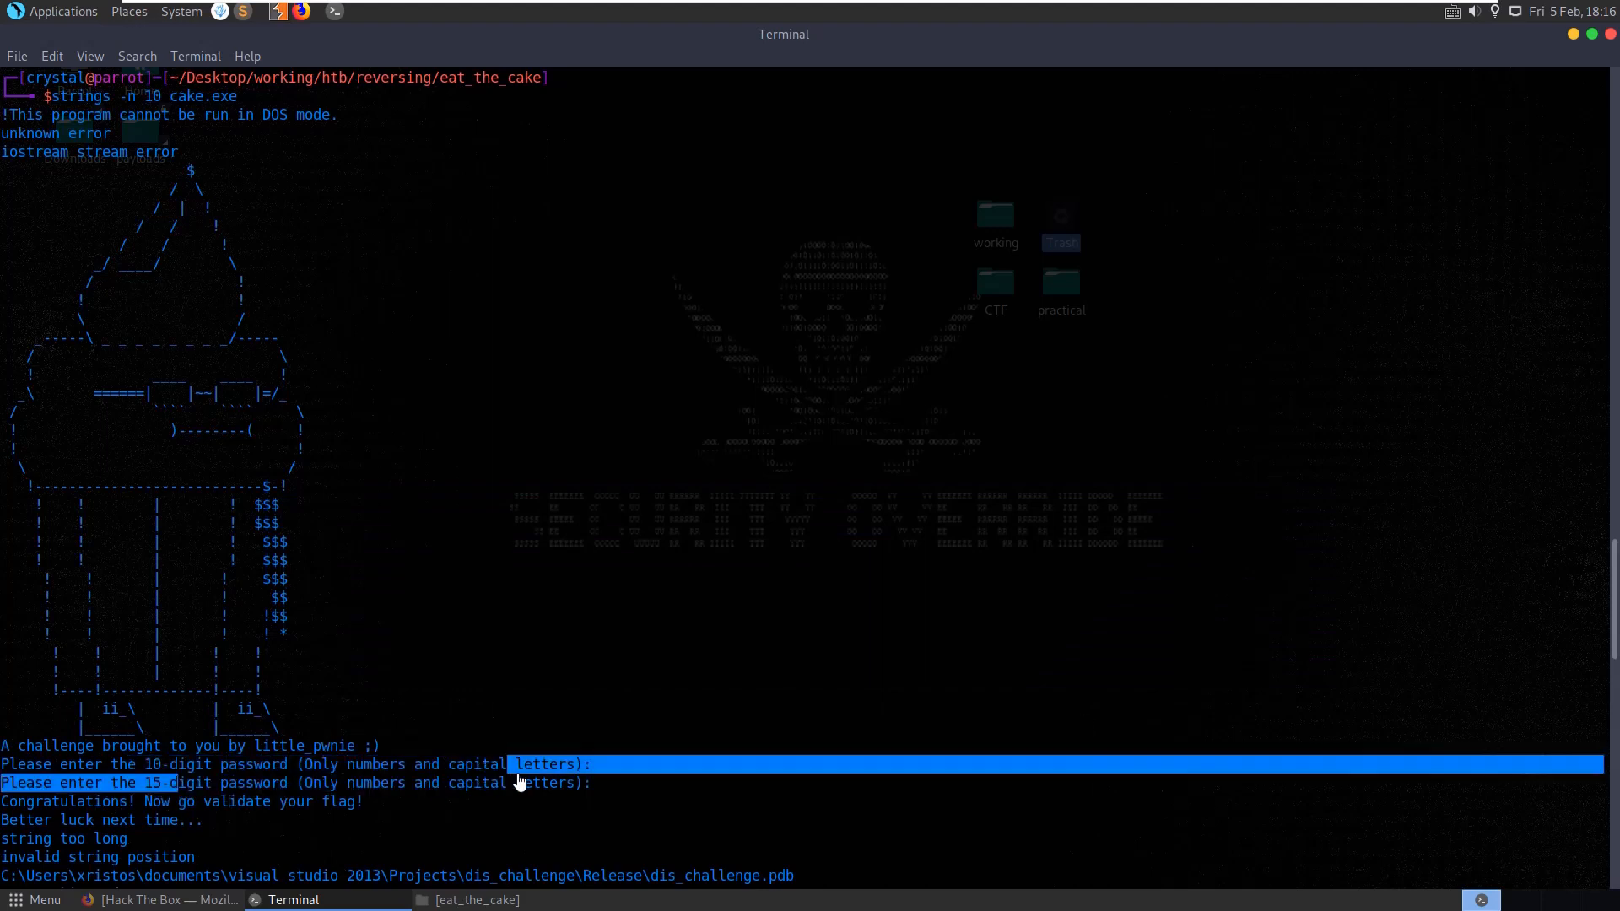
click(268, 840)
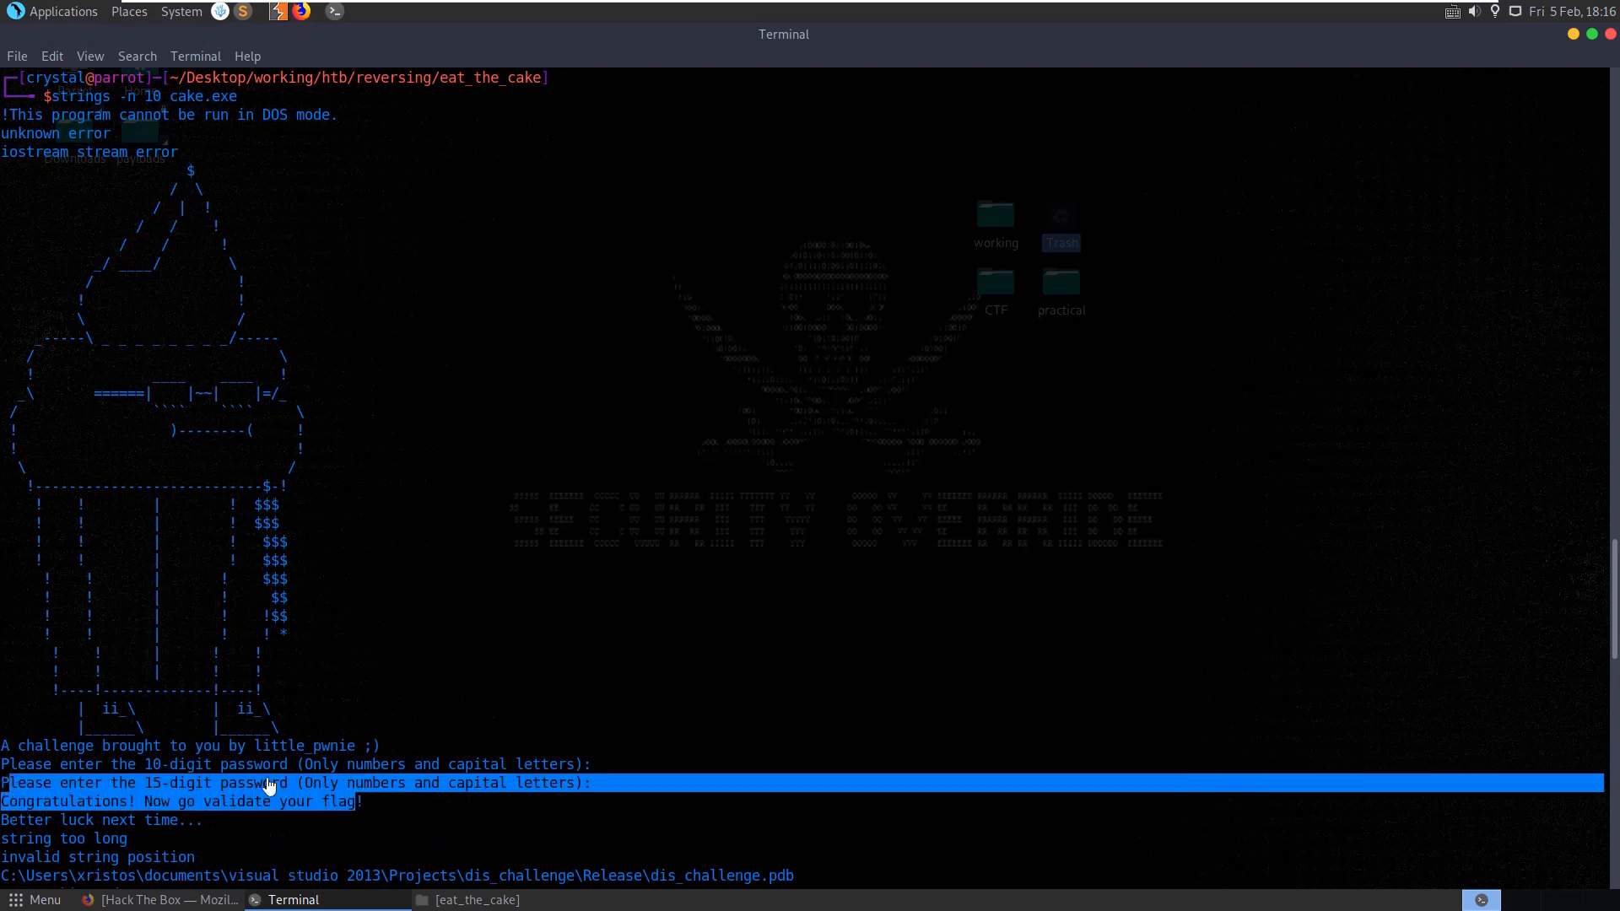
scroll(down, 3)
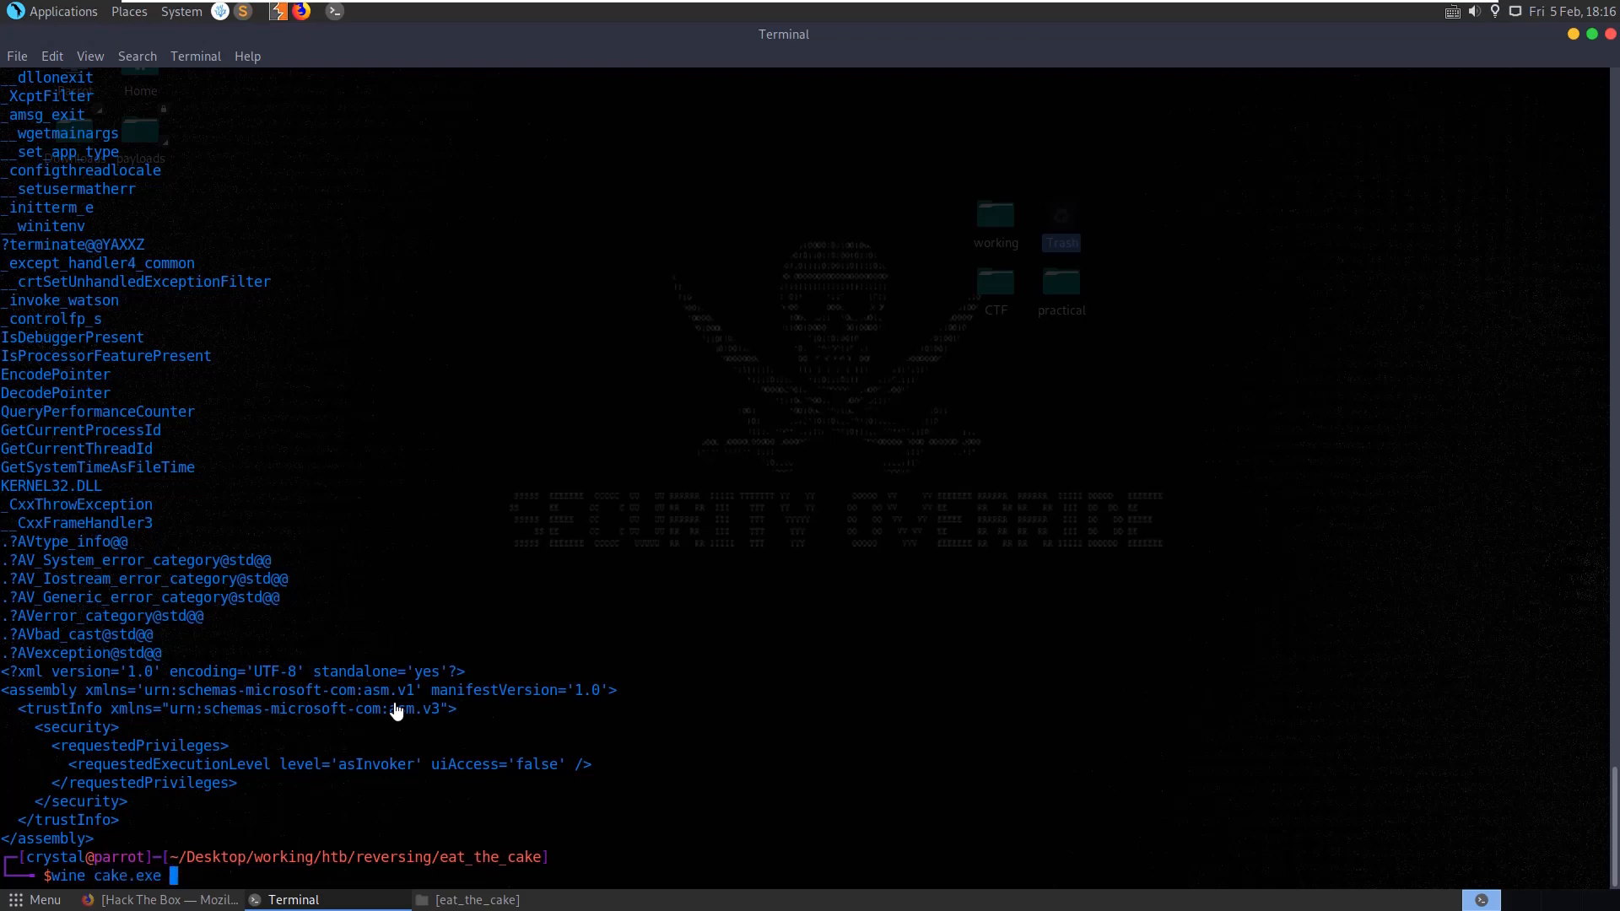
- Run cake.exe under Wine with fifteen 'a' guesses, get 'Better luck next time...', then start launching Ghidra
key(Return)
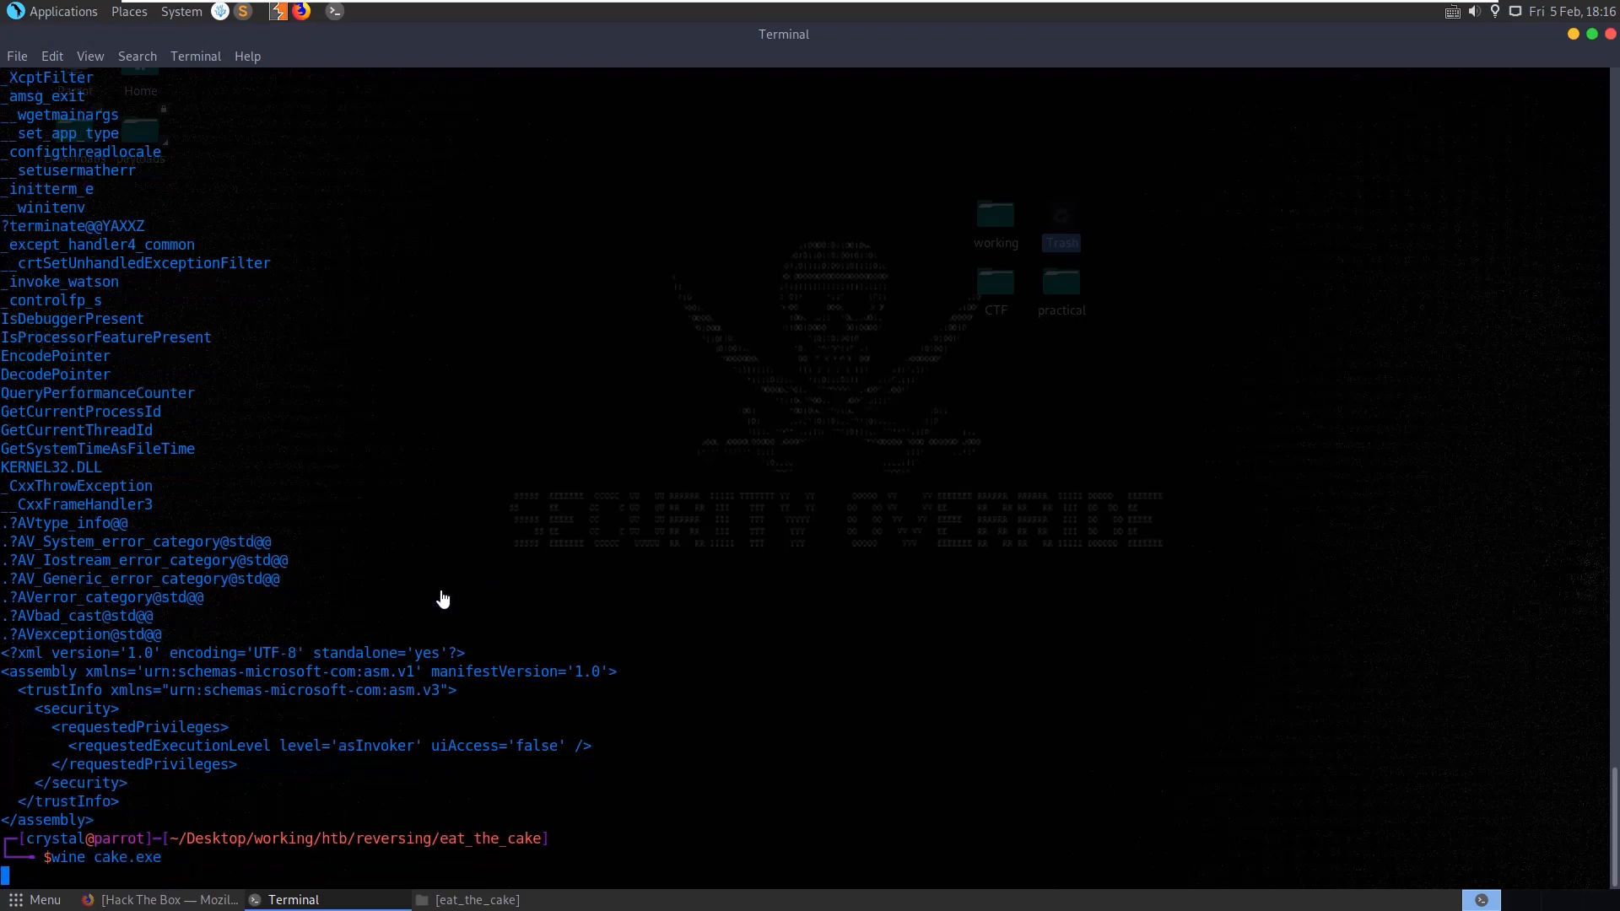
key(Return)
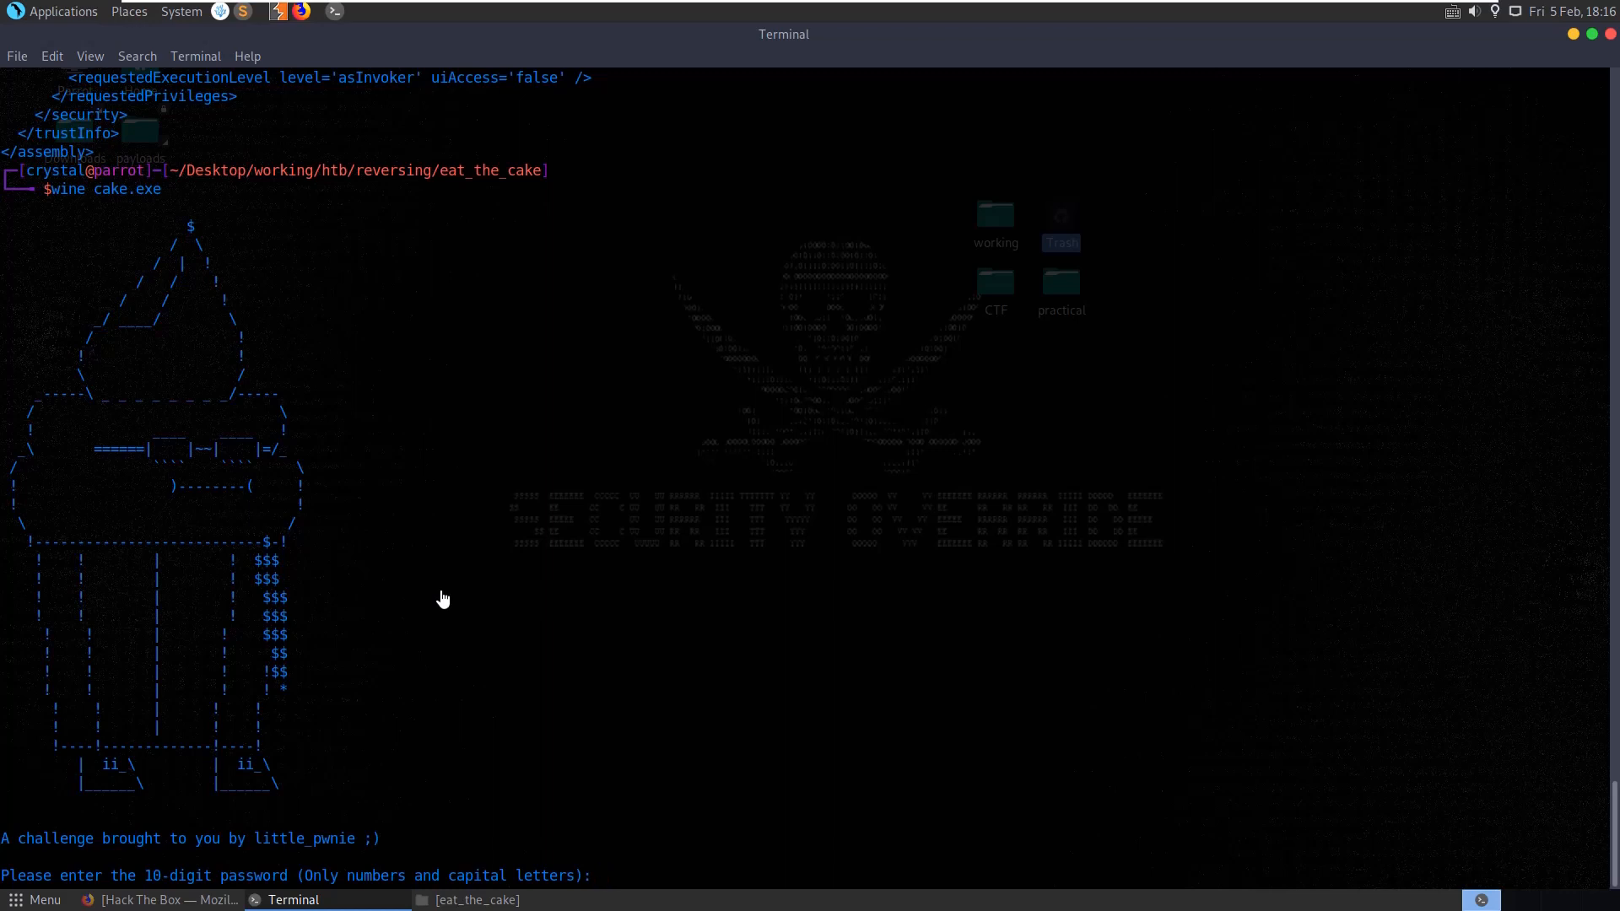
text(a)
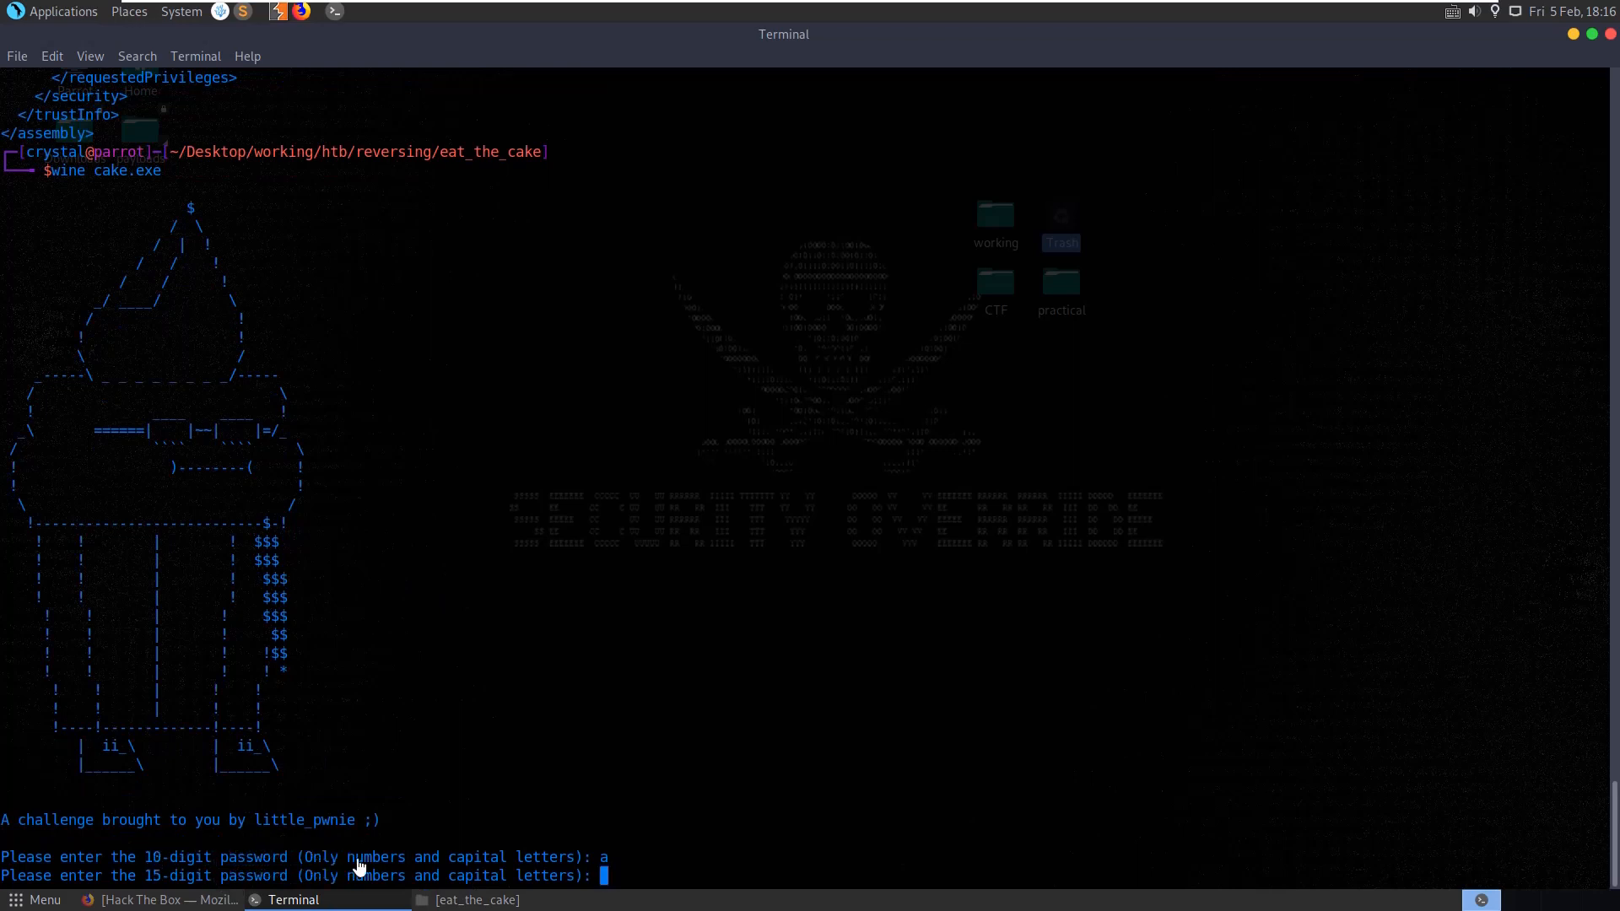
mouse_move(661, 854)
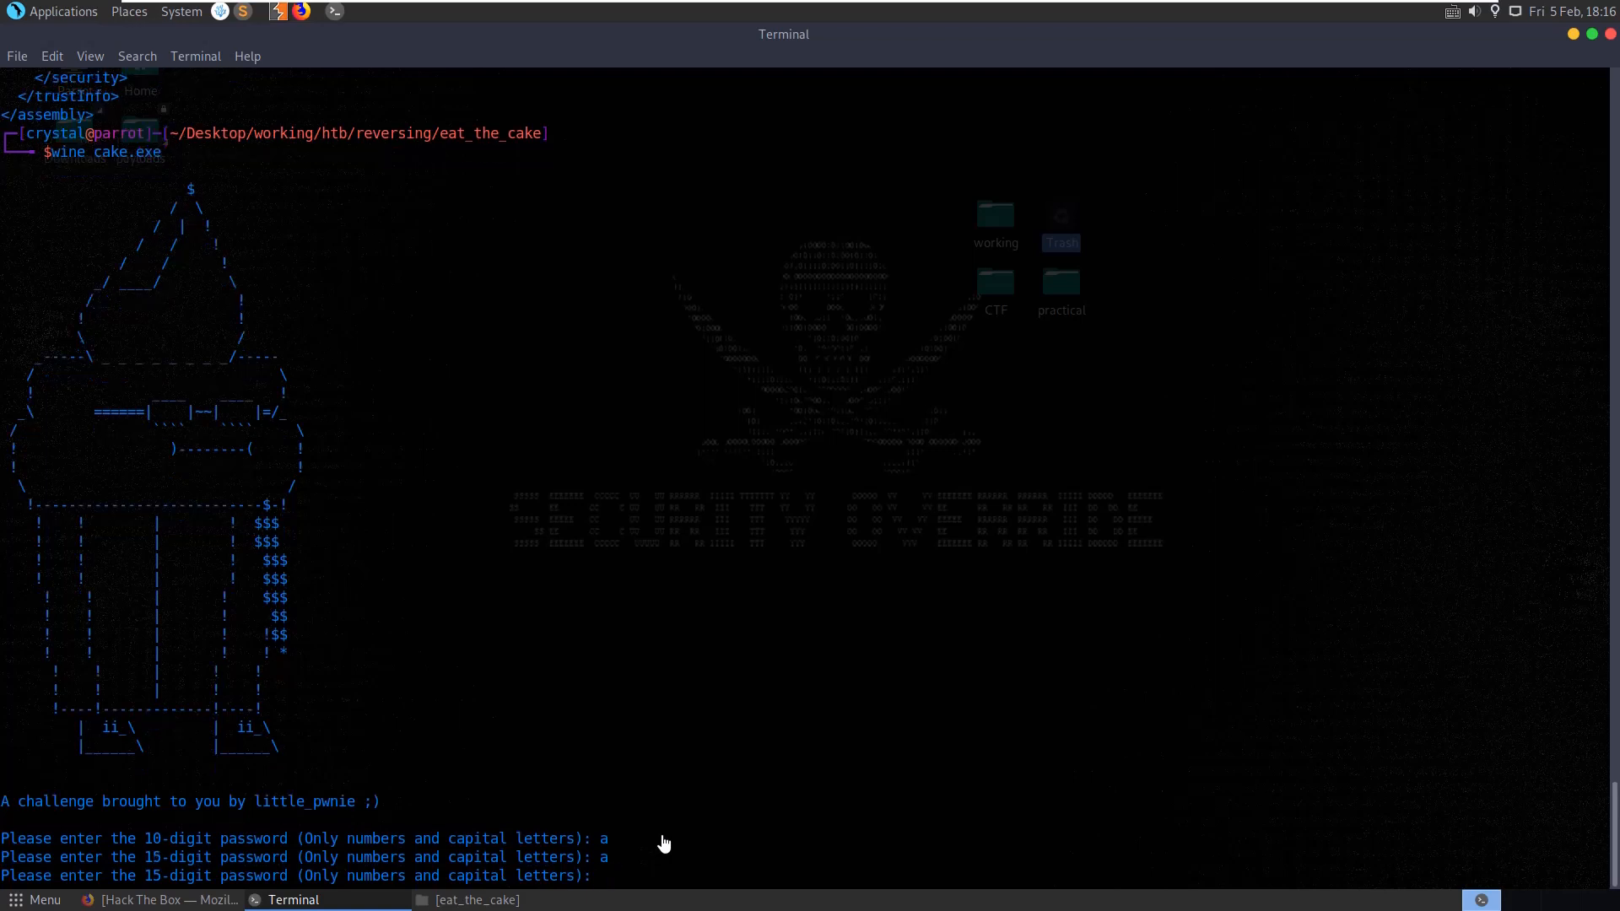
text(aaaaaaaaaaaaaaa)
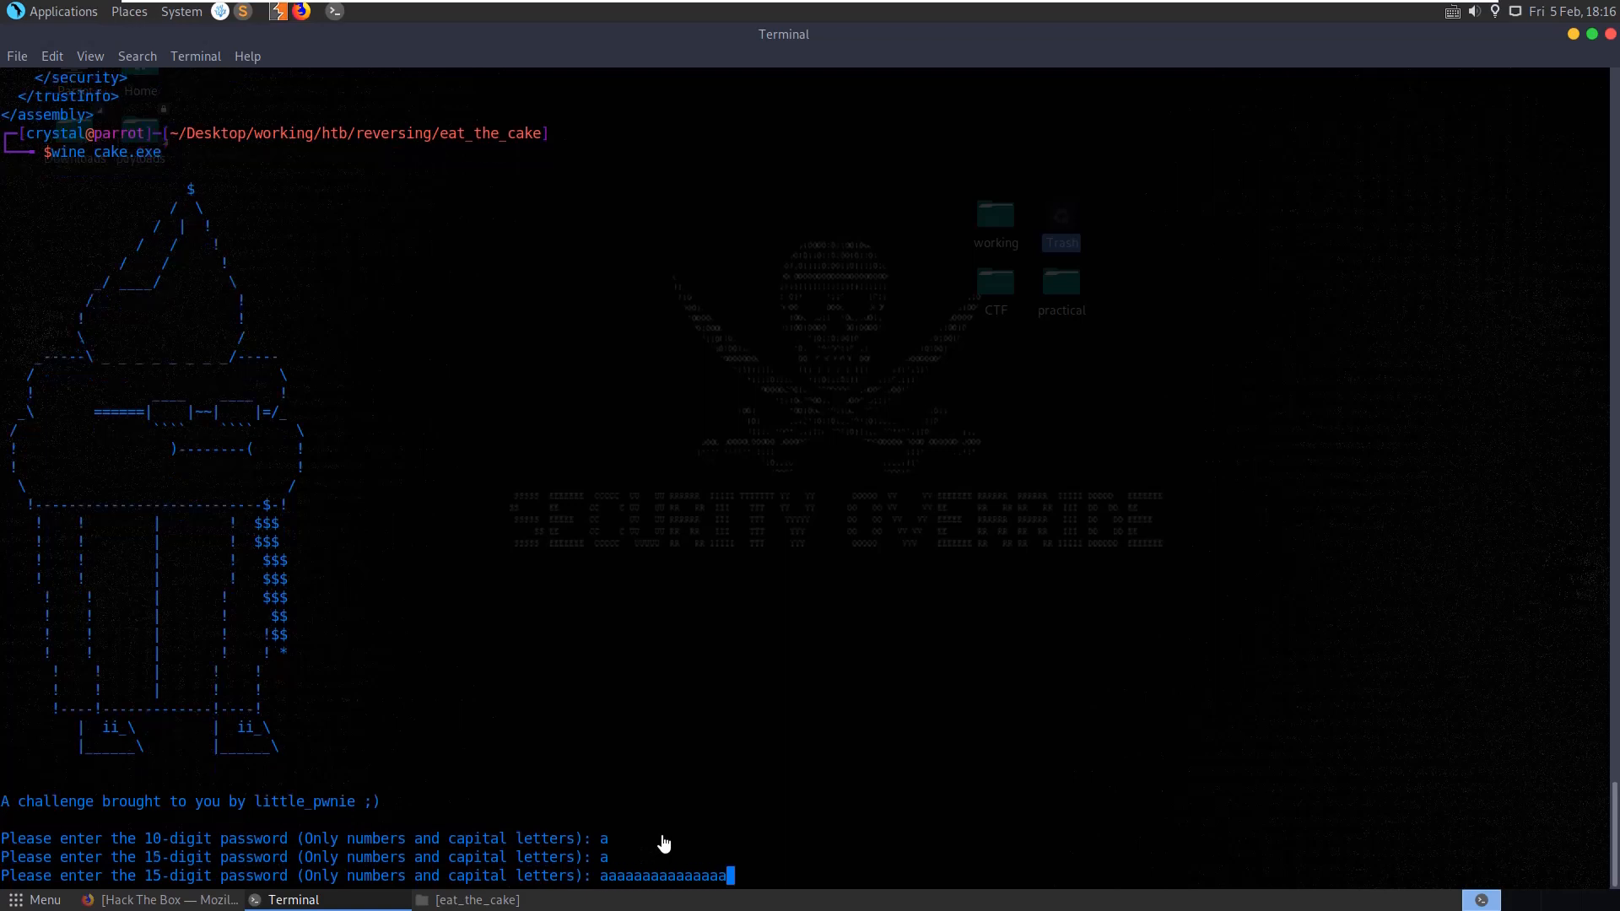
key(Return)
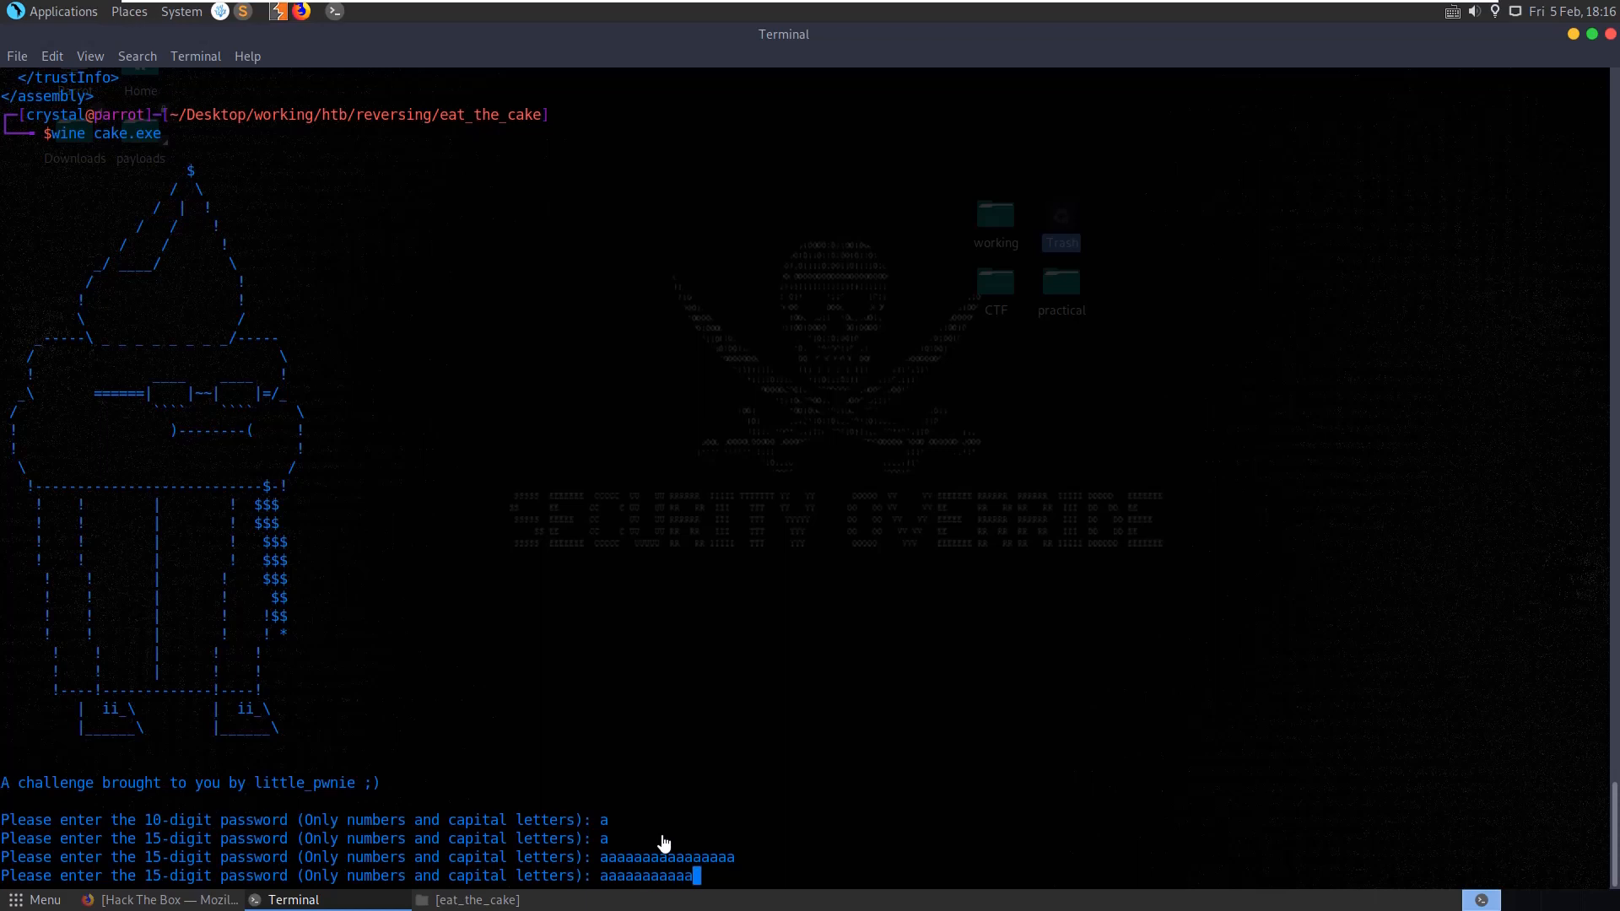
key(Return)
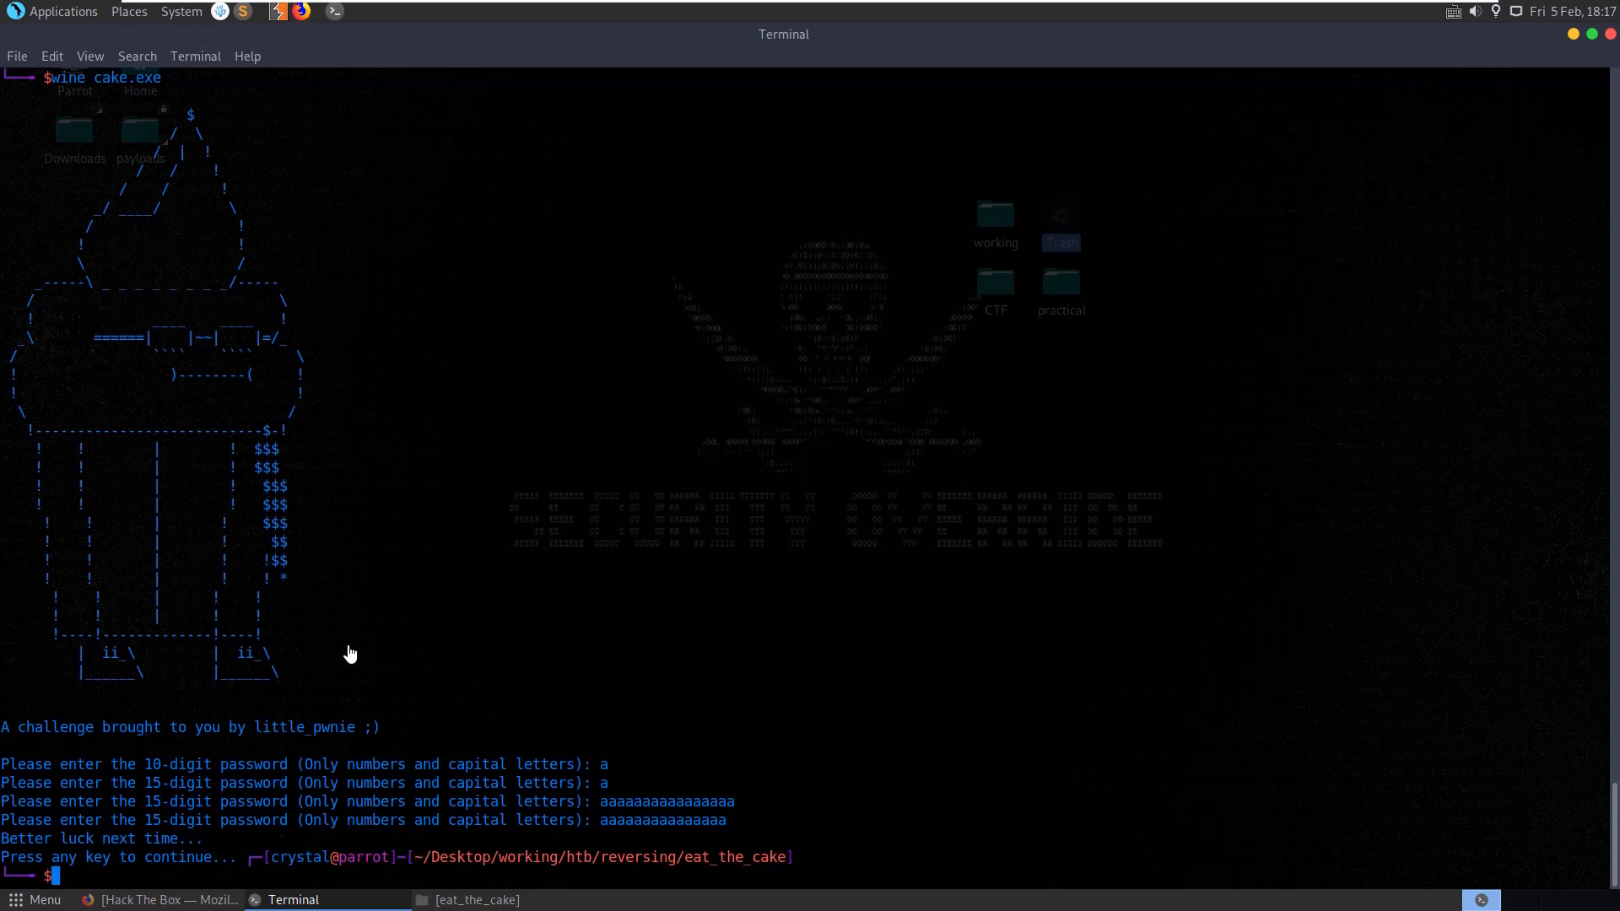
text(ghidra)
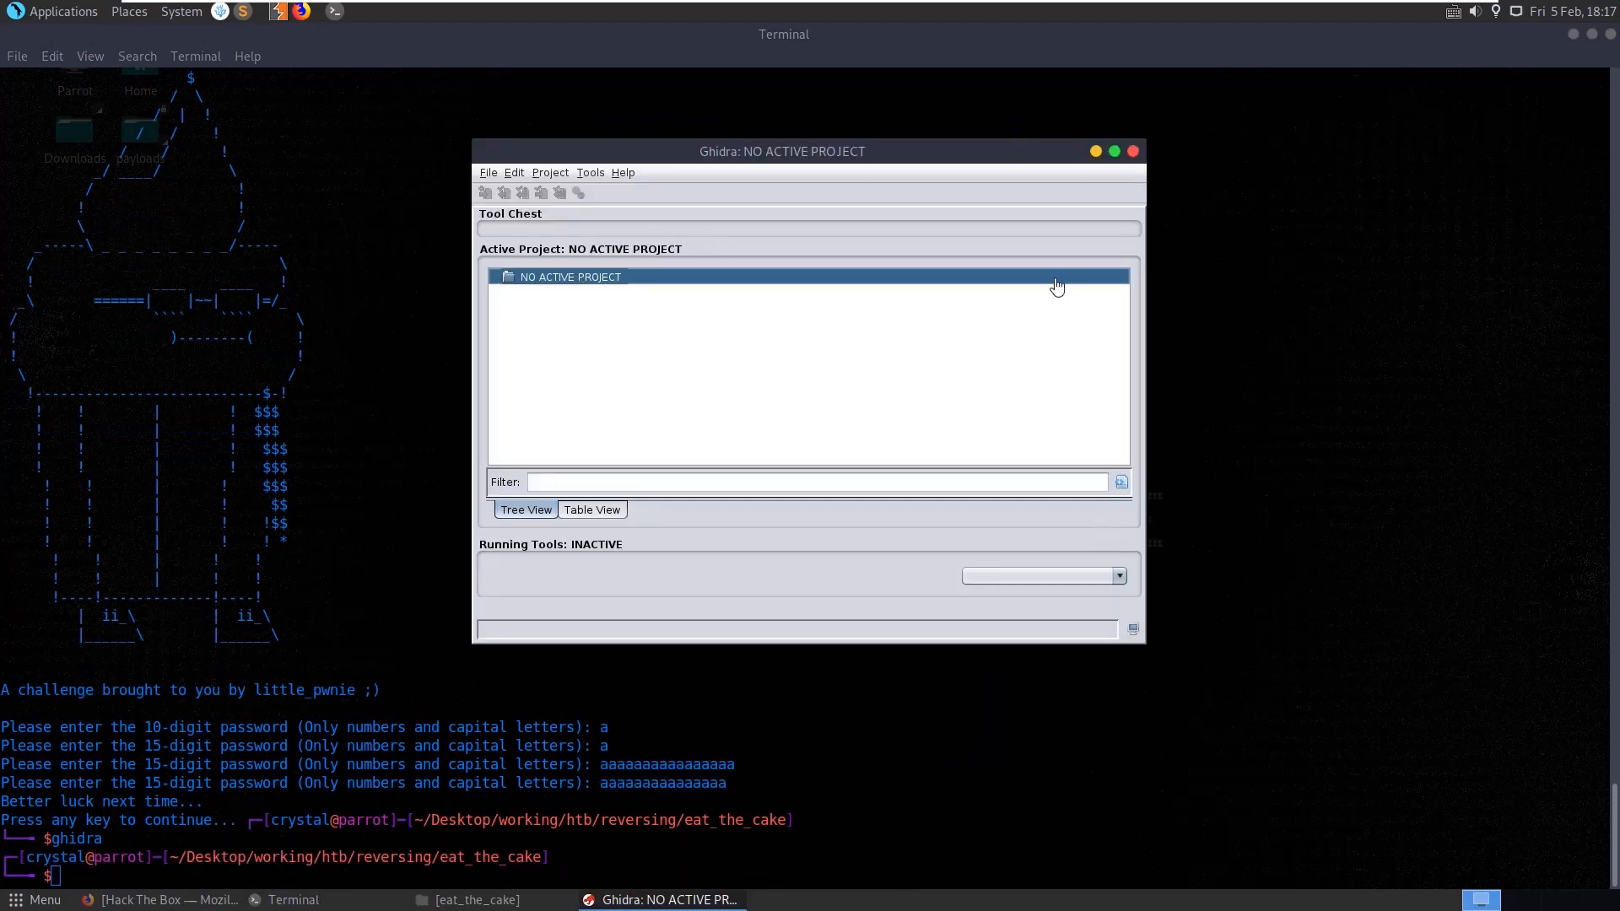
- Create a new Ghidra project named cake and open cake.exe in the CodeBrowser
click(488, 172)
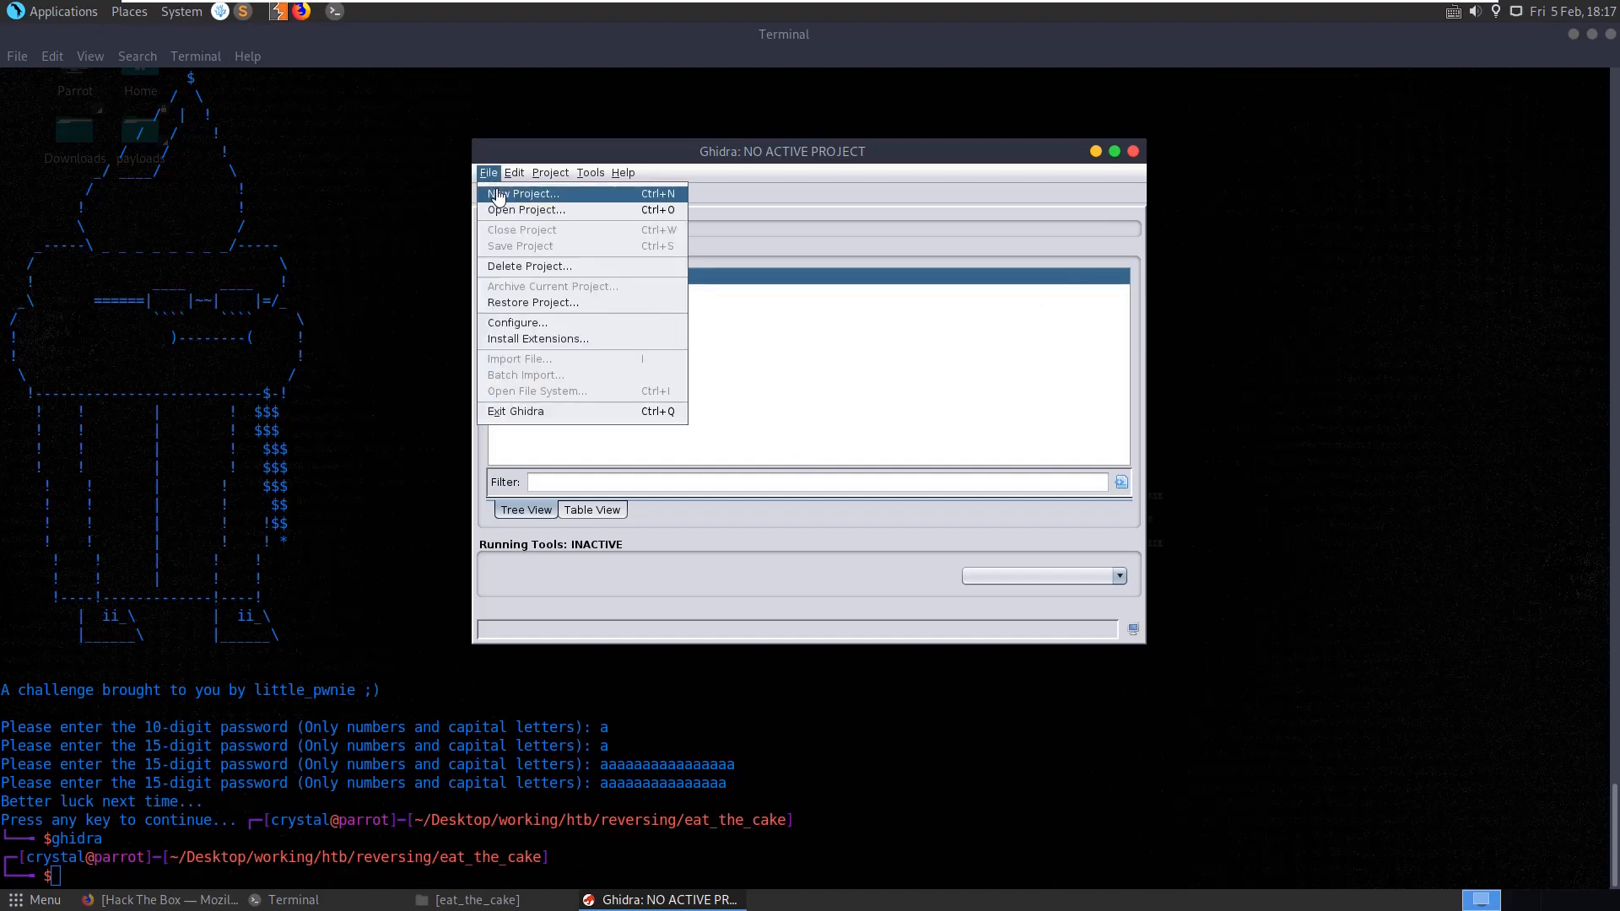
click(523, 194)
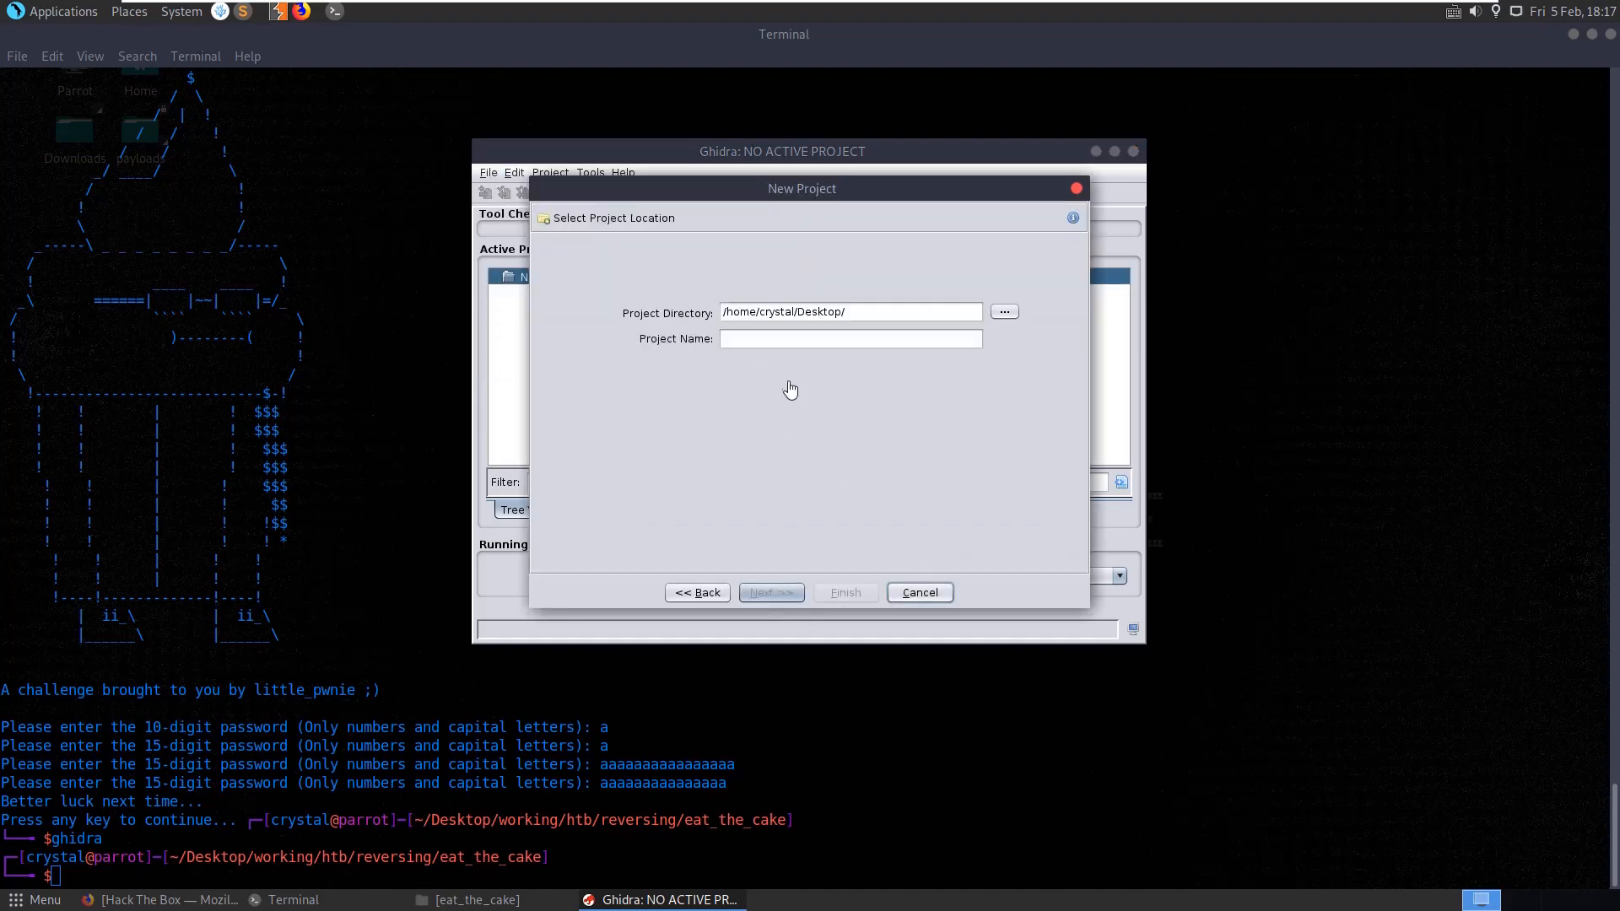
text(cake)
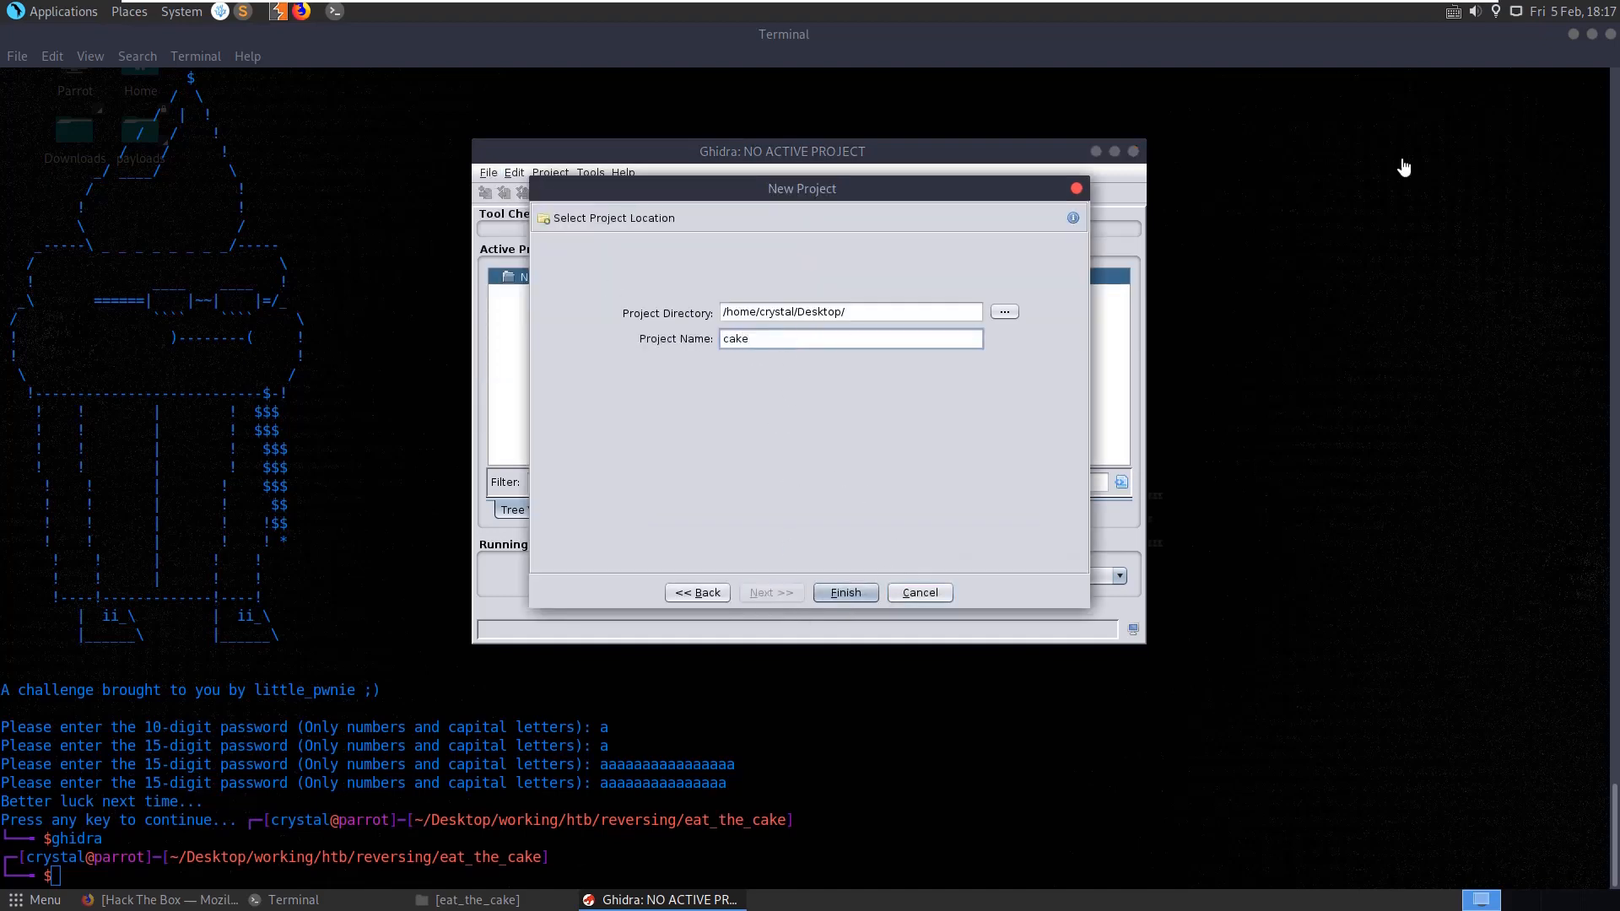
click(843, 592)
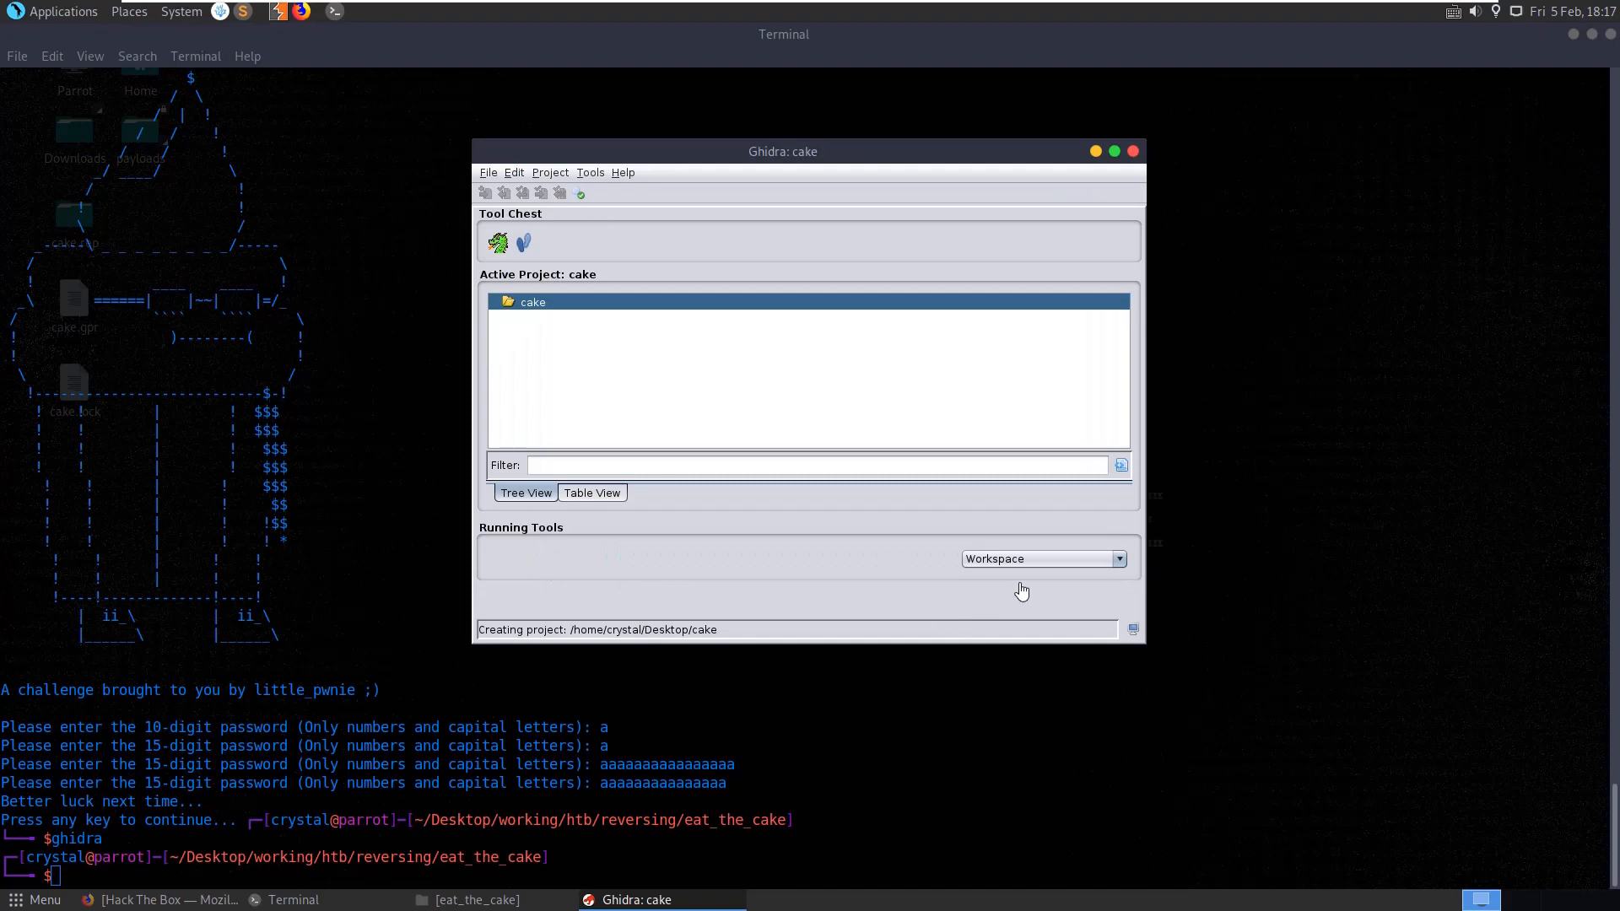
mouse_move(780, 491)
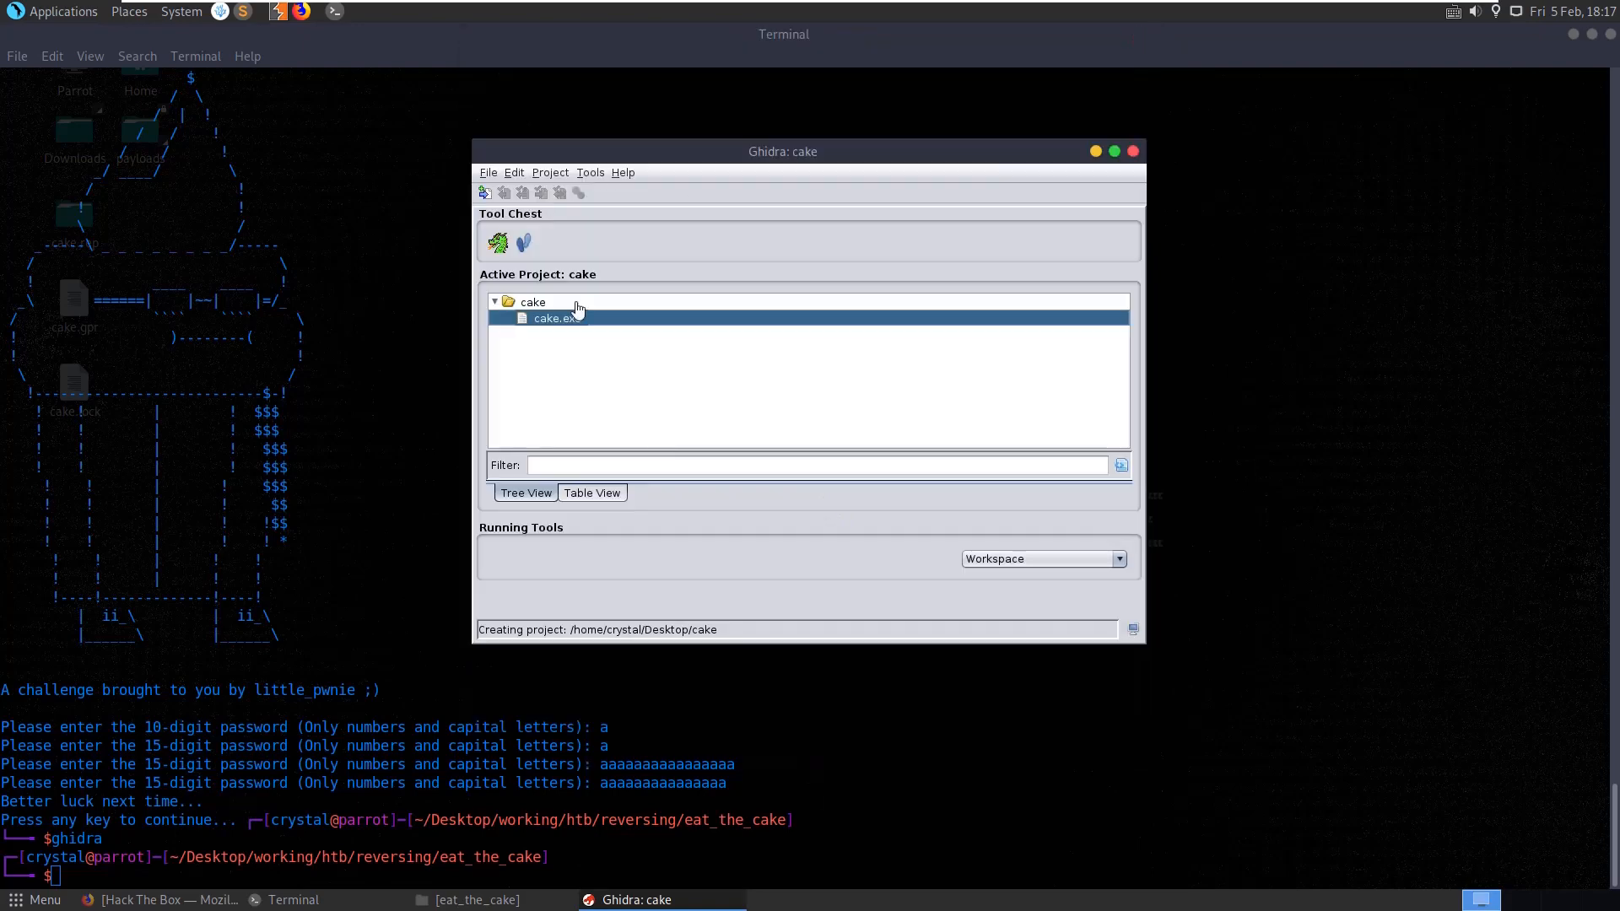
mouse_move(742, 366)
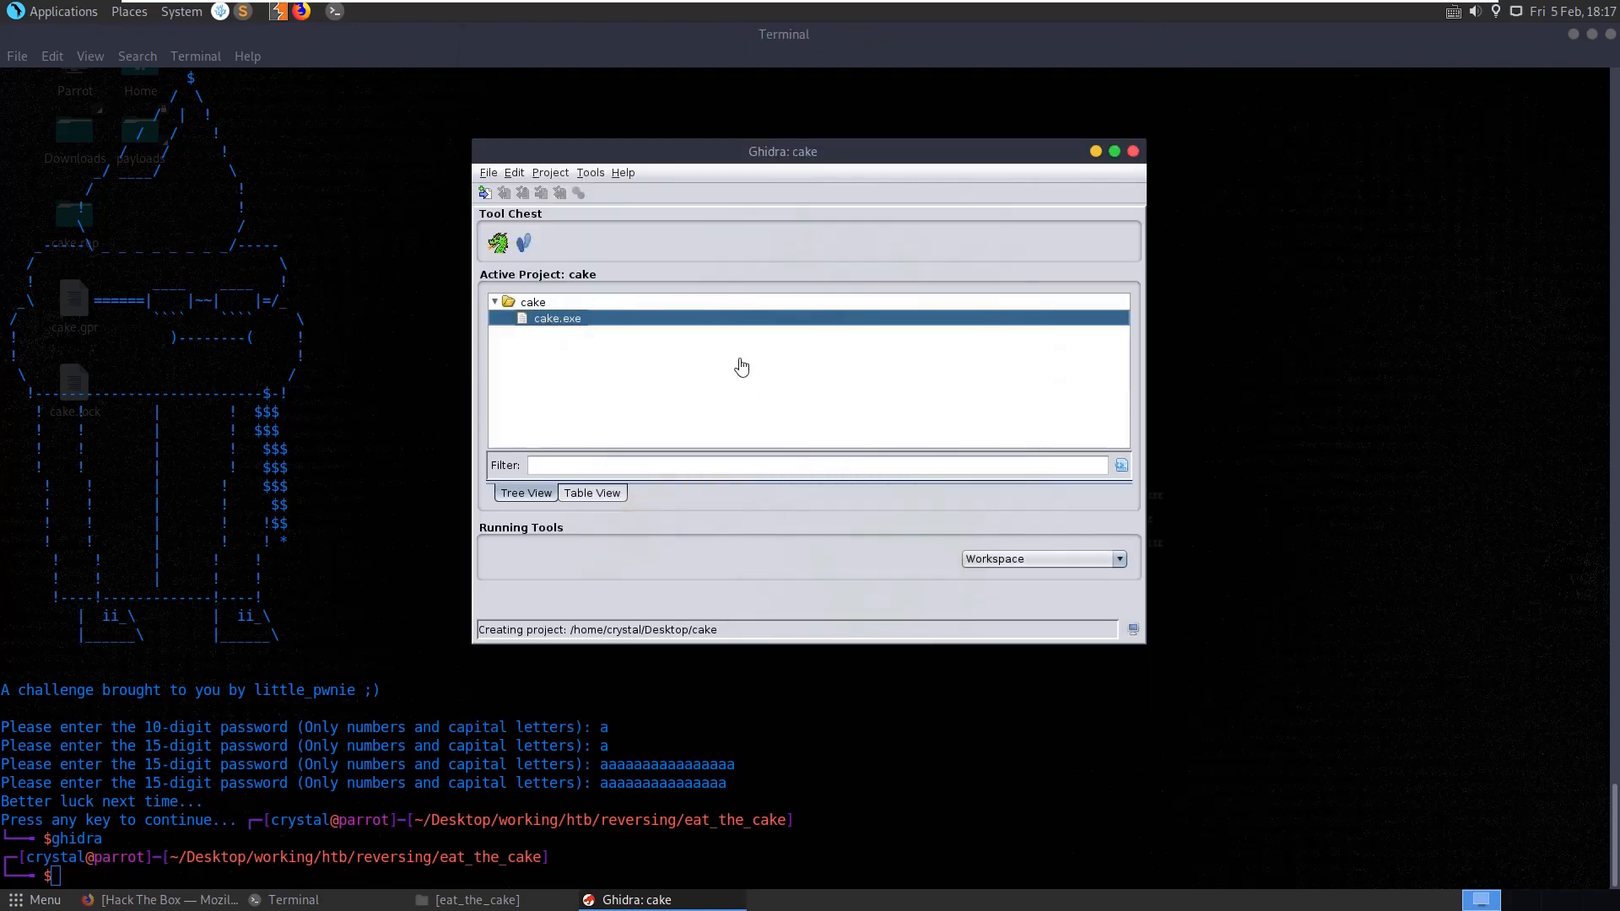
mouse_move(646, 379)
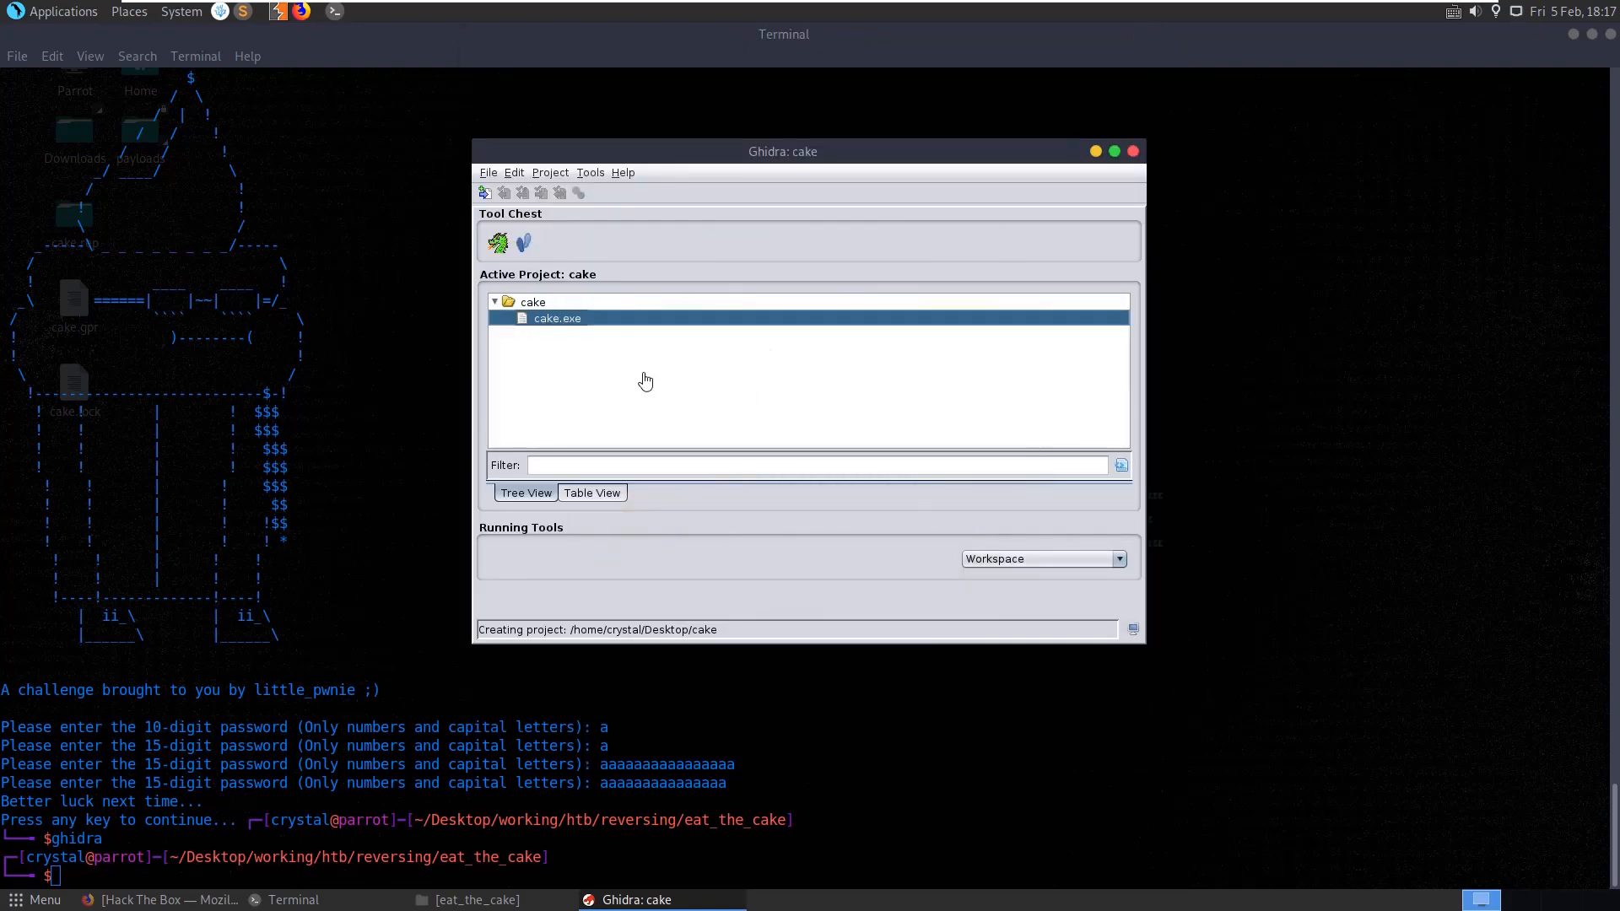
double_click(558, 319)
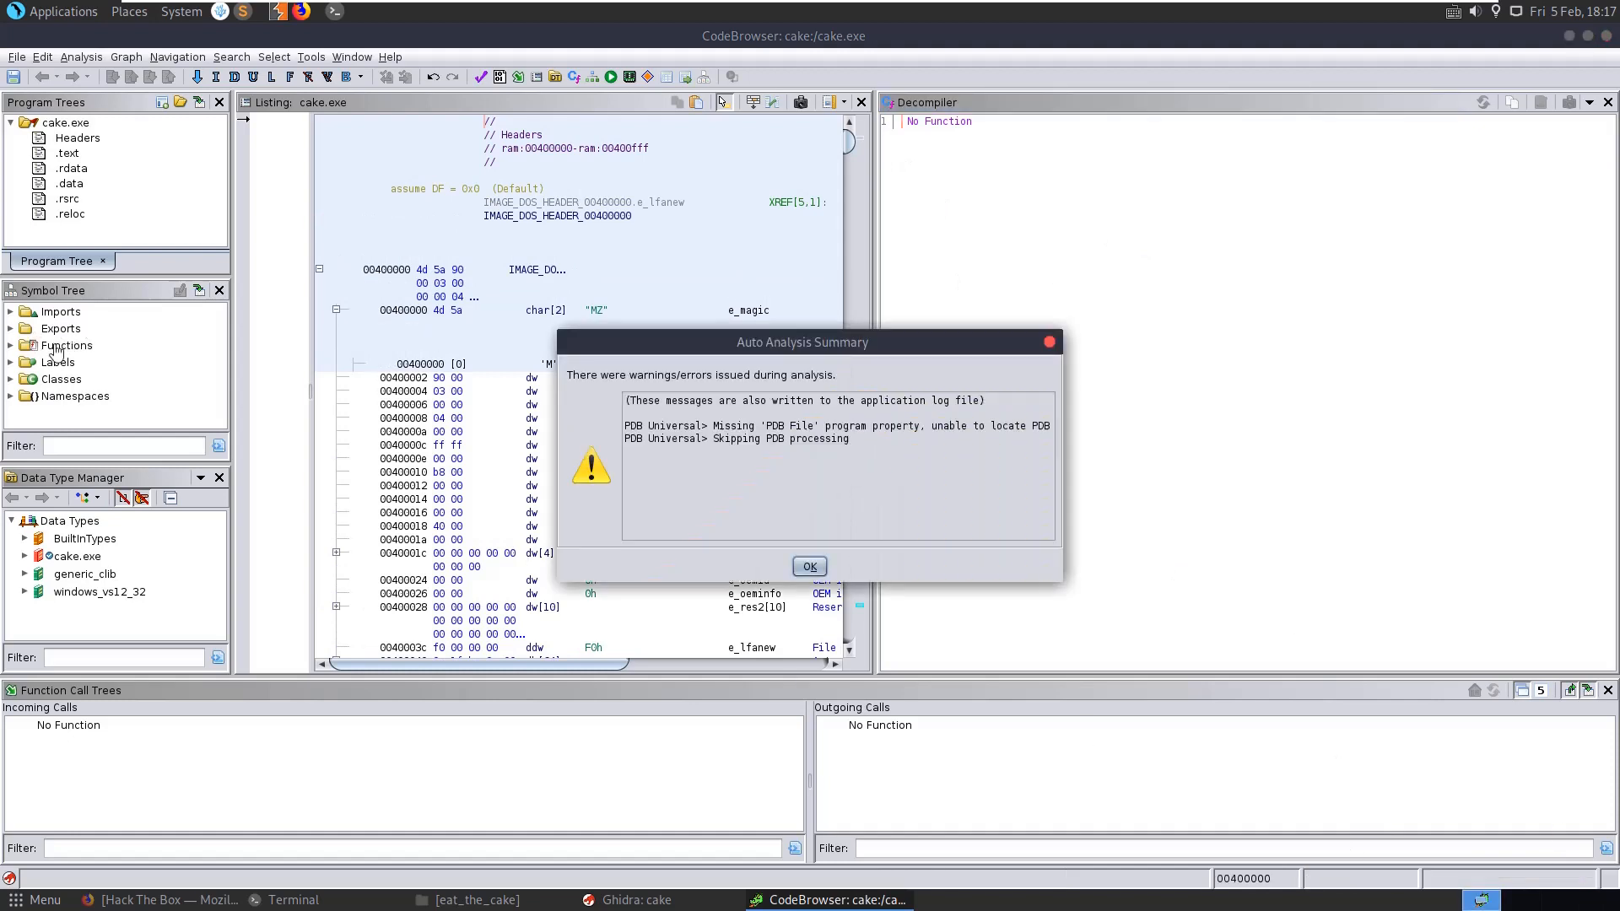
- Dismiss the Auto Analysis Summary and bring up FUN_00401aa0 from the Functions list
click(808, 567)
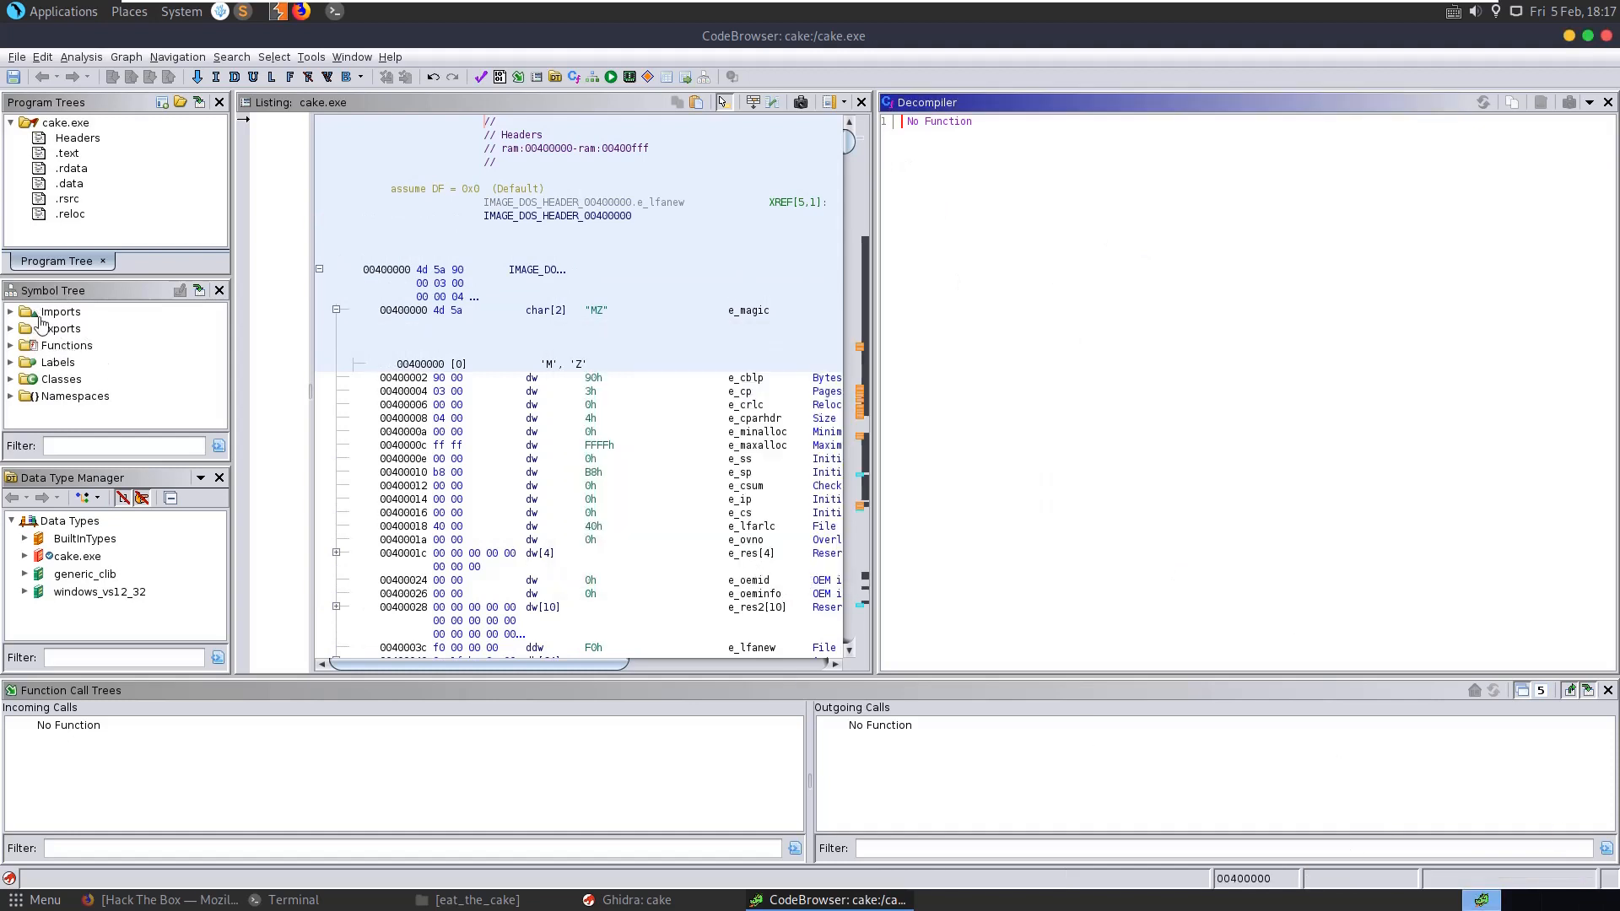
mouse_move(334, 384)
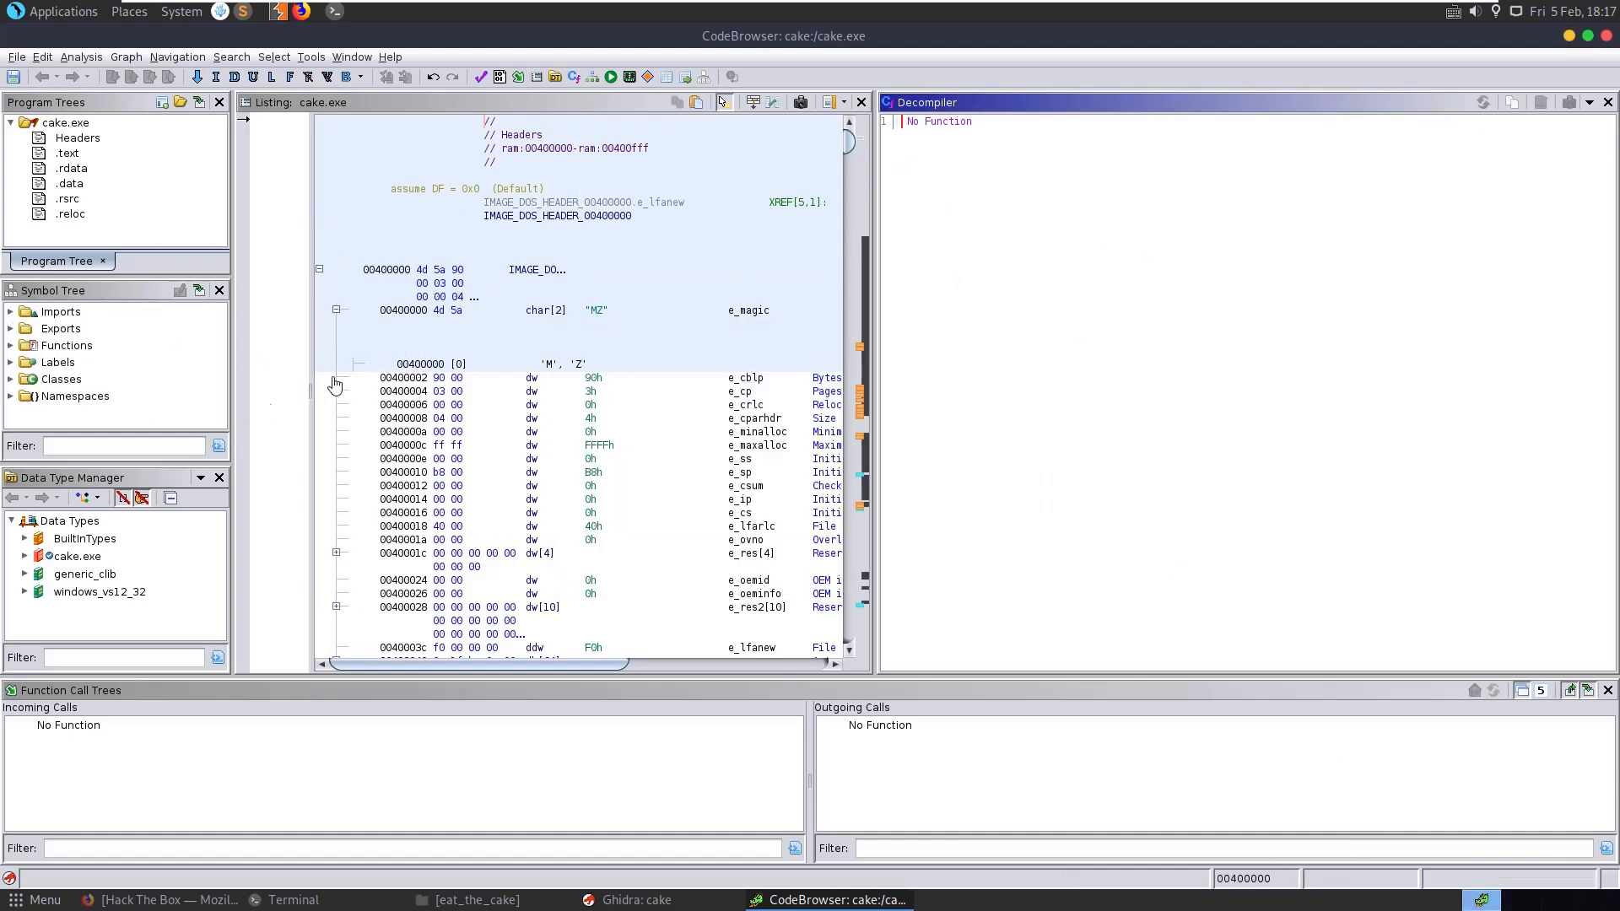
click(25, 345)
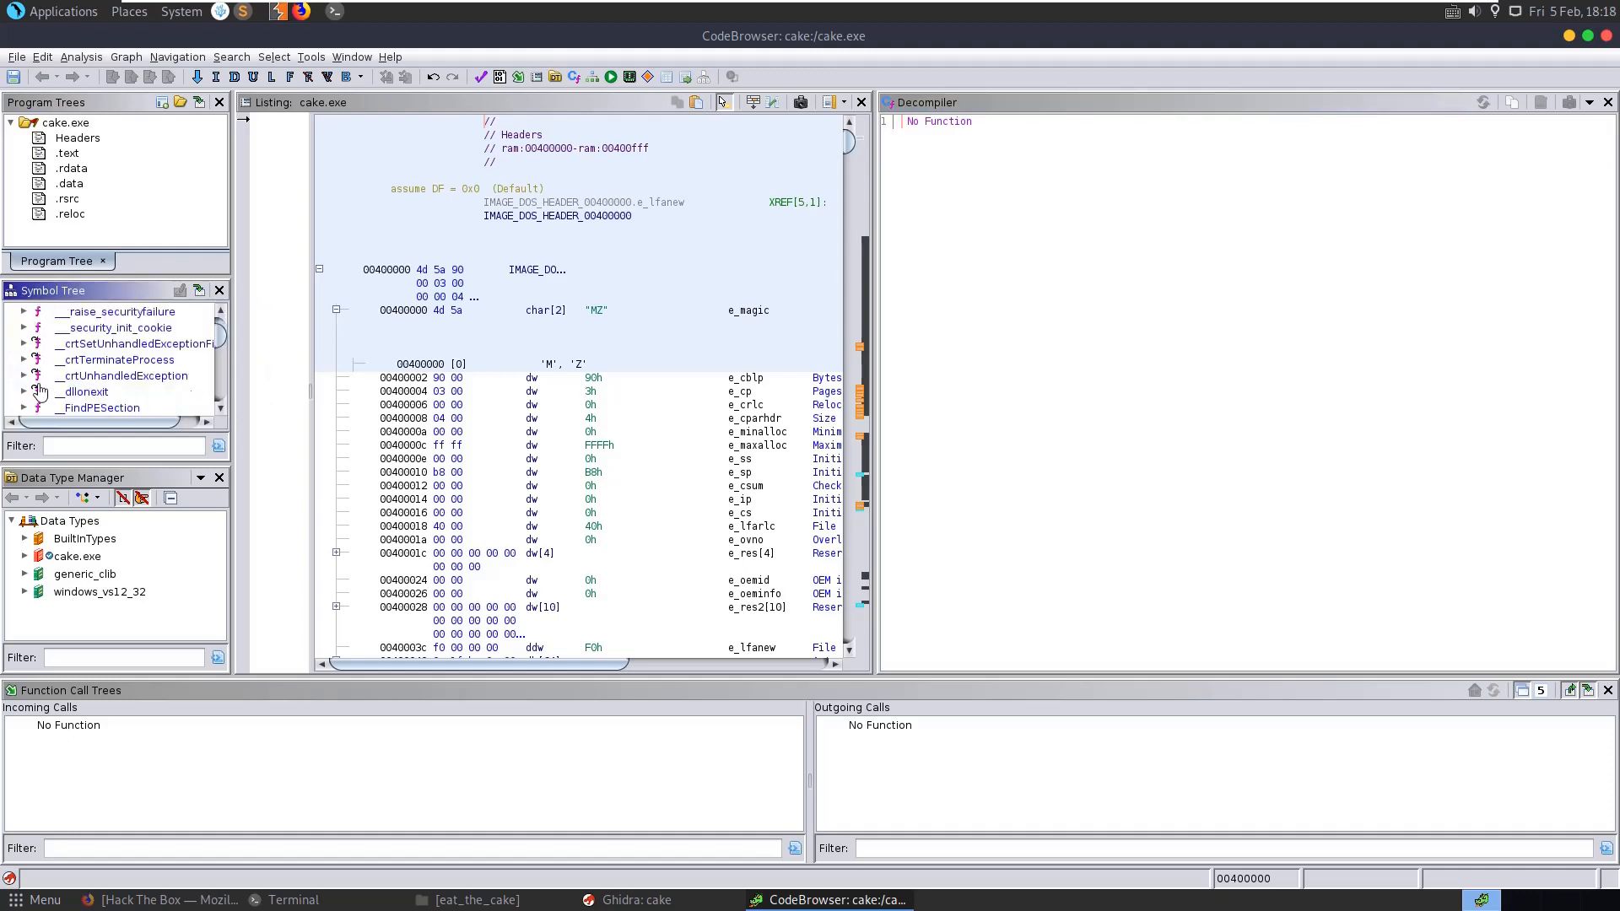
scroll(down, 3)
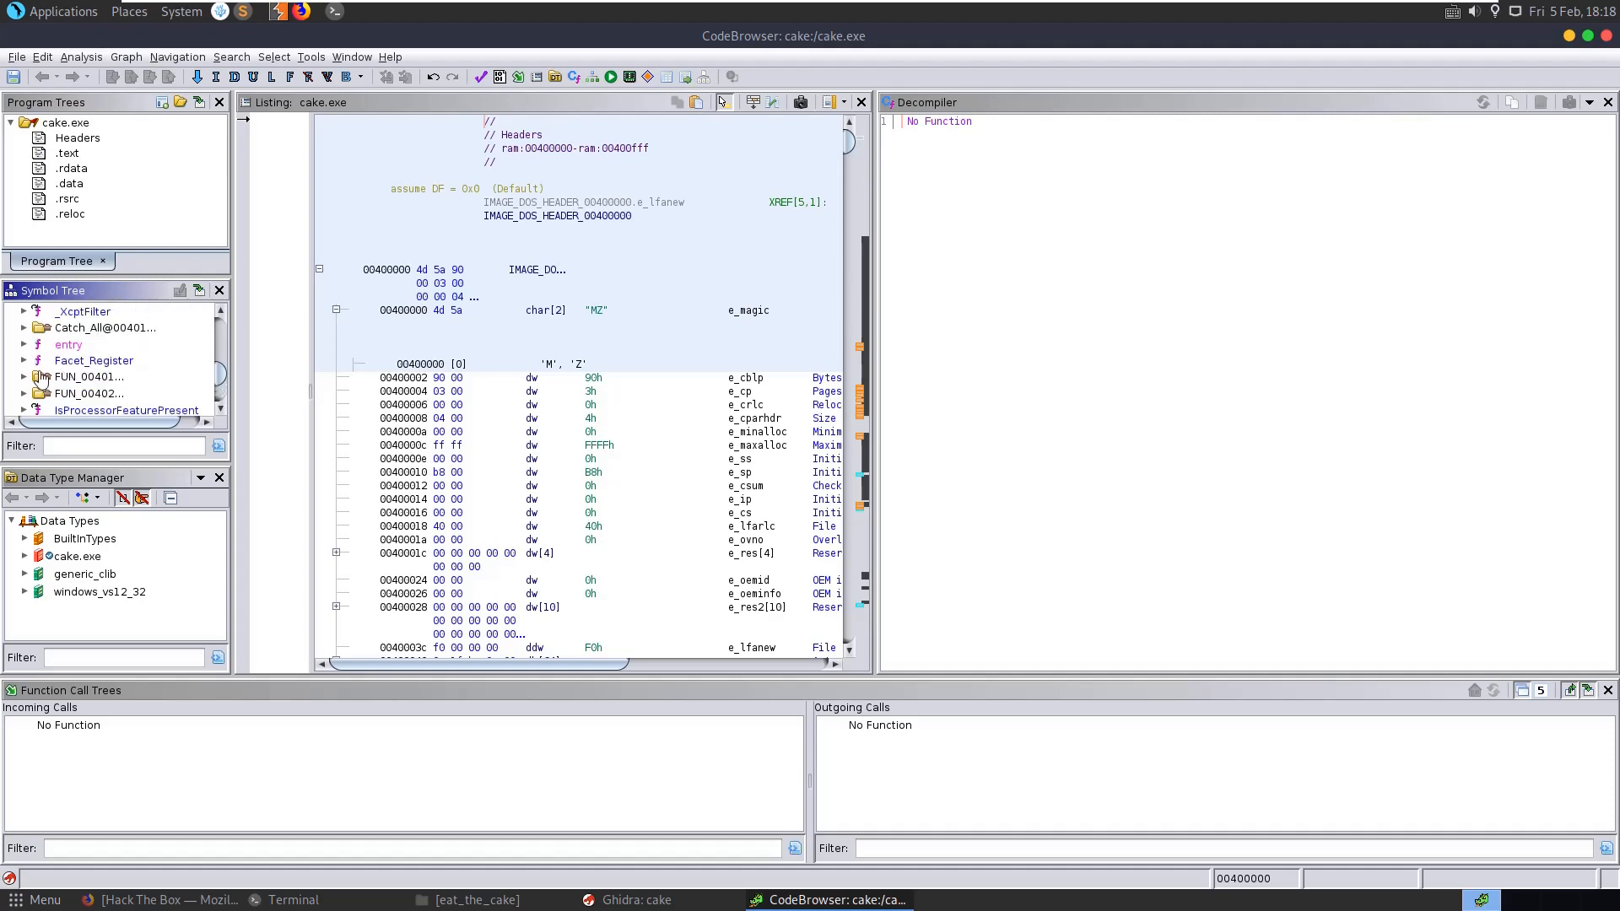
scroll(down, 3)
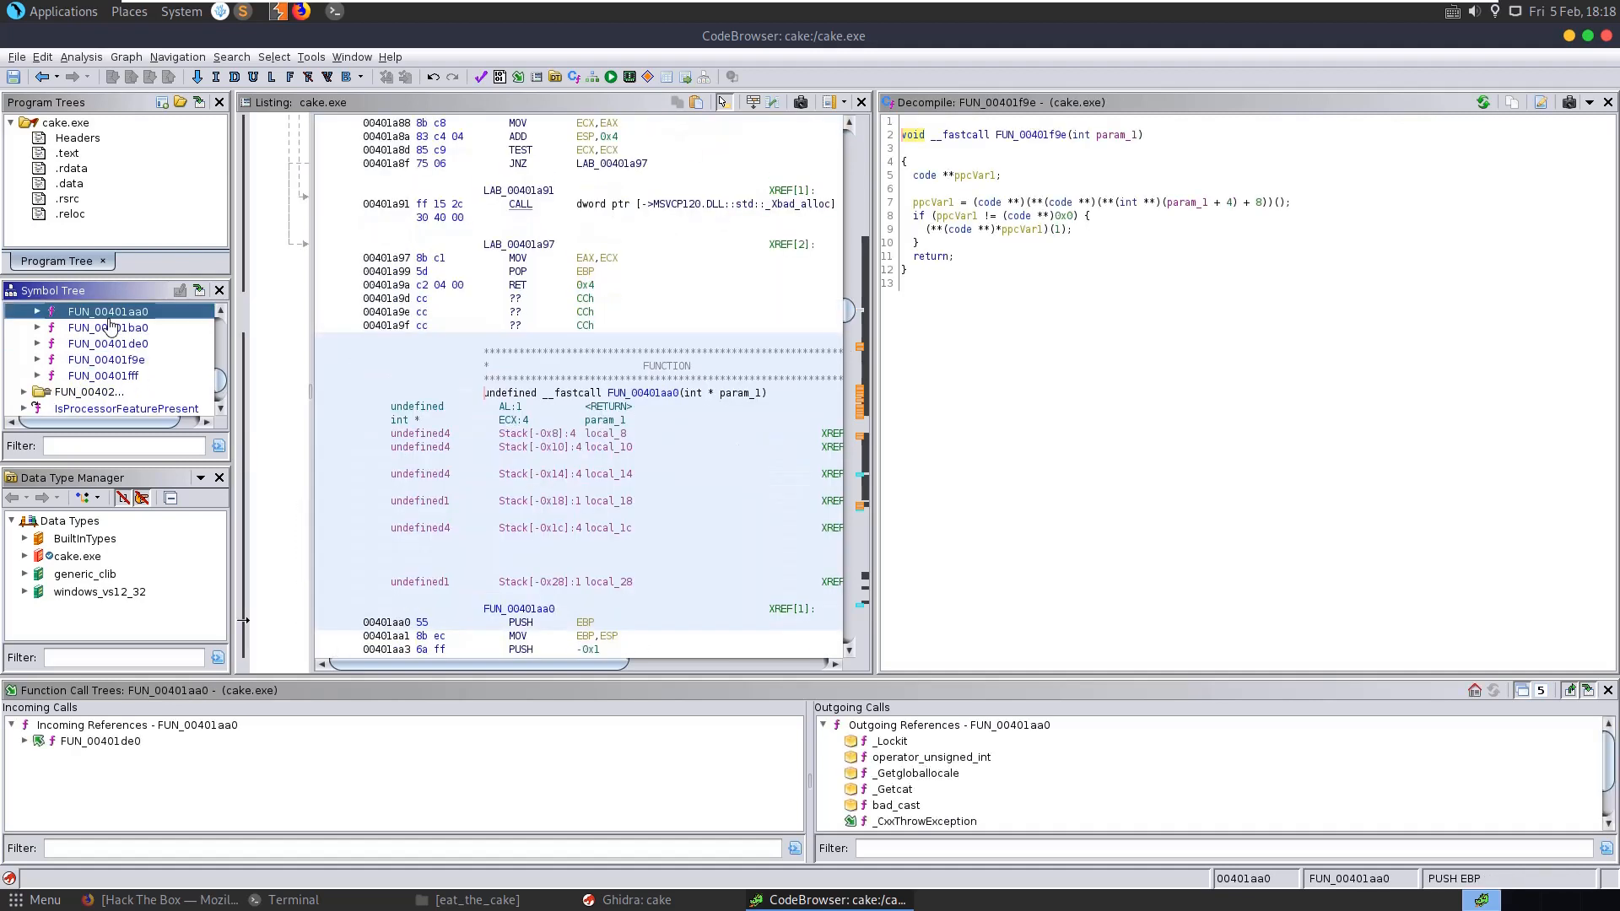
click(108, 310)
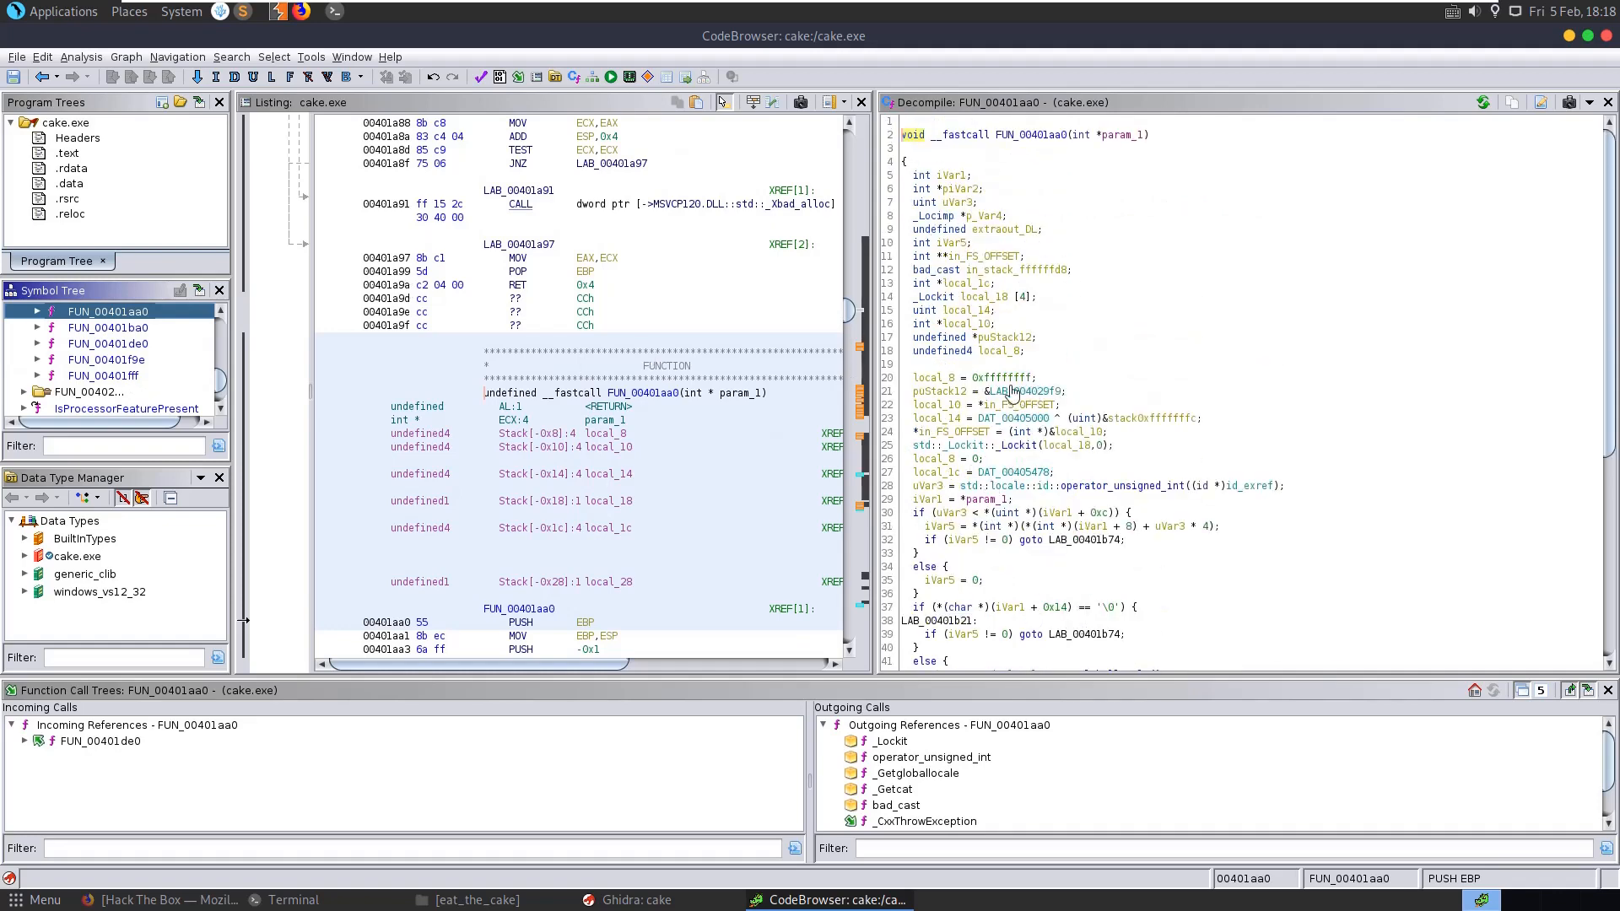
- Run Search > For Strings on cake.exe and jump to a found message in the code
click(108, 342)
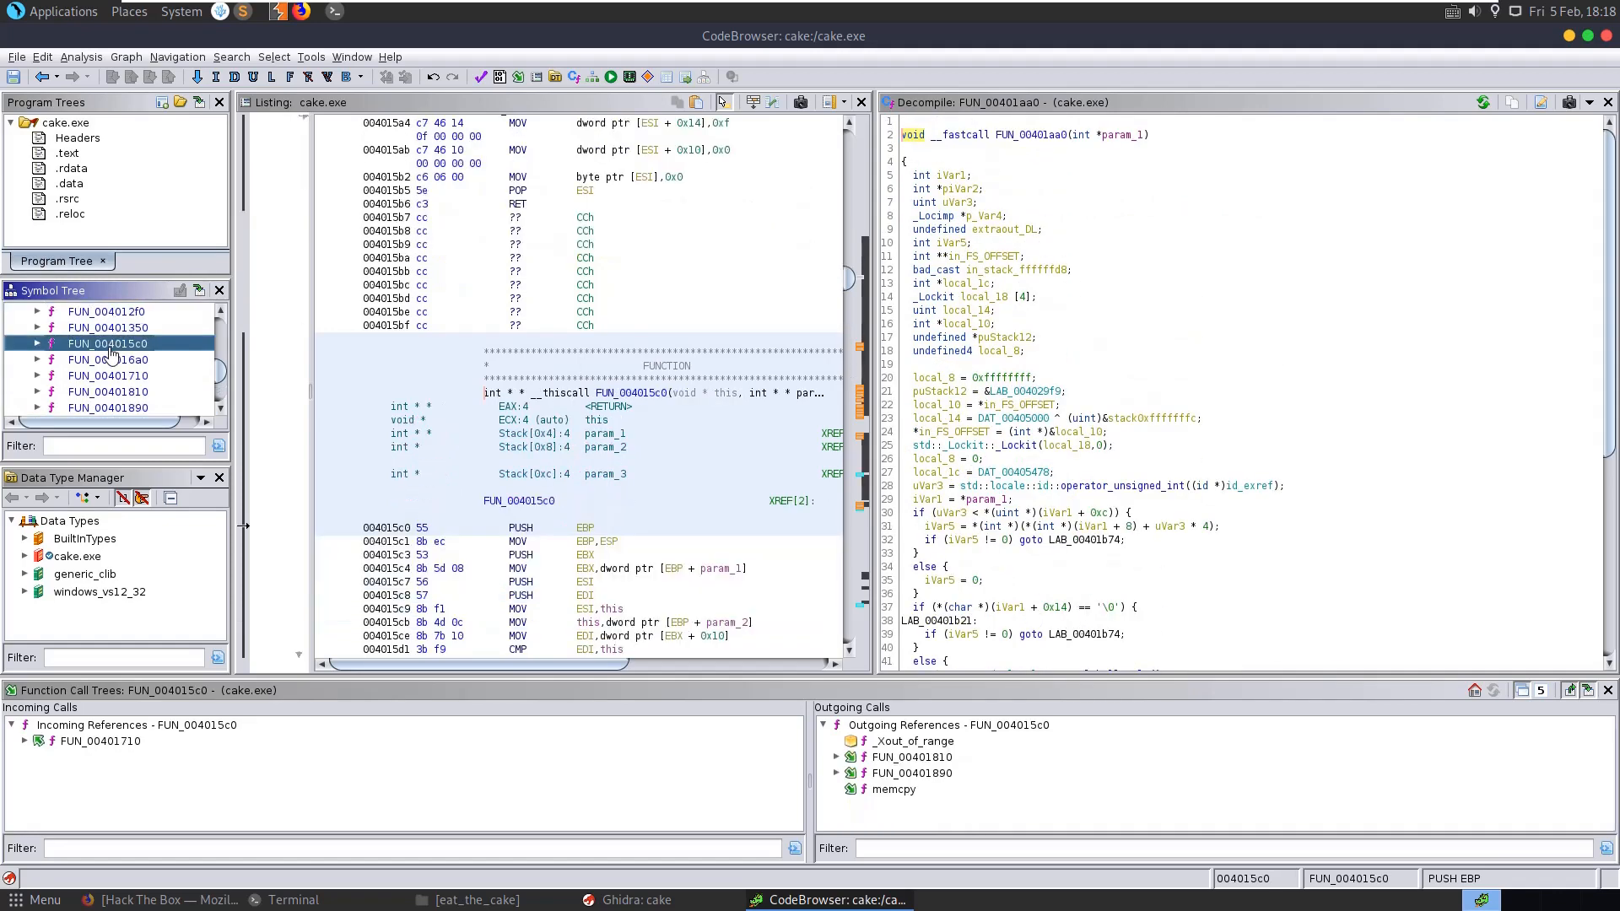
click(108, 343)
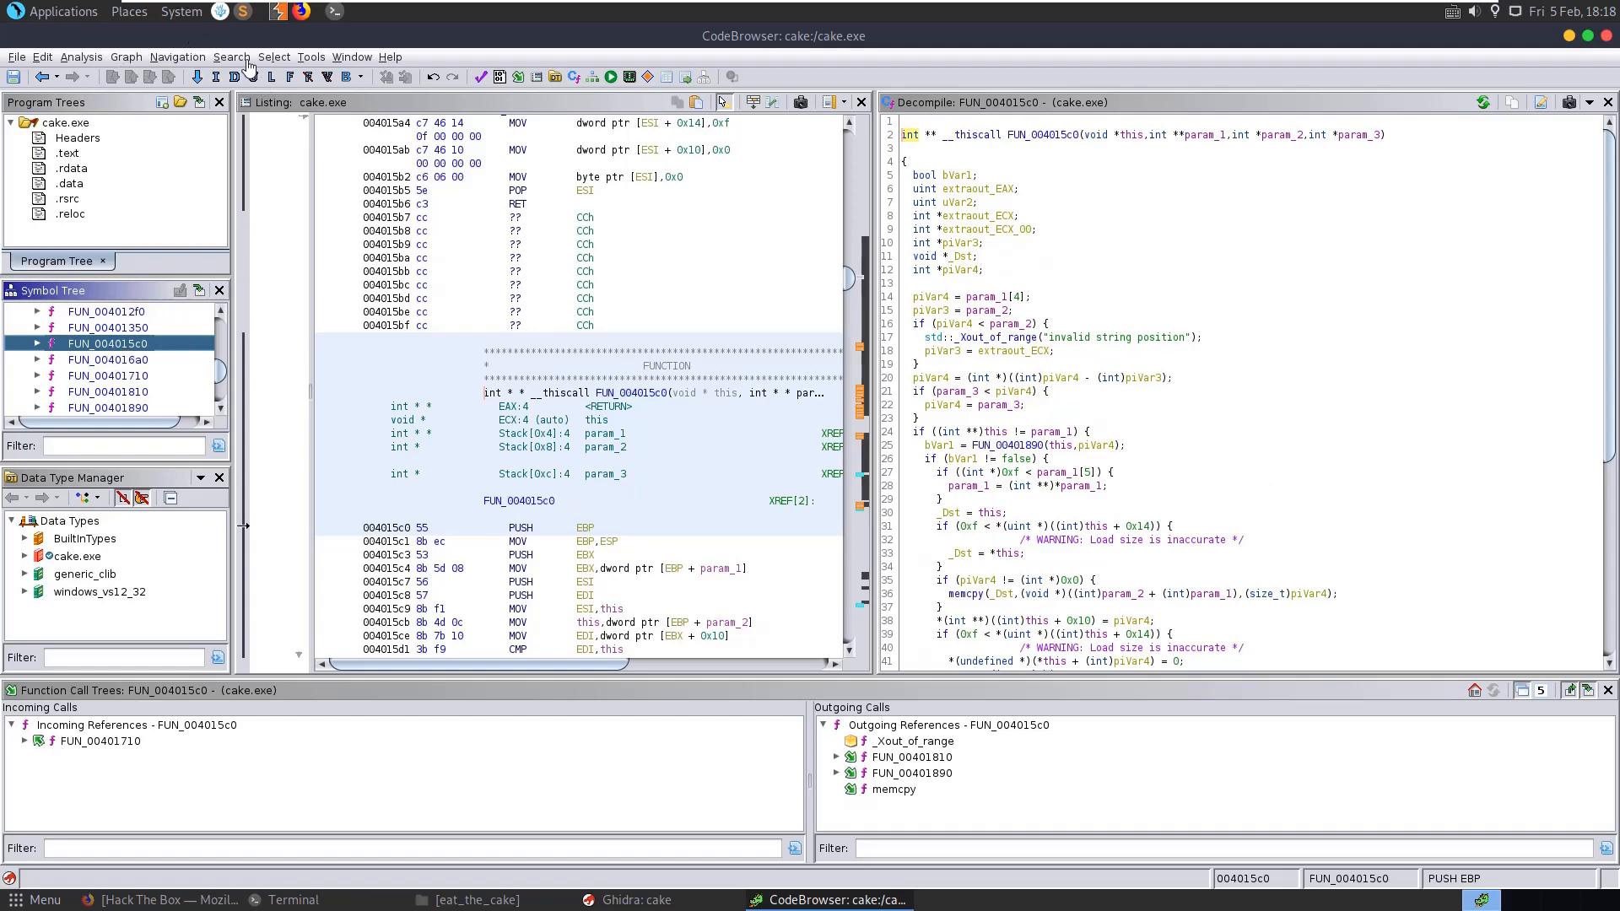
click(231, 57)
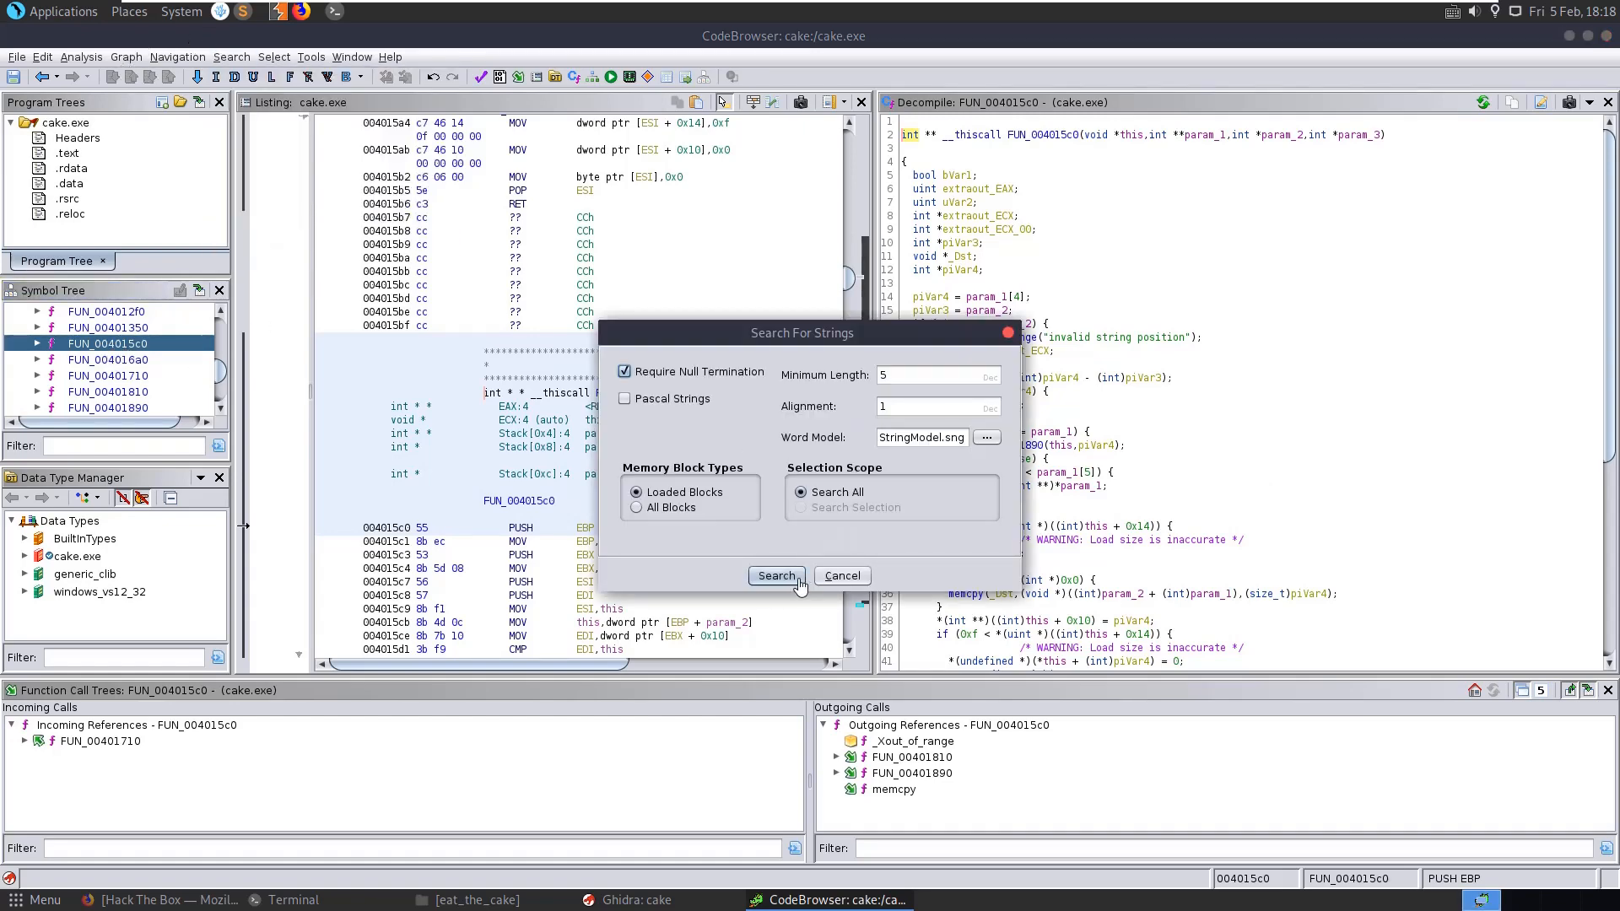
click(776, 575)
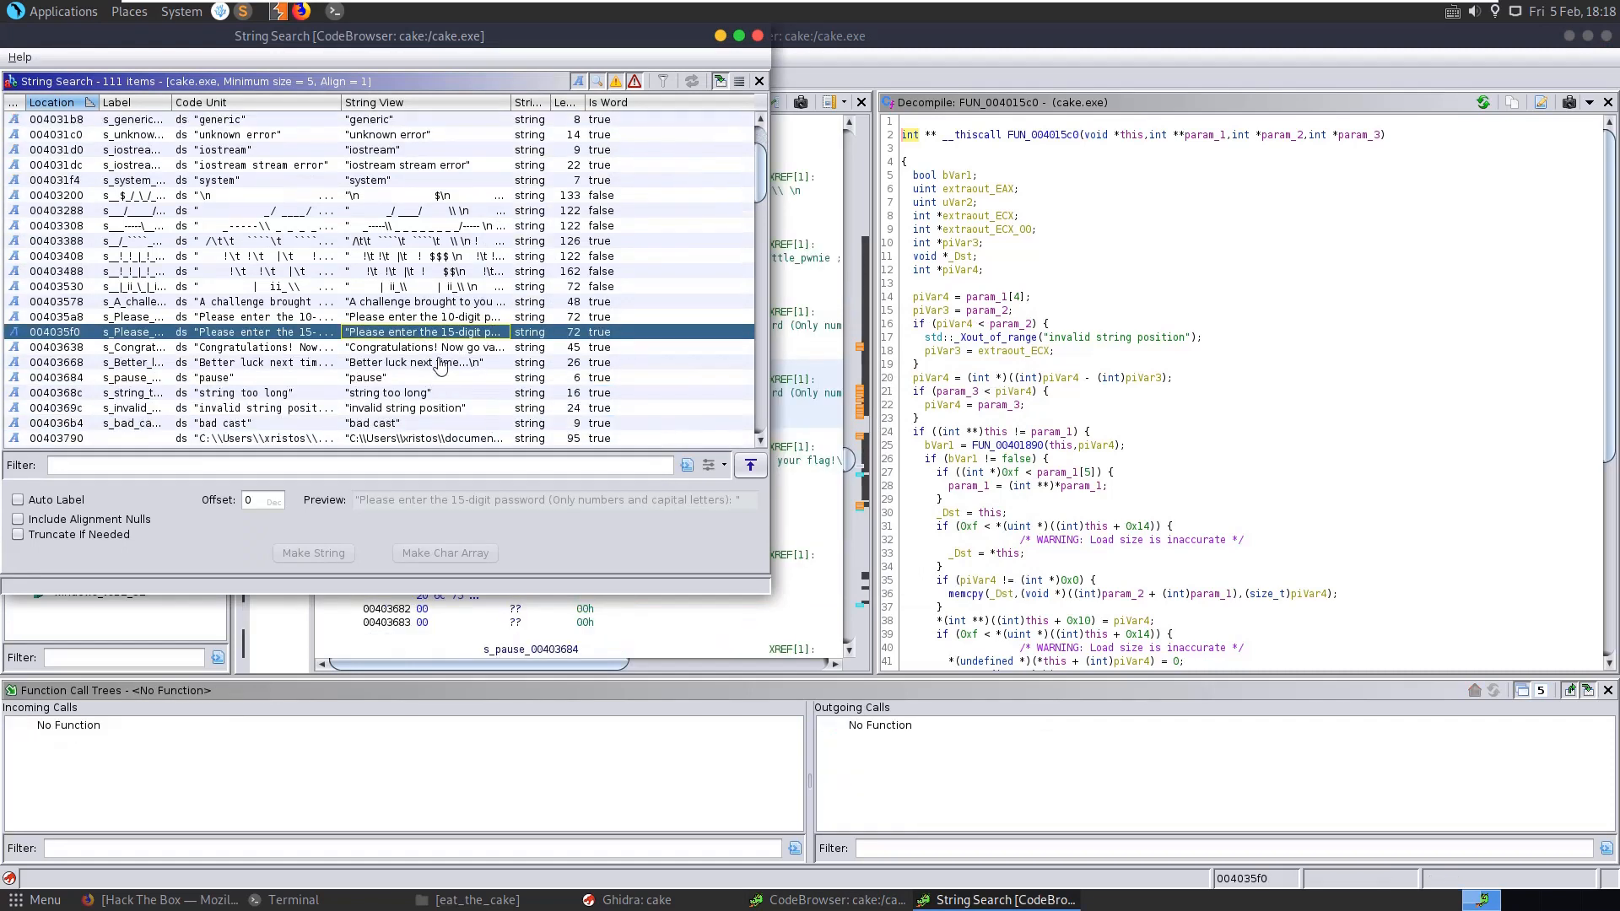
click(423, 348)
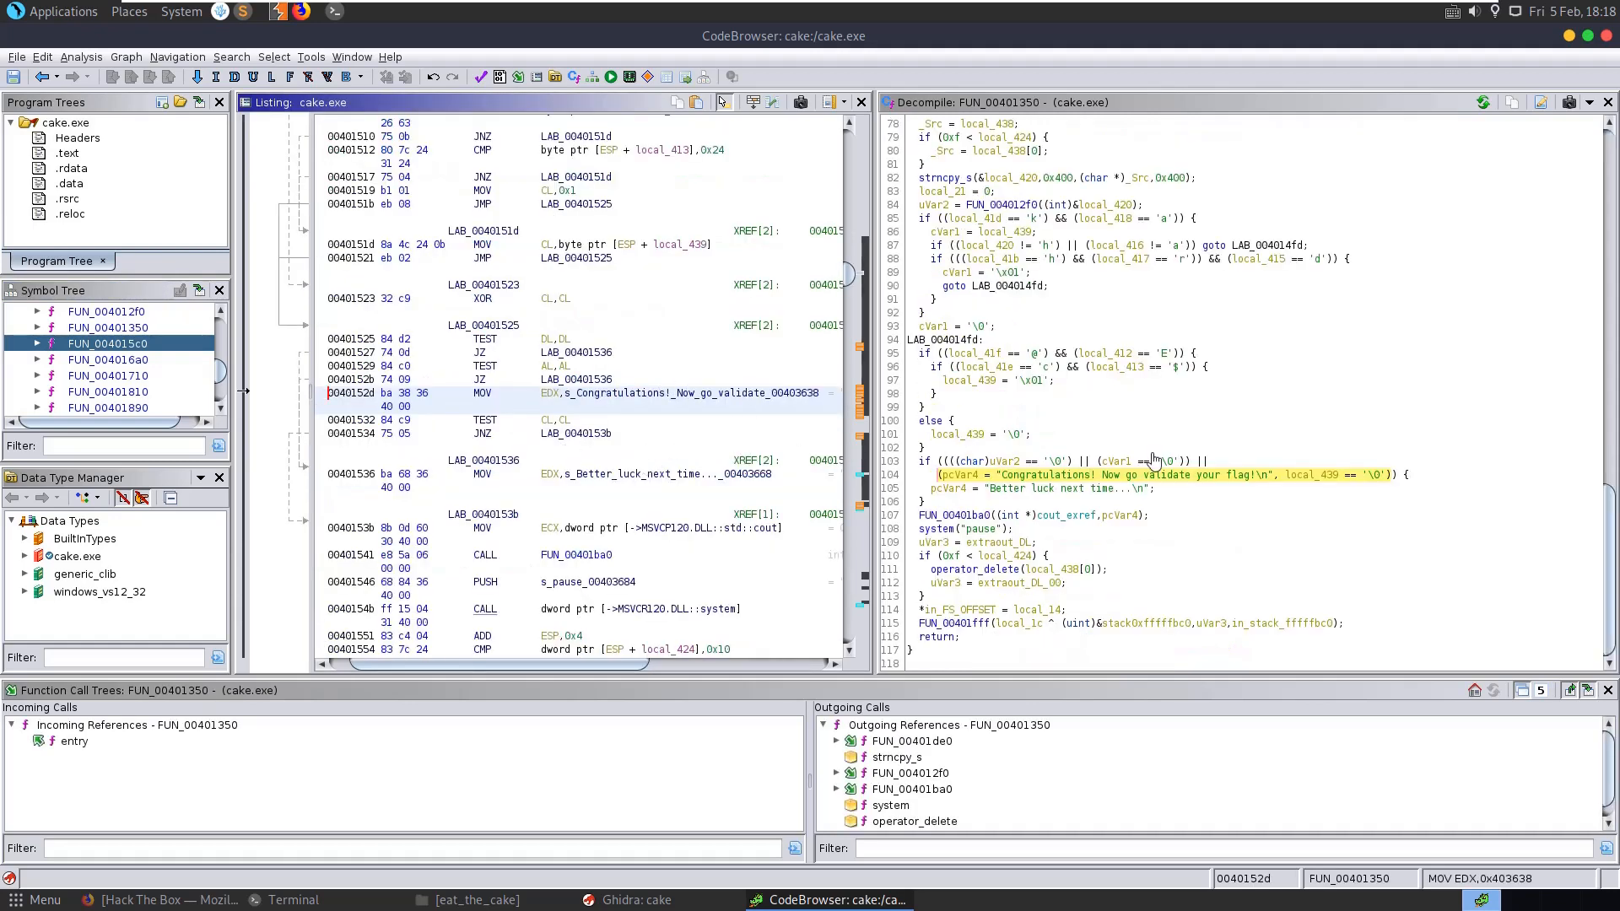
mouse_move(1003, 485)
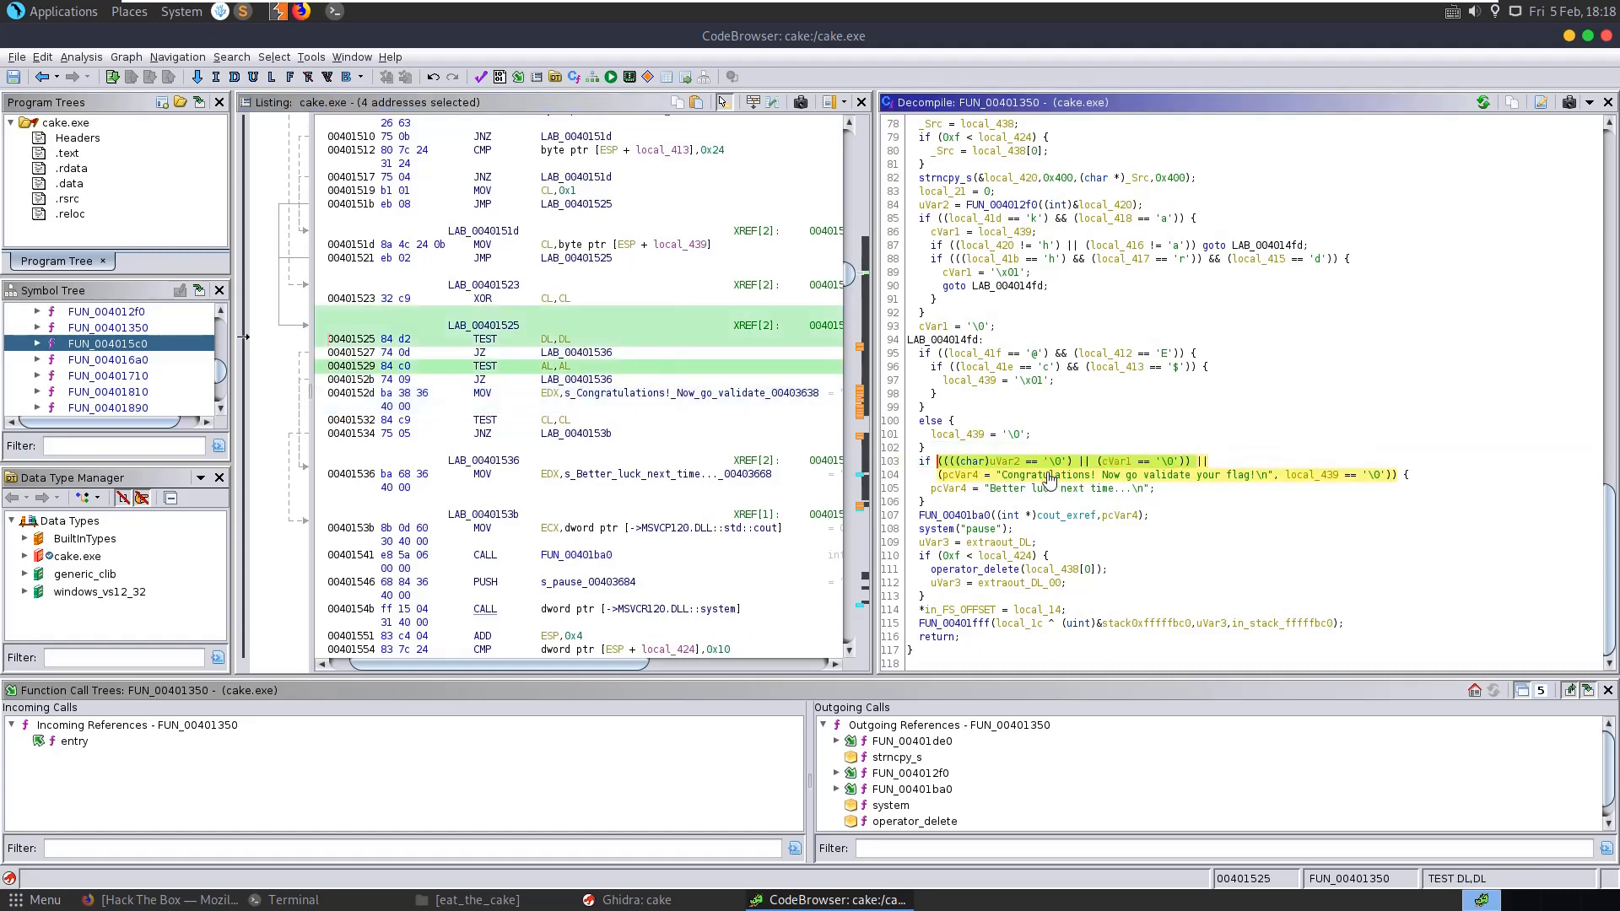
click(574, 393)
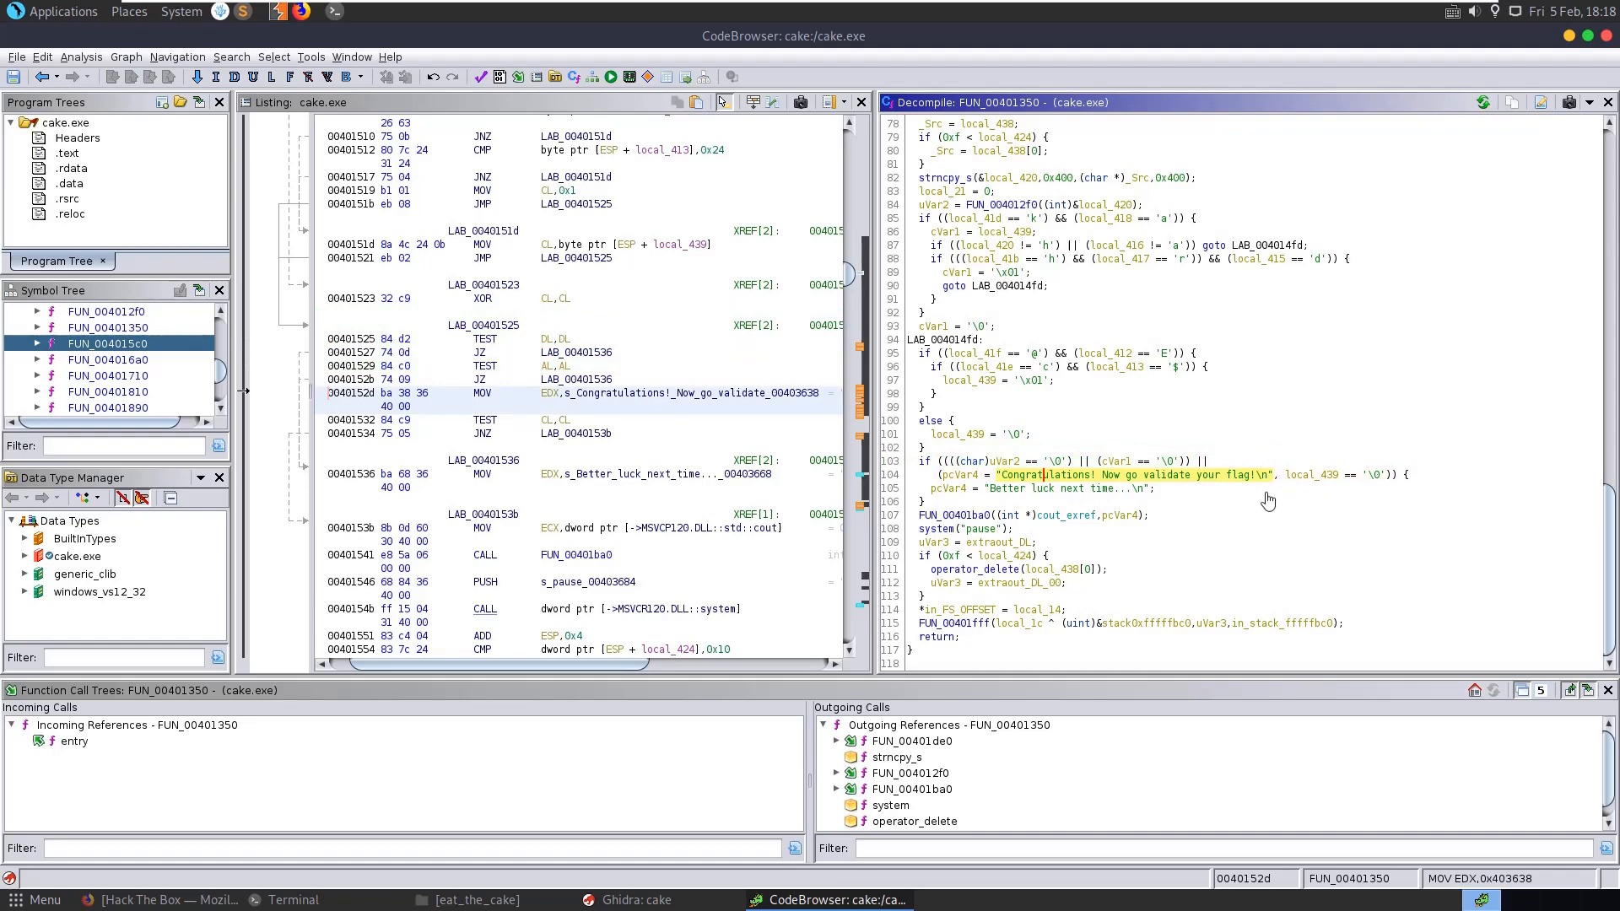
mouse_move(1066, 508)
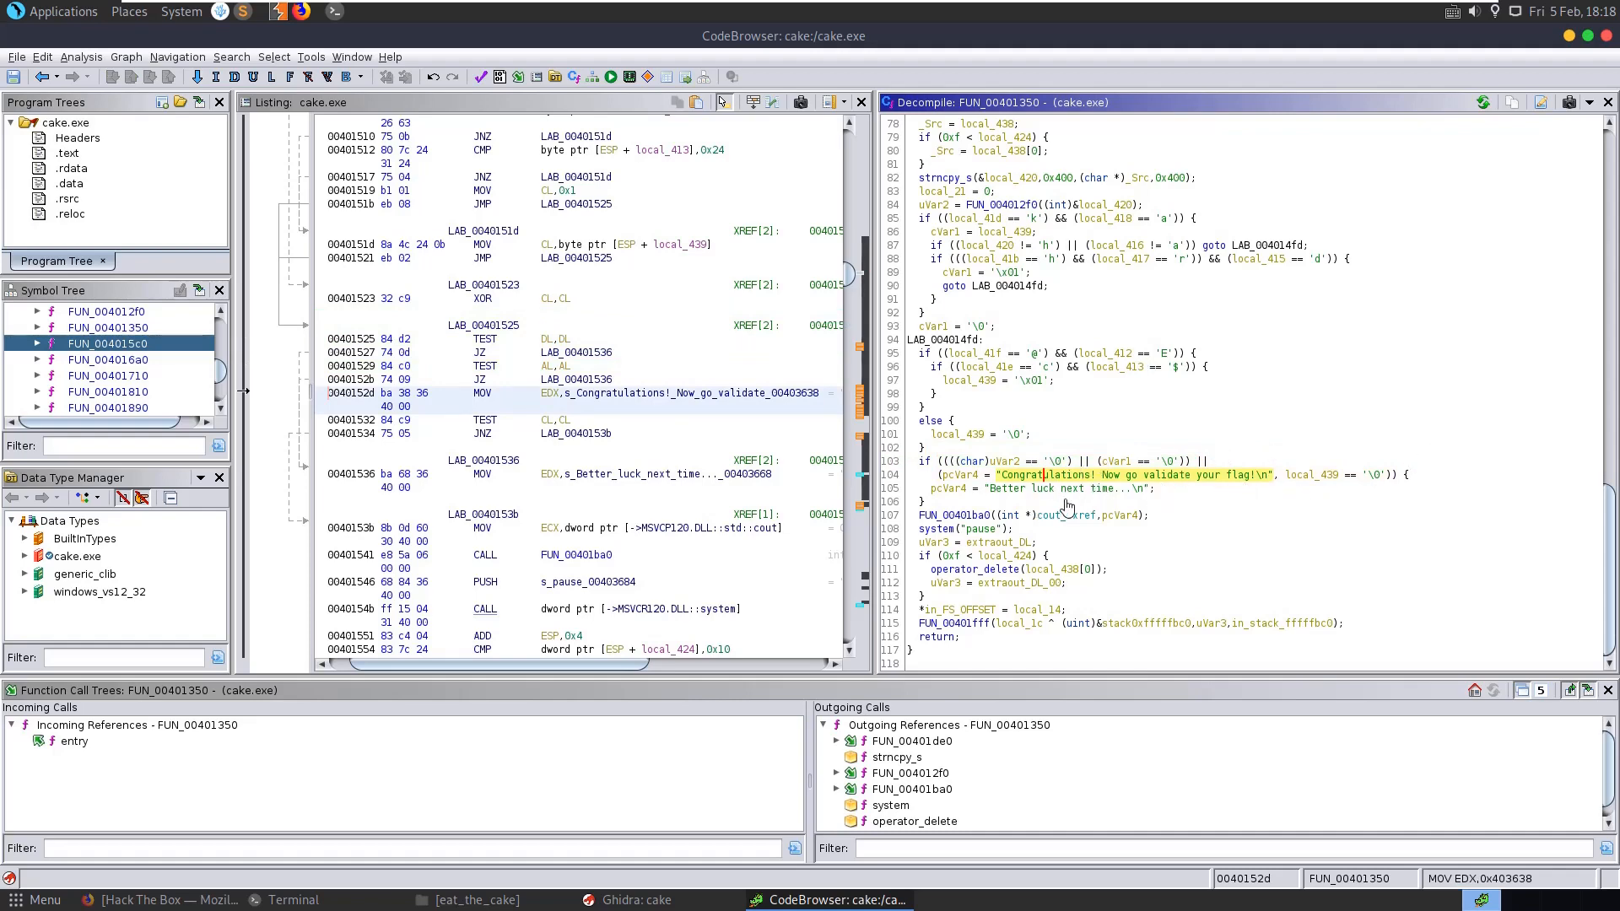
scroll(up, 3)
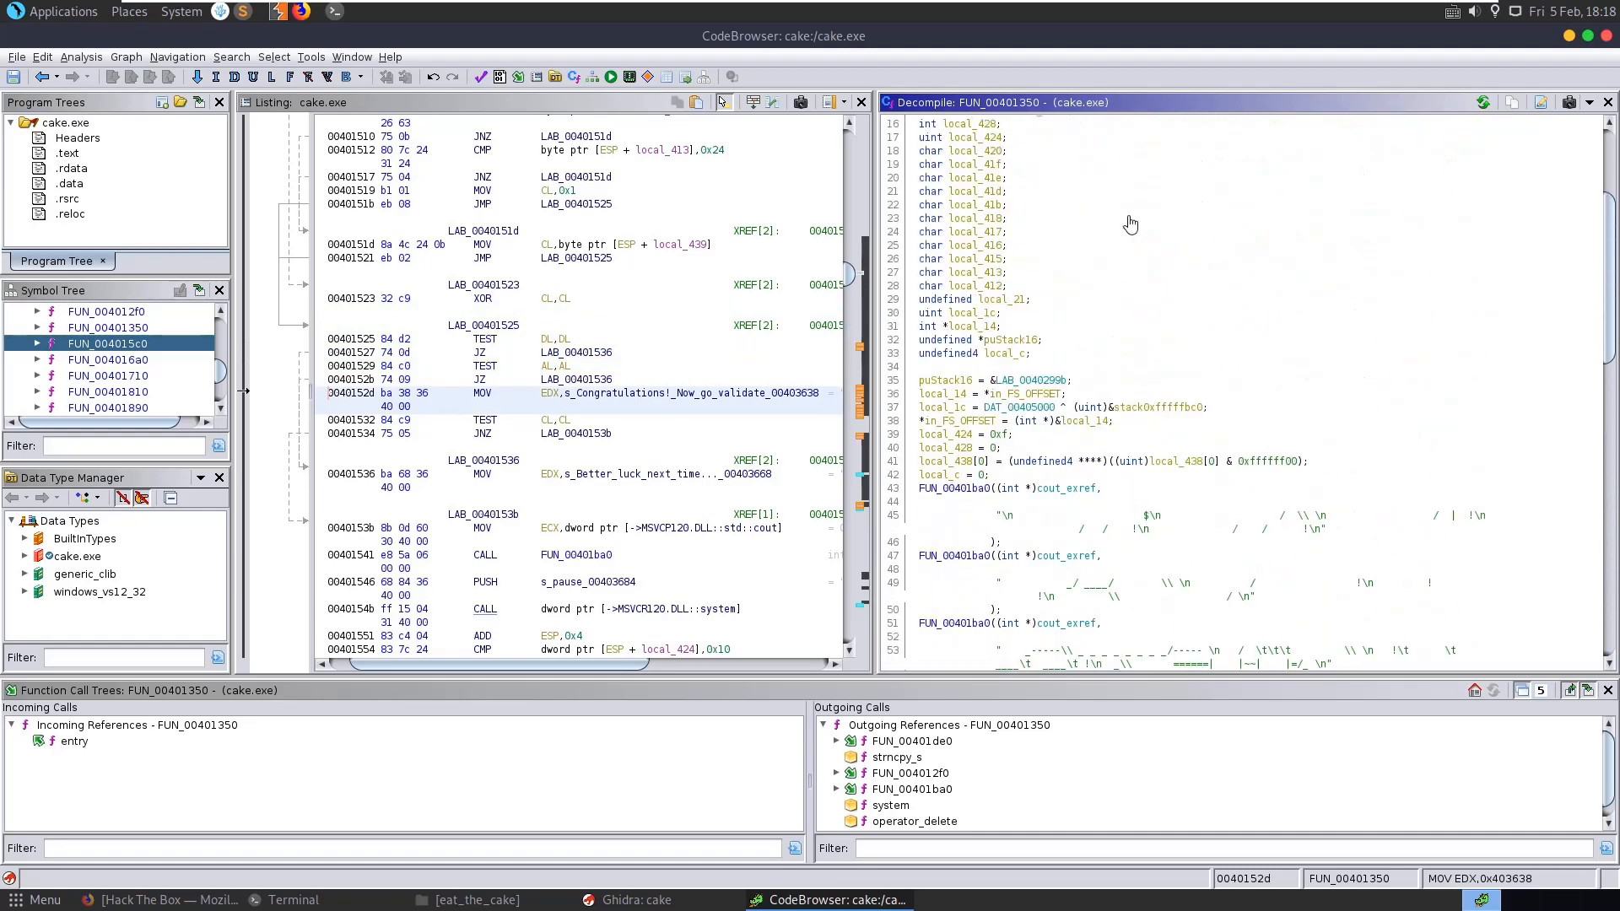
scroll(up, 3)
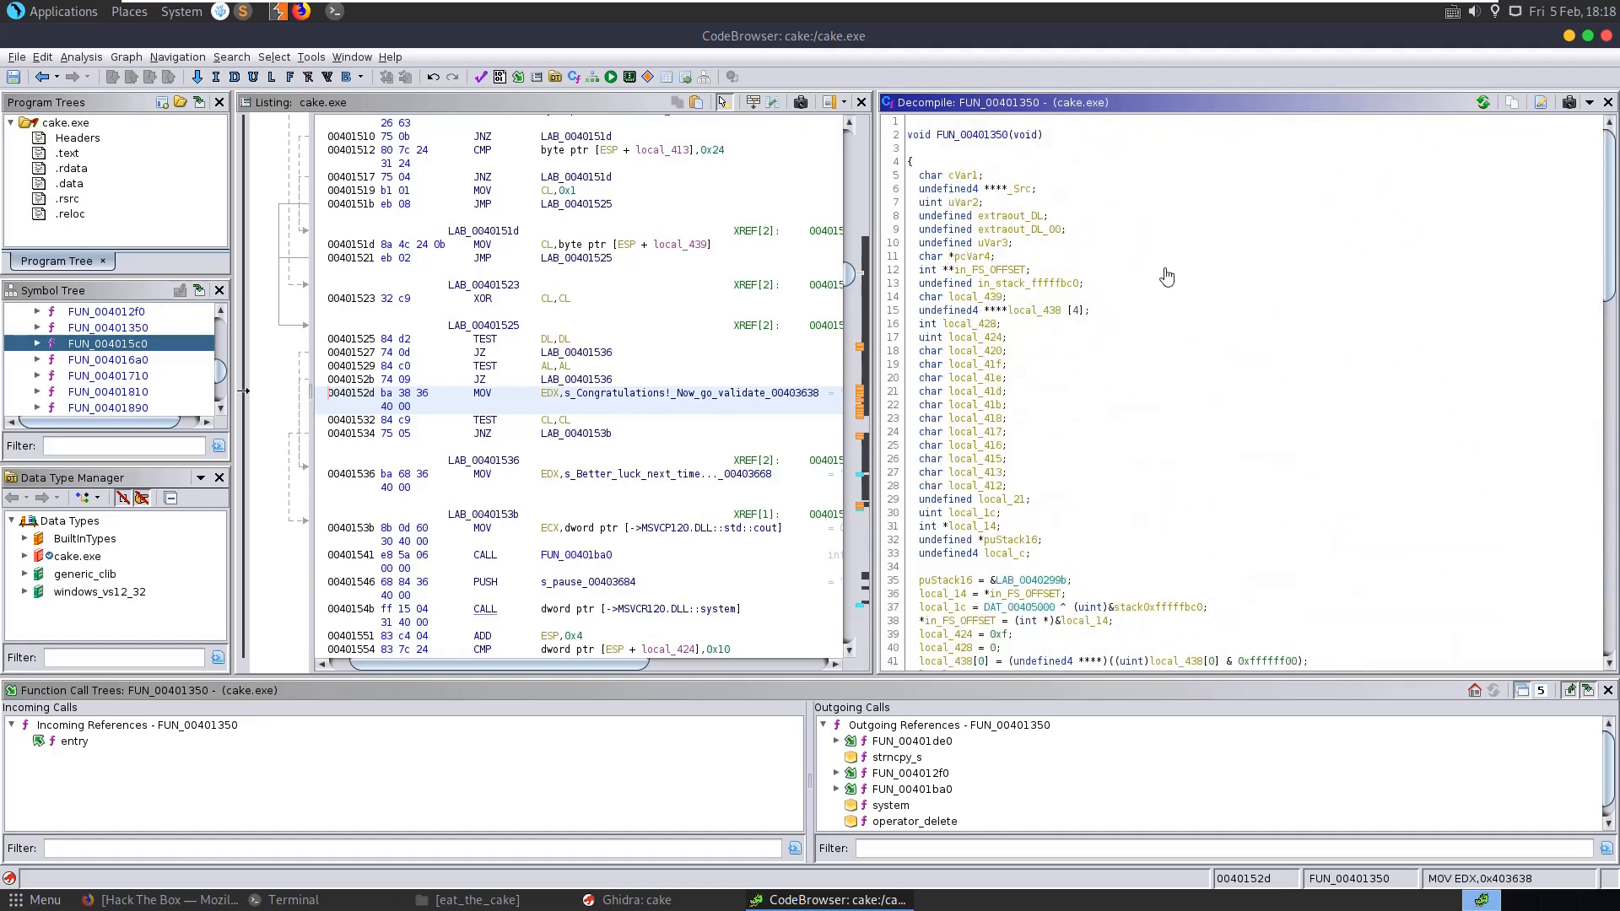
scroll(down, 3)
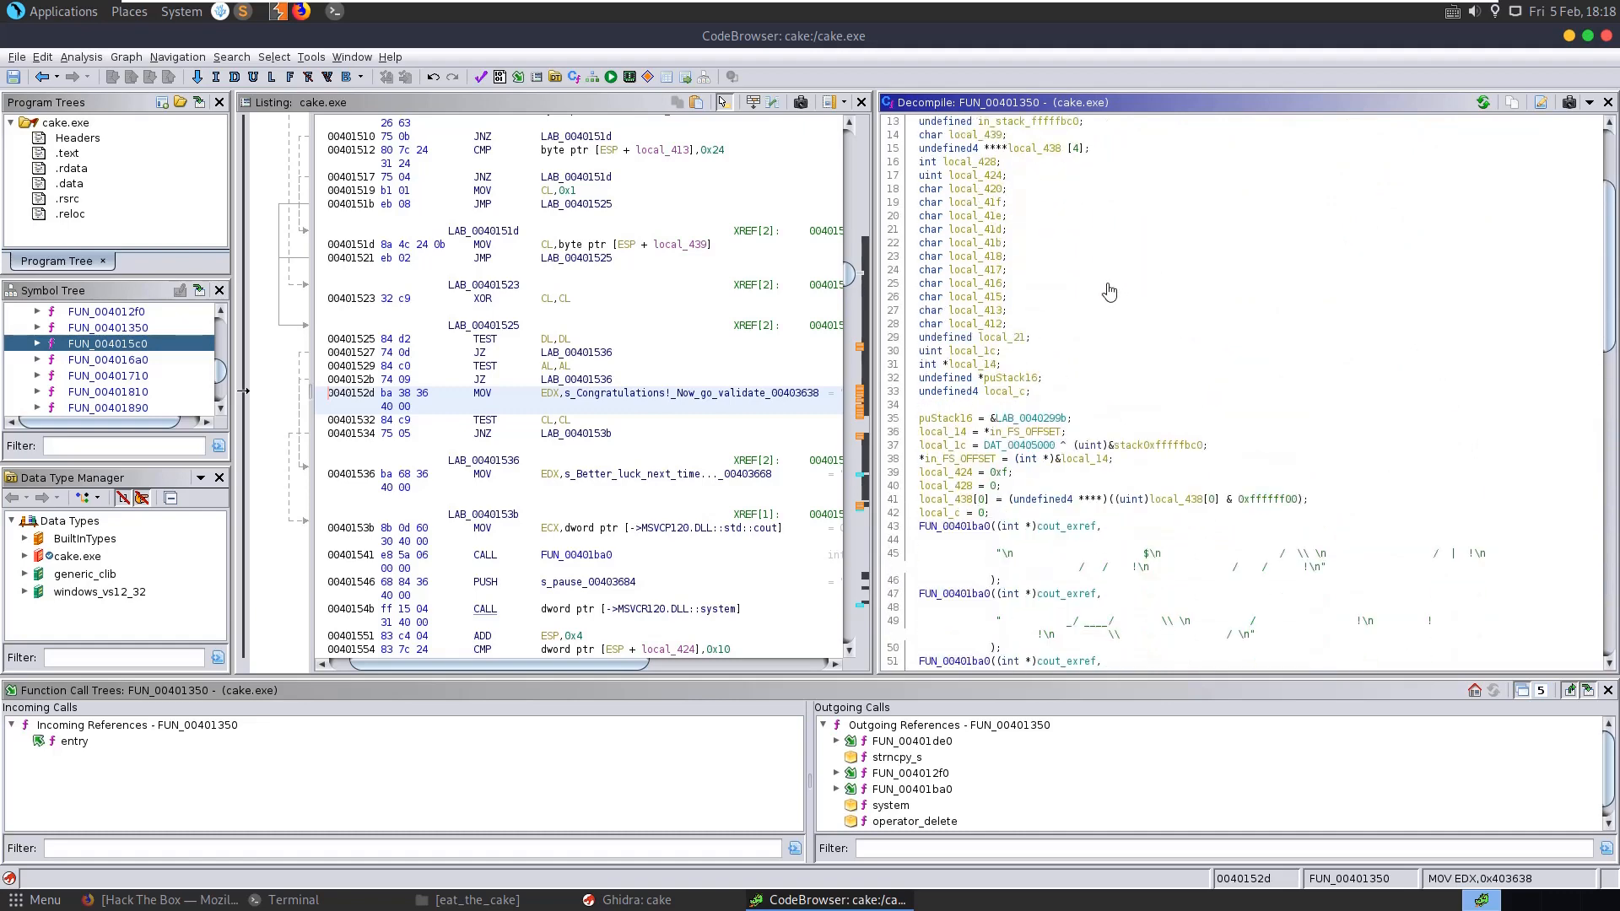
scroll(down, 3)
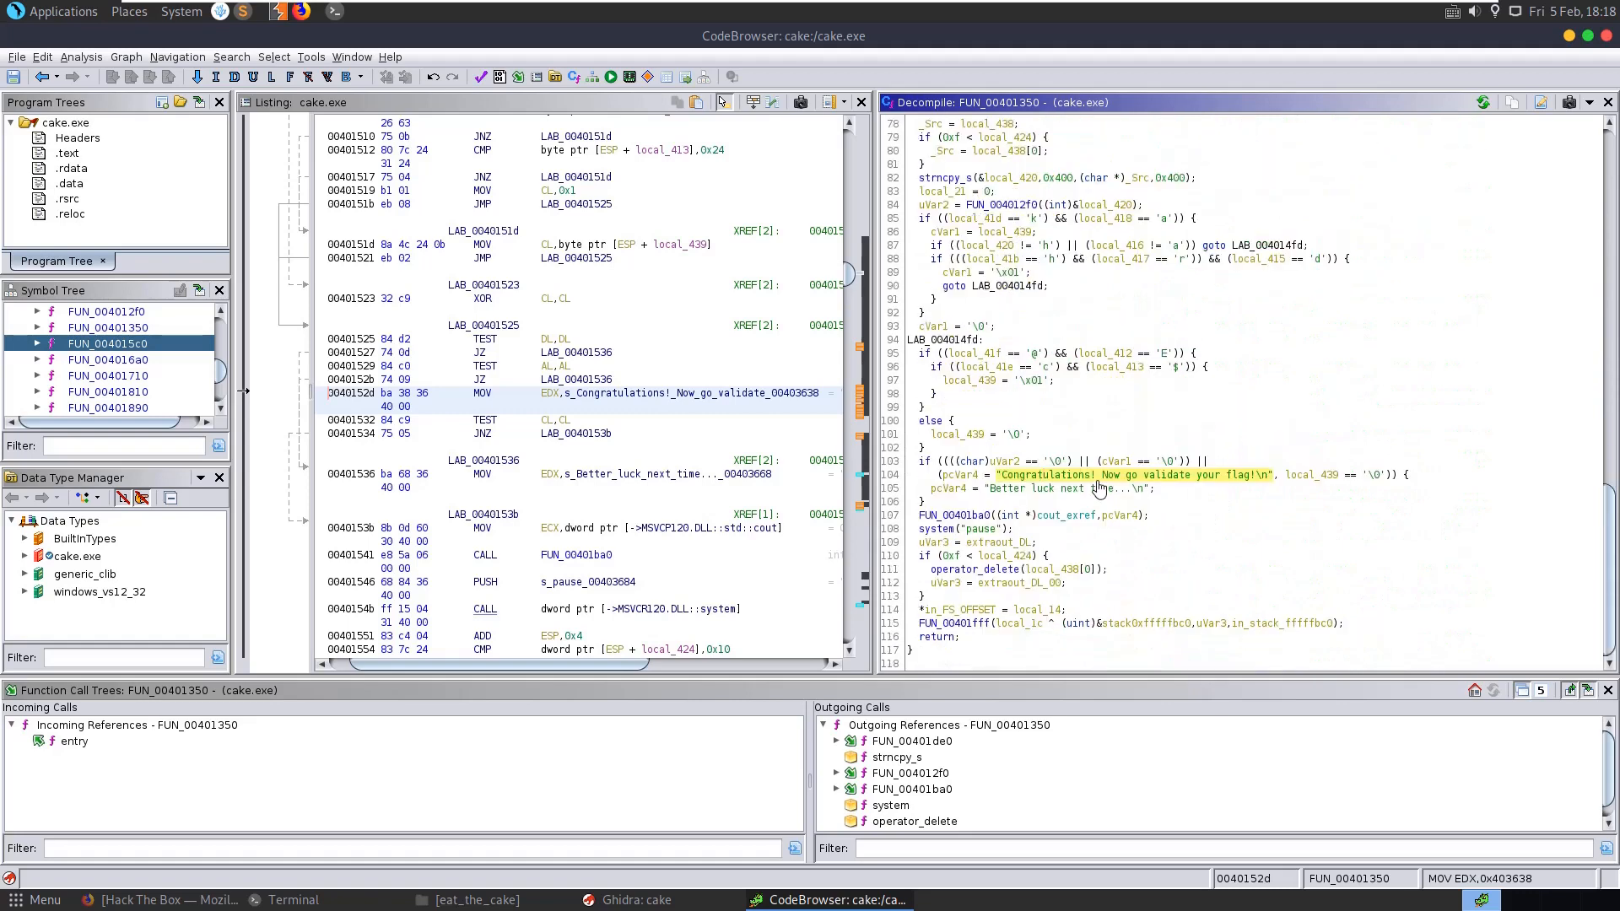
scroll(up, 3)
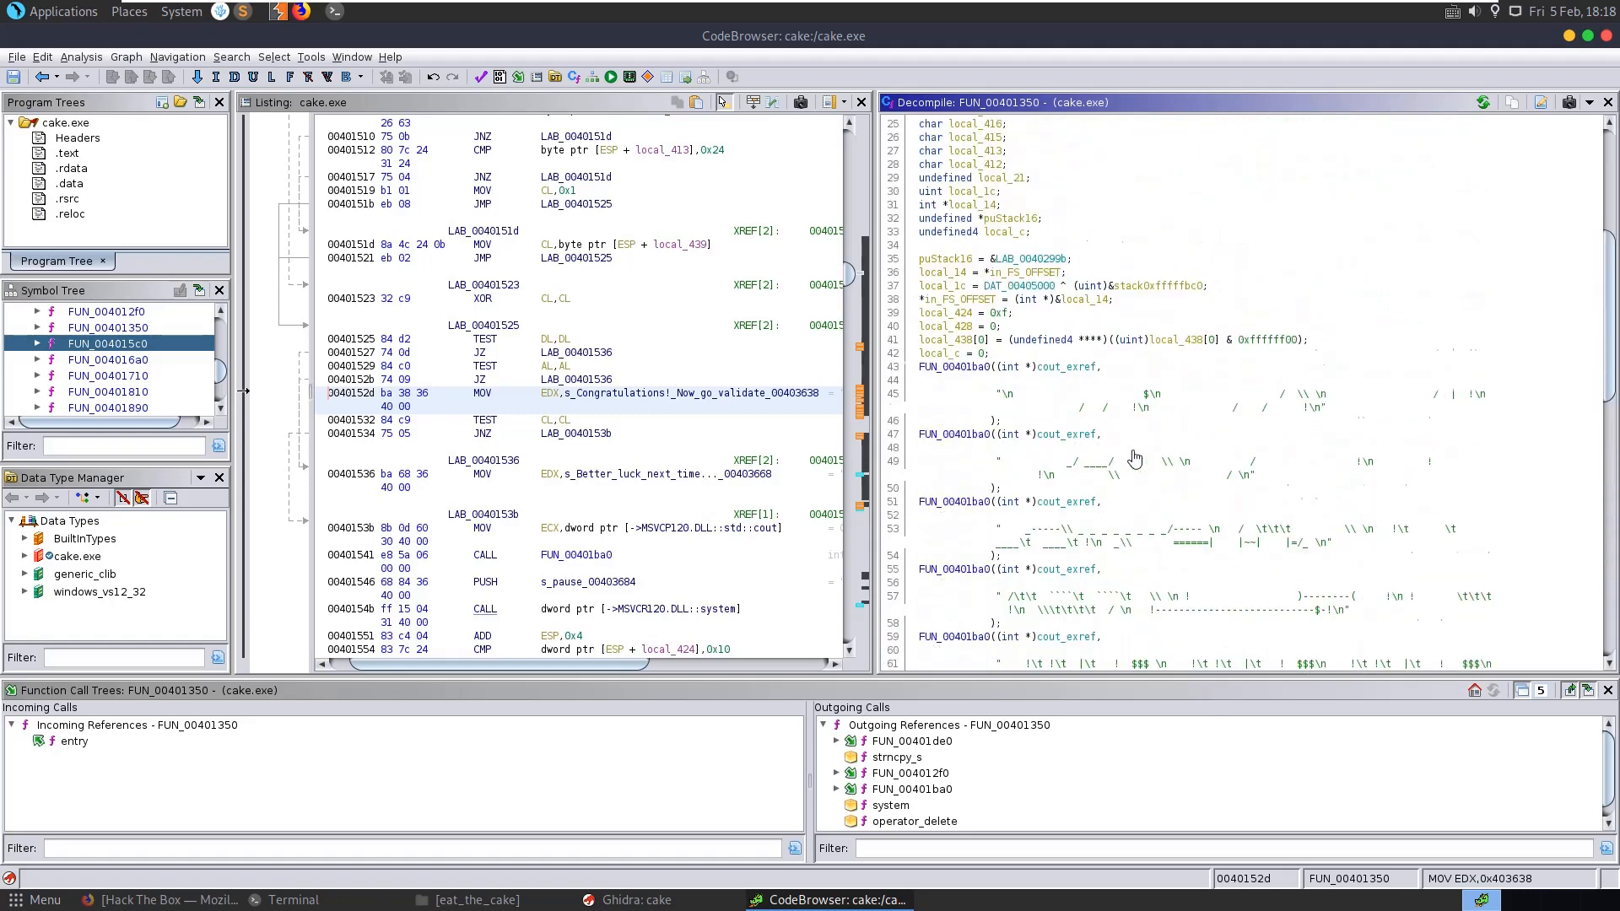
scroll(up, 3)
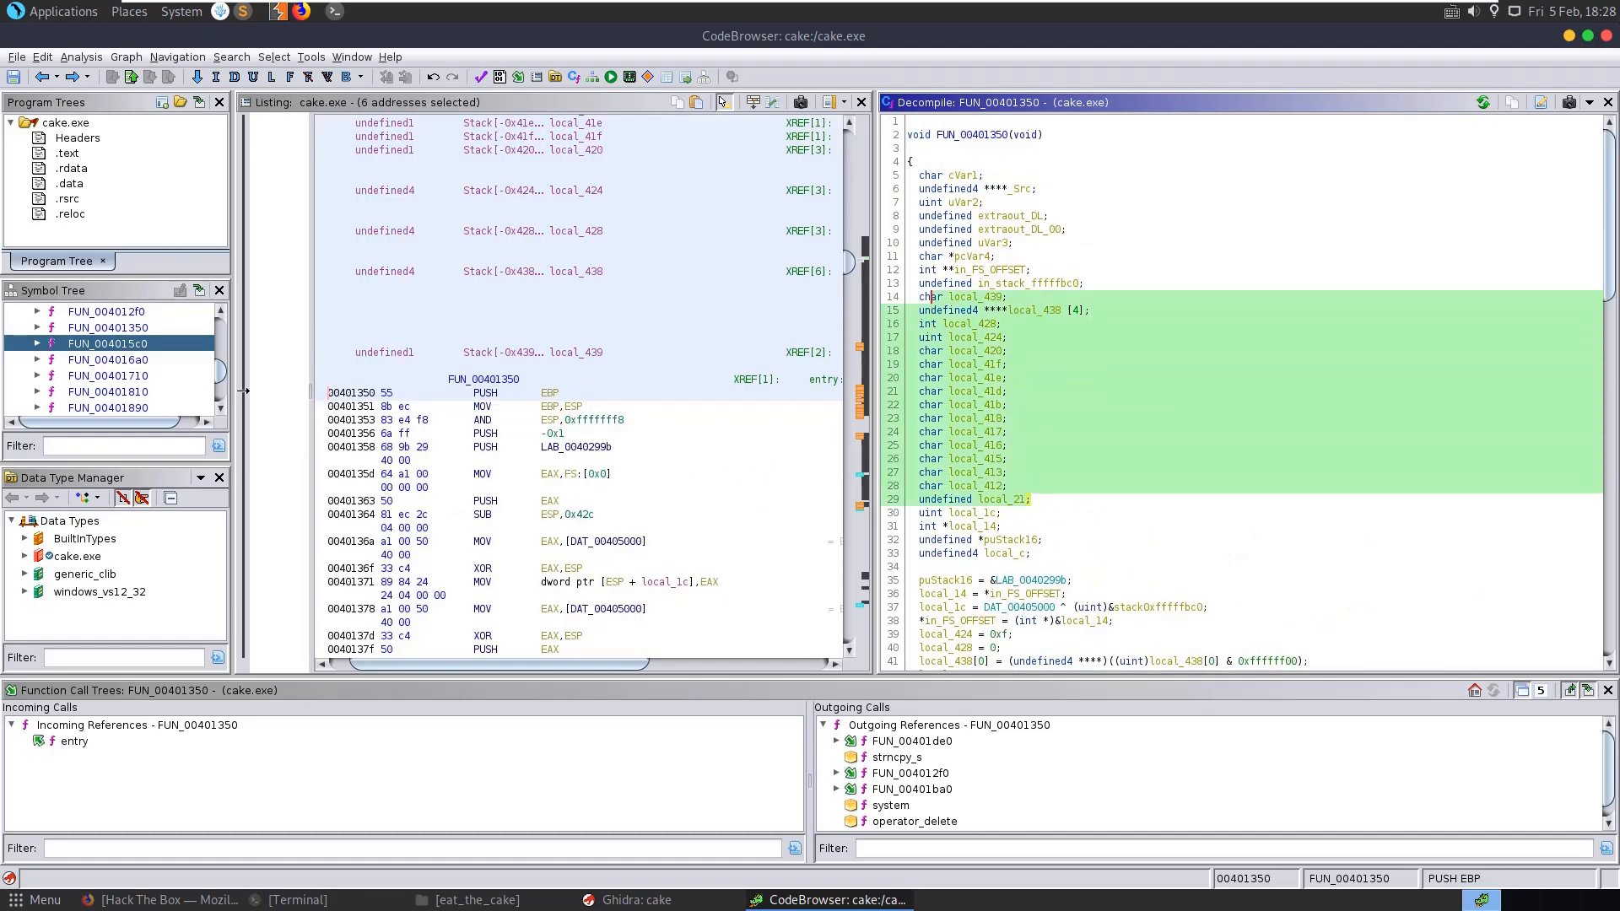
scroll(down, 3)
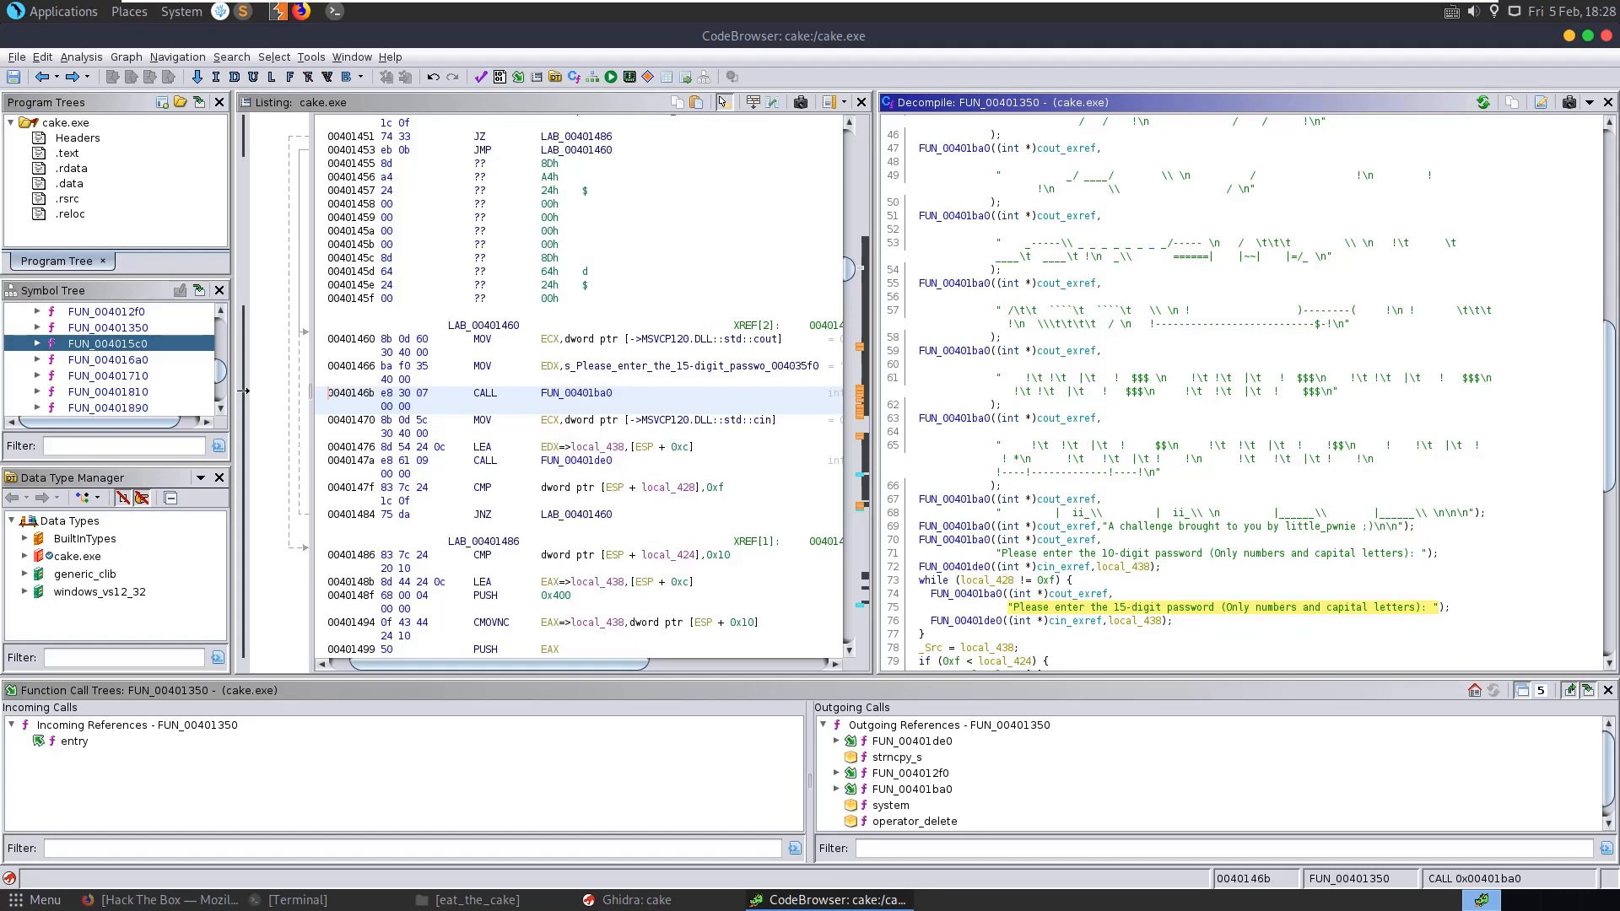
scroll(down, 3)
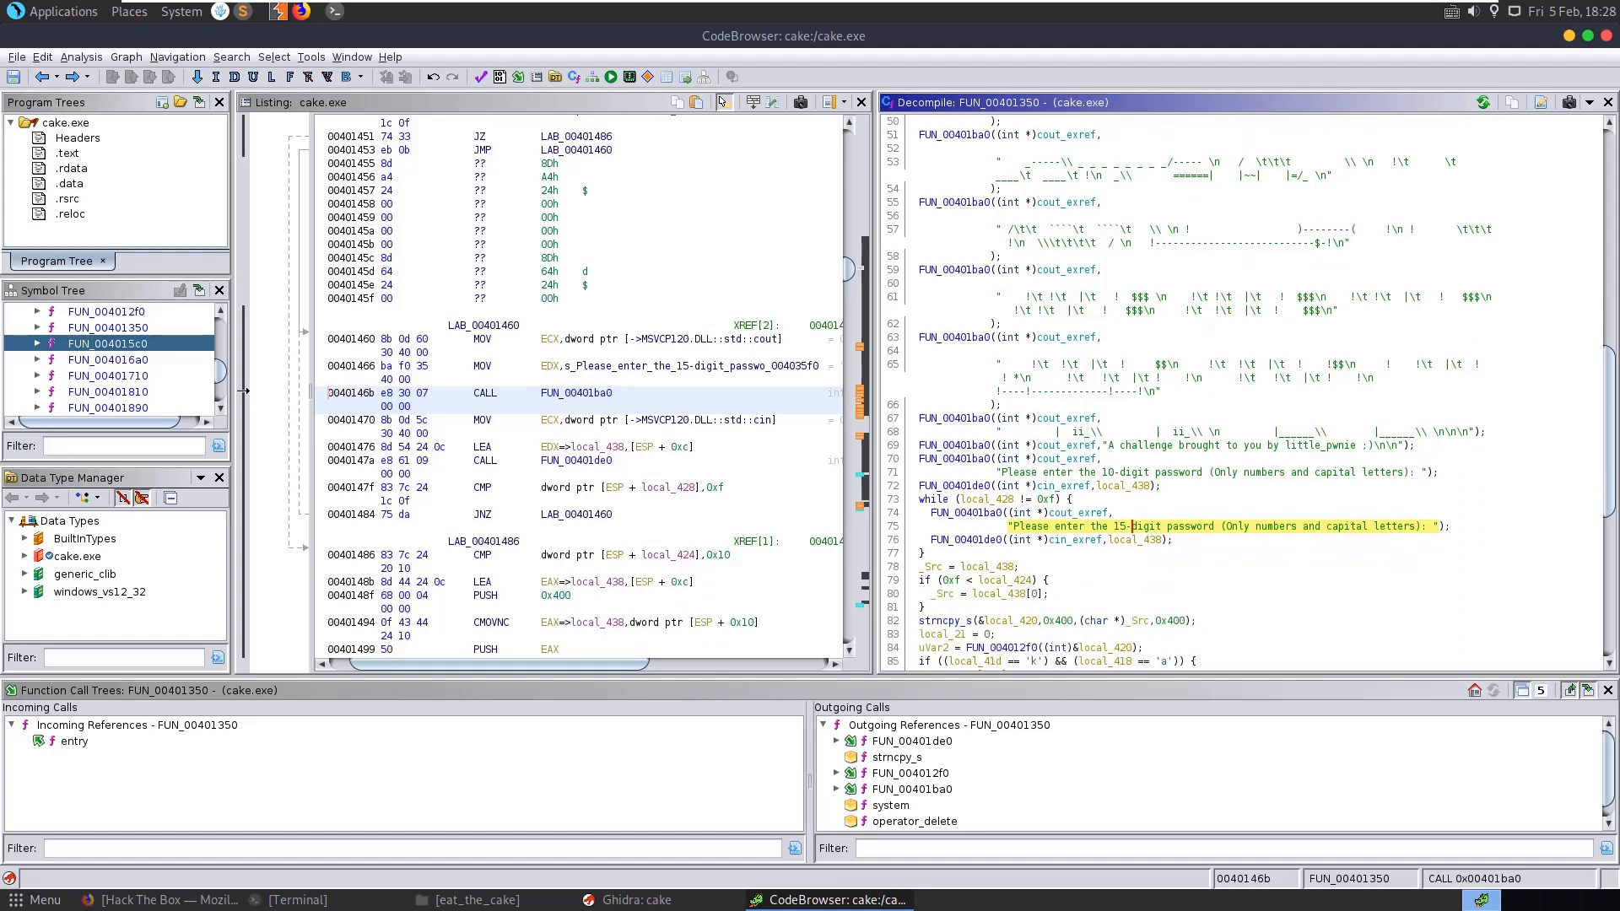
scroll(down, 3)
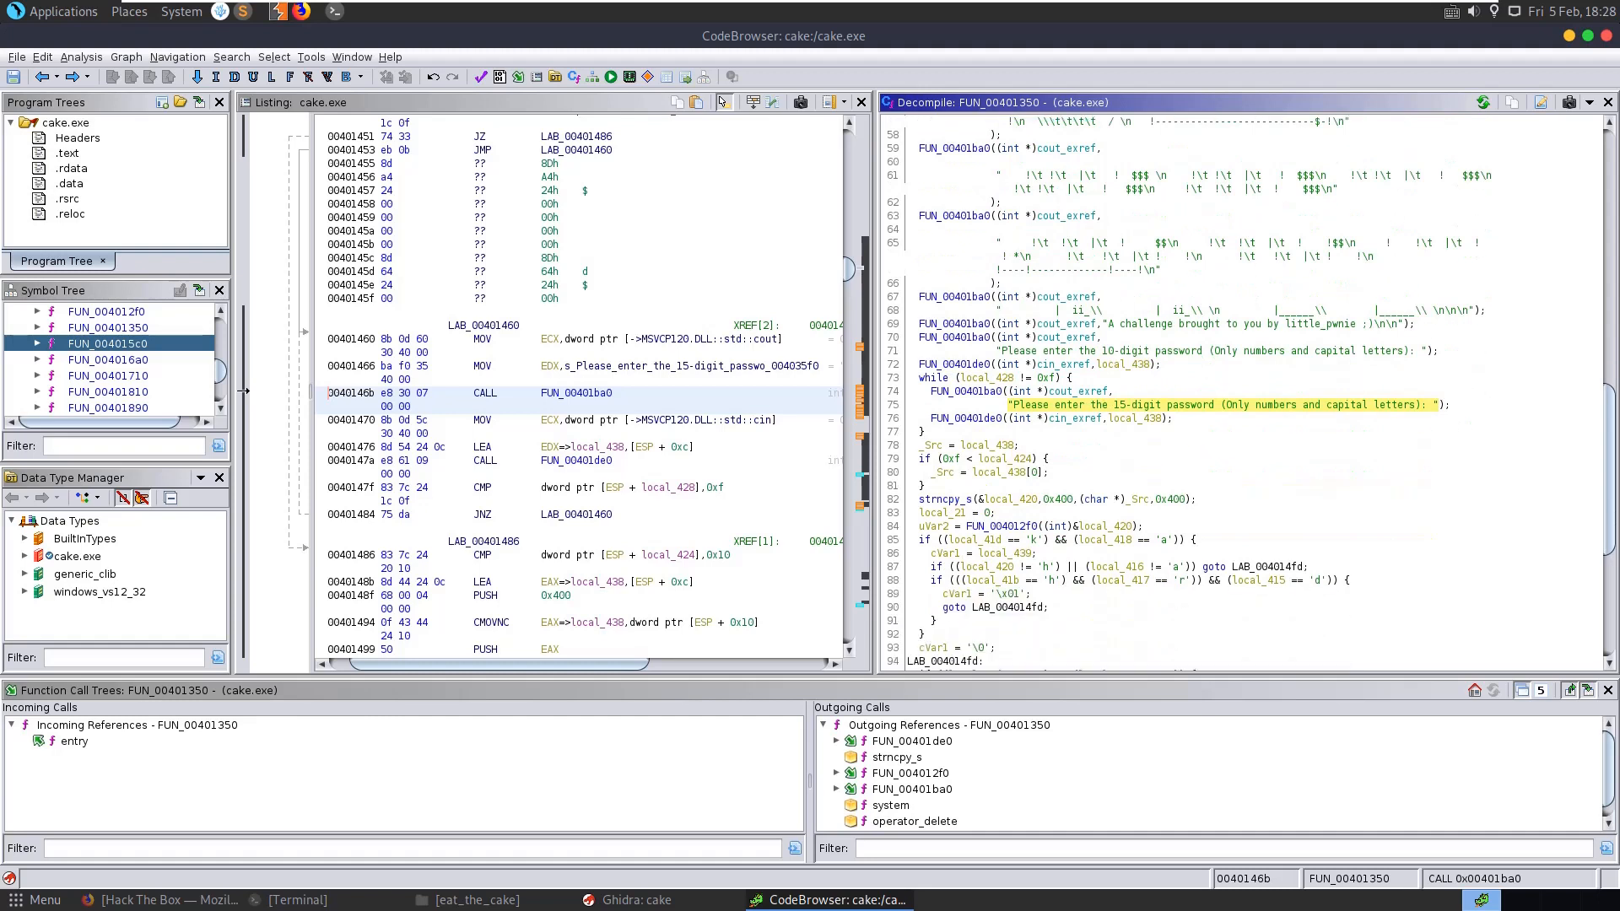
scroll(down, 3)
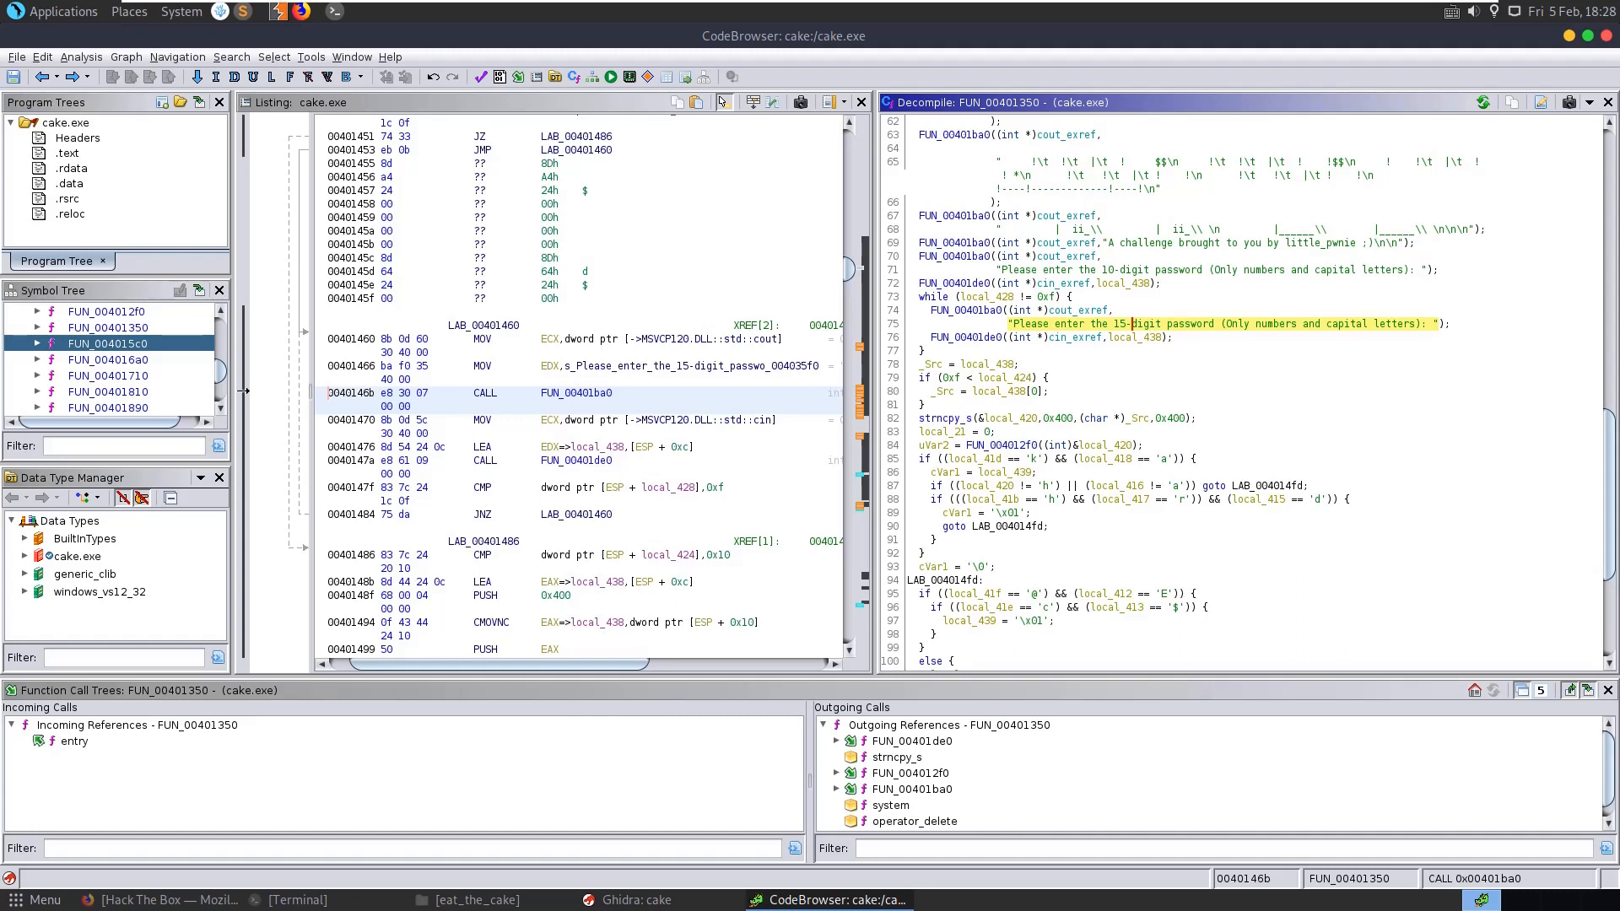
mouse_move(1015, 459)
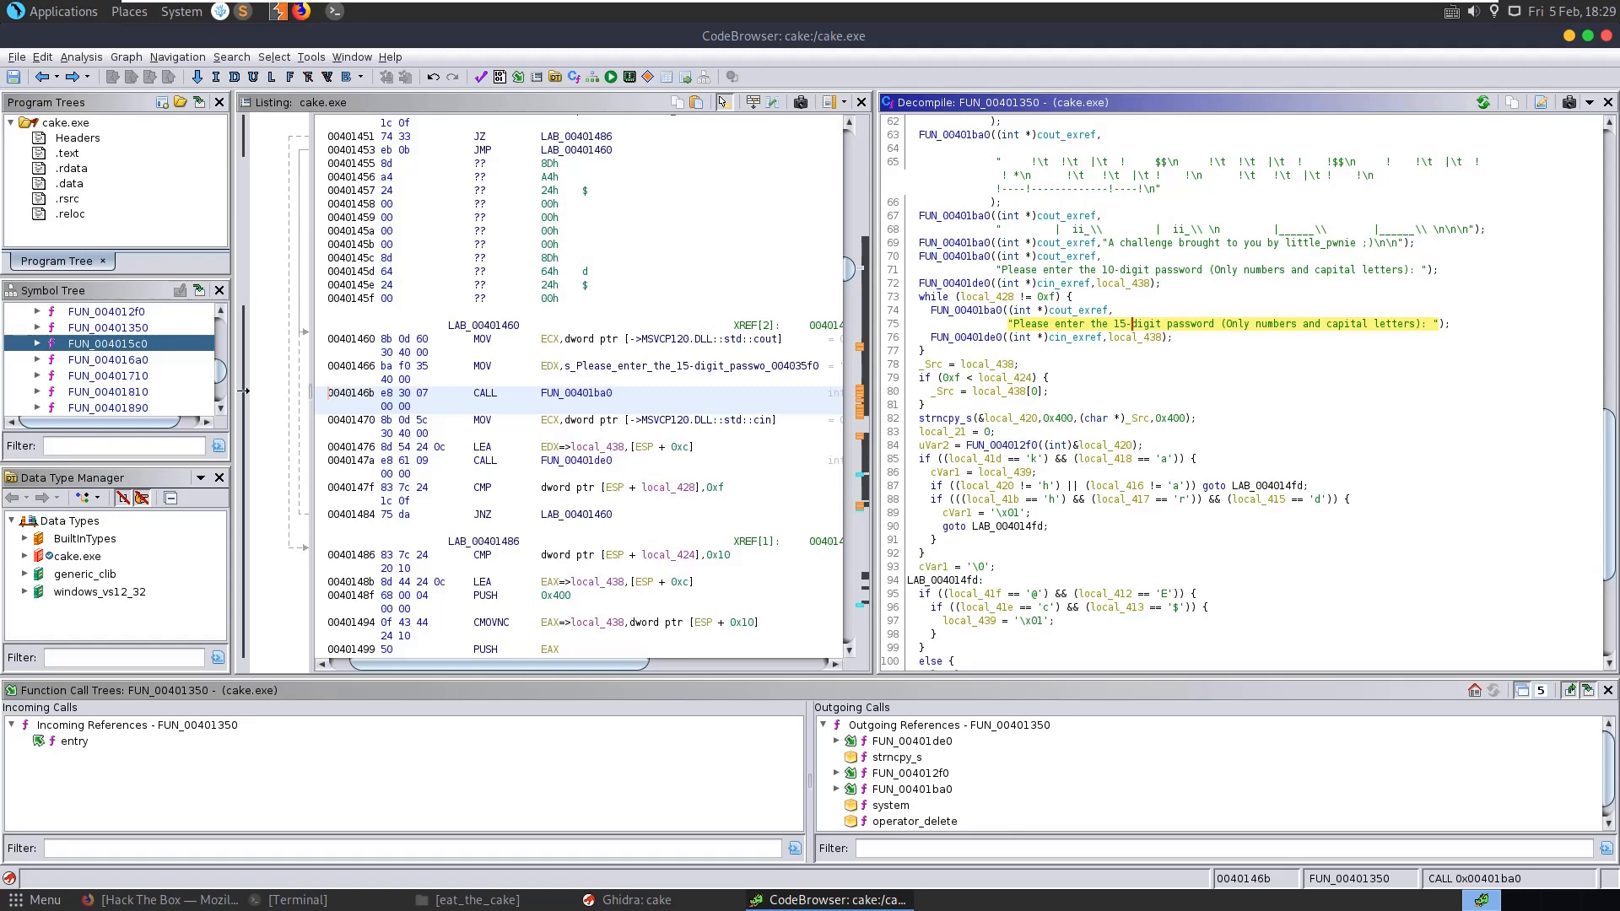
scroll(up, 3)
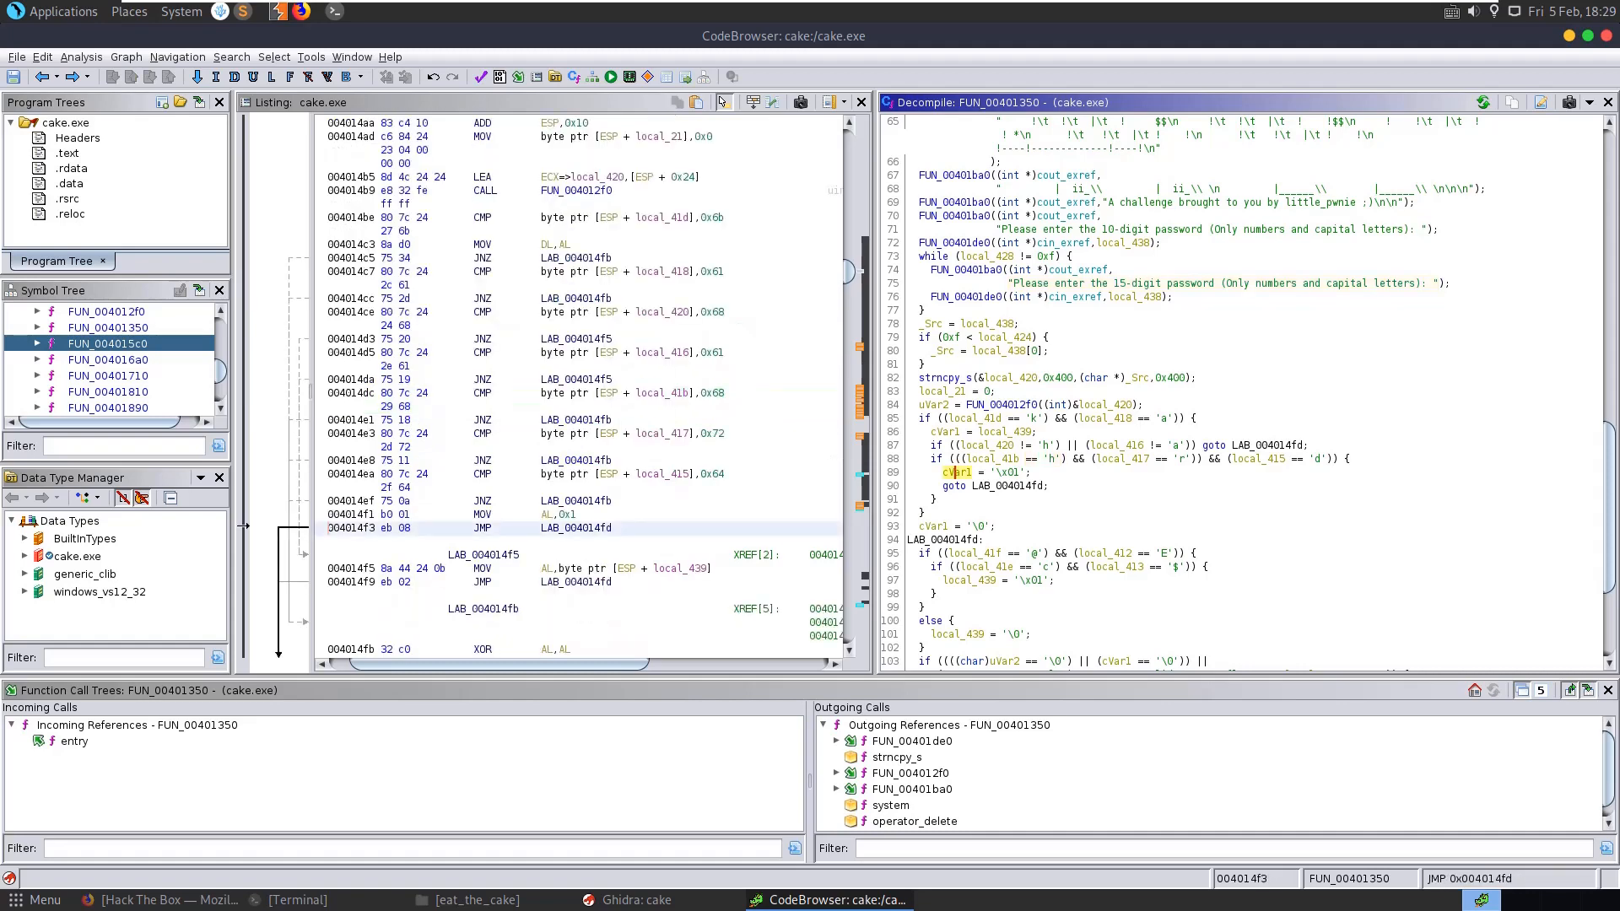
click(491, 515)
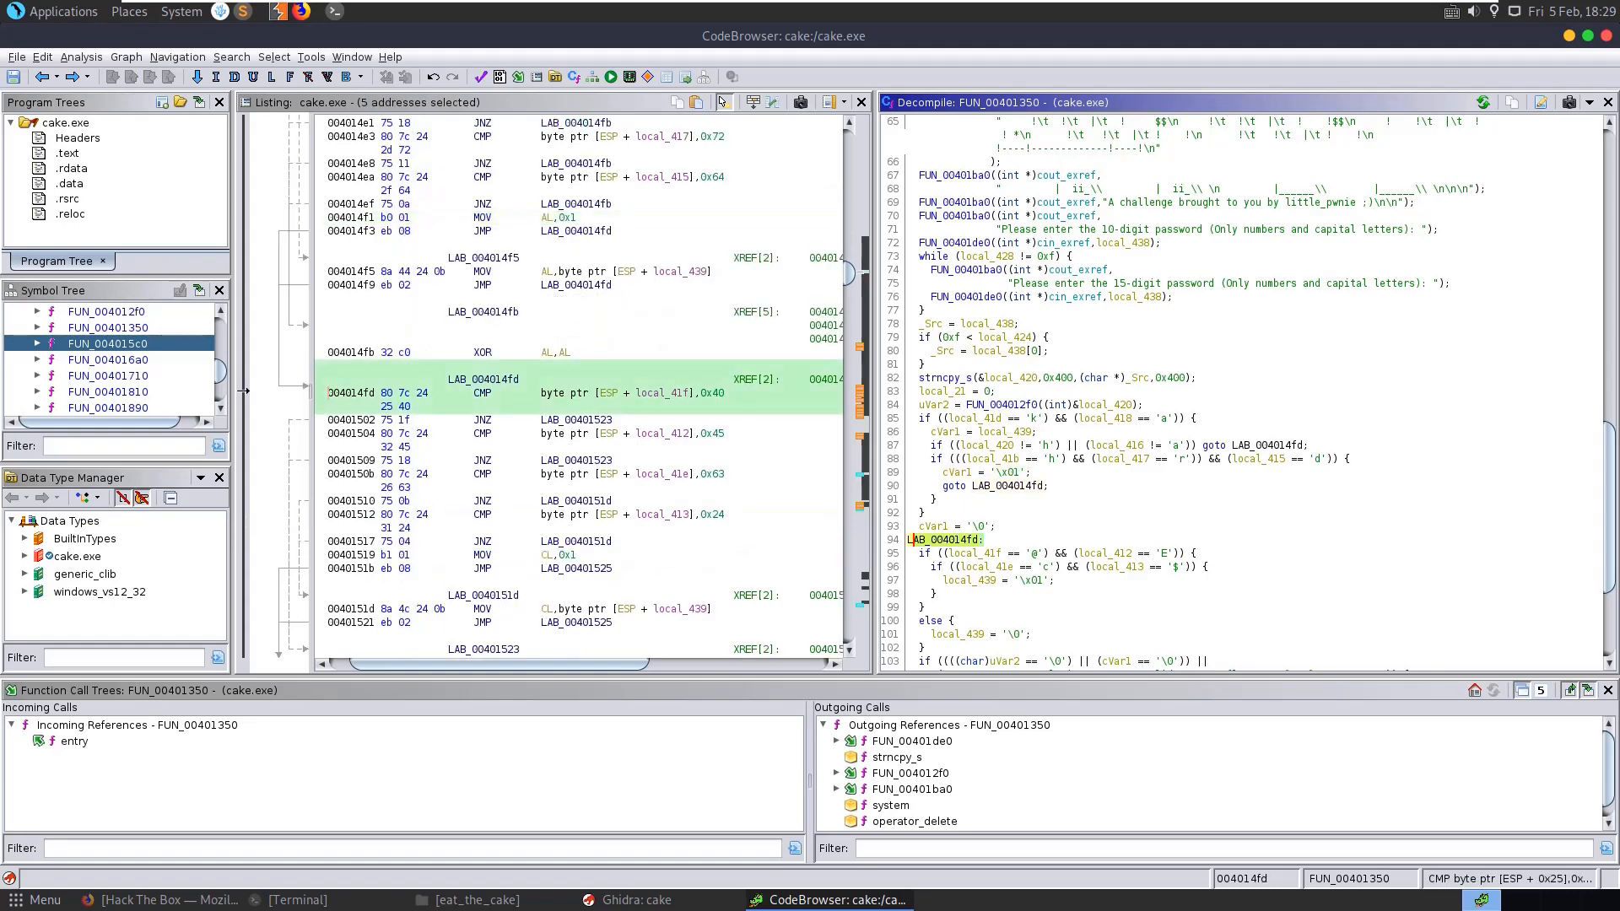
click(483, 352)
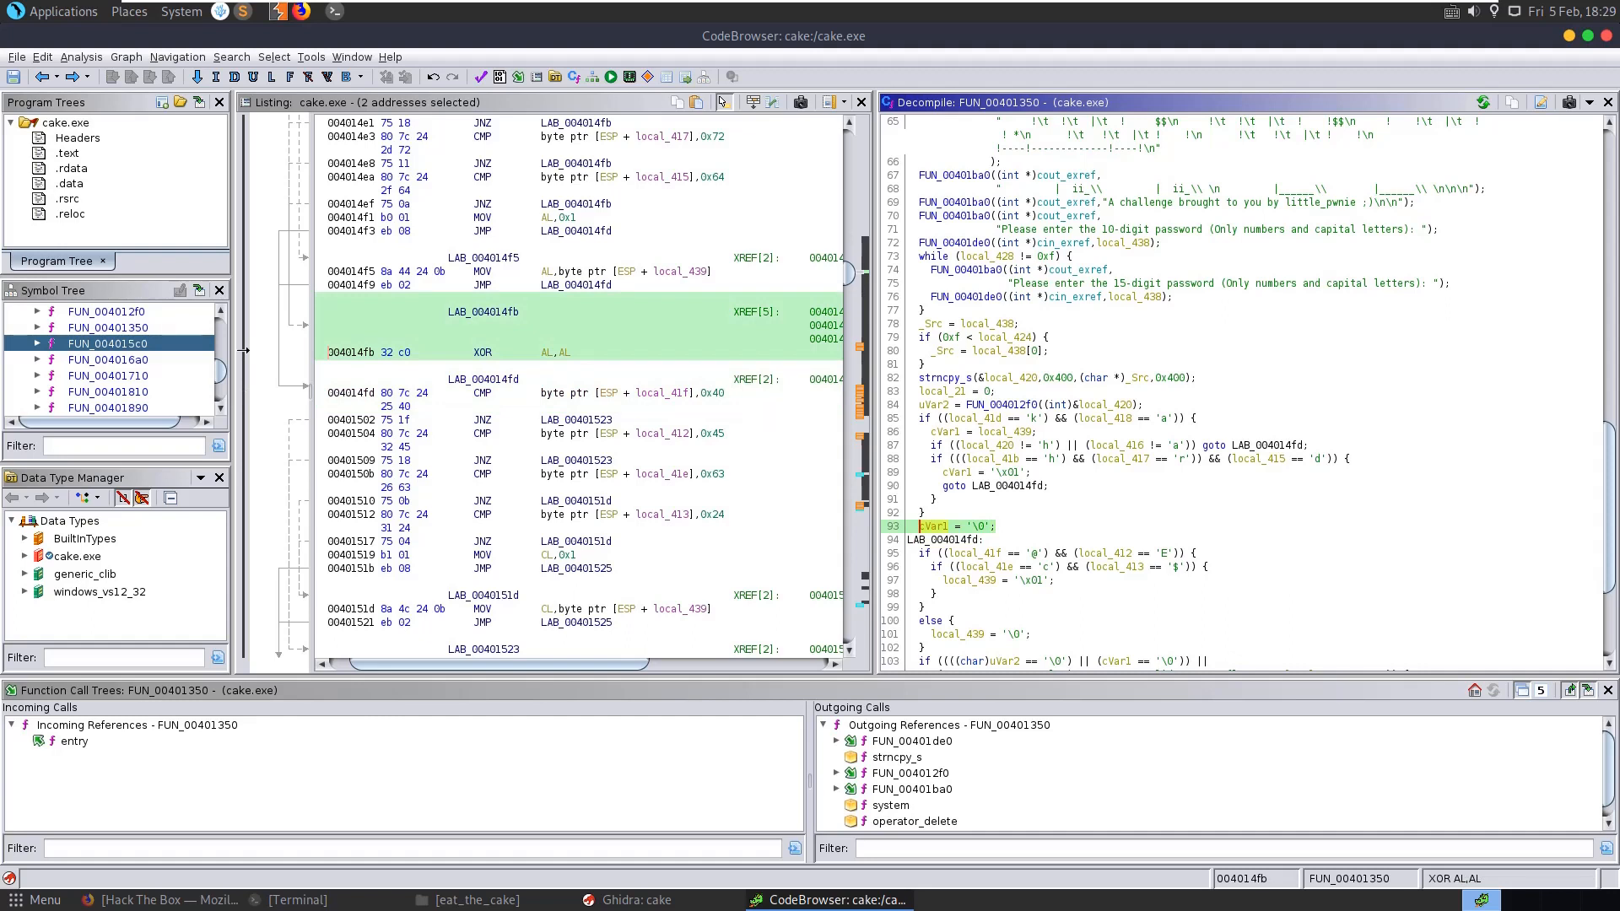
scroll(down, 3)
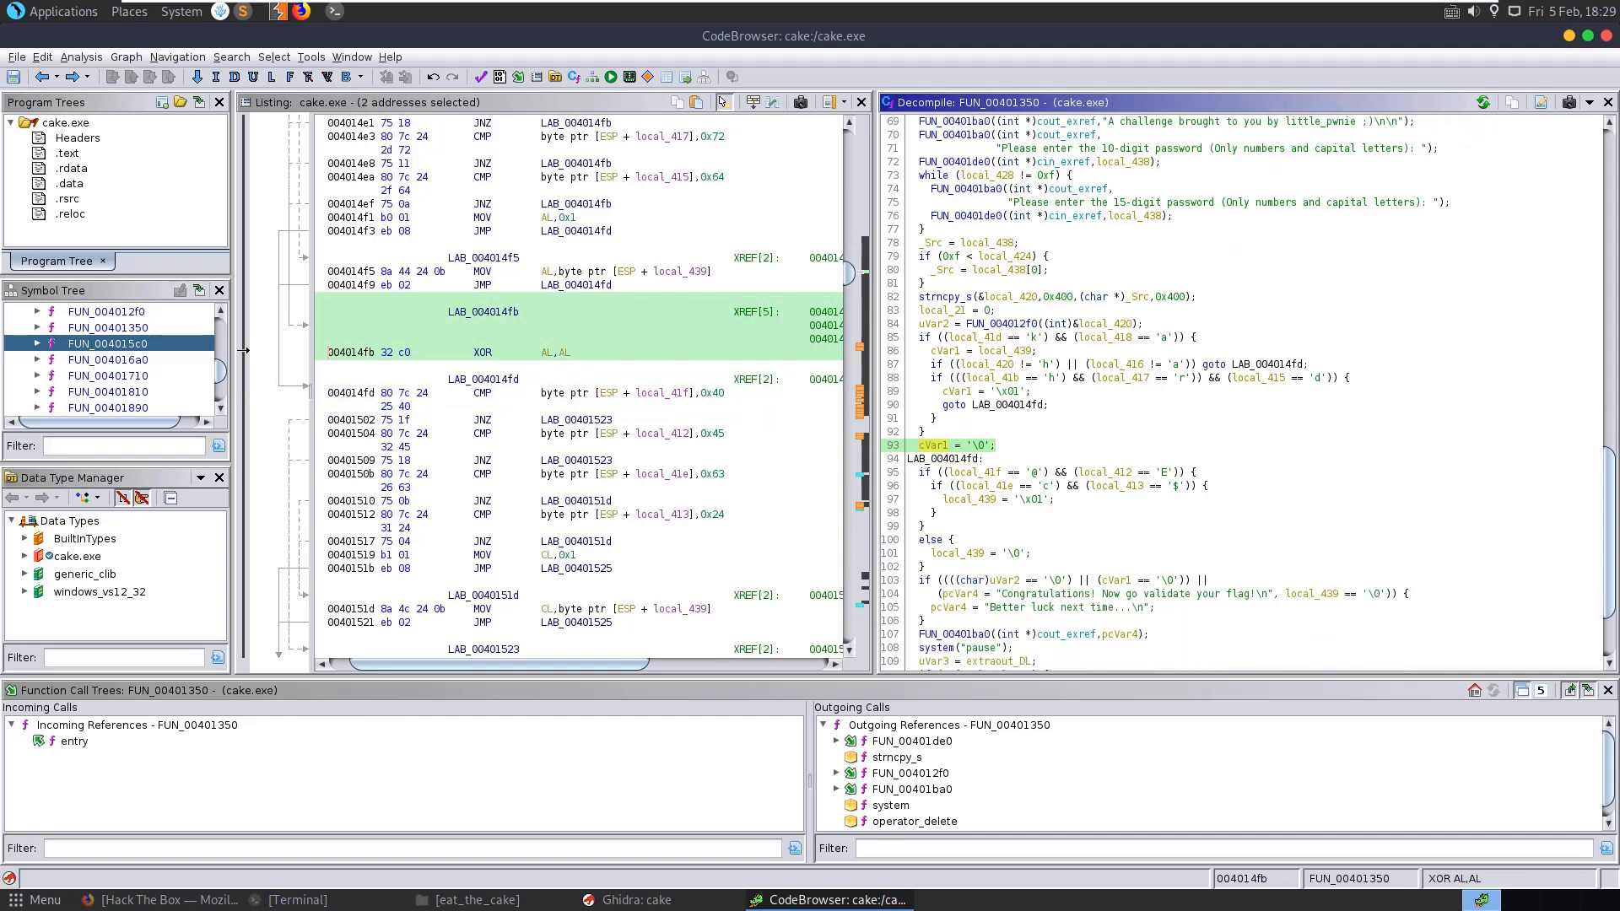
click(465, 555)
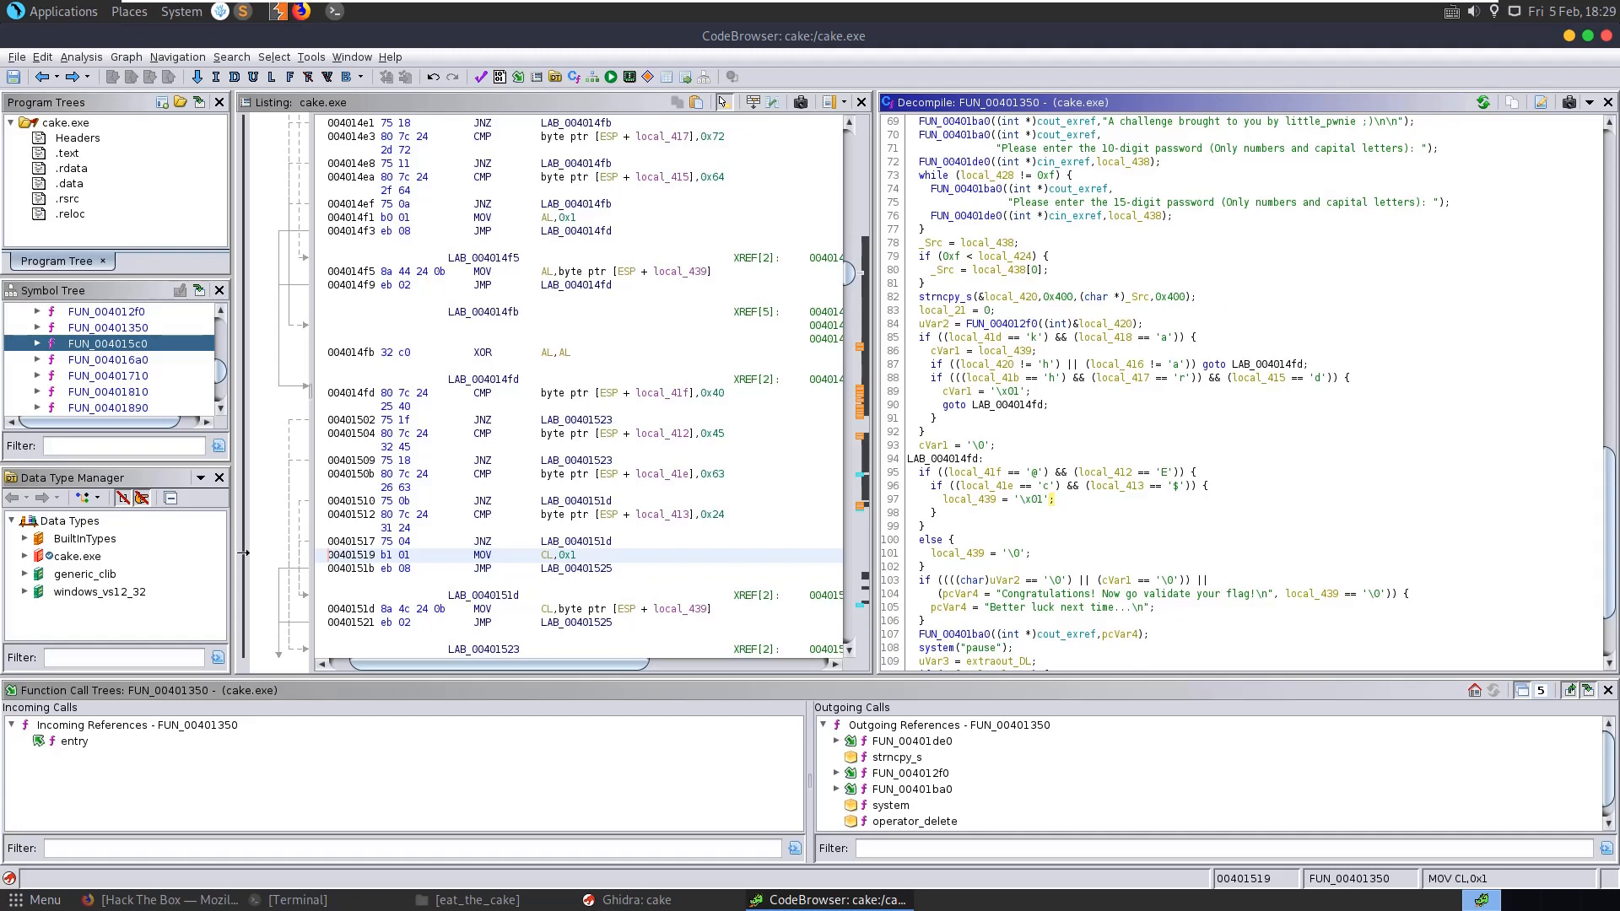
scroll(down, 3)
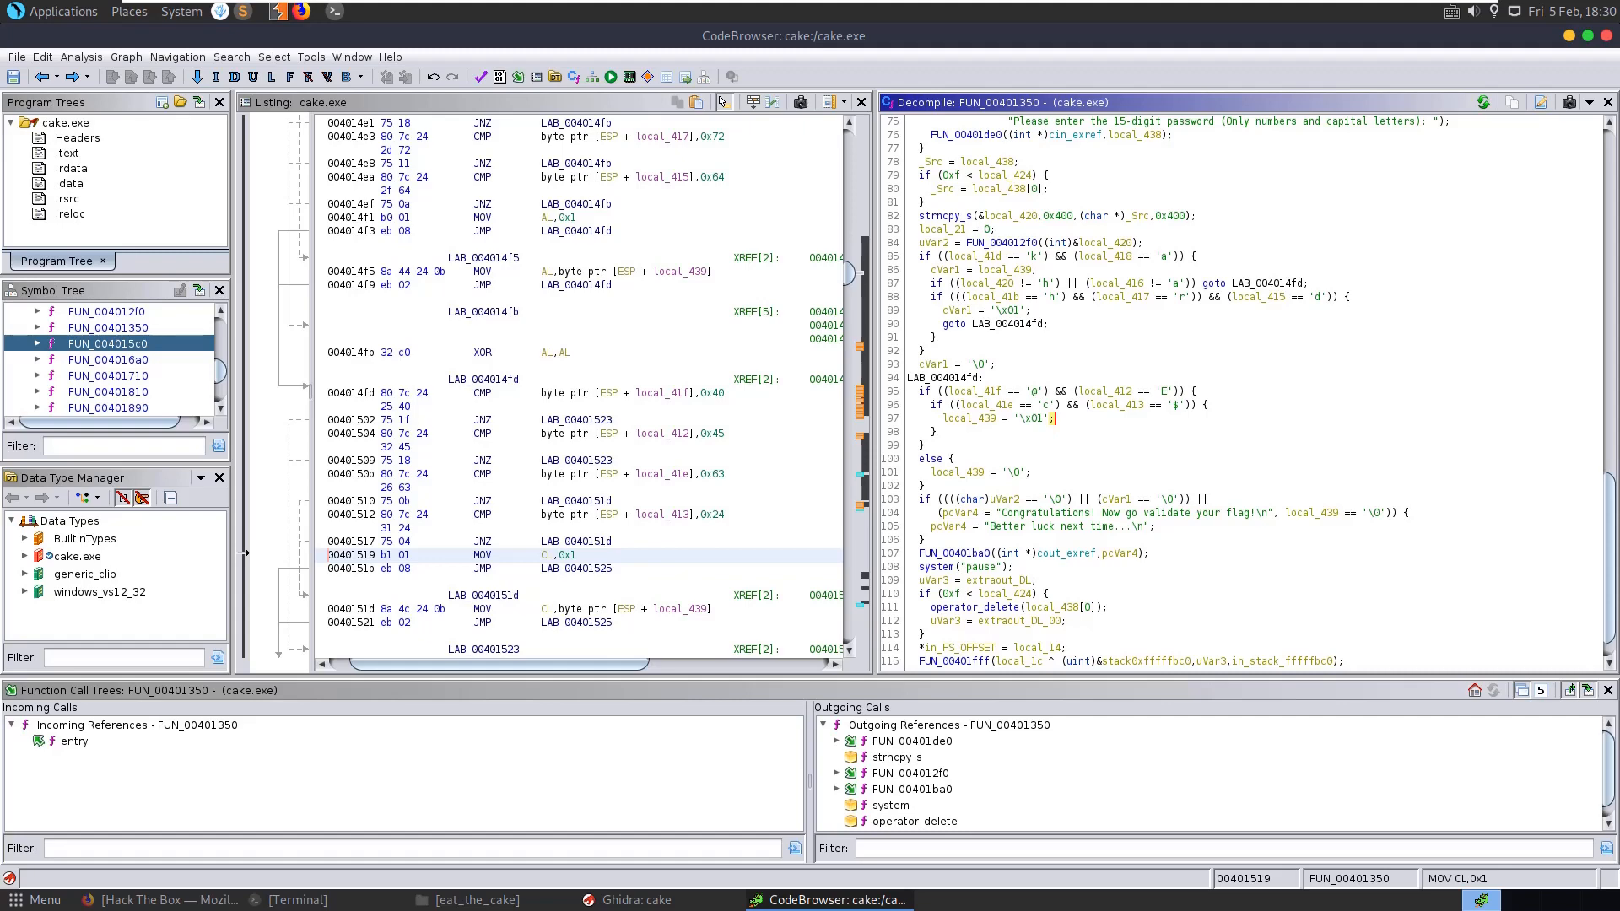
scroll(up, 3)
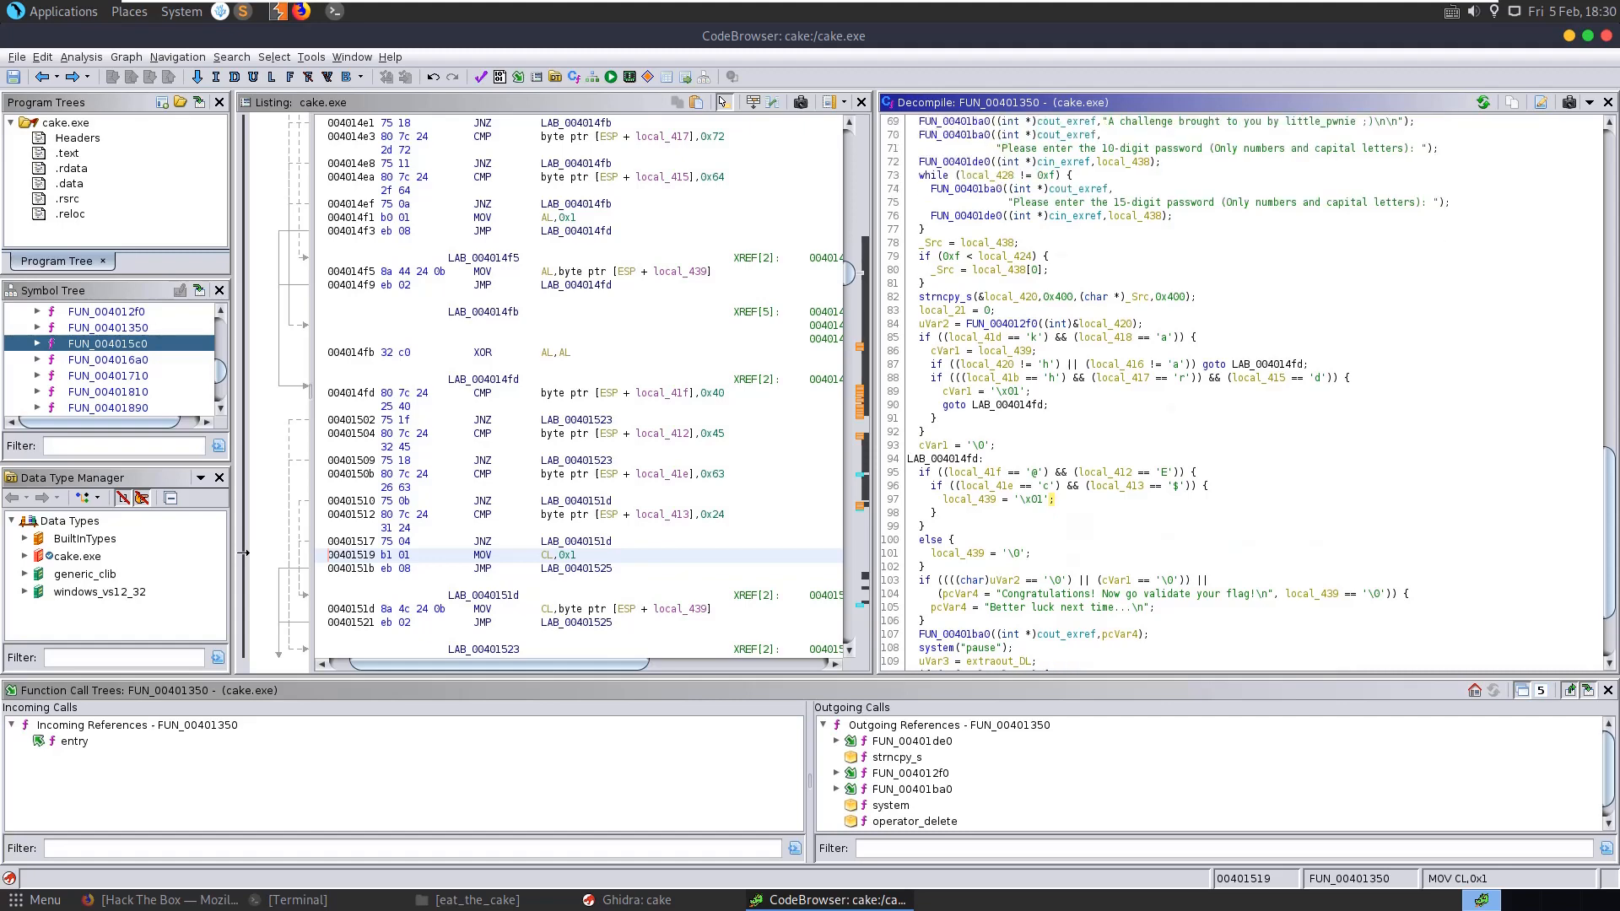
- Copy FUN_00401350's local char declarations and clear the selection in the Decompile window
scroll(up, 3)
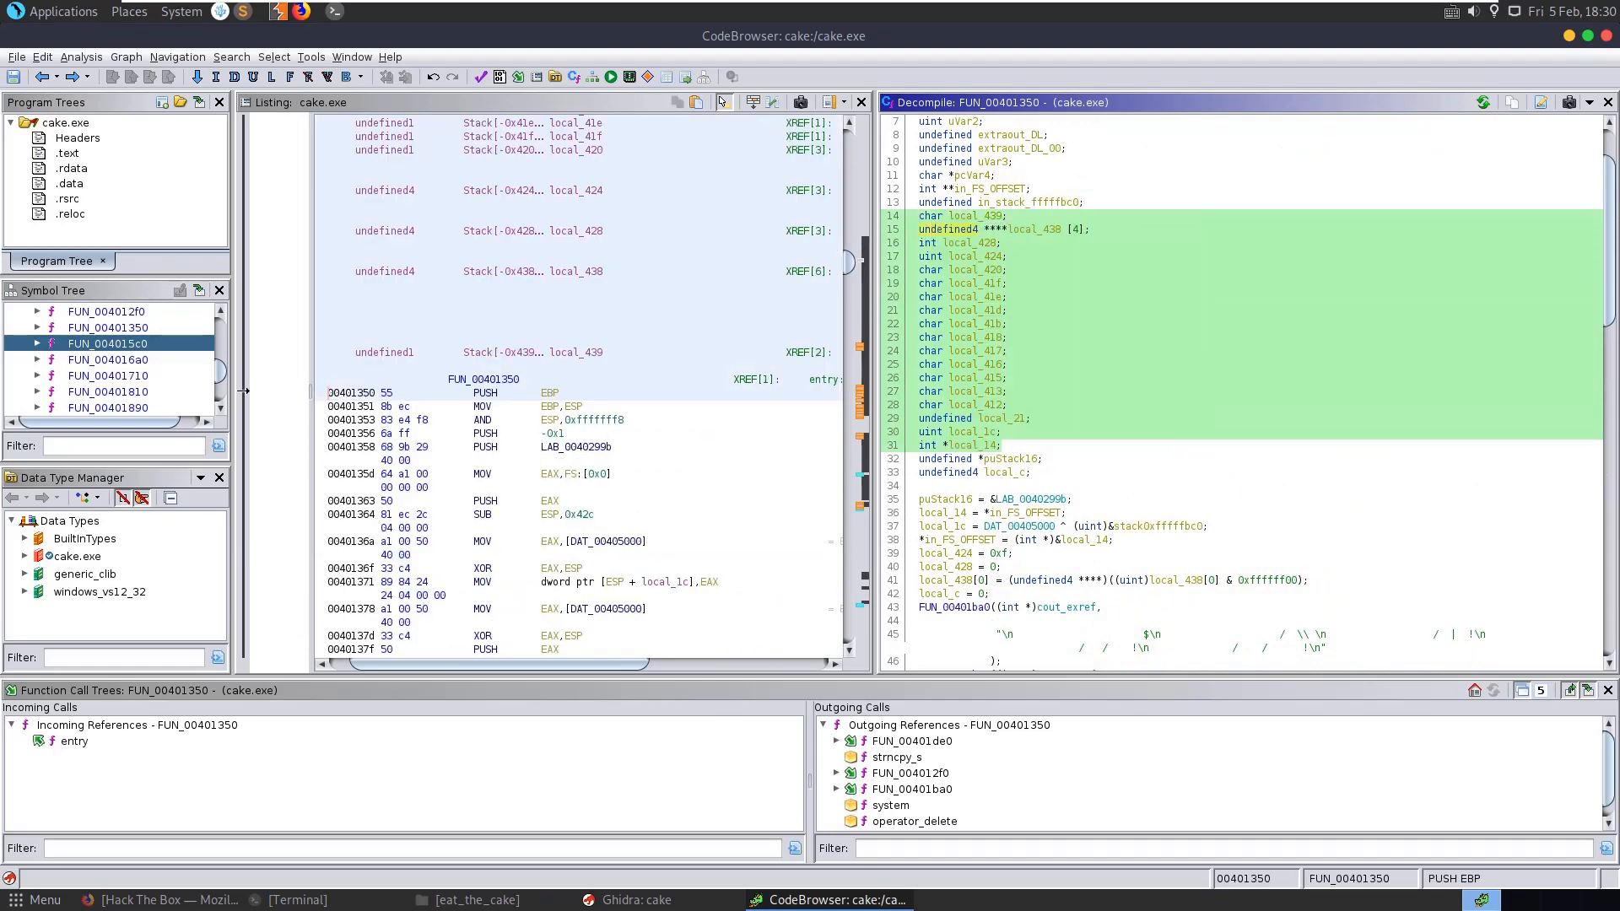
click(291, 899)
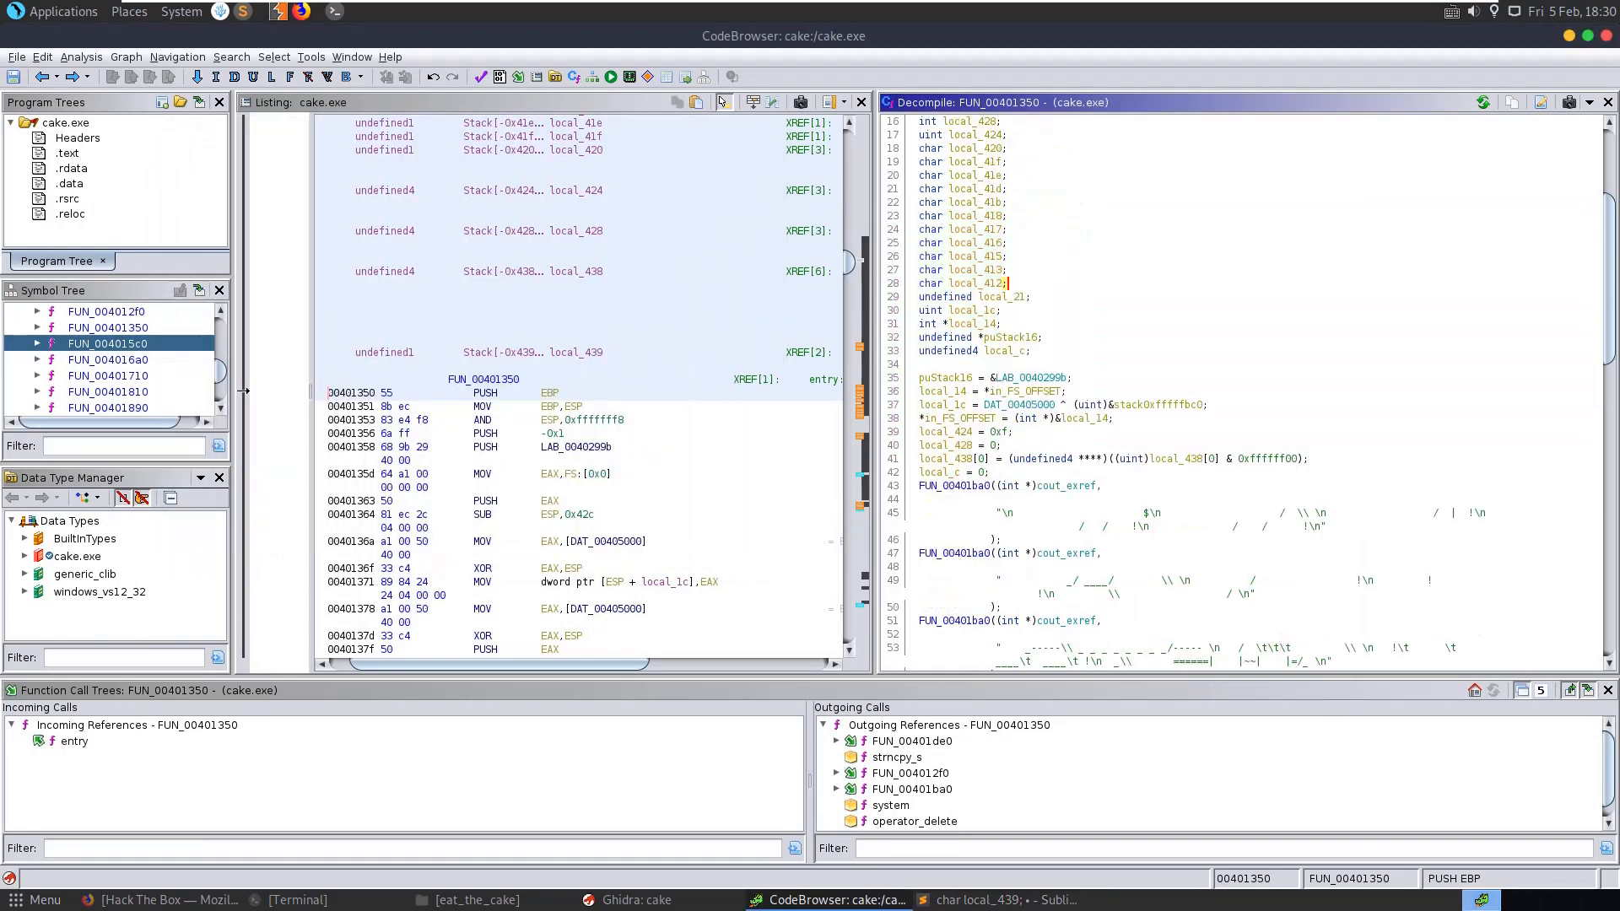
scroll(down, 3)
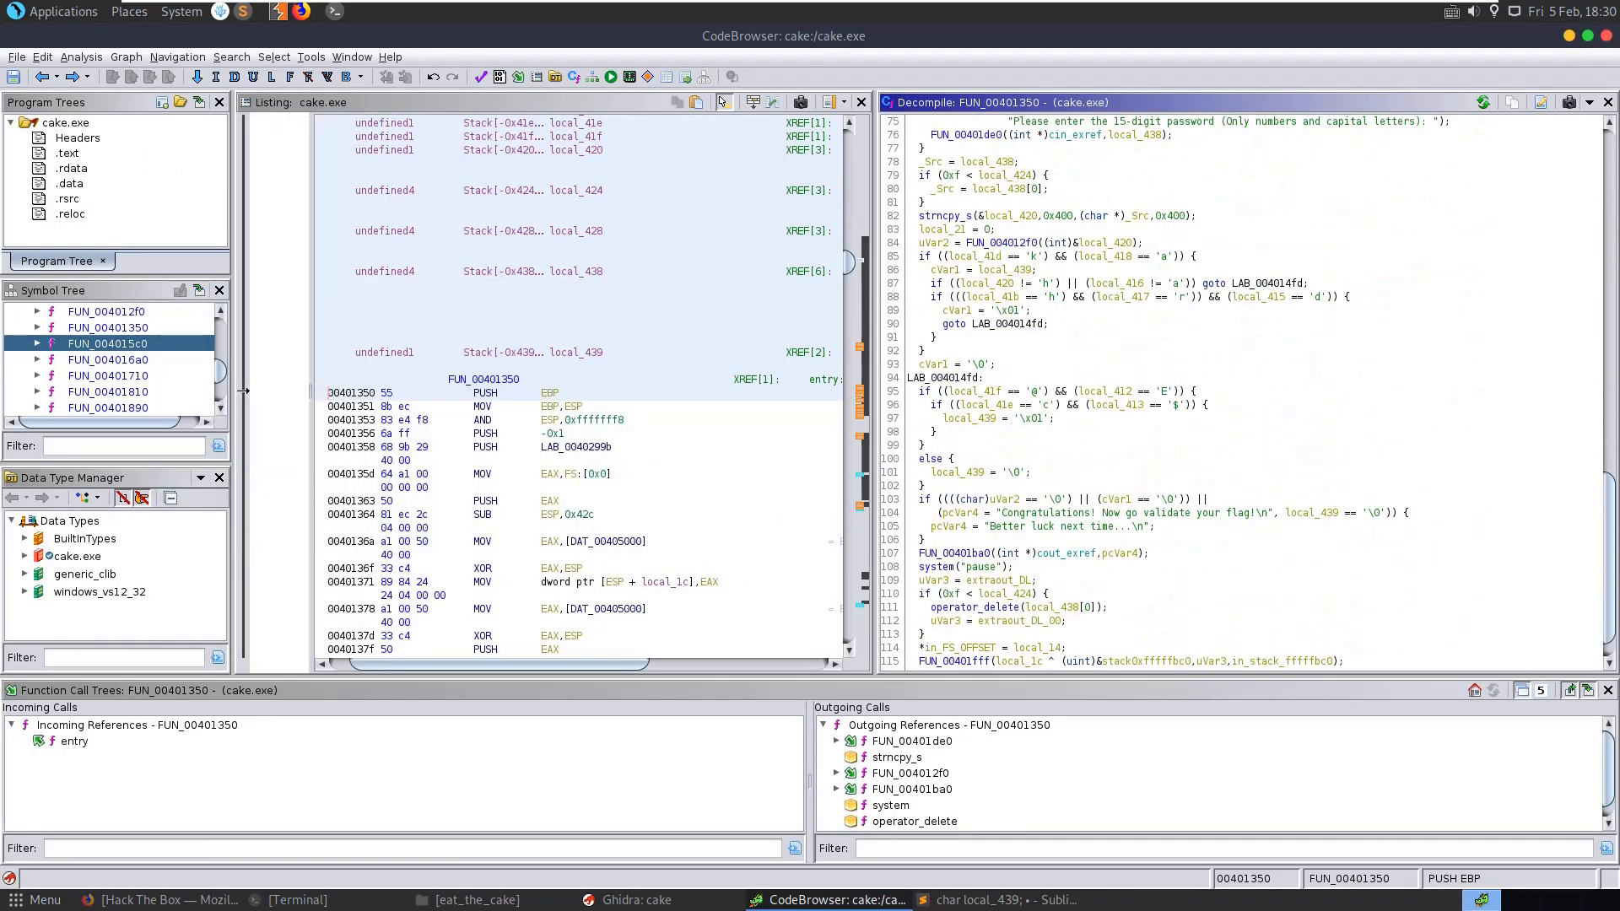
mouse_move(1110, 513)
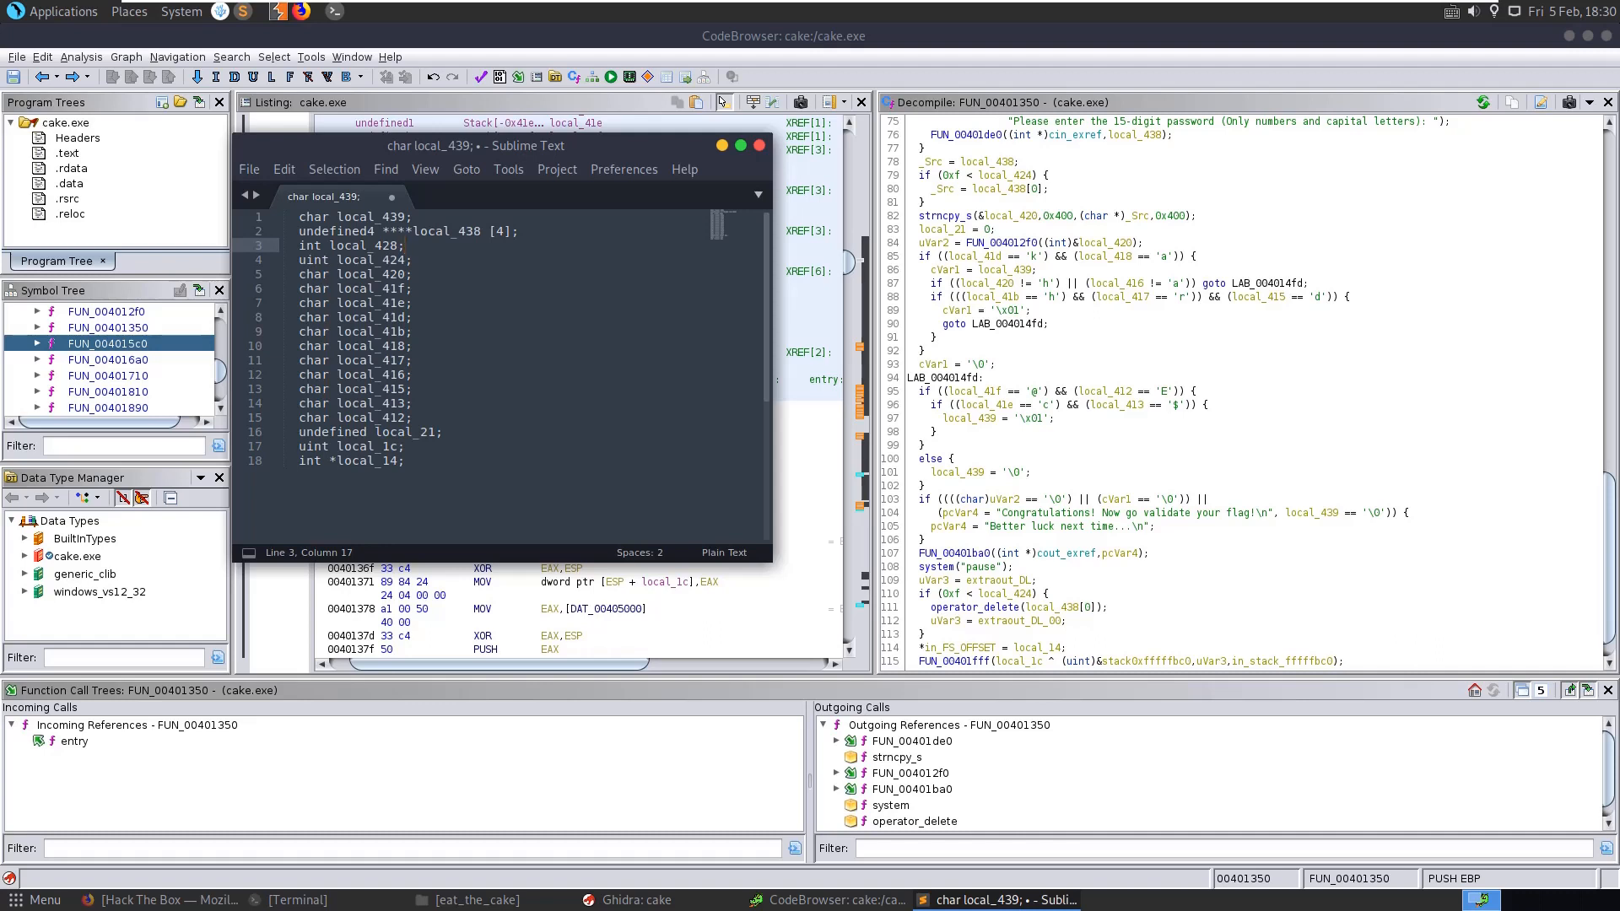
- Note k after local_41d and a, h, a after local_418 and the following locals
click(411, 317)
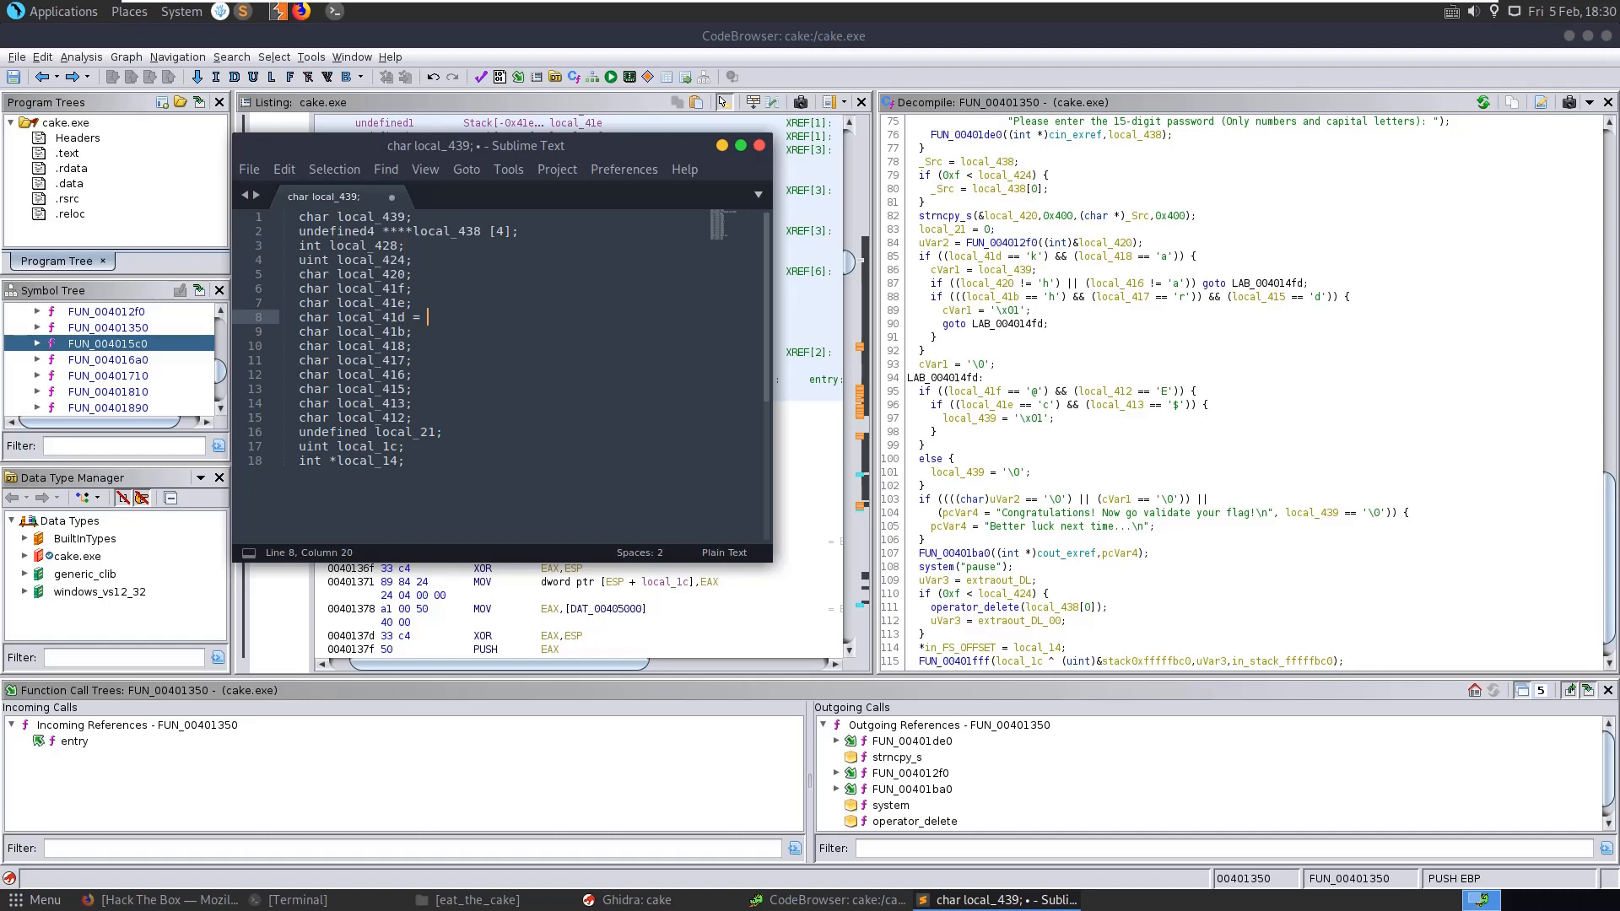
text(k)
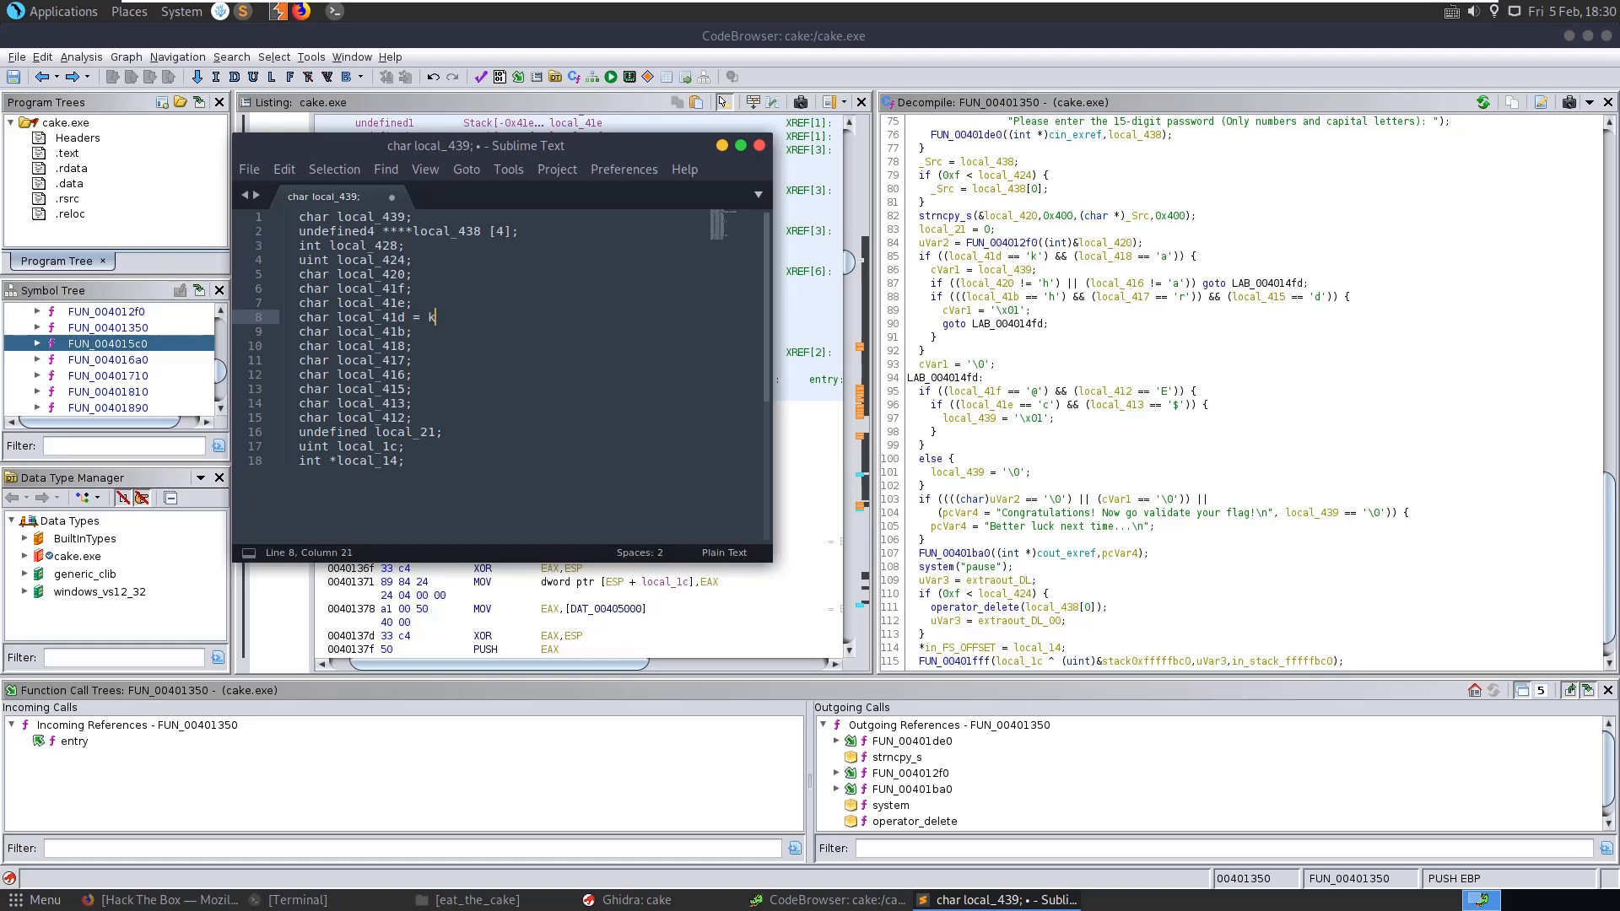
click(413, 302)
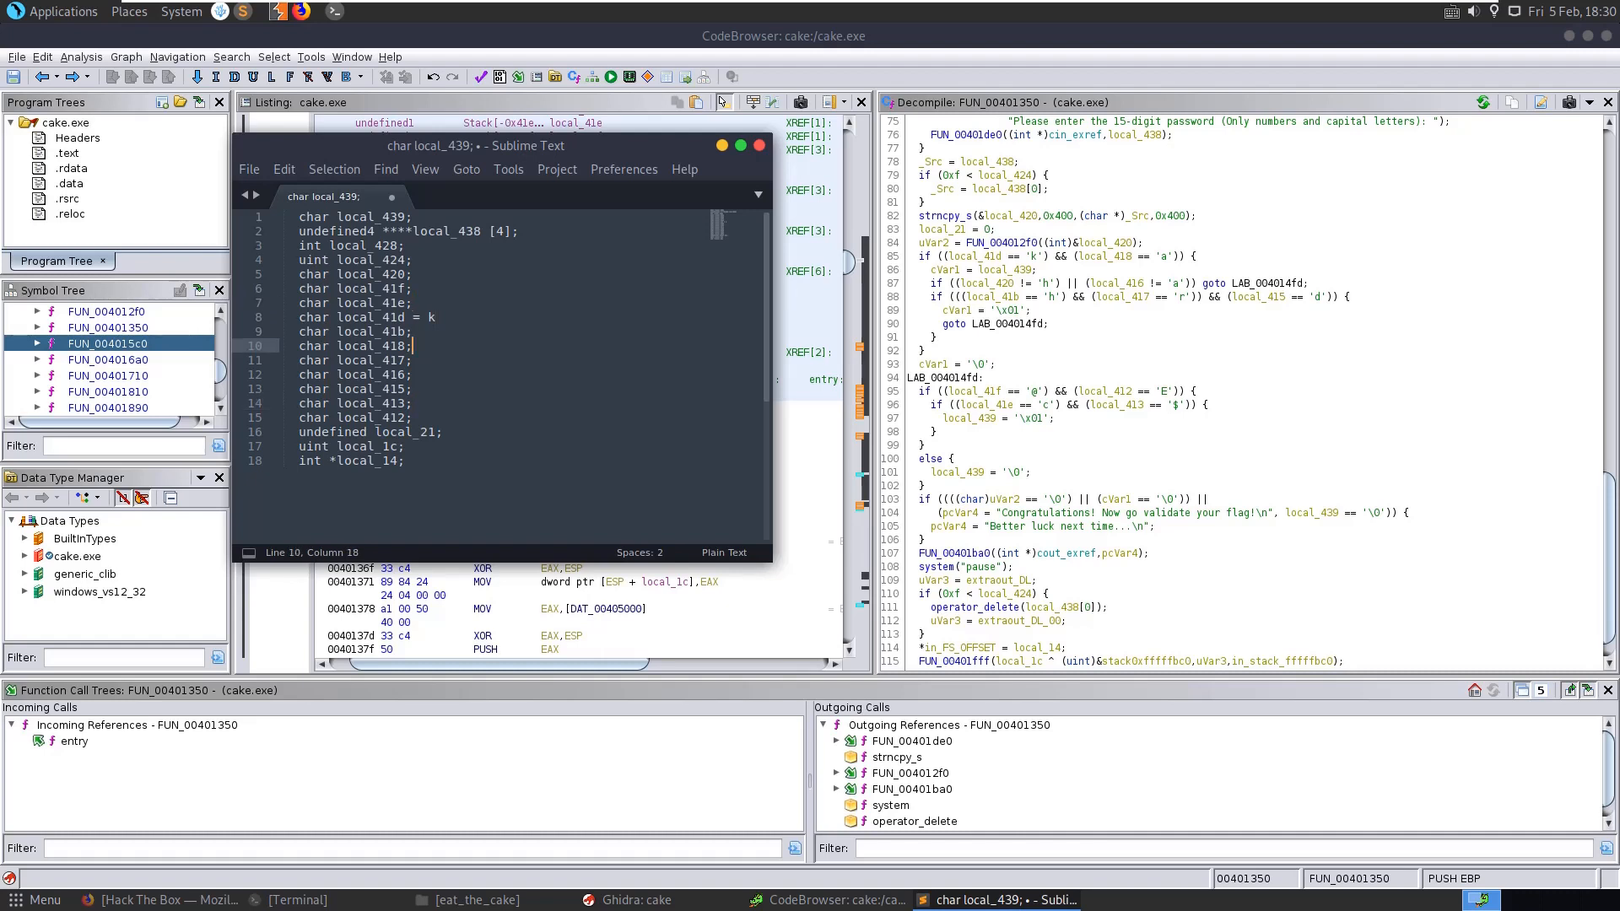
text(= a)
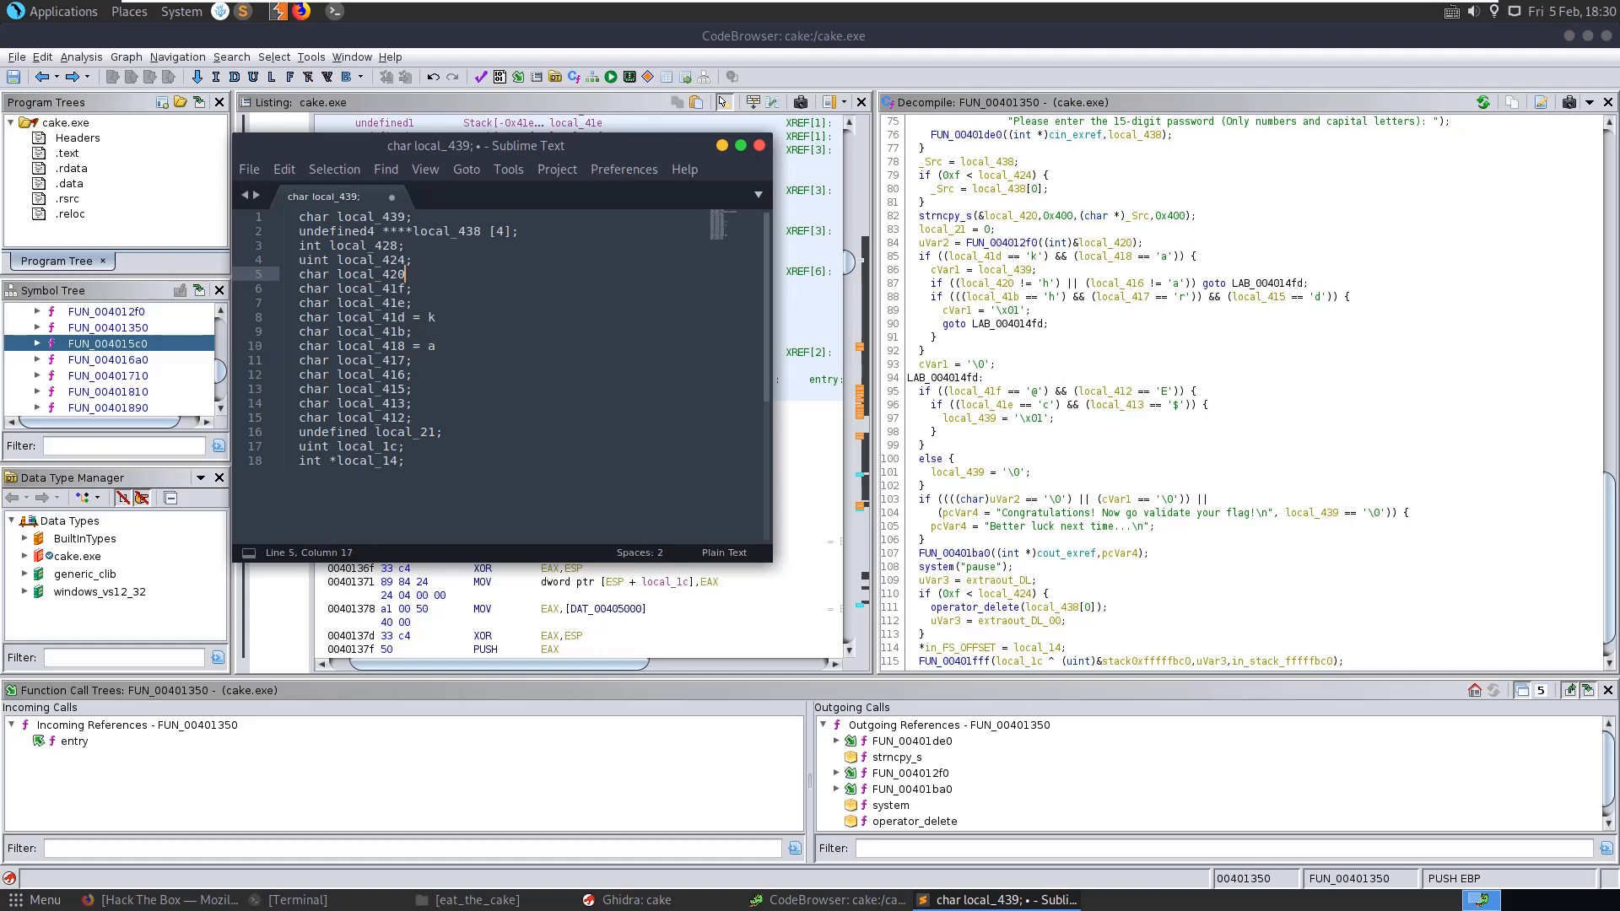
text(= h)
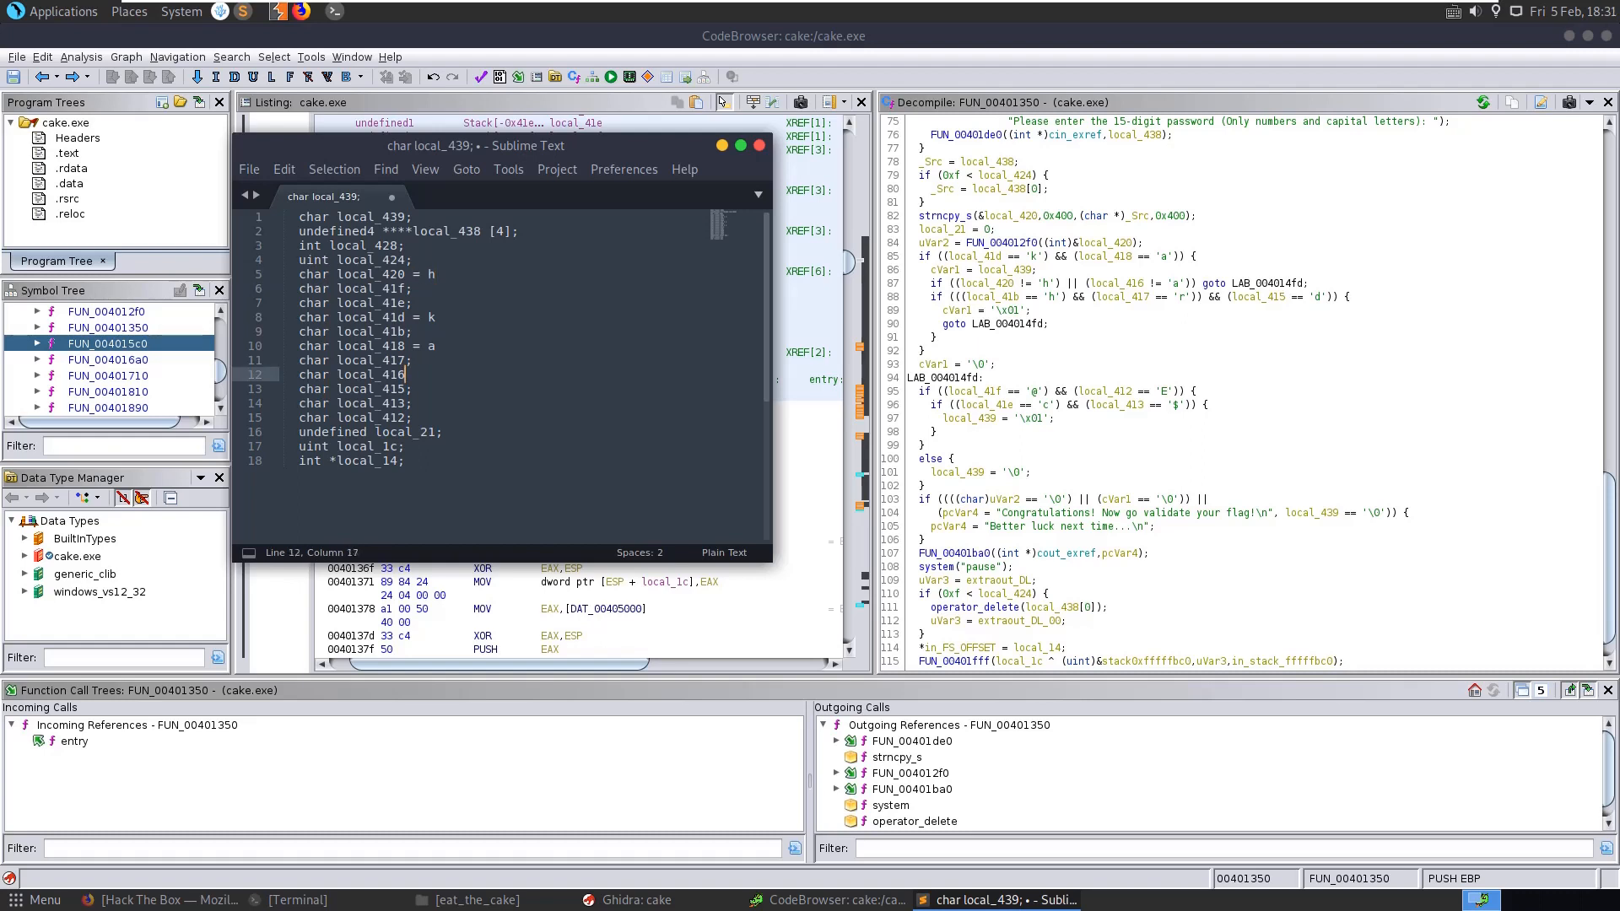
text(= a)
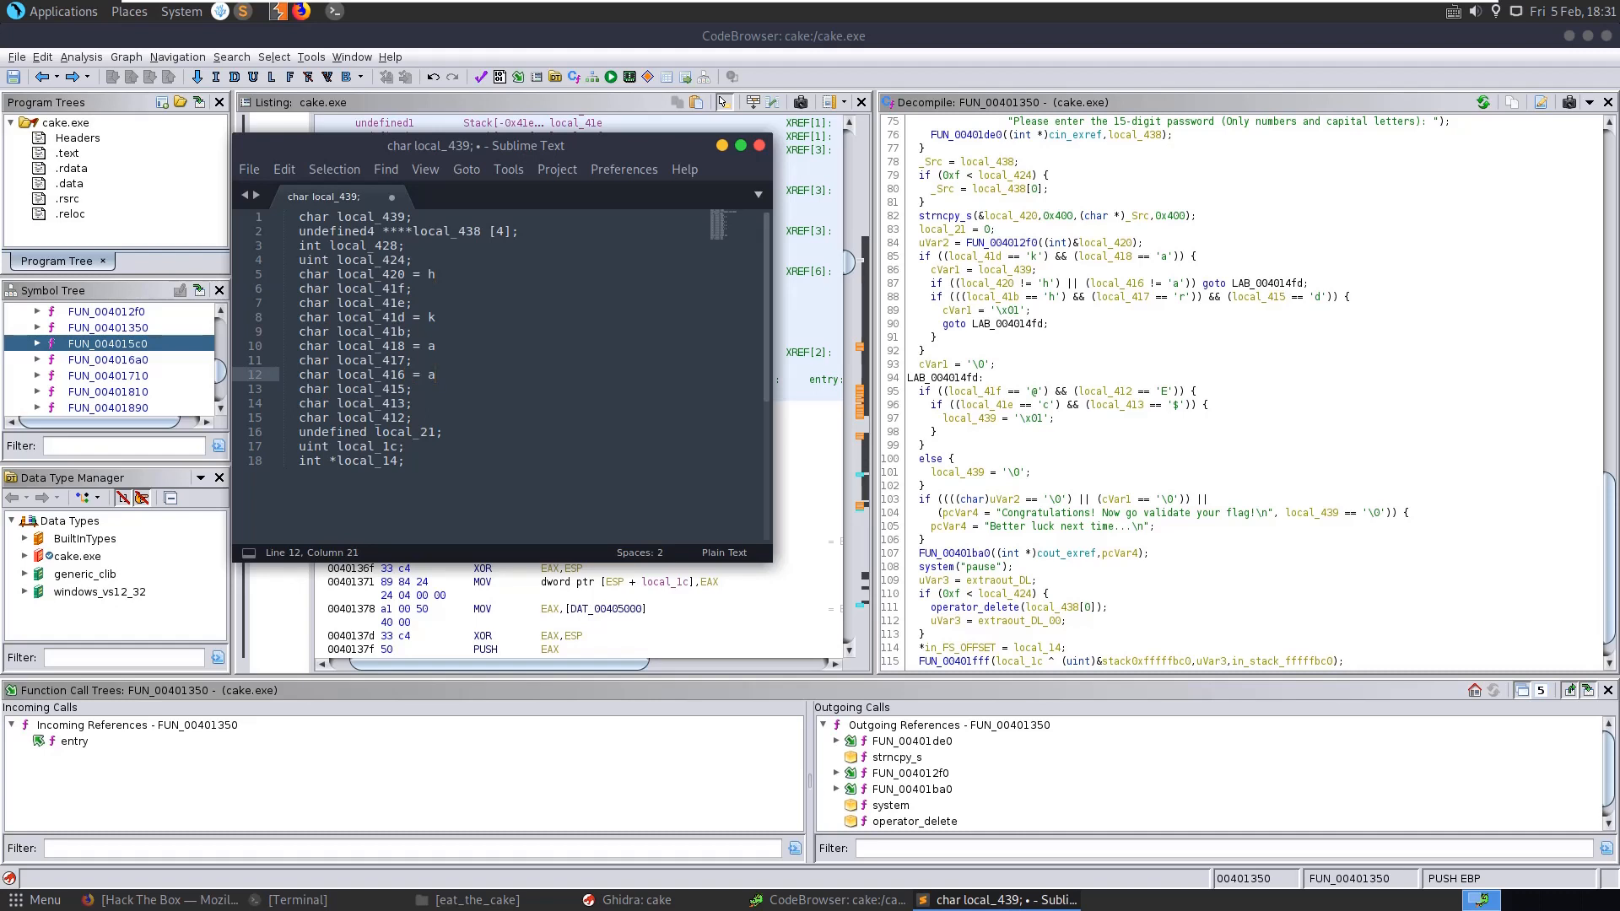
- Note h beside local_41b and d beside local_415
click(412, 331)
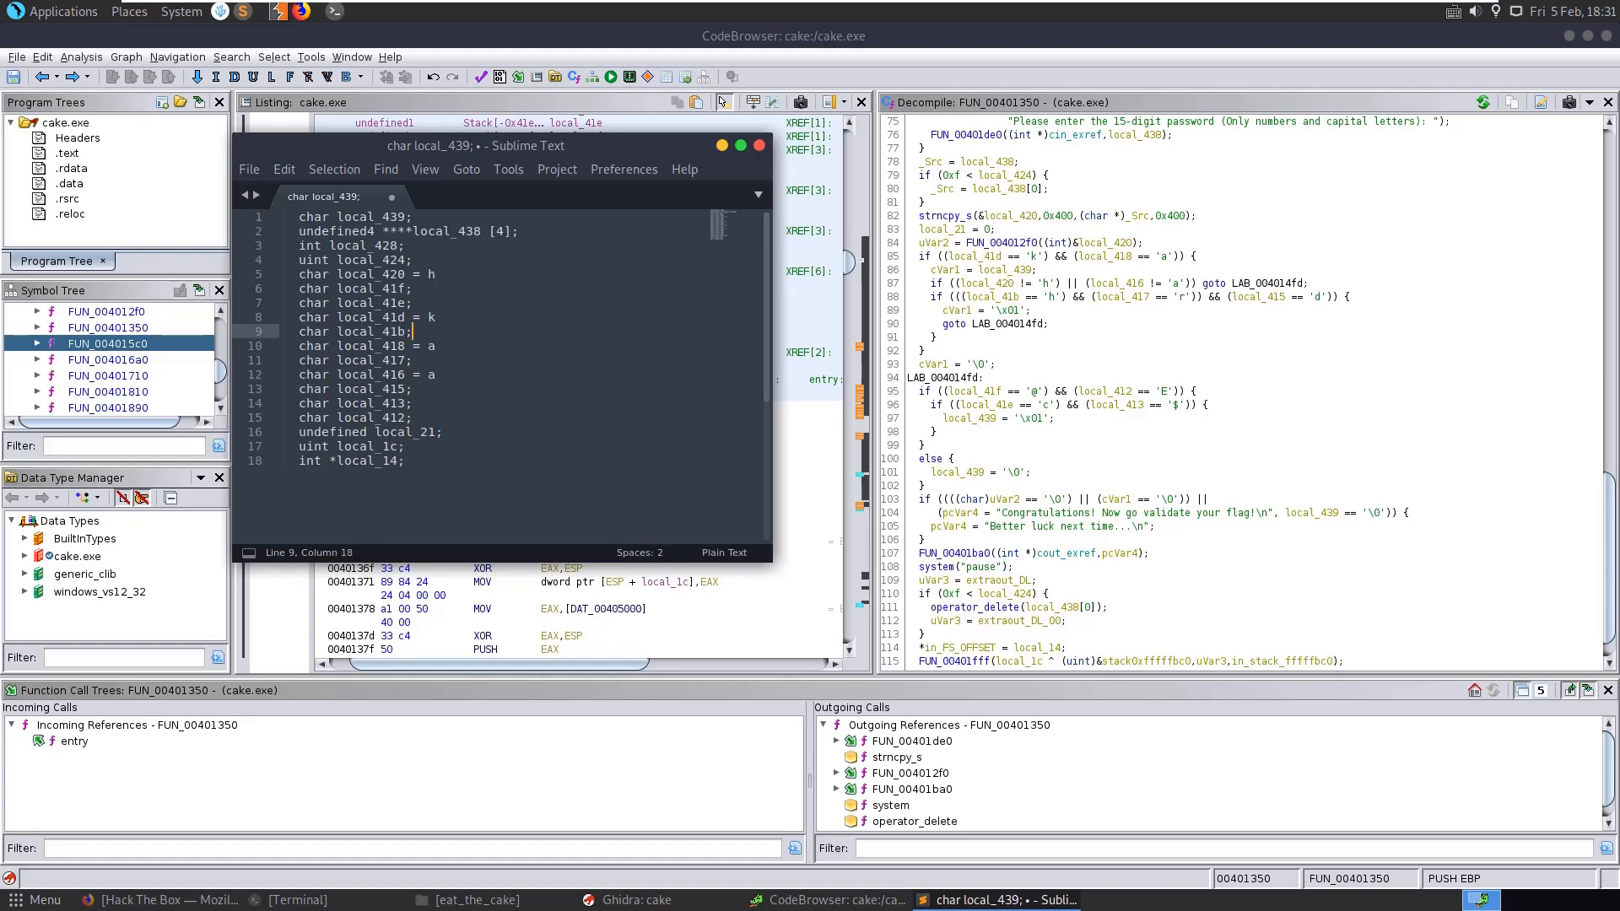
text(= h)
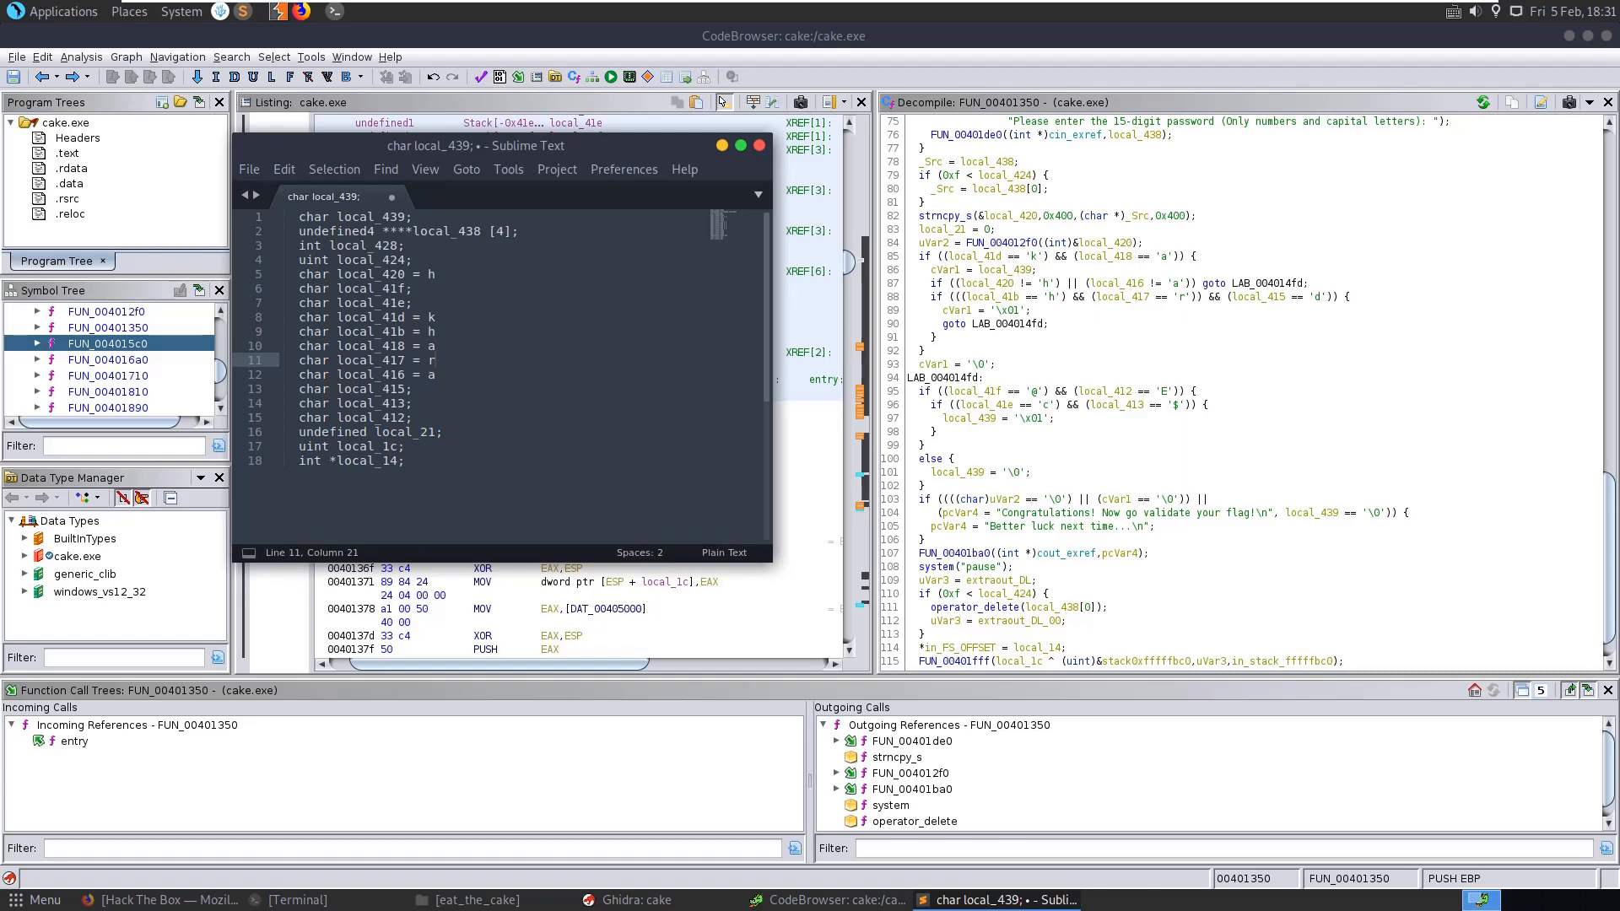
click(409, 388)
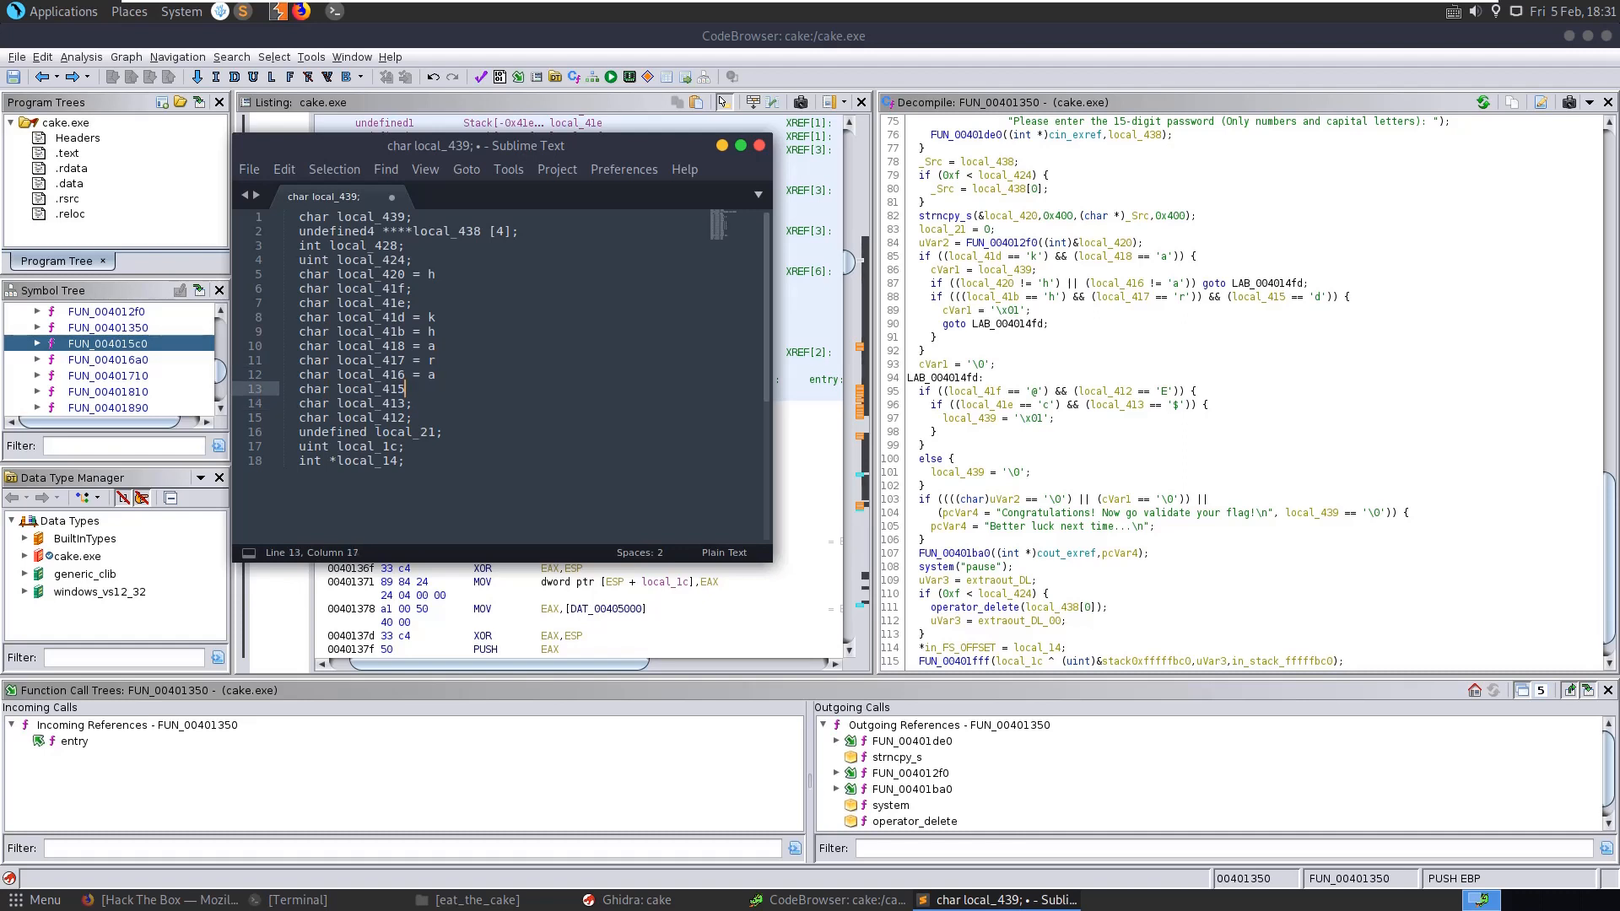
text(= d)
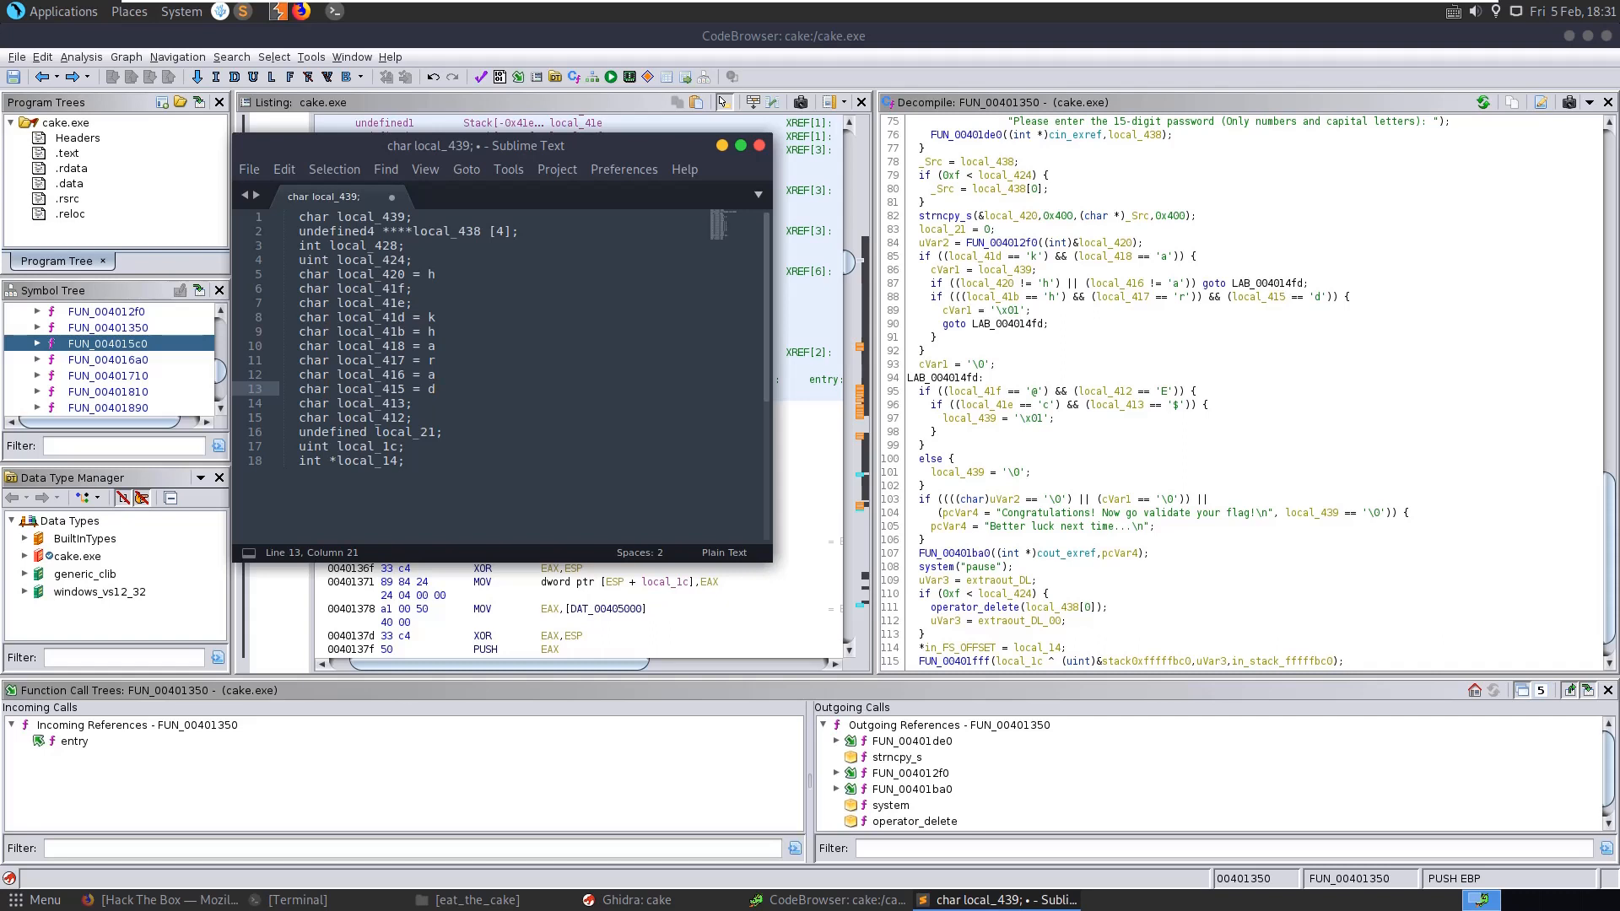
click(434, 388)
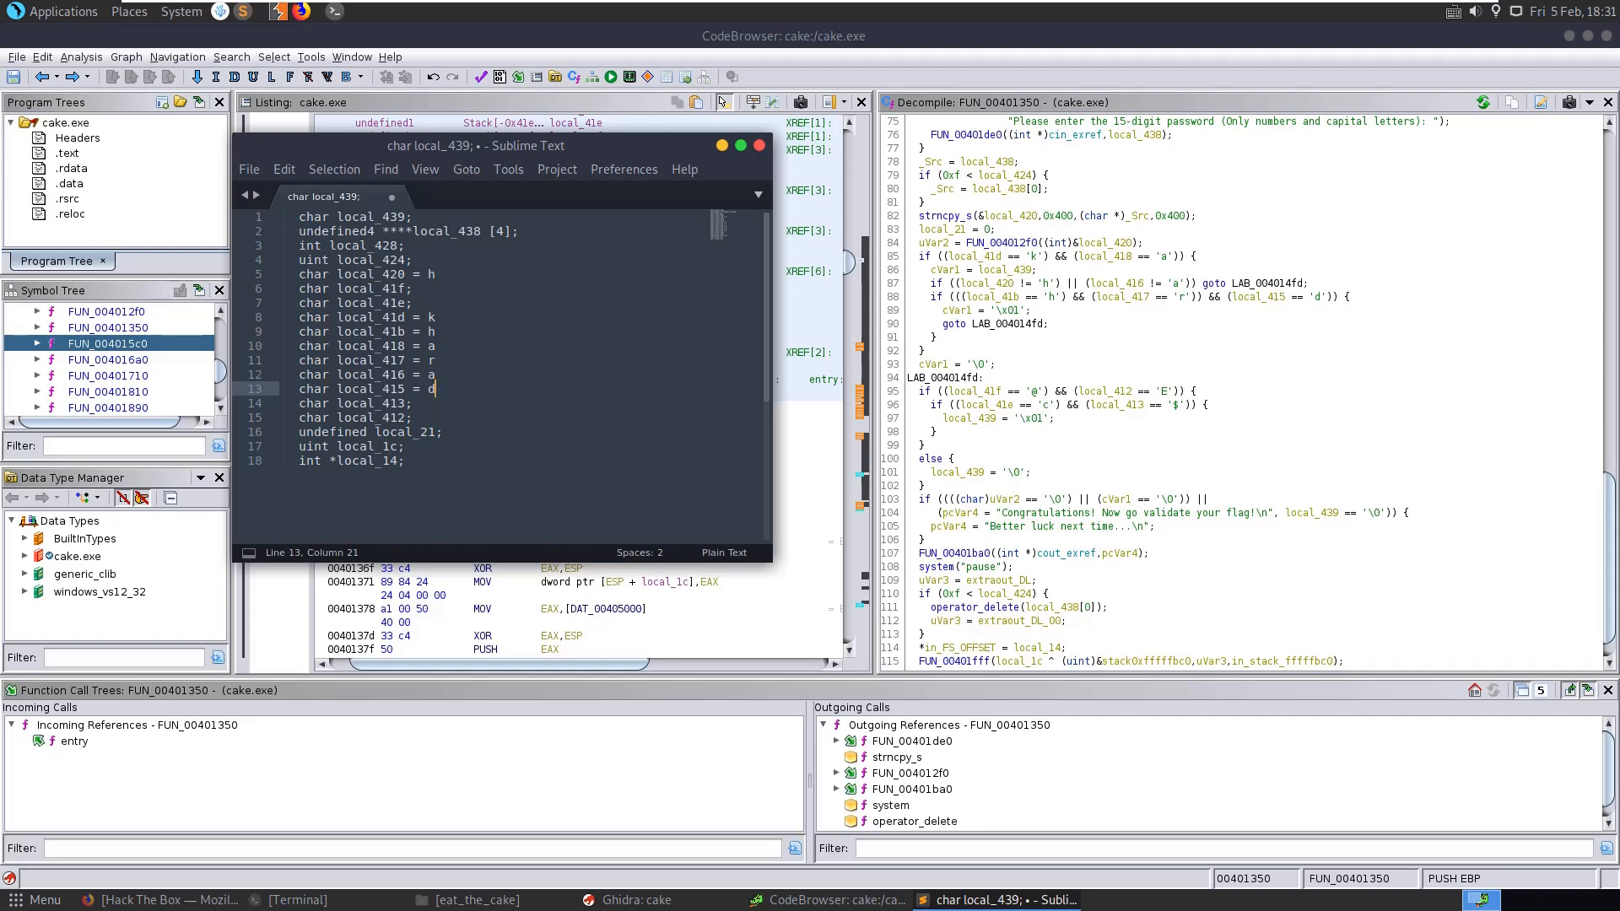
- Correct the characters beside local_41f and local_41e in the notes
click(412, 289)
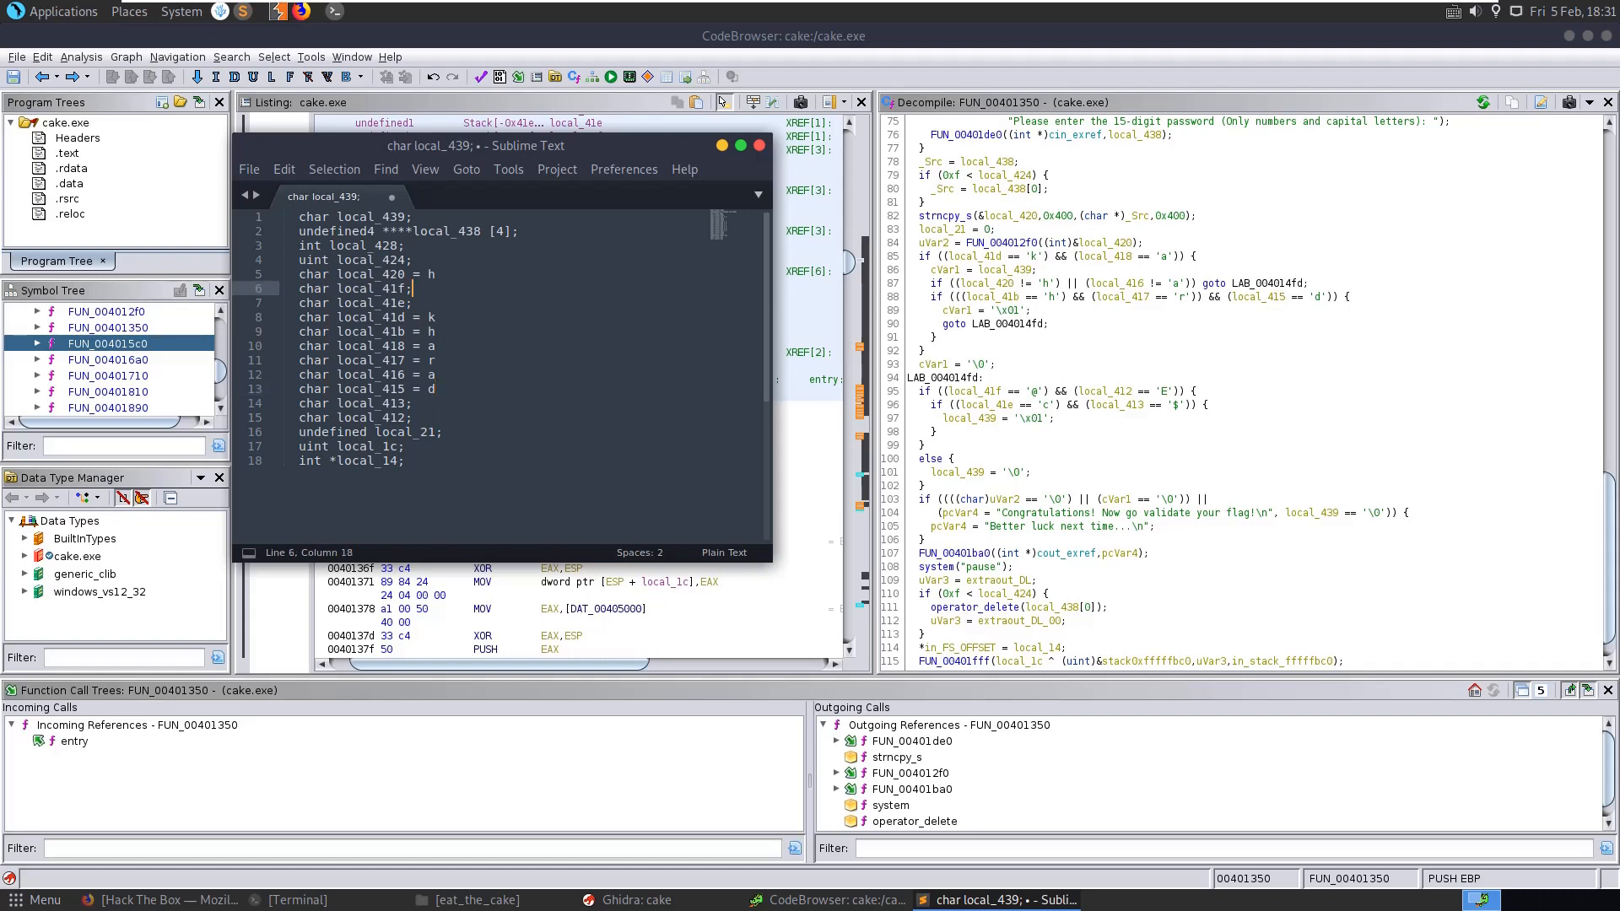
key(BackSpace)
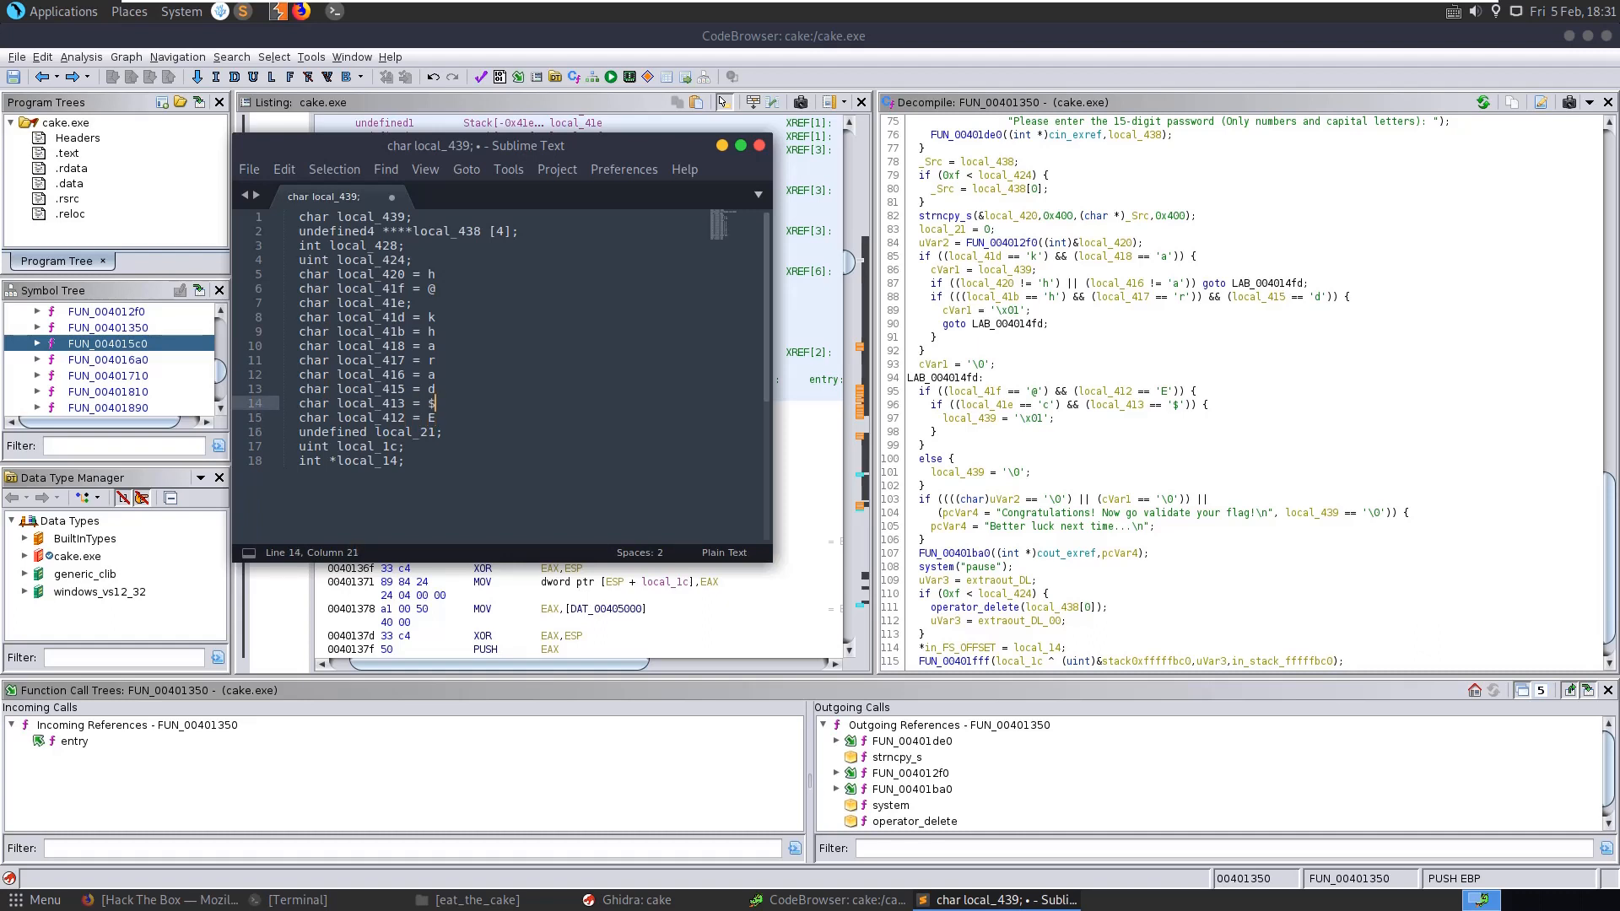
click(418, 302)
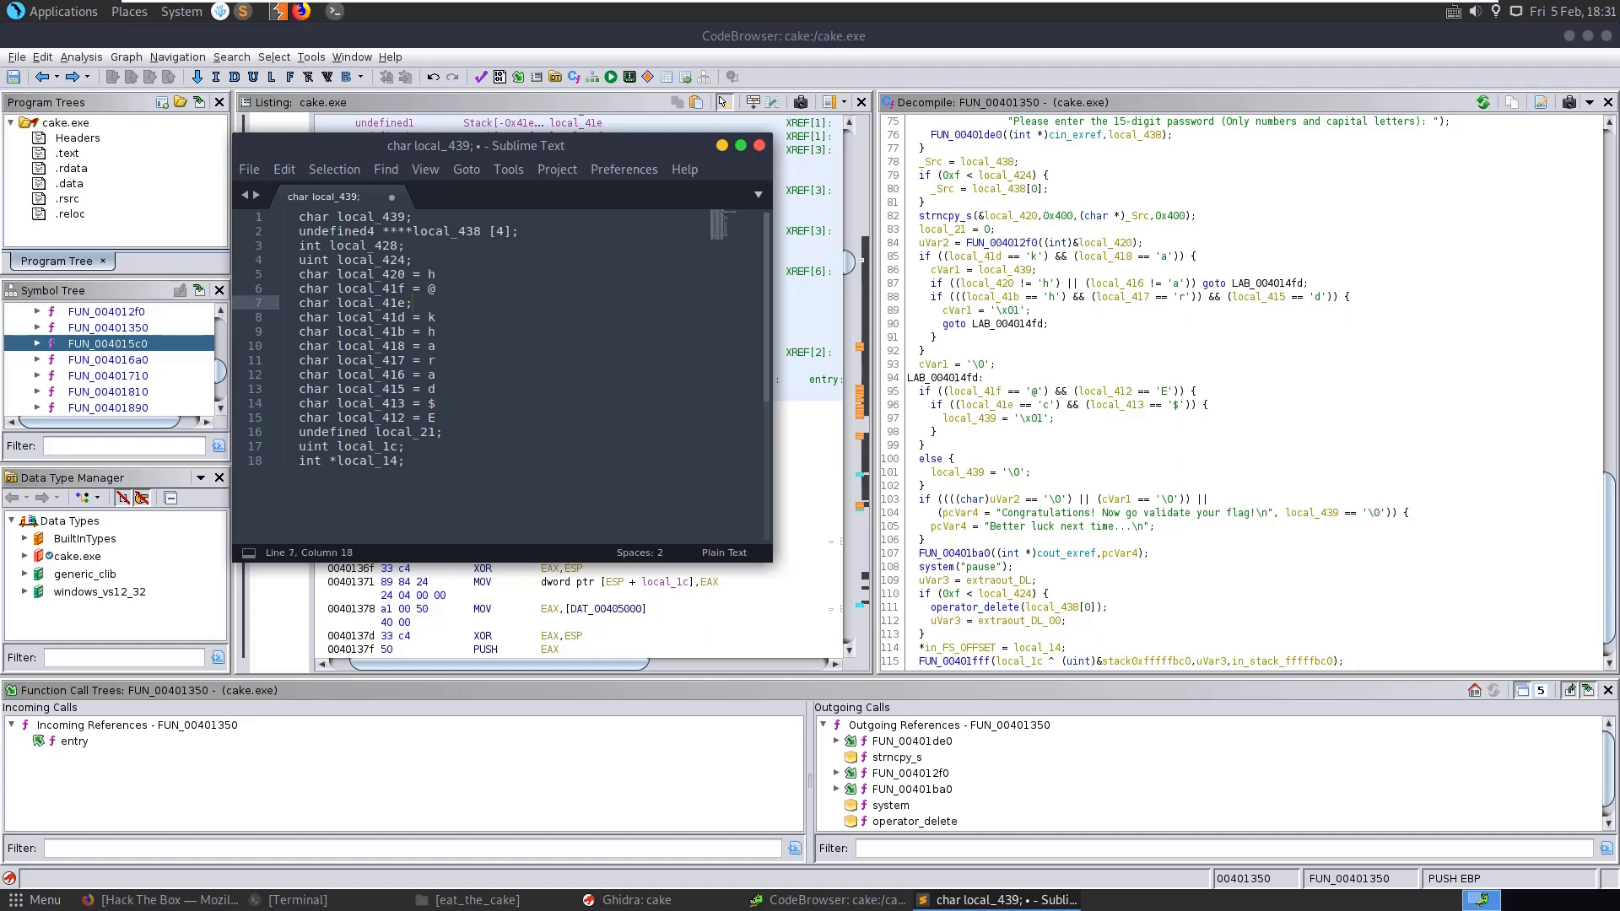
text(e)
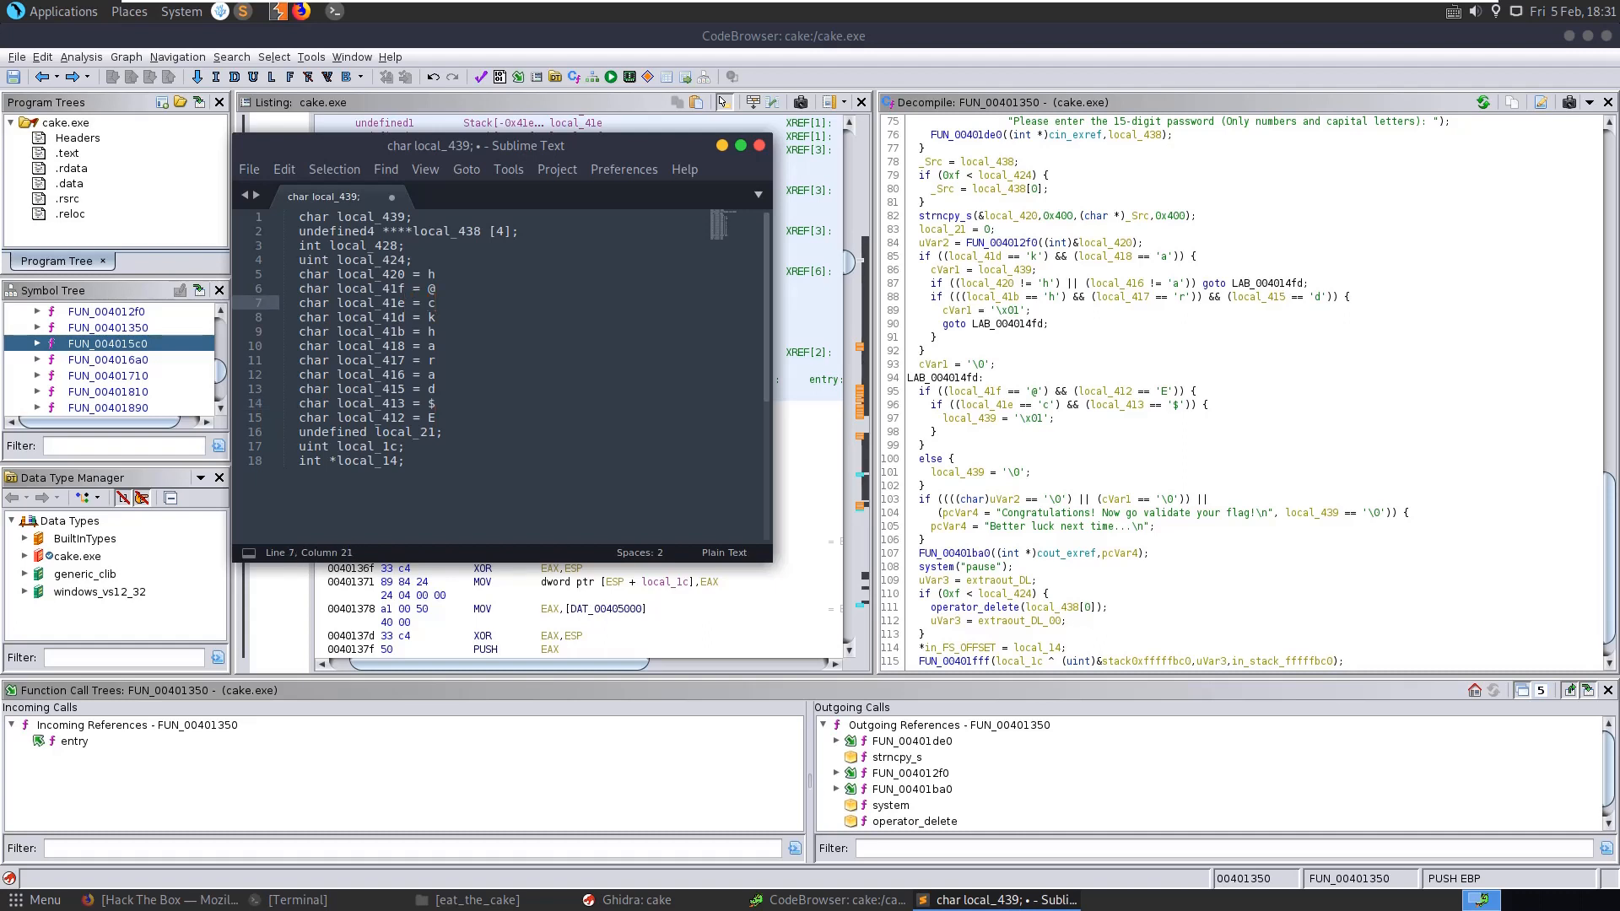
click(430, 302)
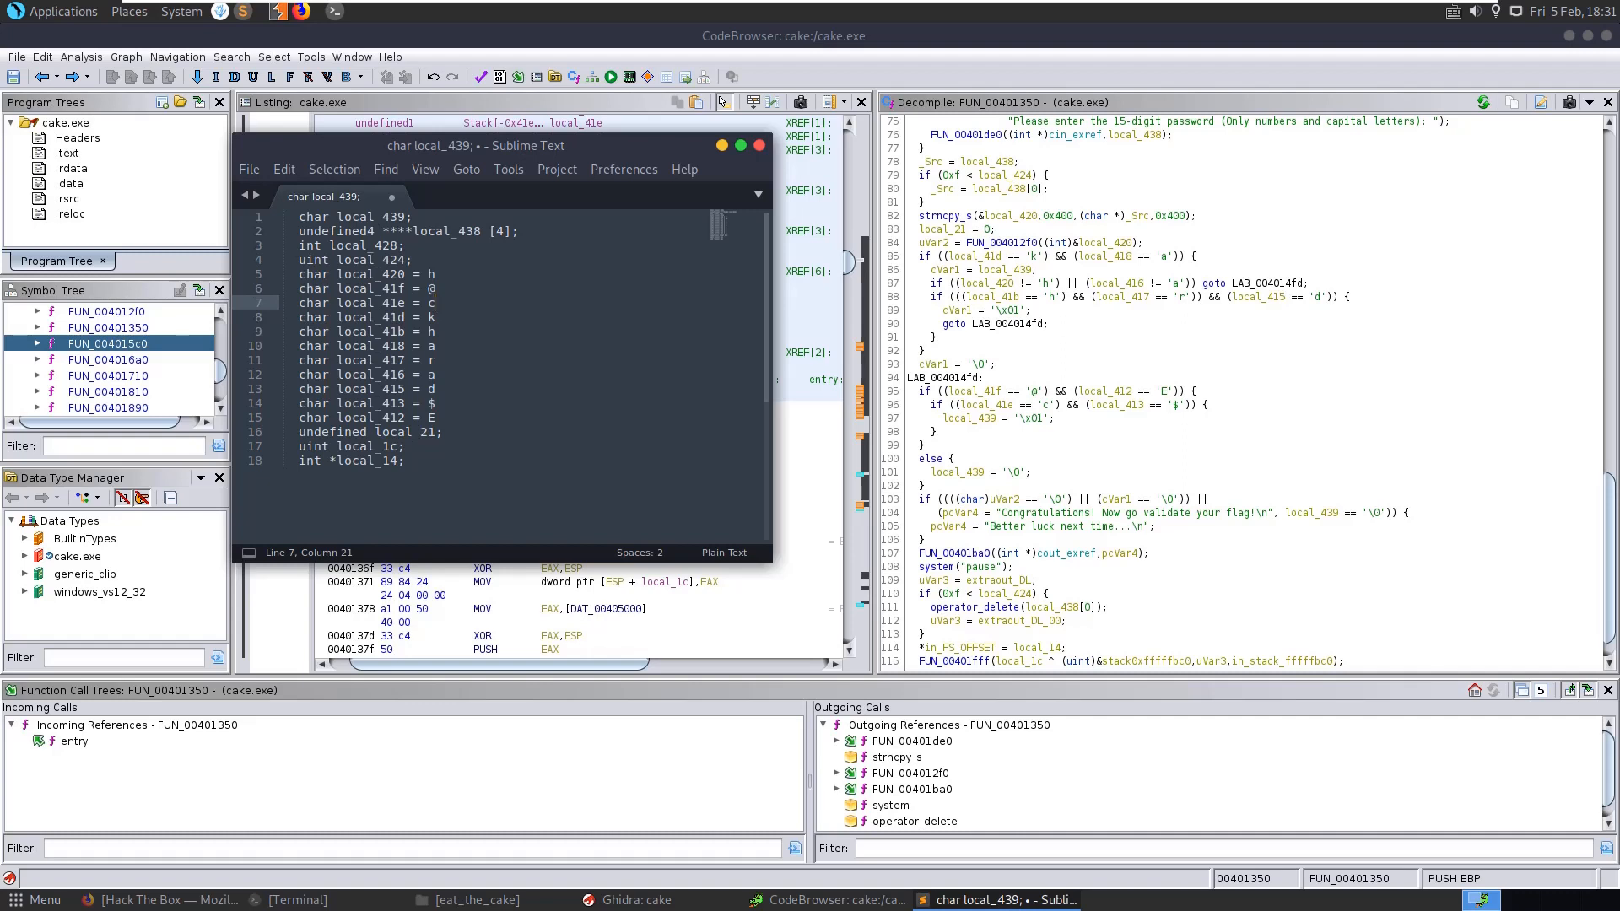
text(h)
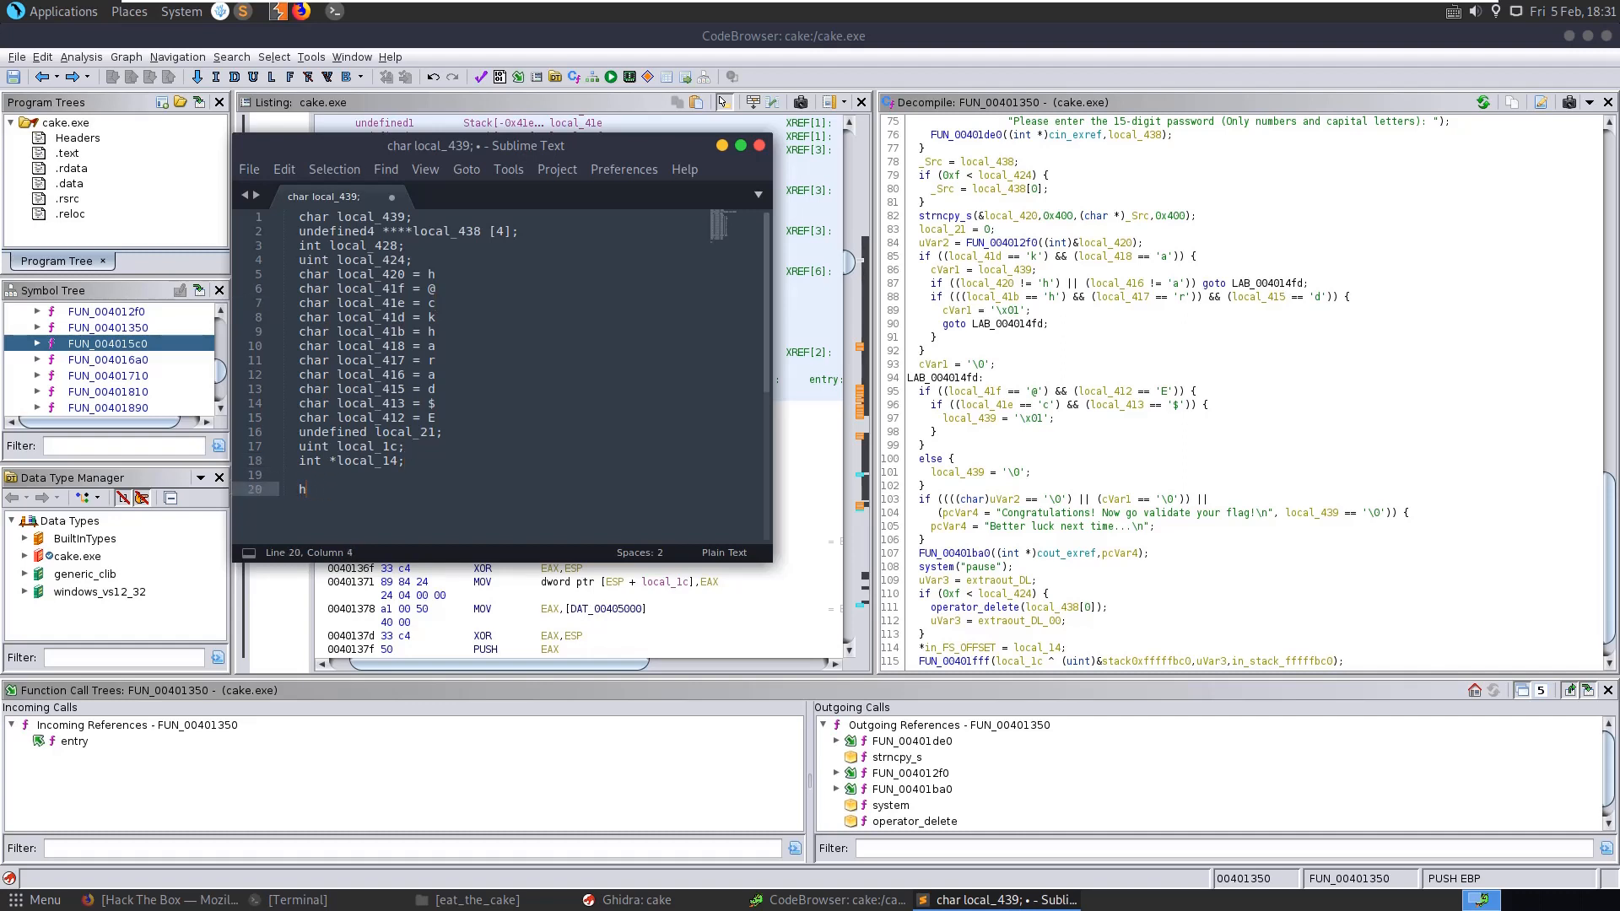
text(@ckhar)
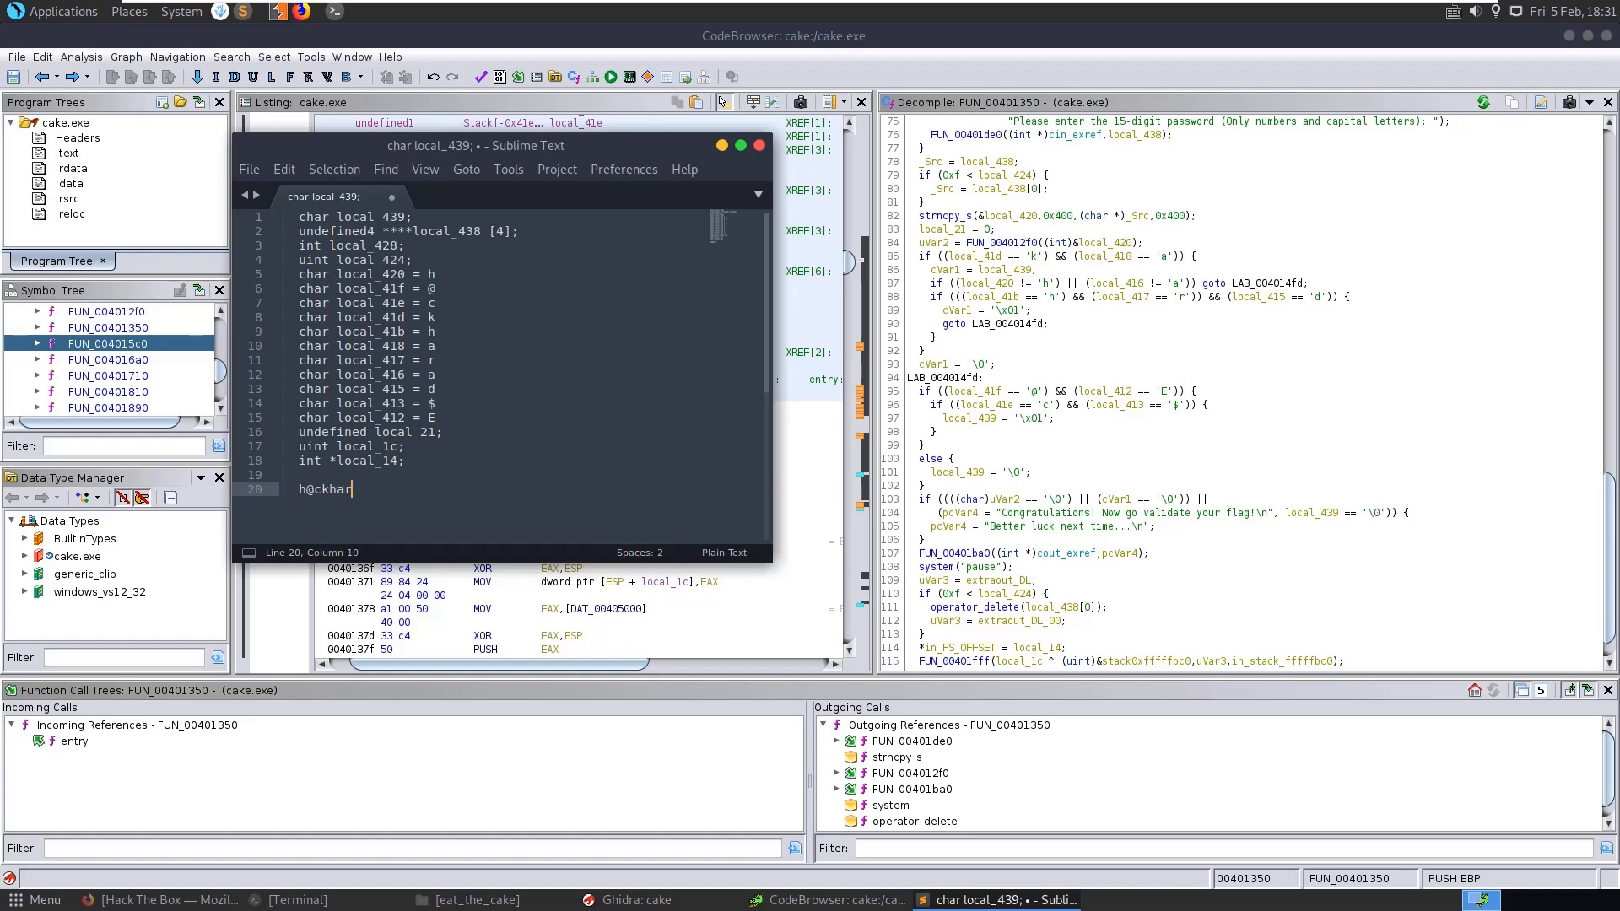
text(ad)
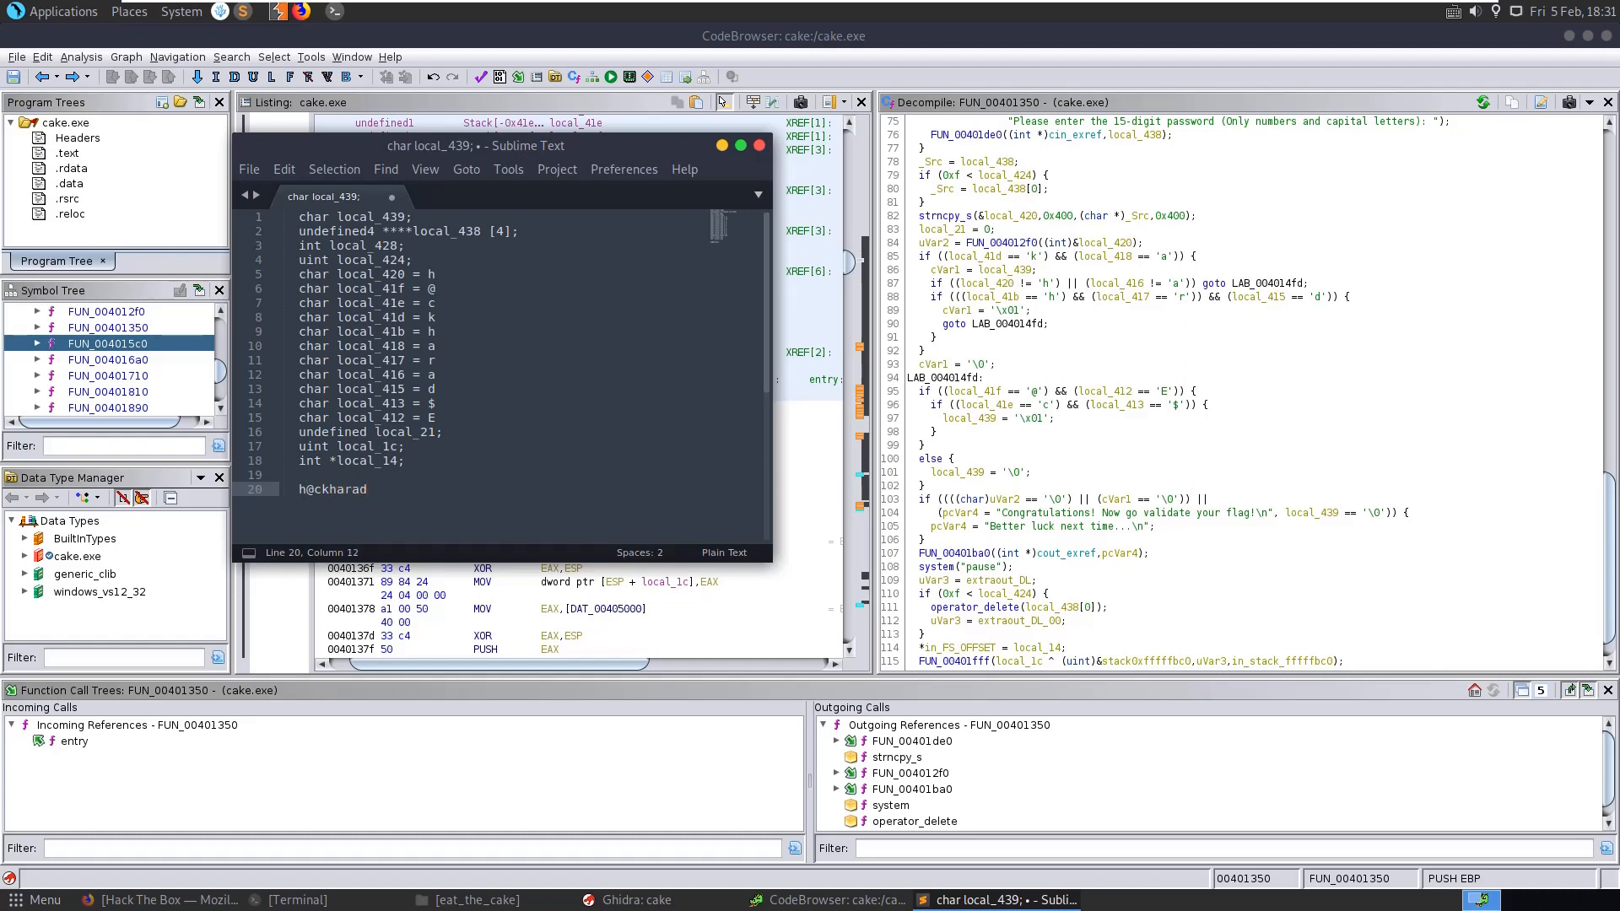
text($E)
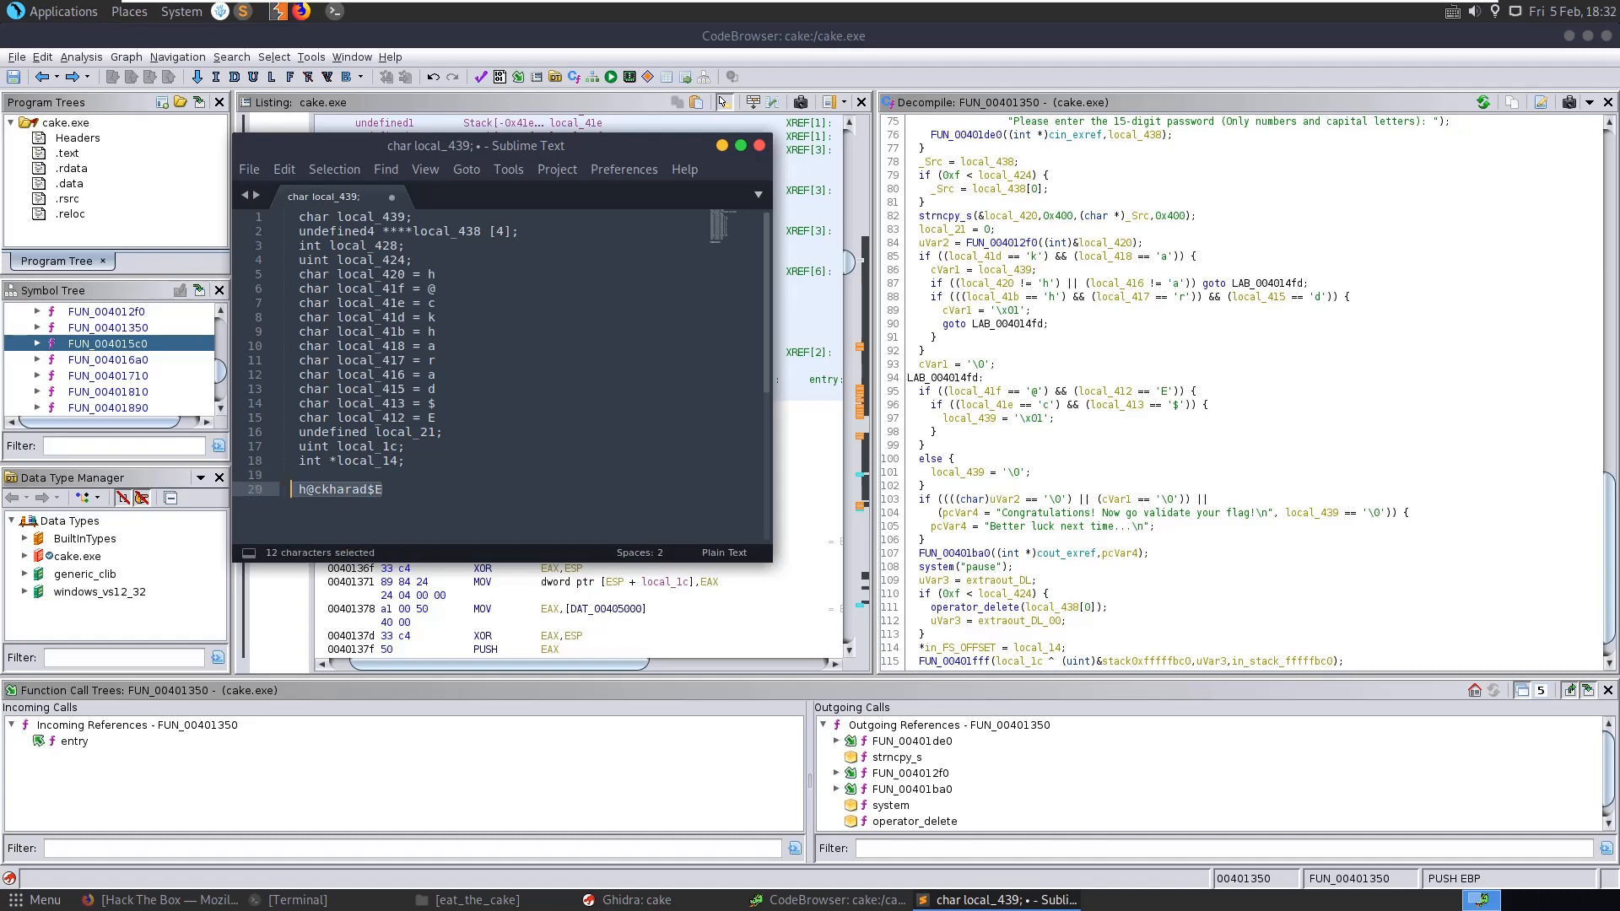
click(321, 489)
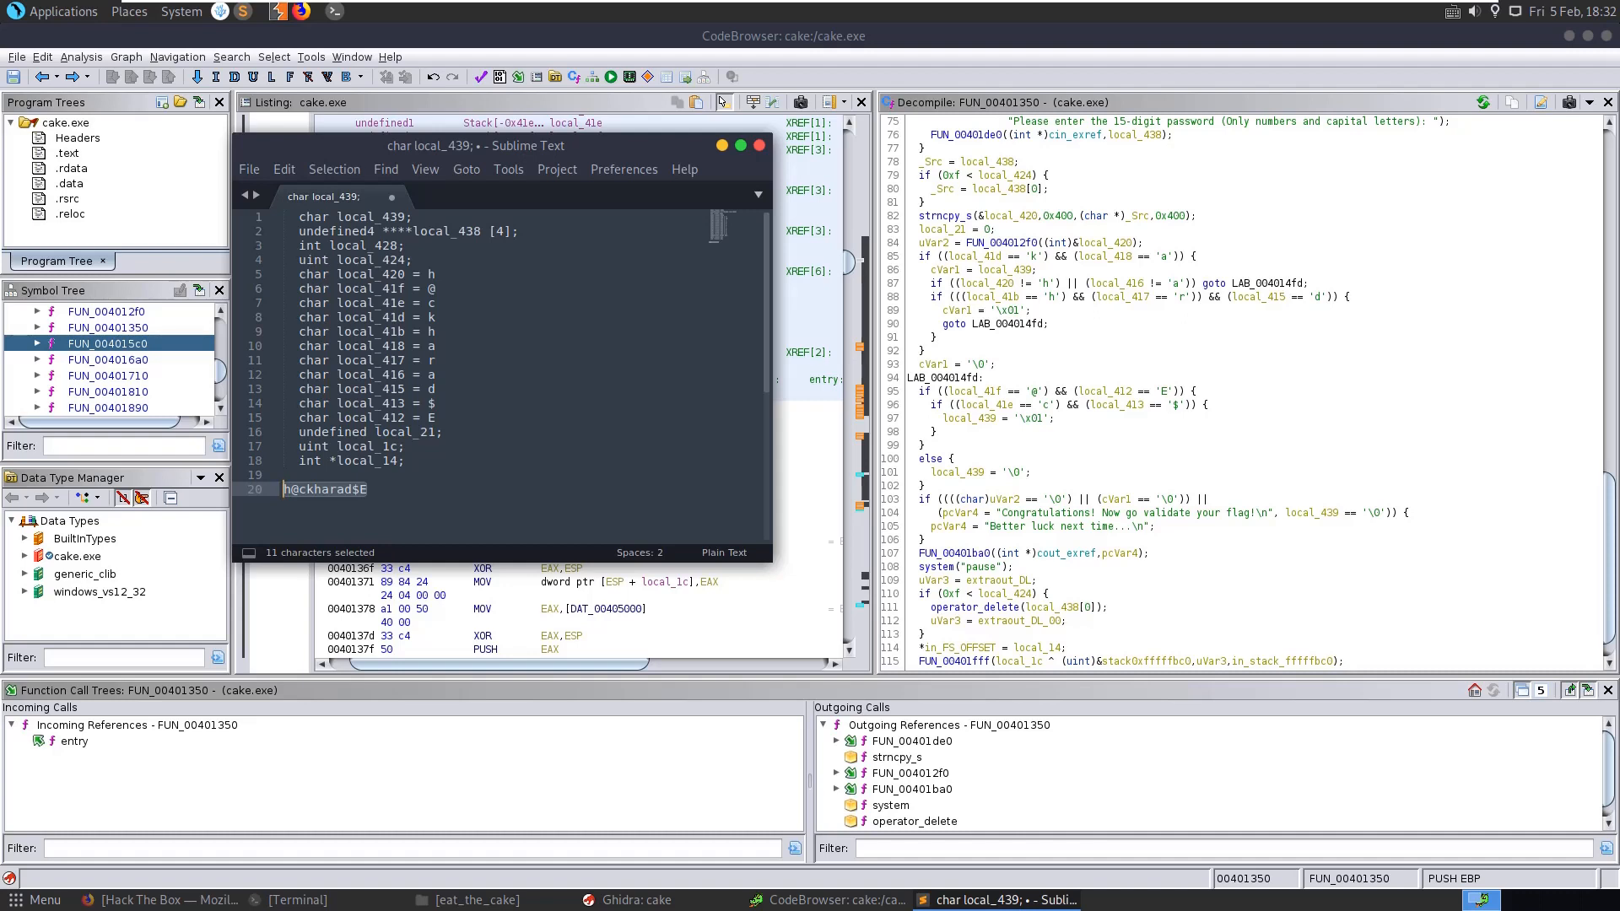
scroll(down, 3)
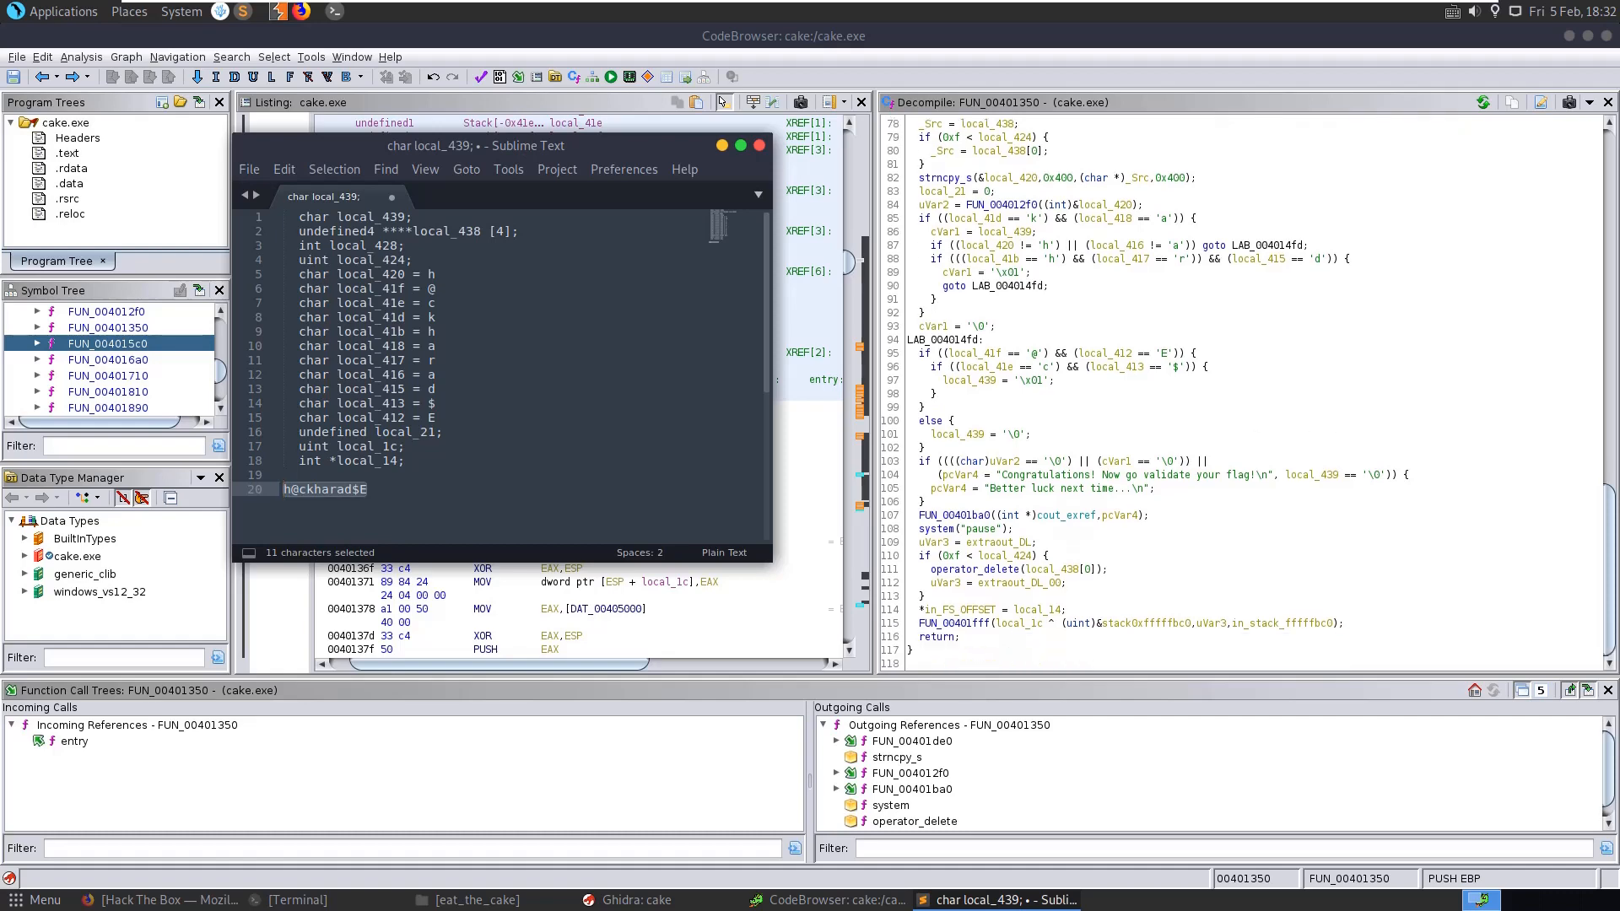
- Jump to the FUN_004012f0 call in the Listing from the decompiled code
scroll(up, 3)
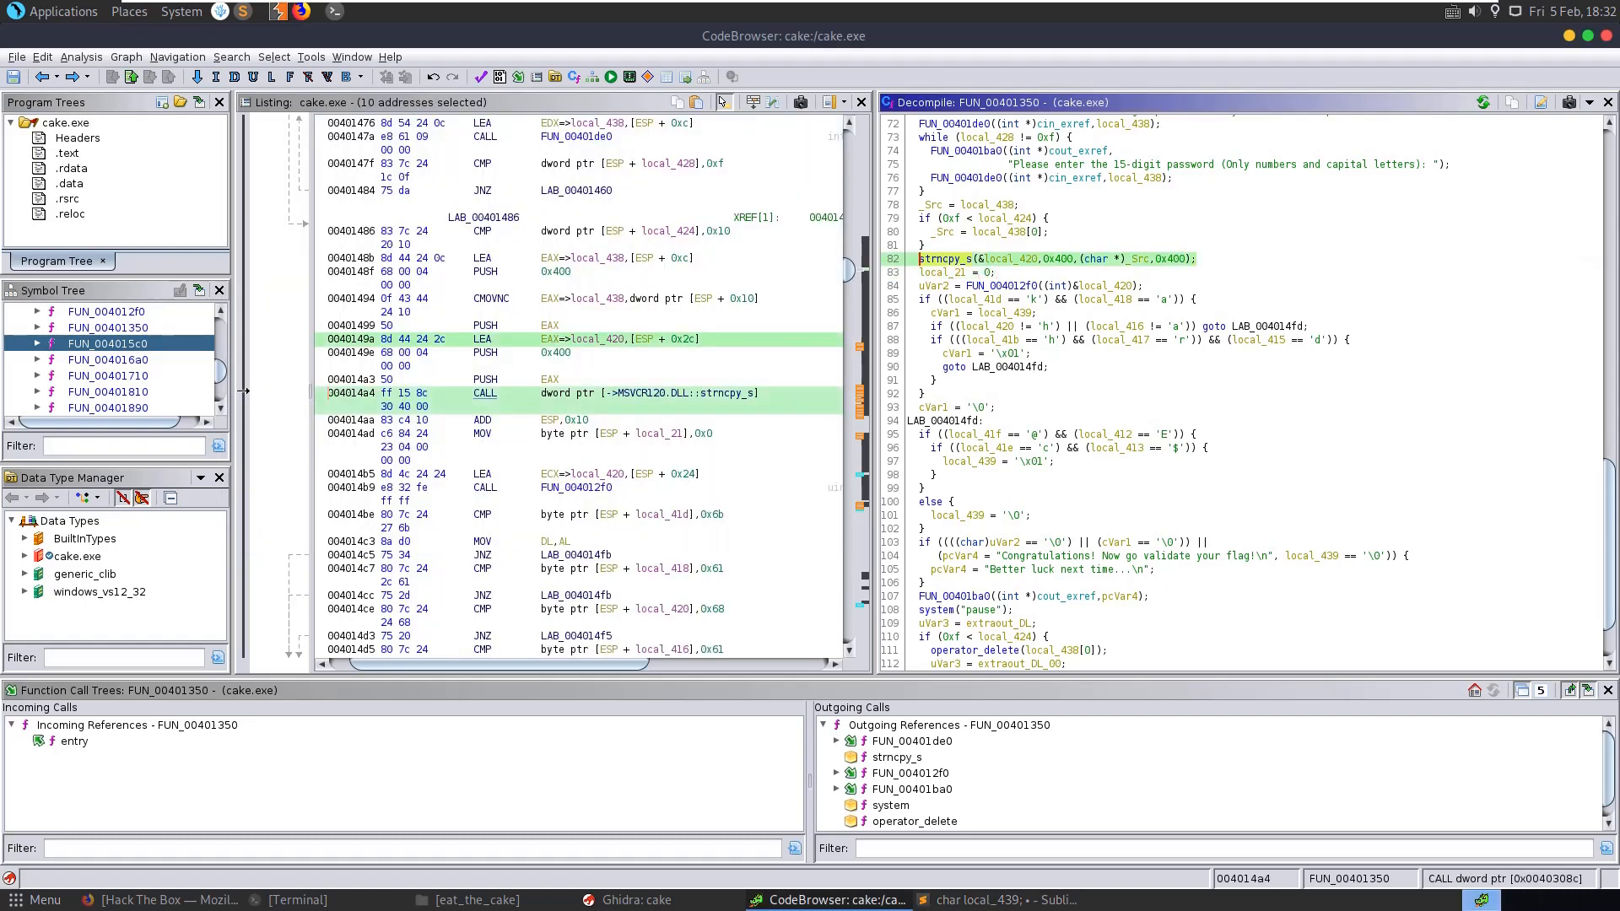
click(486, 485)
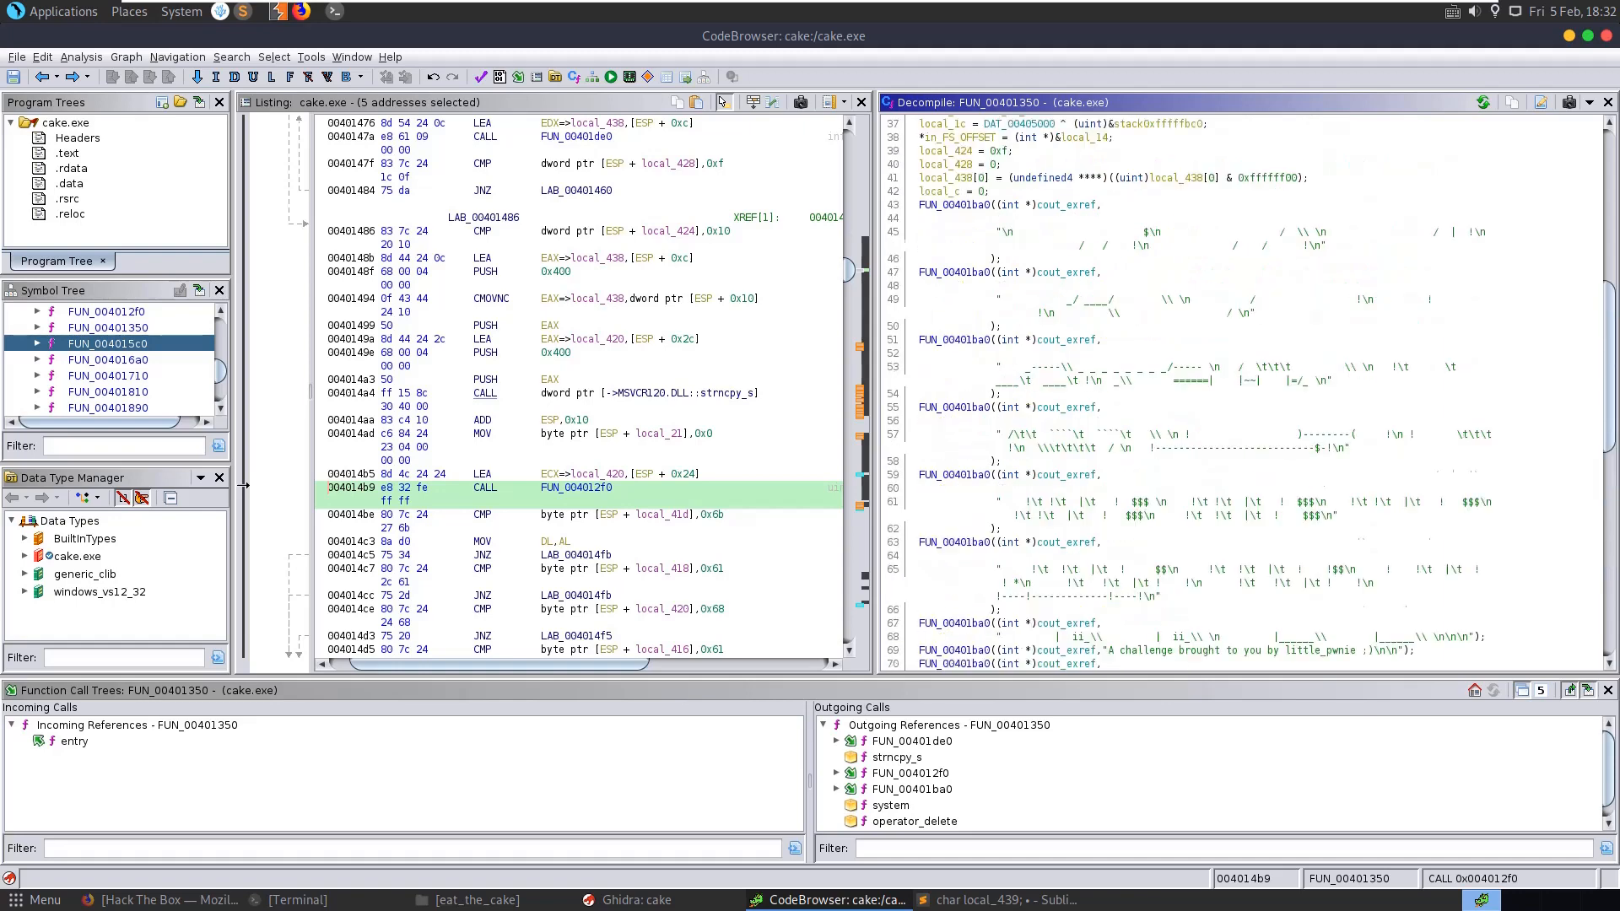
scroll(up, 3)
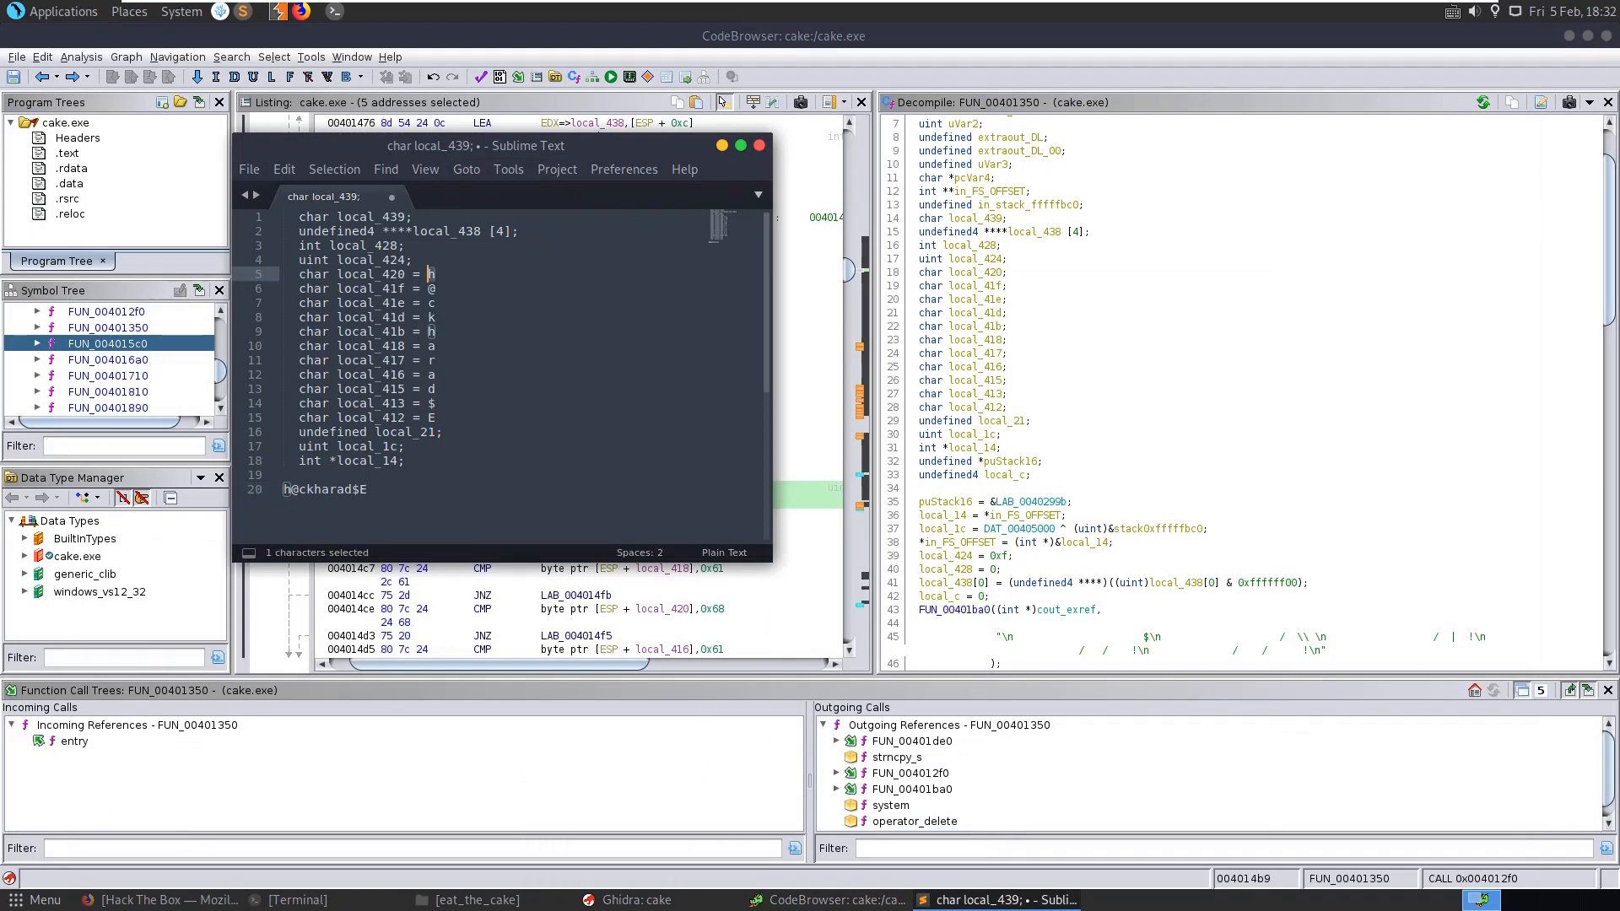
- Select uVar2 in the final if so the Listing syncs to the TEST DL,DL before Congratulations
scroll(down, 3)
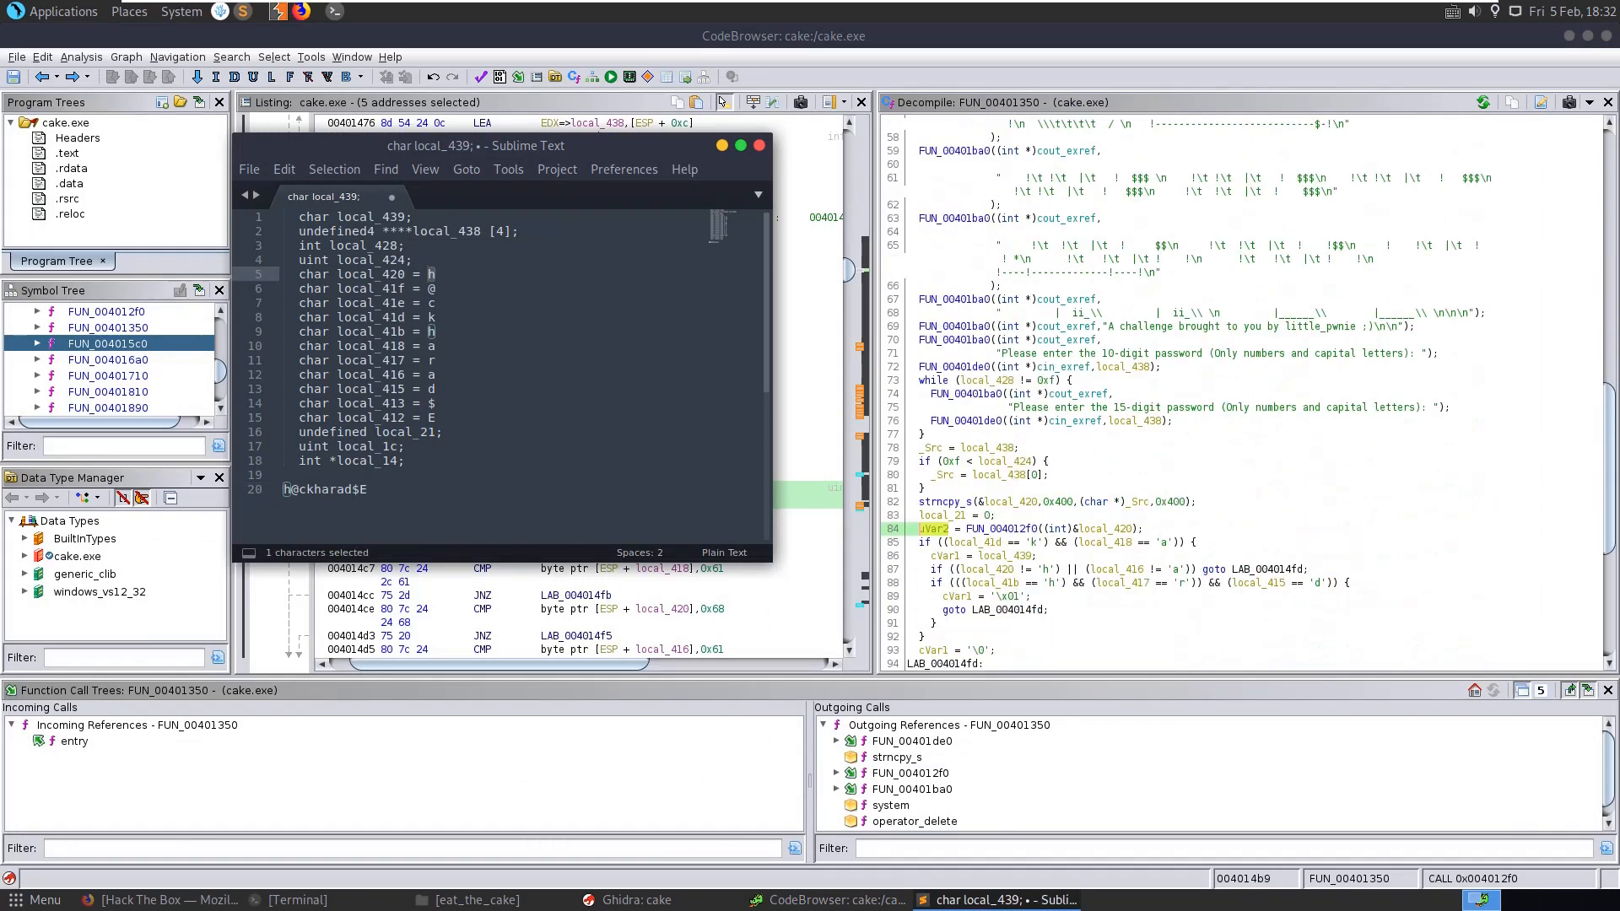
scroll(down, 3)
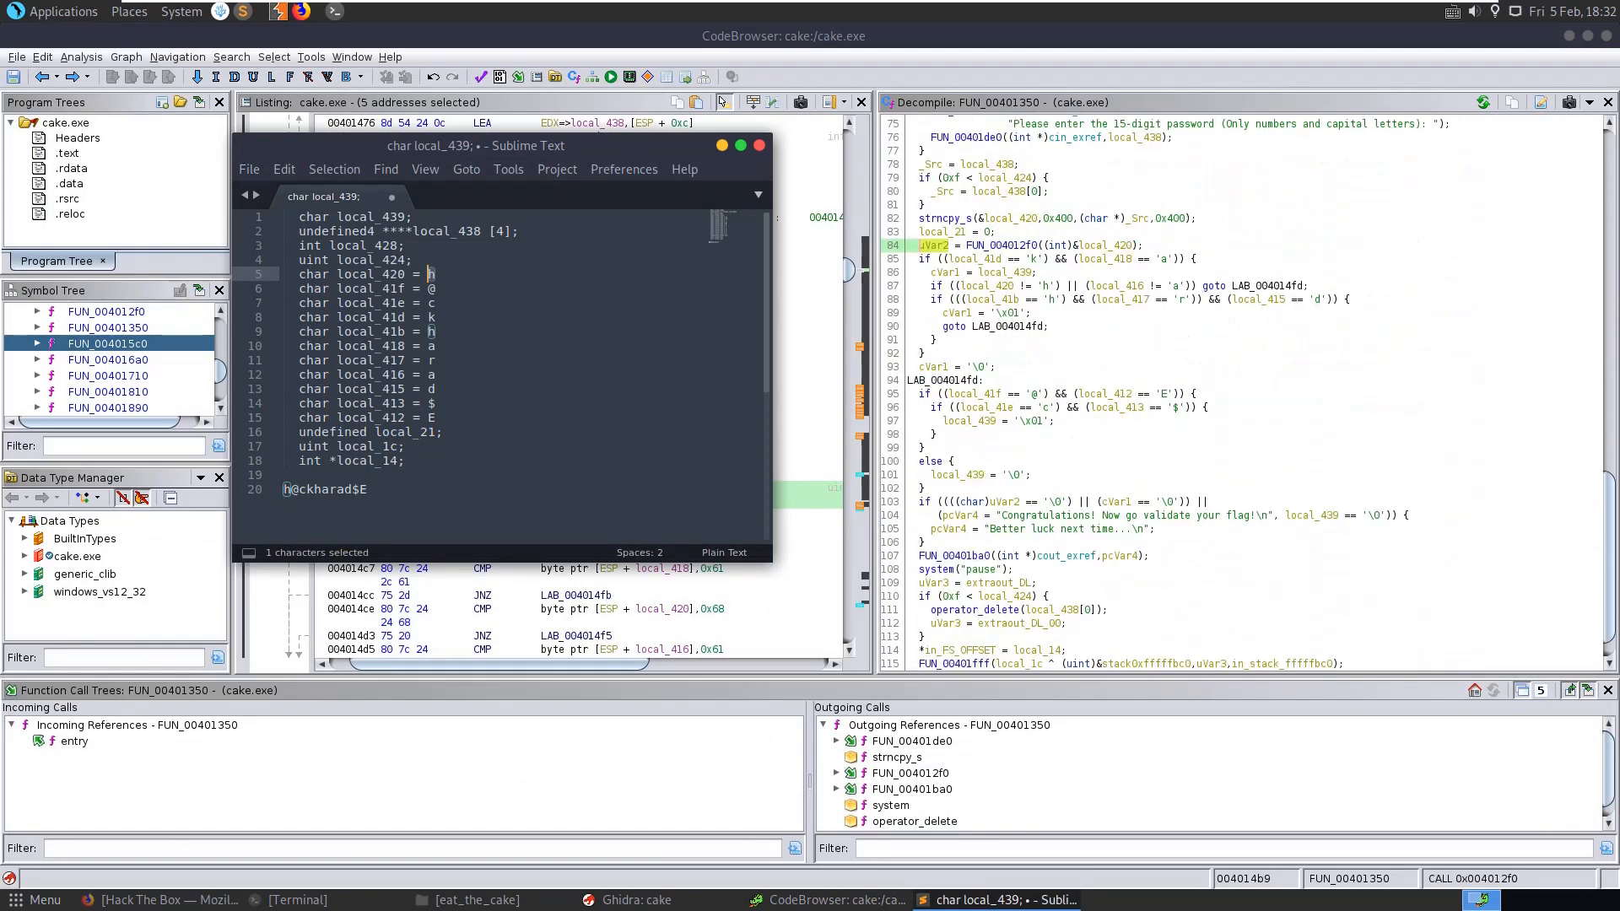
scroll(down, 3)
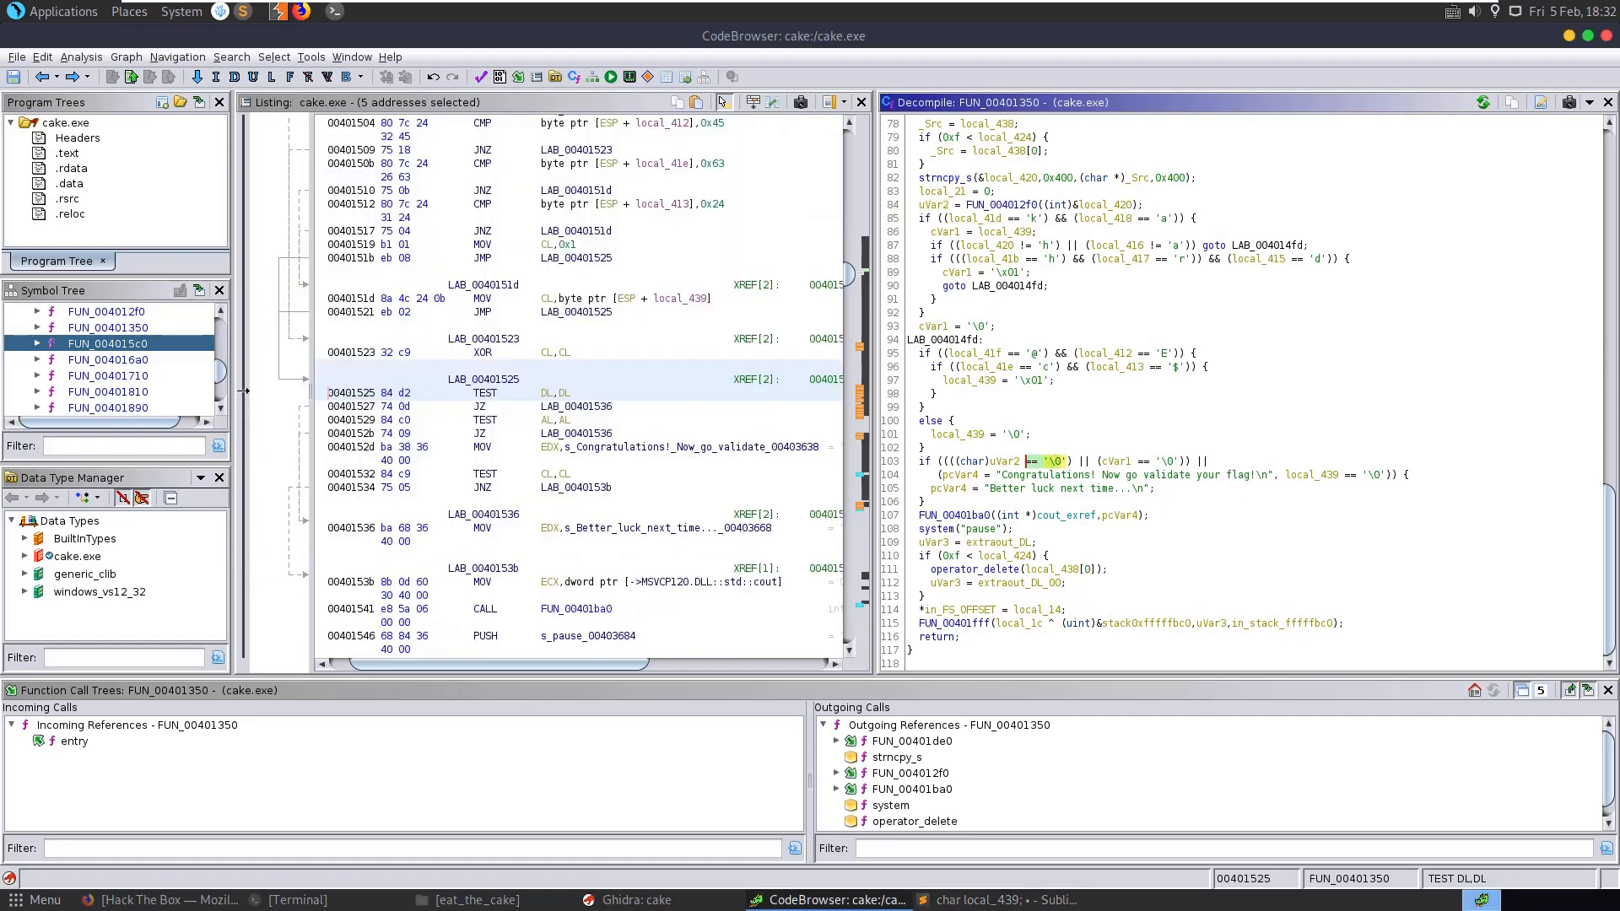
click(482, 391)
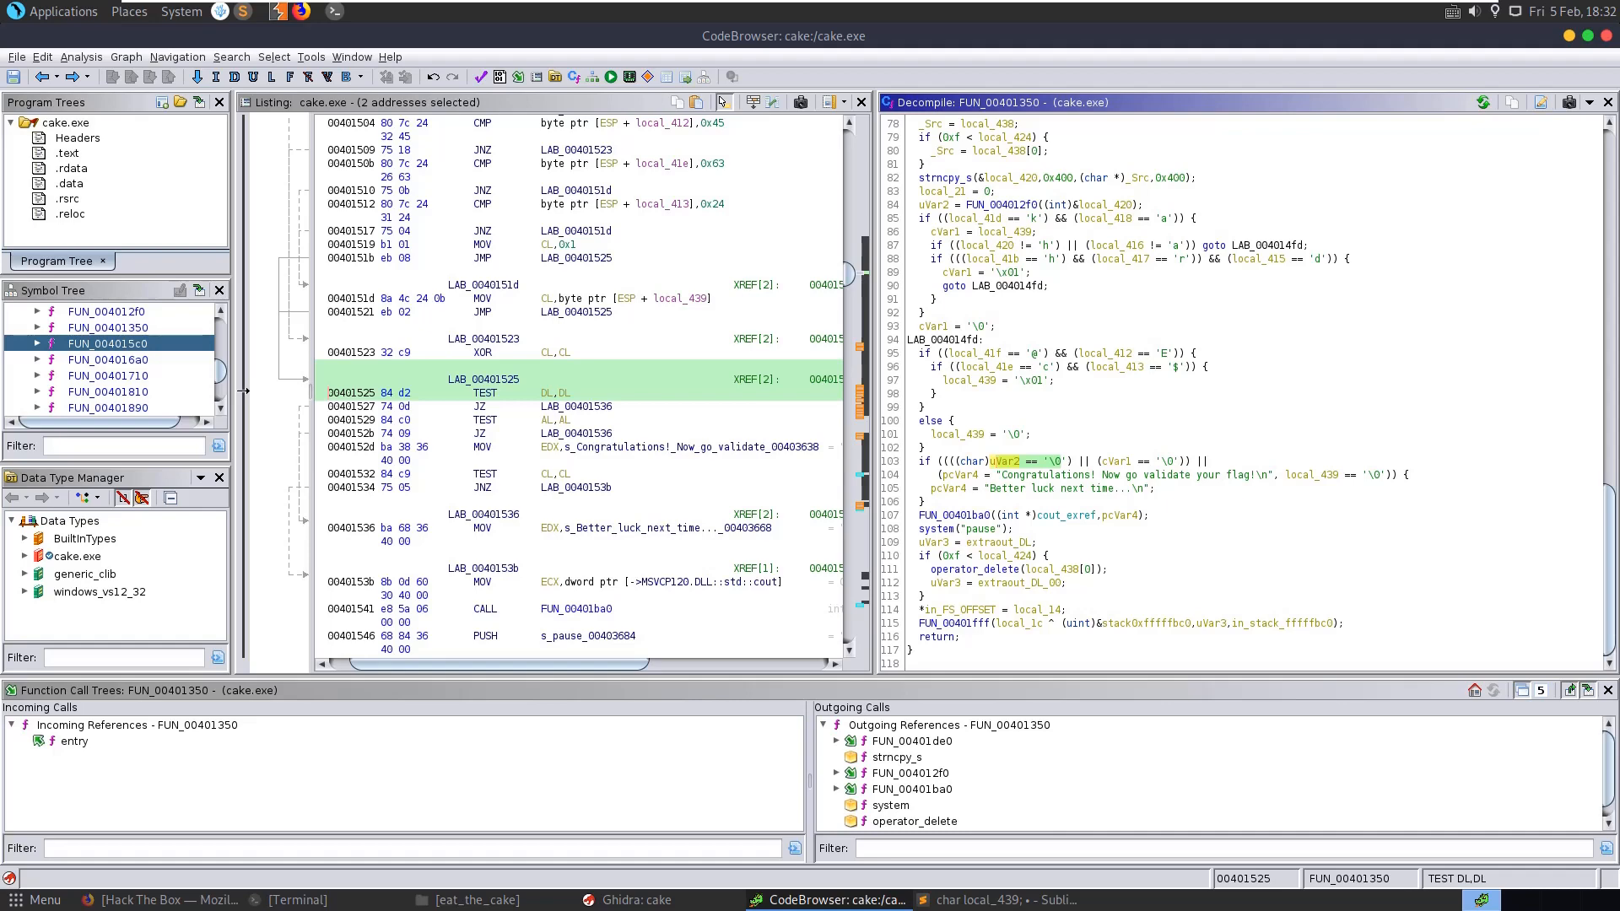
scroll(up, 3)
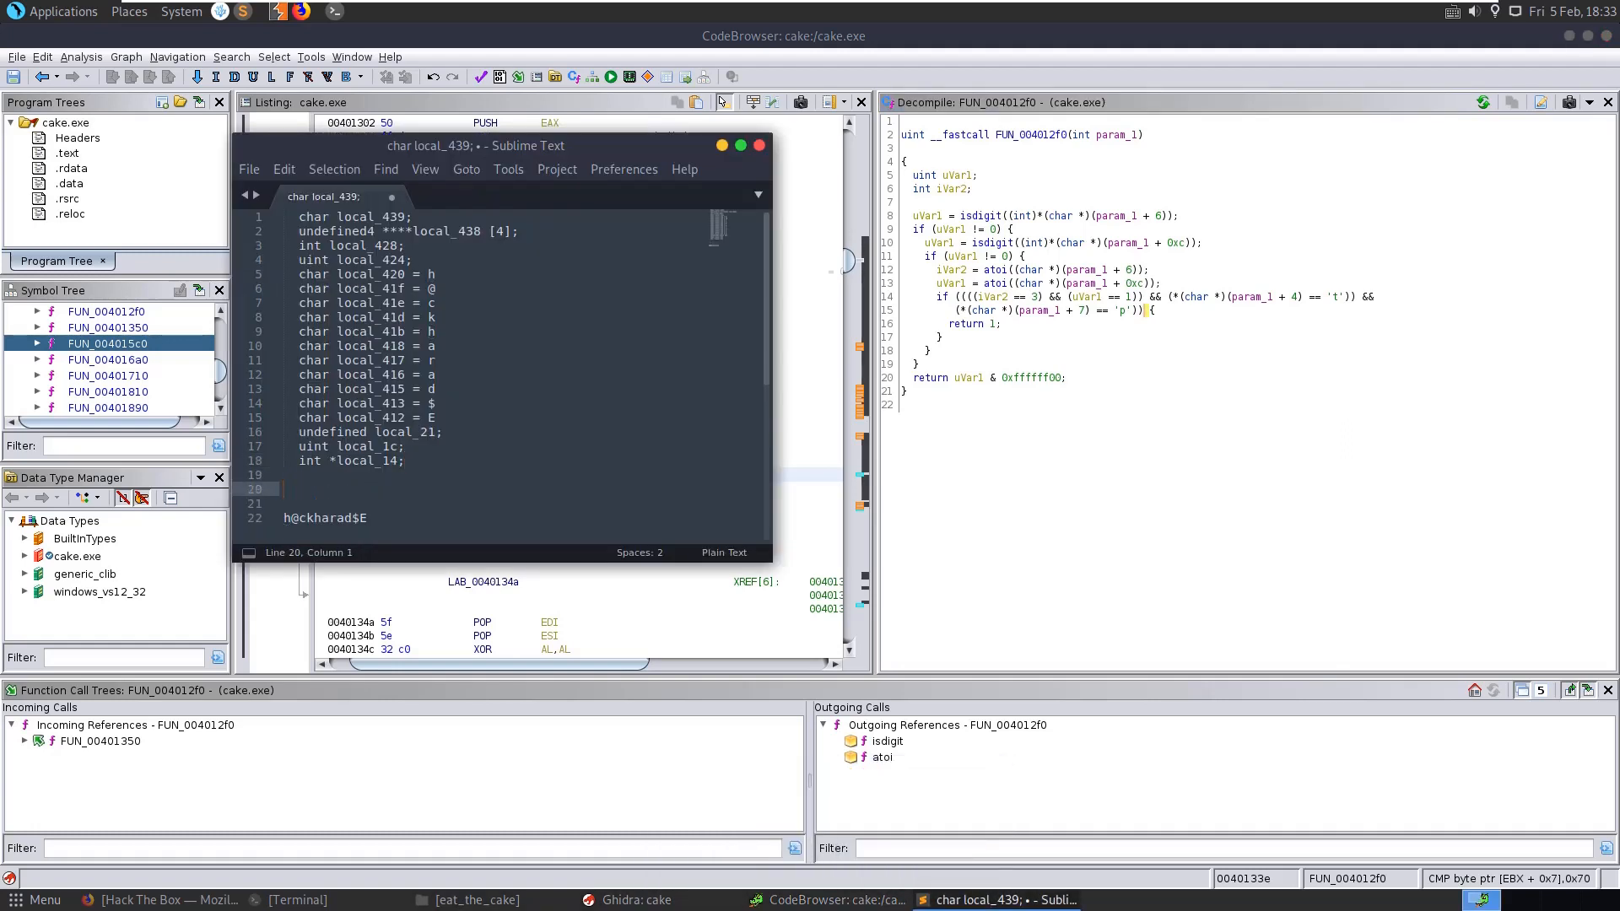
- Note FUN_004012f0's checks: iVar2 = 3, uVar1, param_1 + 4 = t, param_1 + 7 = p
text(iVar2 =)
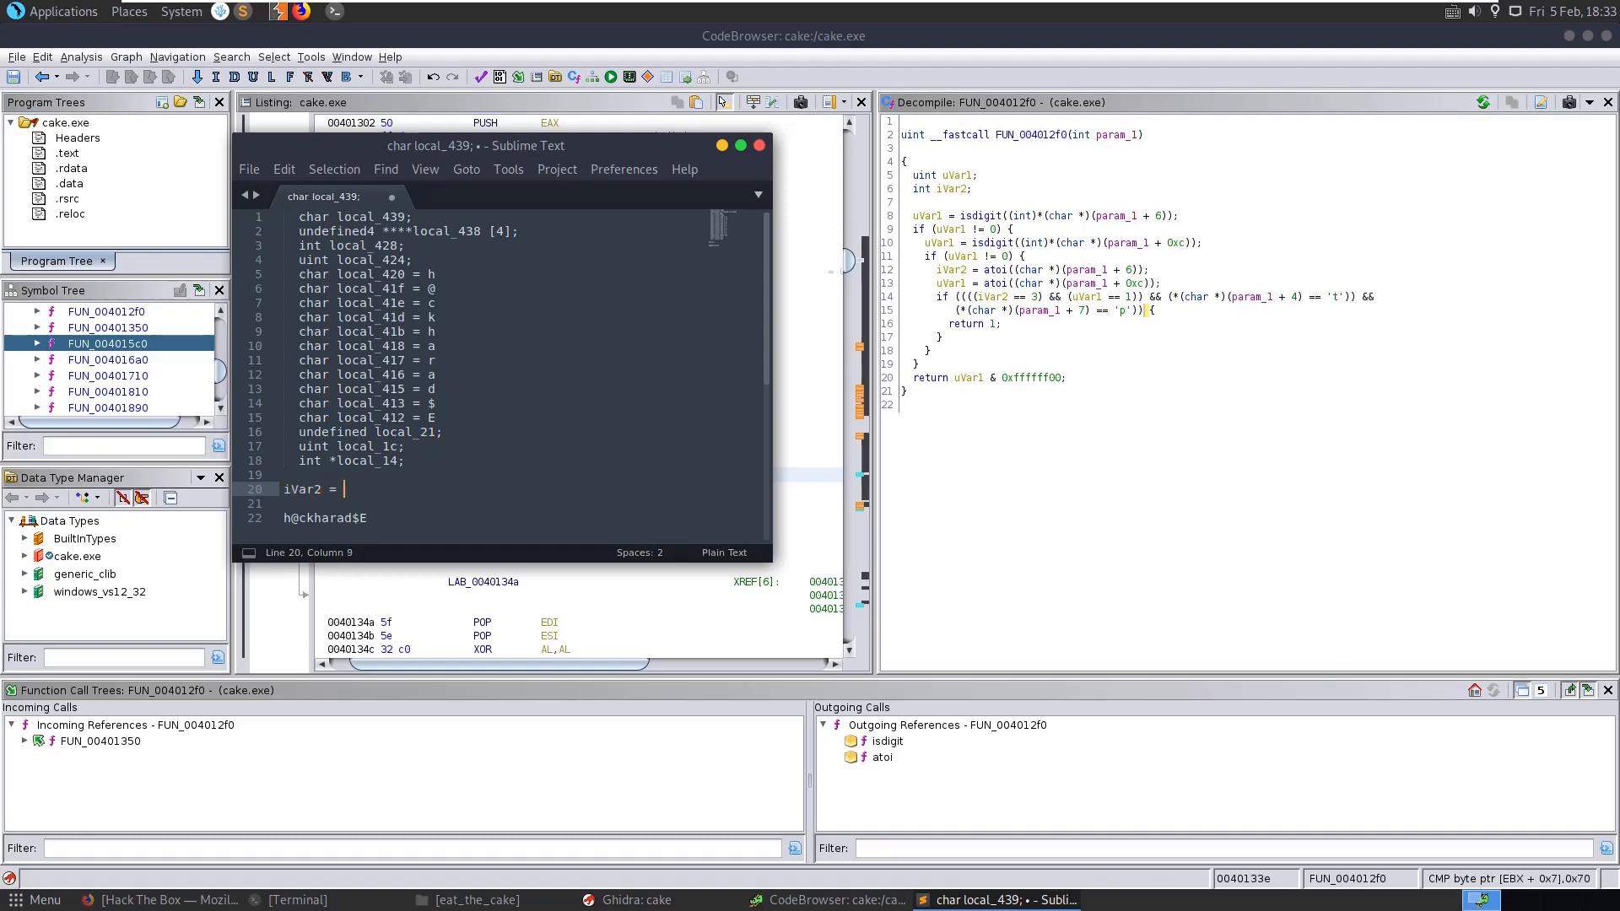
text(3)
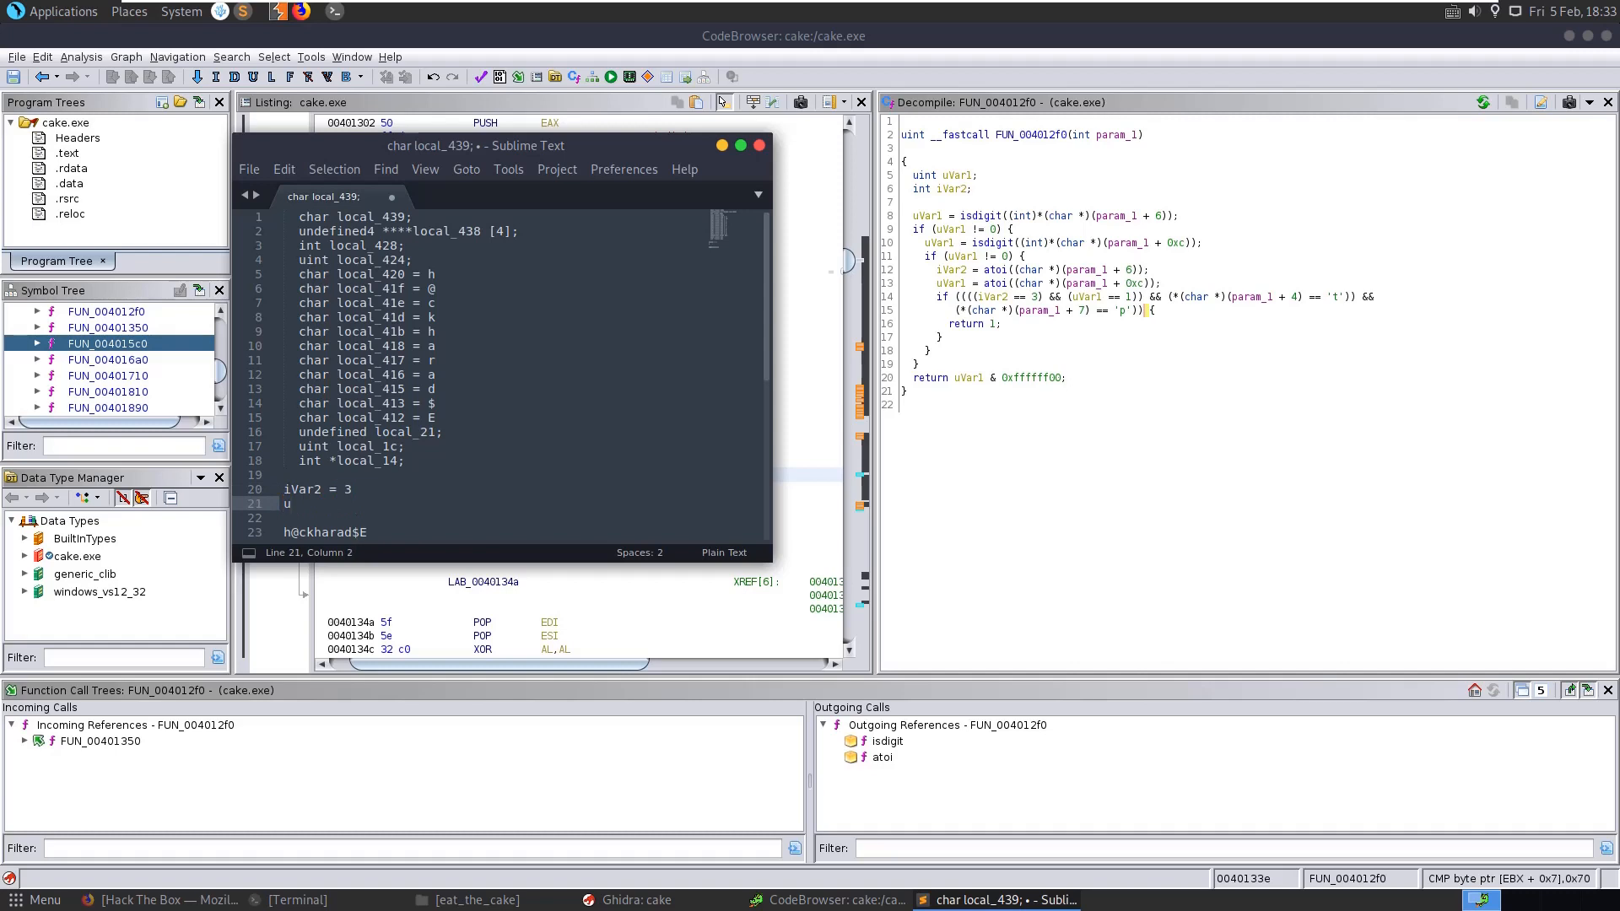
text(Var1 = 1)
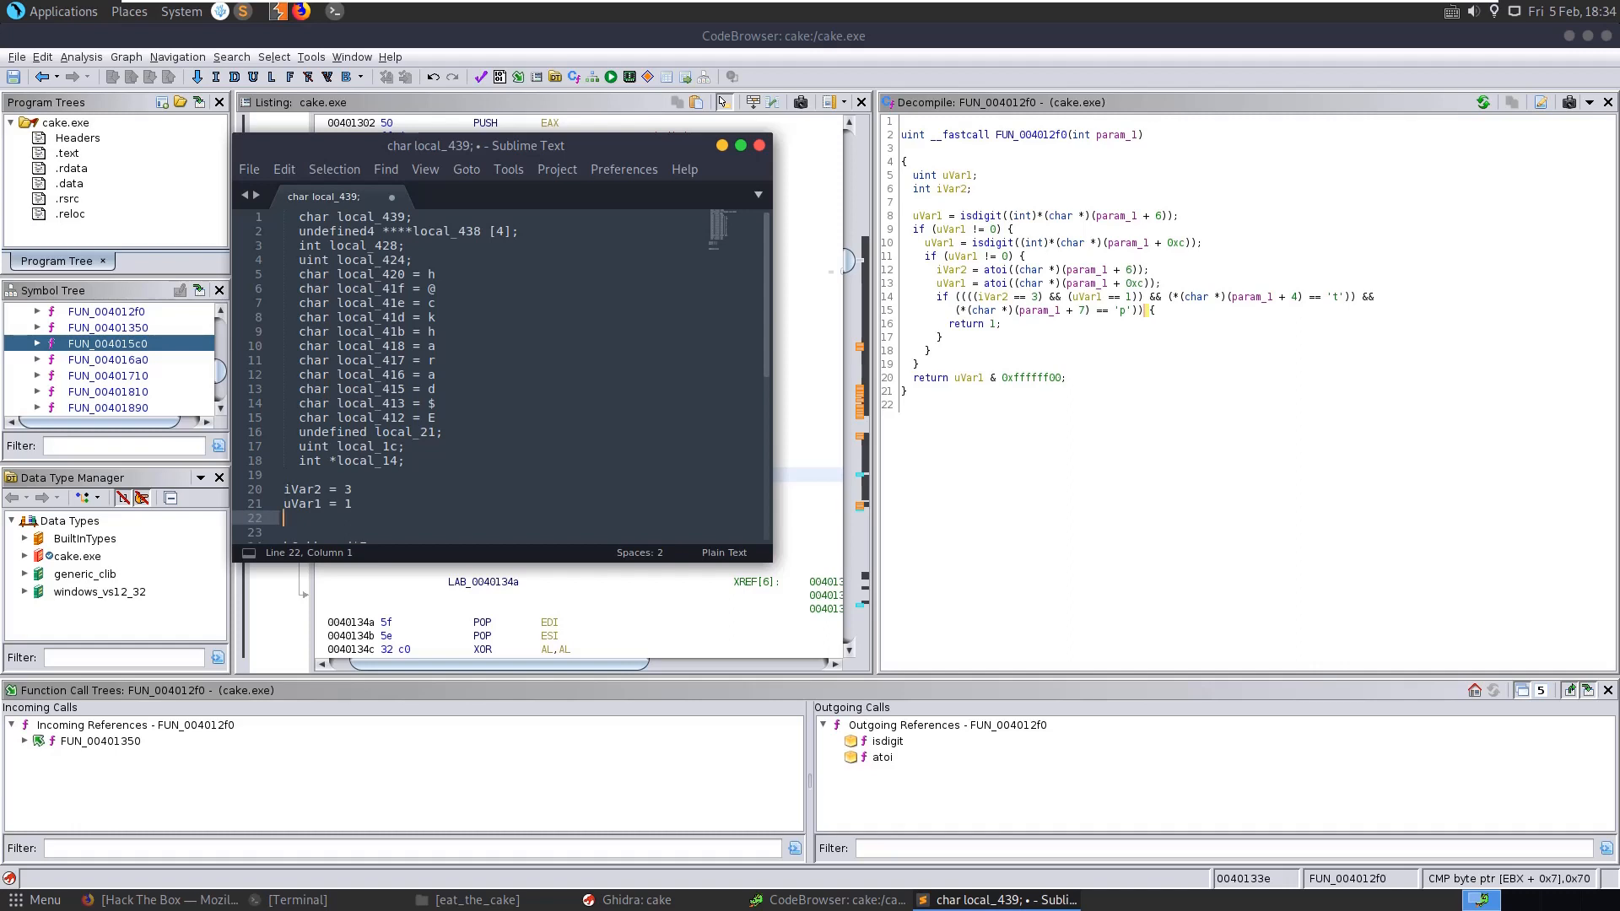
text(para)
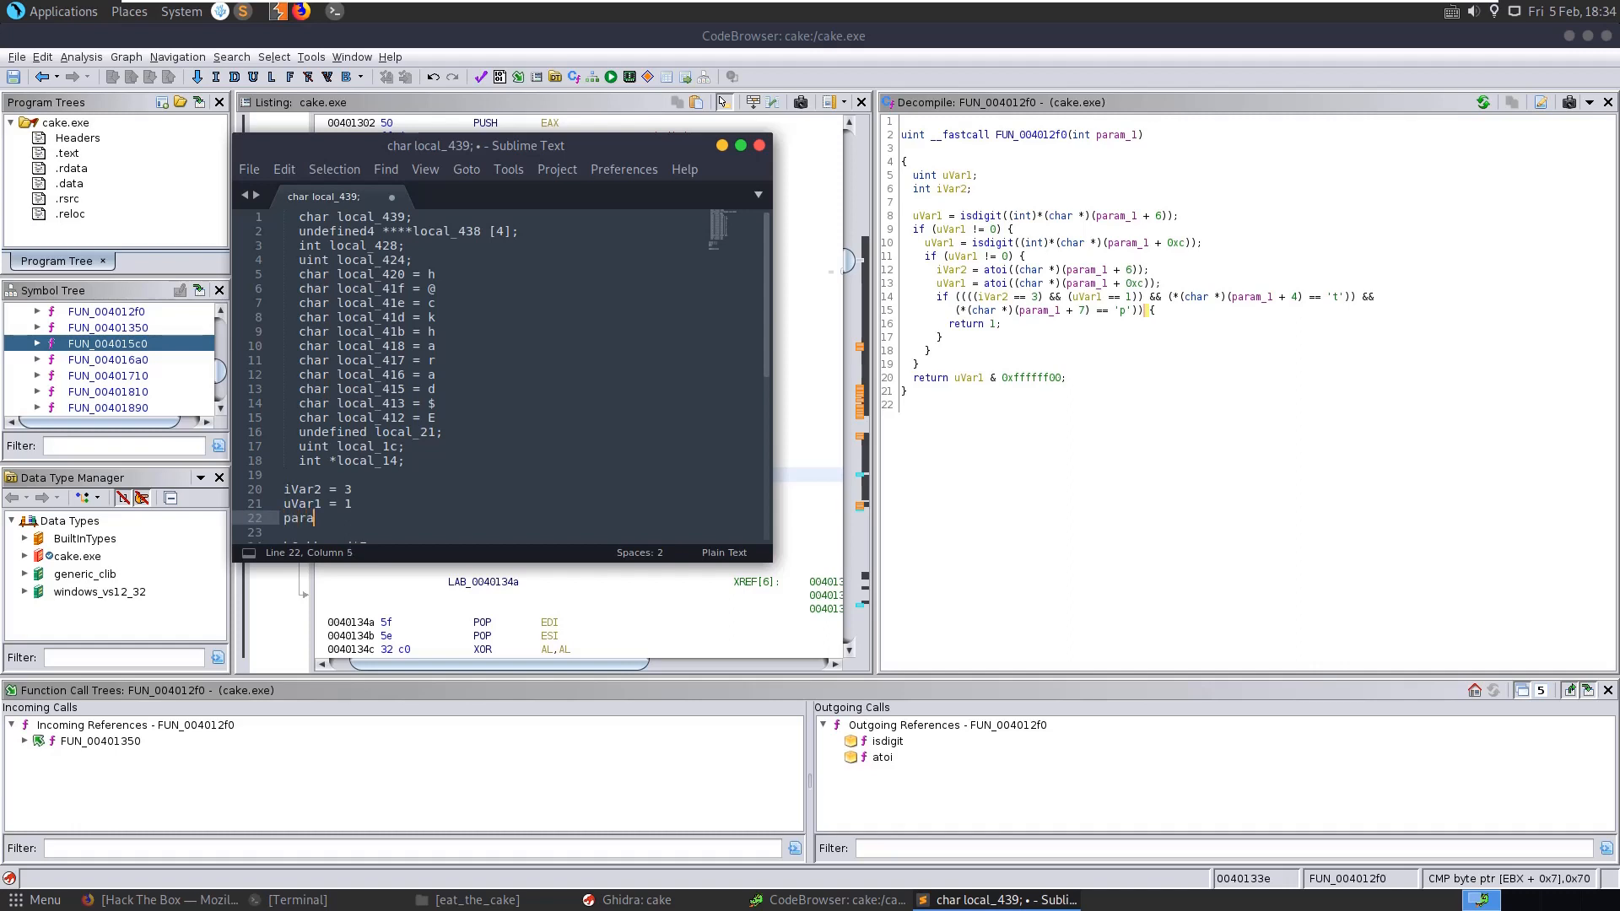
text(m_1 +)
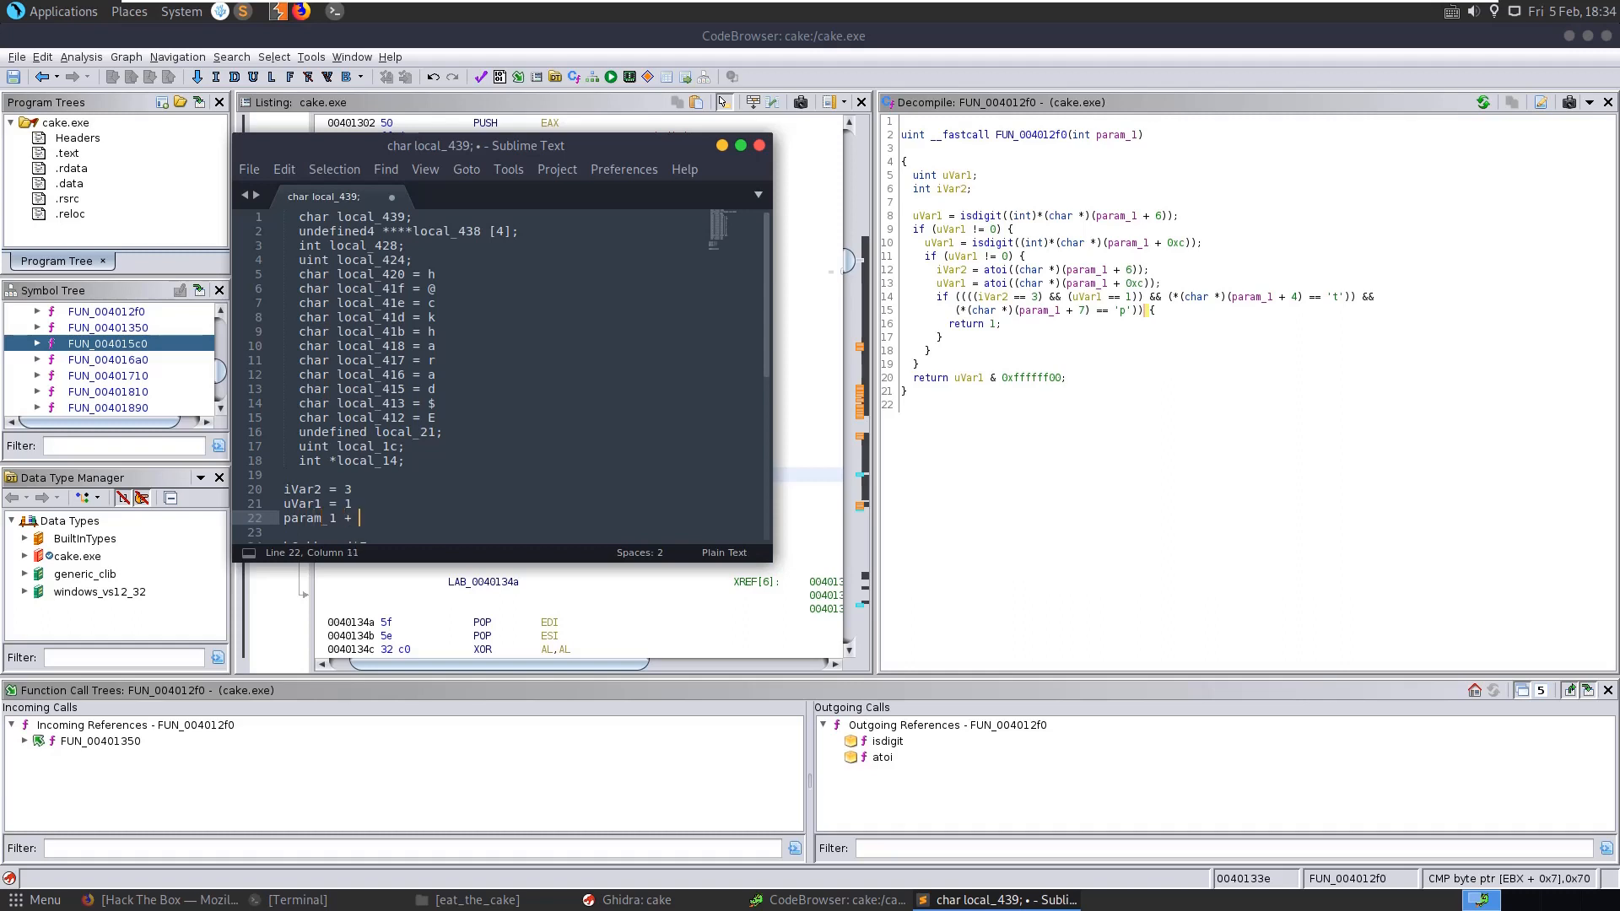
text(4 = t)
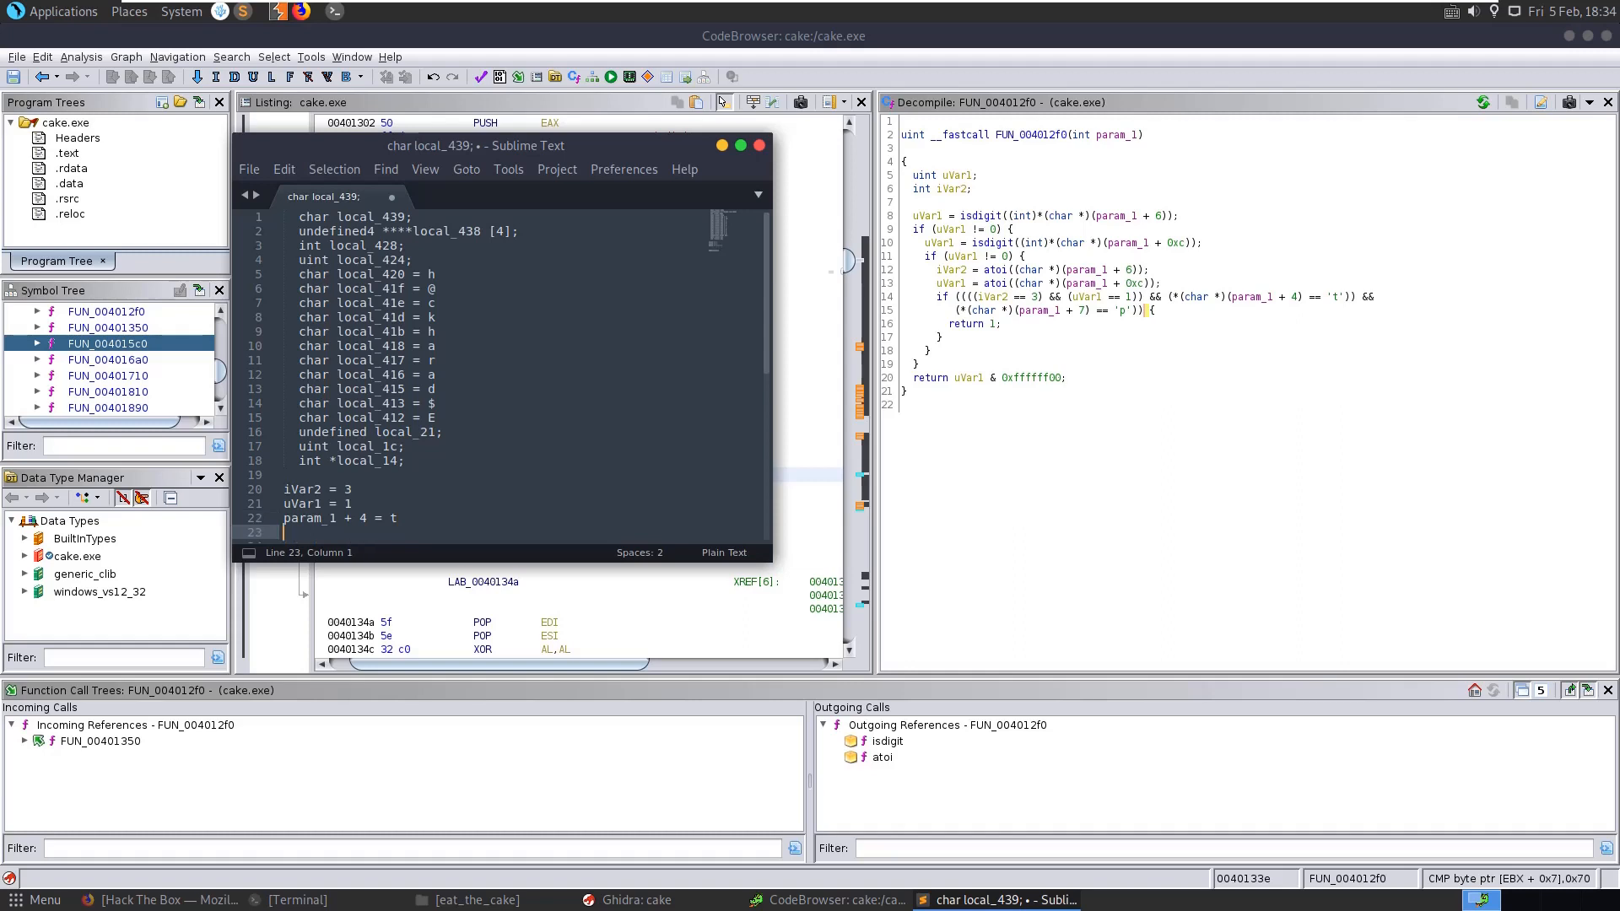
text(param_1 +)
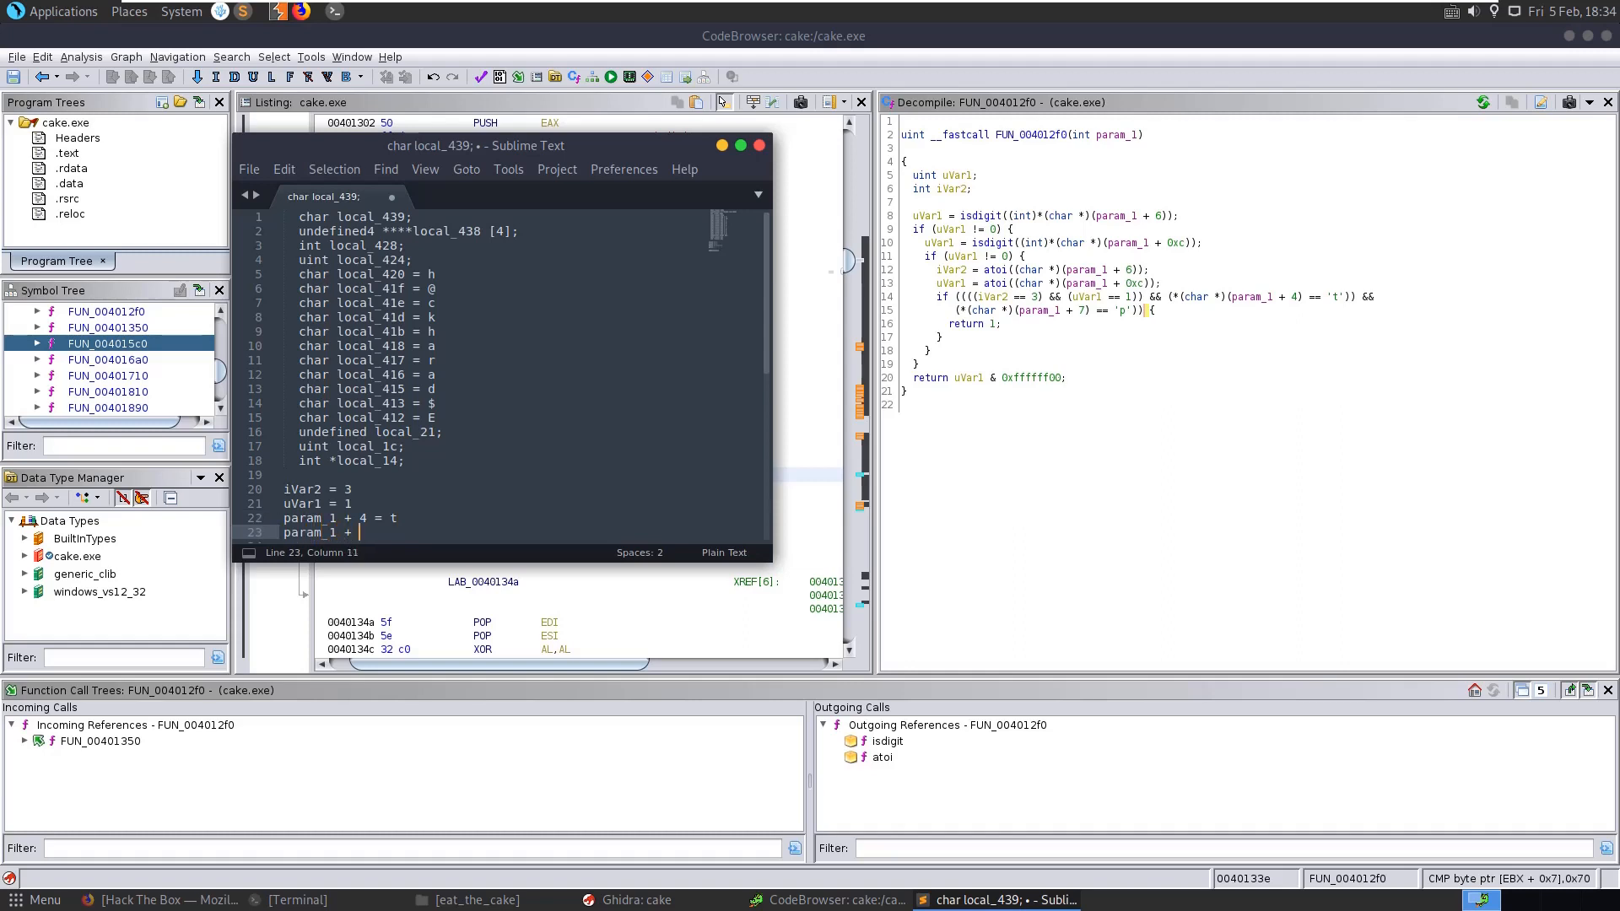
text(7 =)
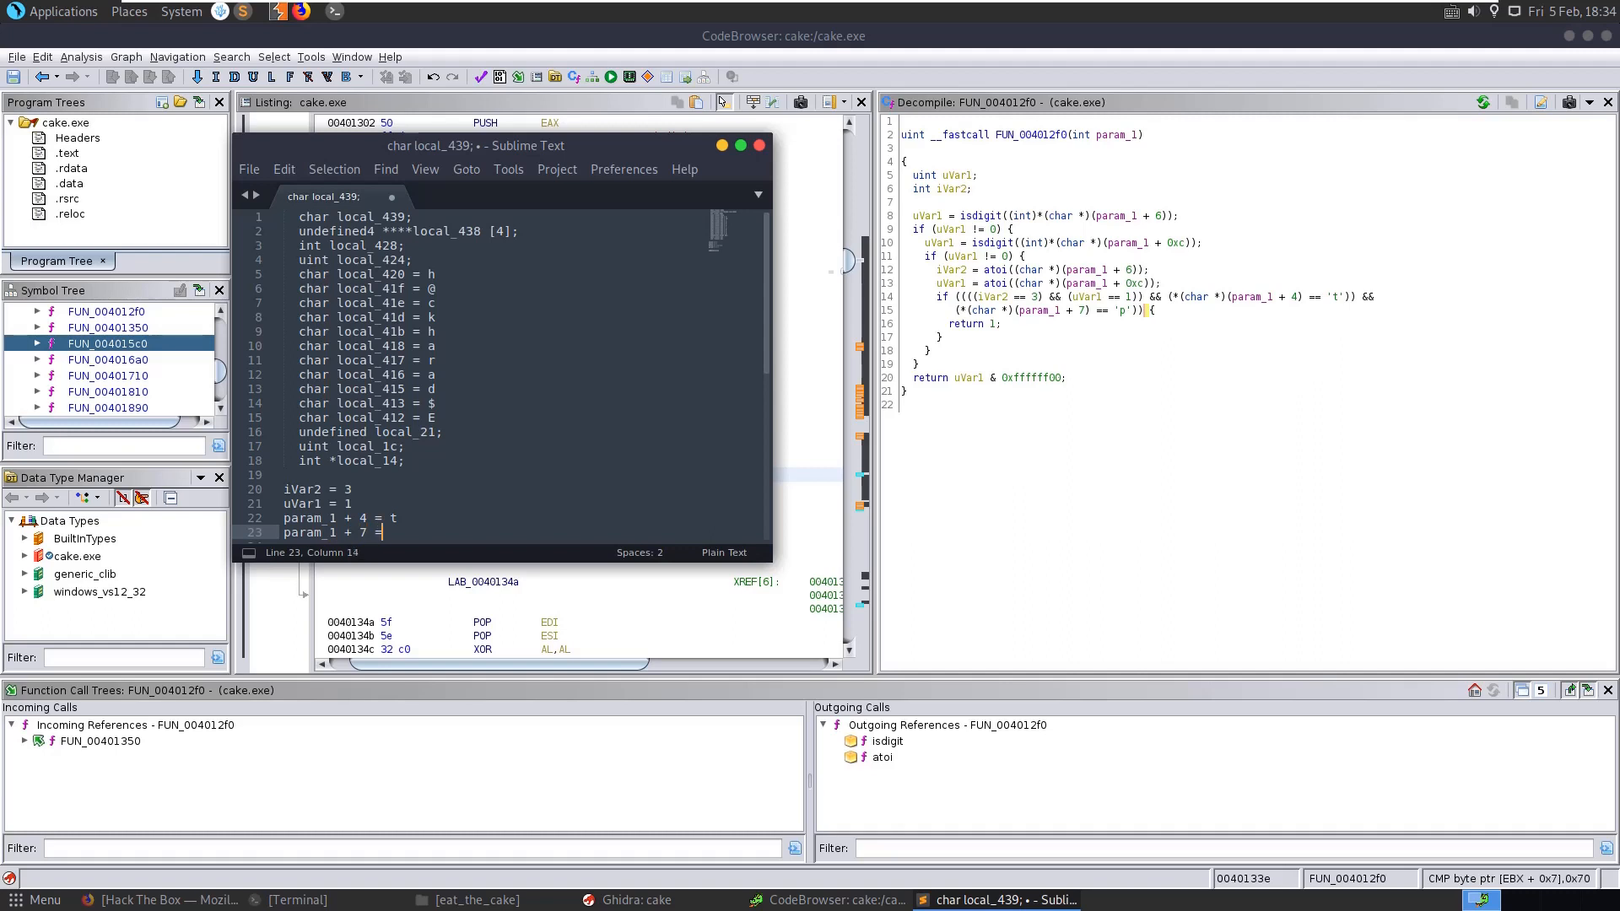
text(p)
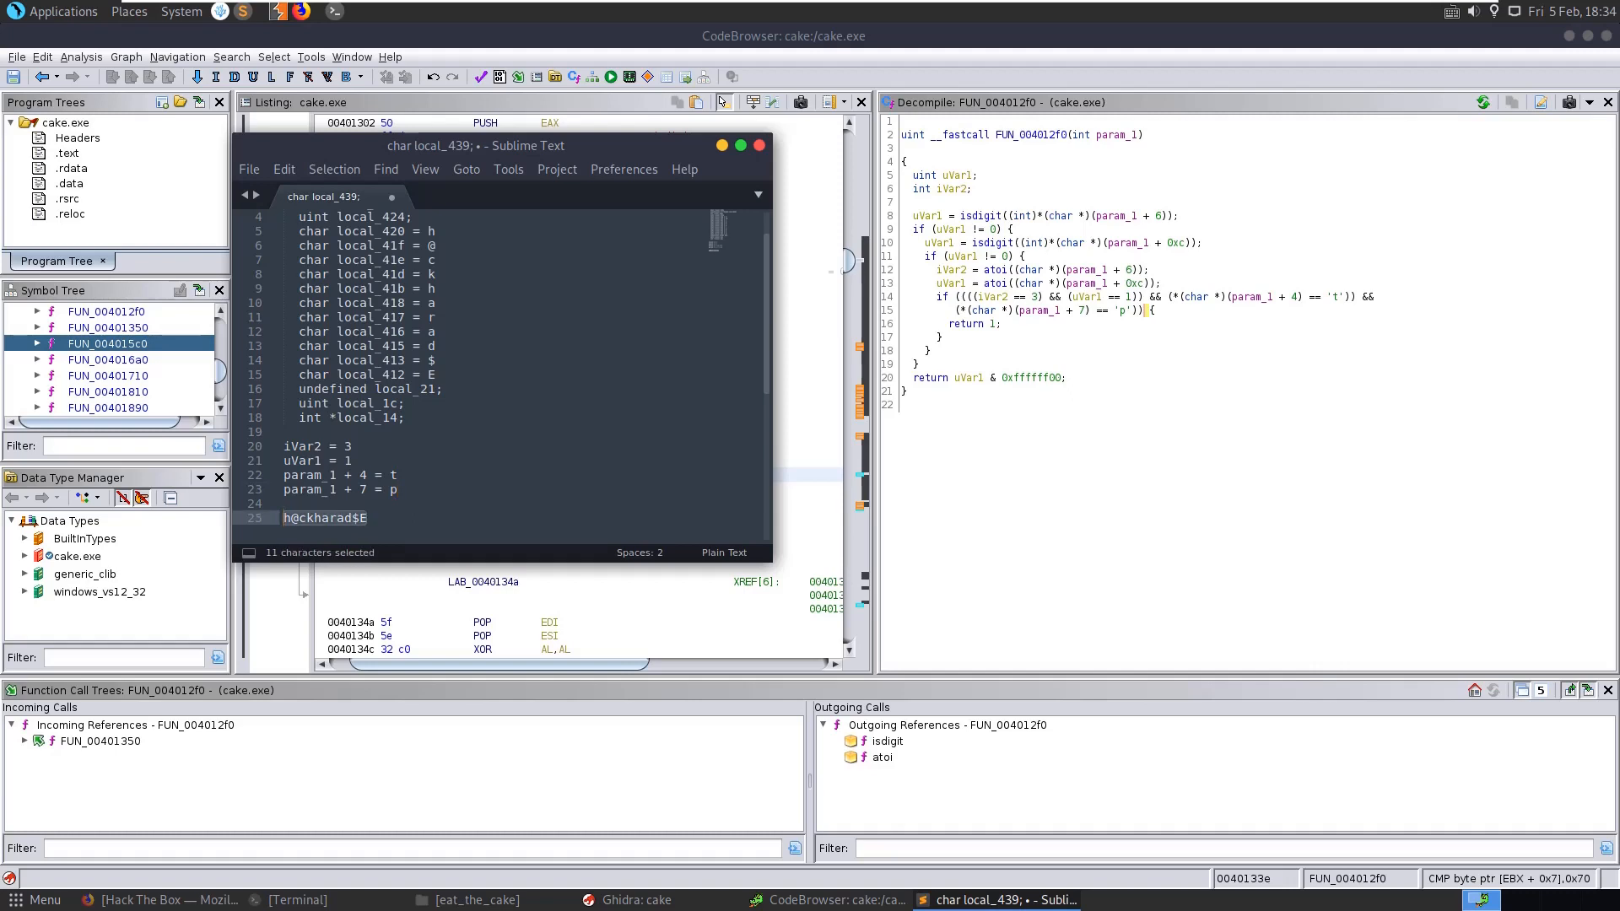
- Rewrite iVar2 and uVar1 on lines 20–21 as param_1 offset constraints (+ 6, + 14)
click(370, 518)
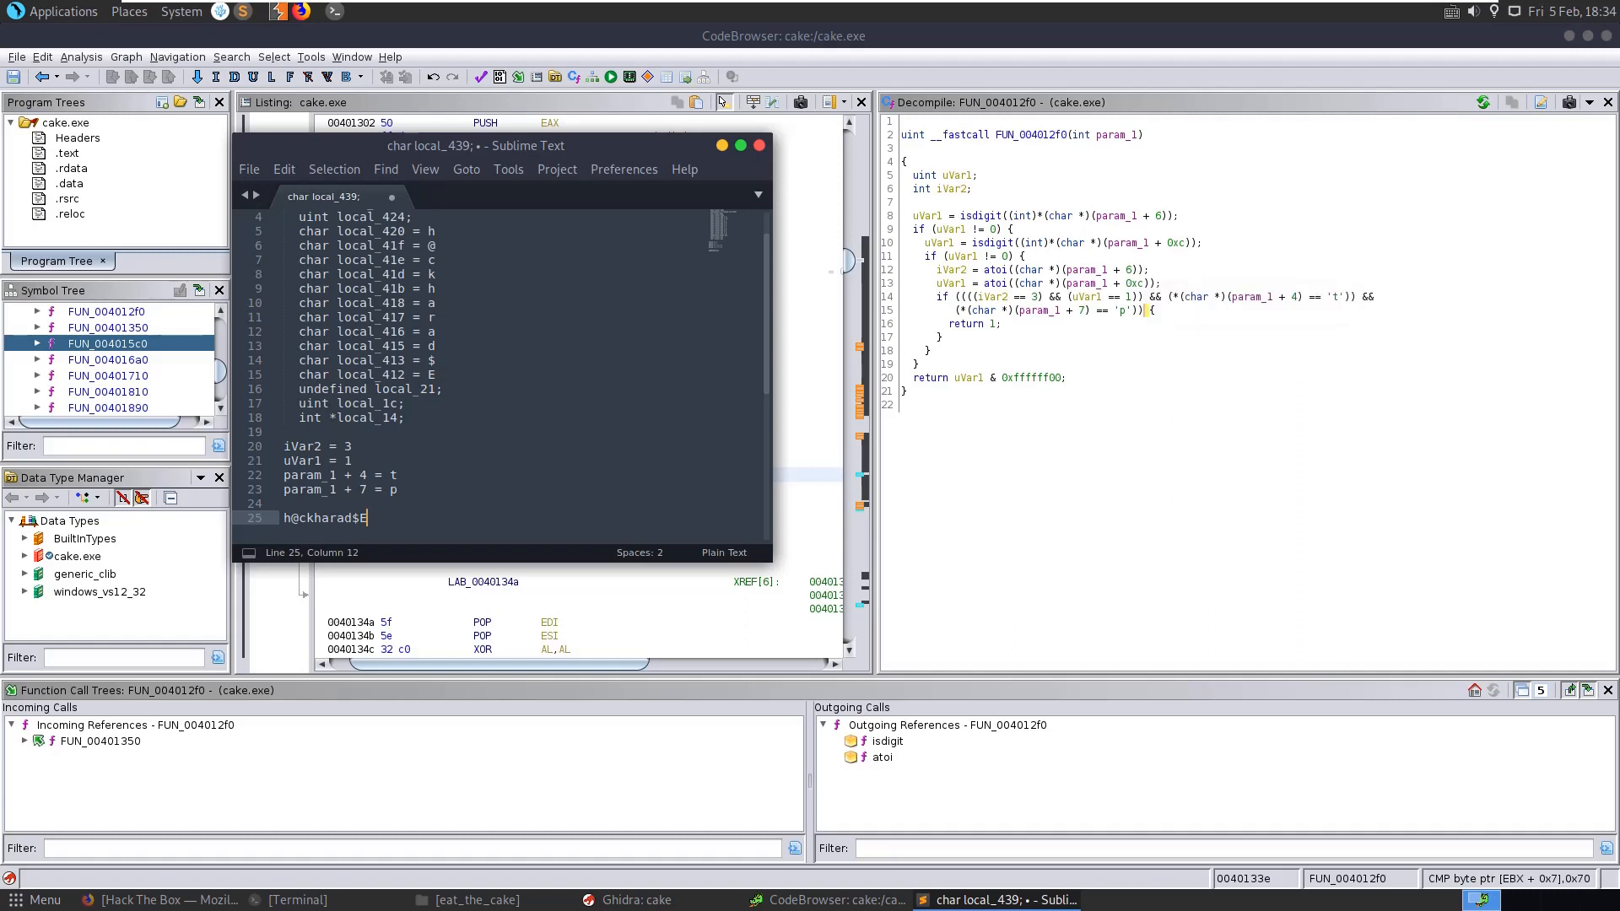
double_click(300, 446)
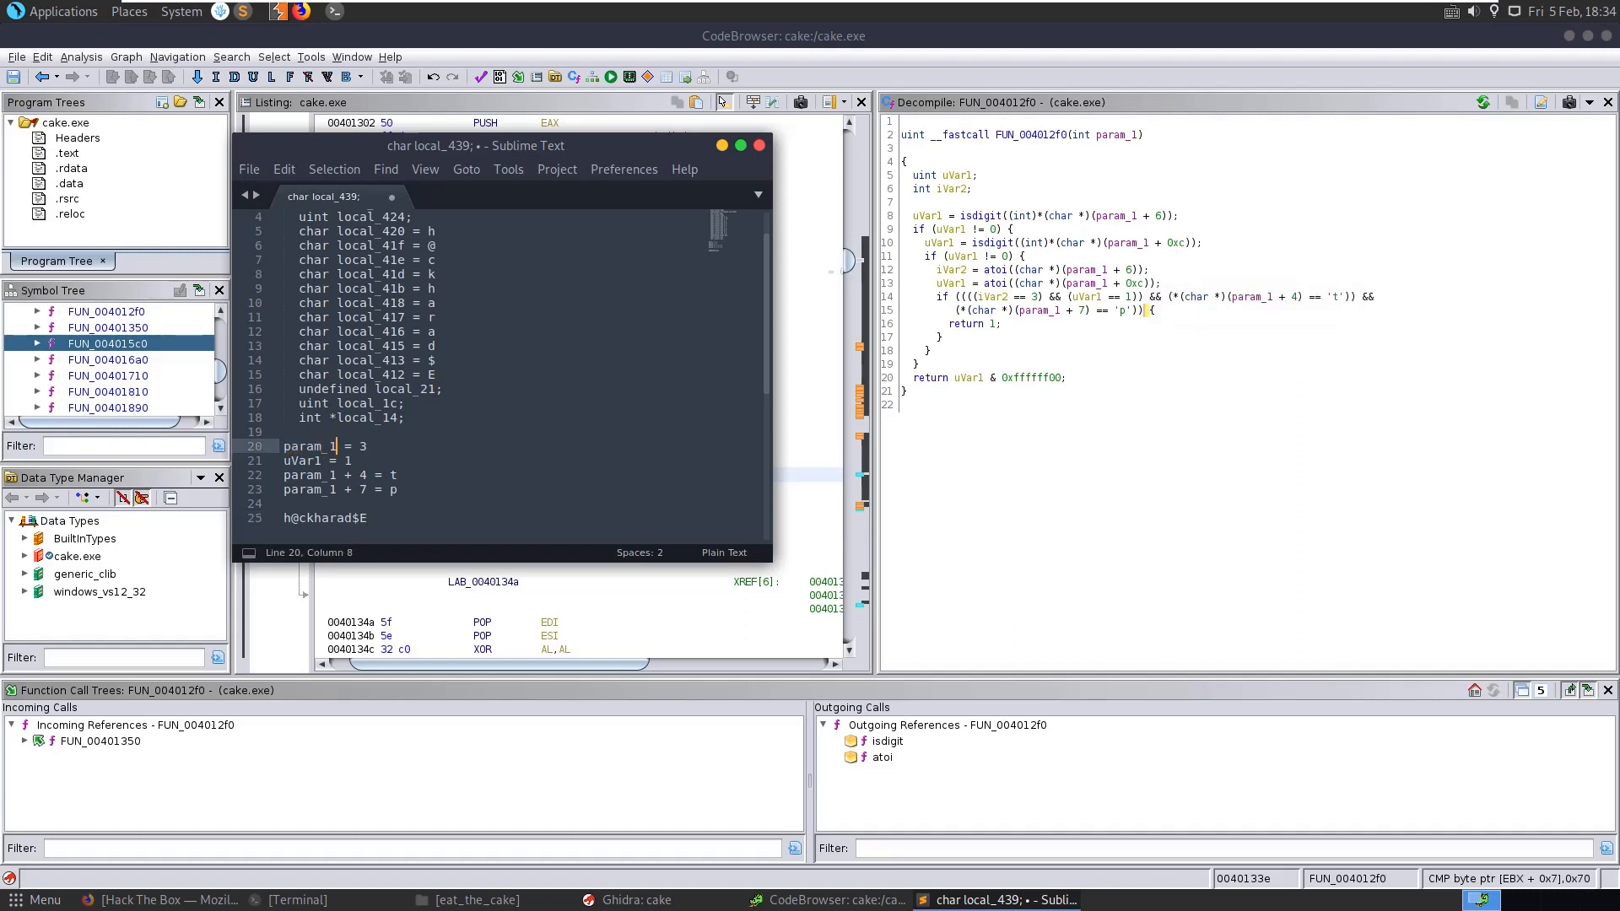
text(+ 6)
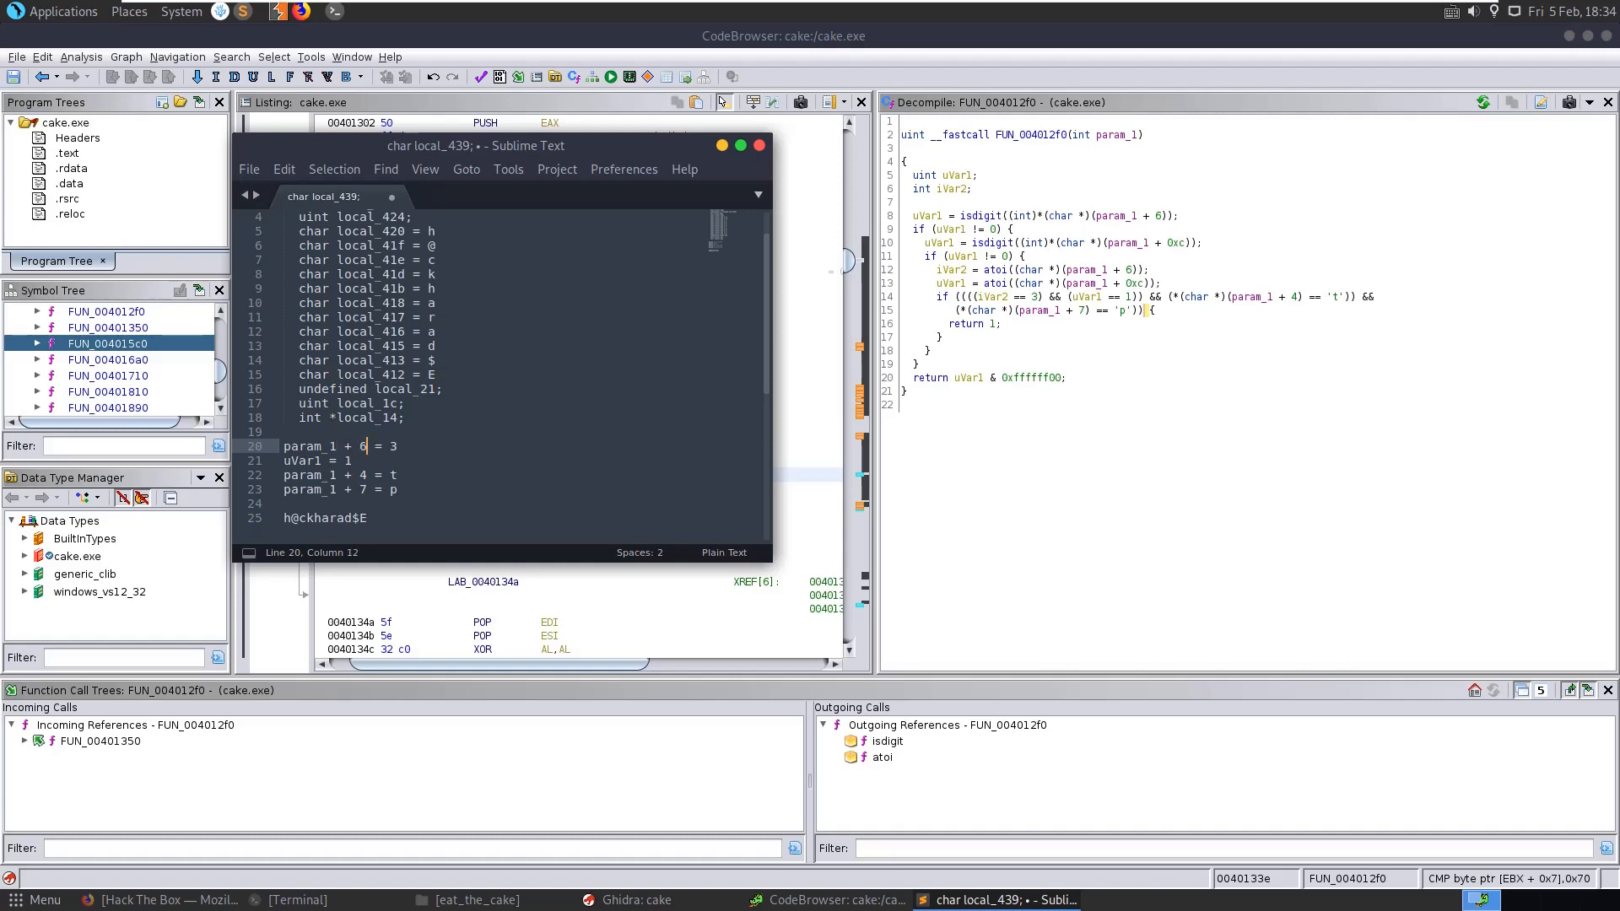
double_click(344, 460)
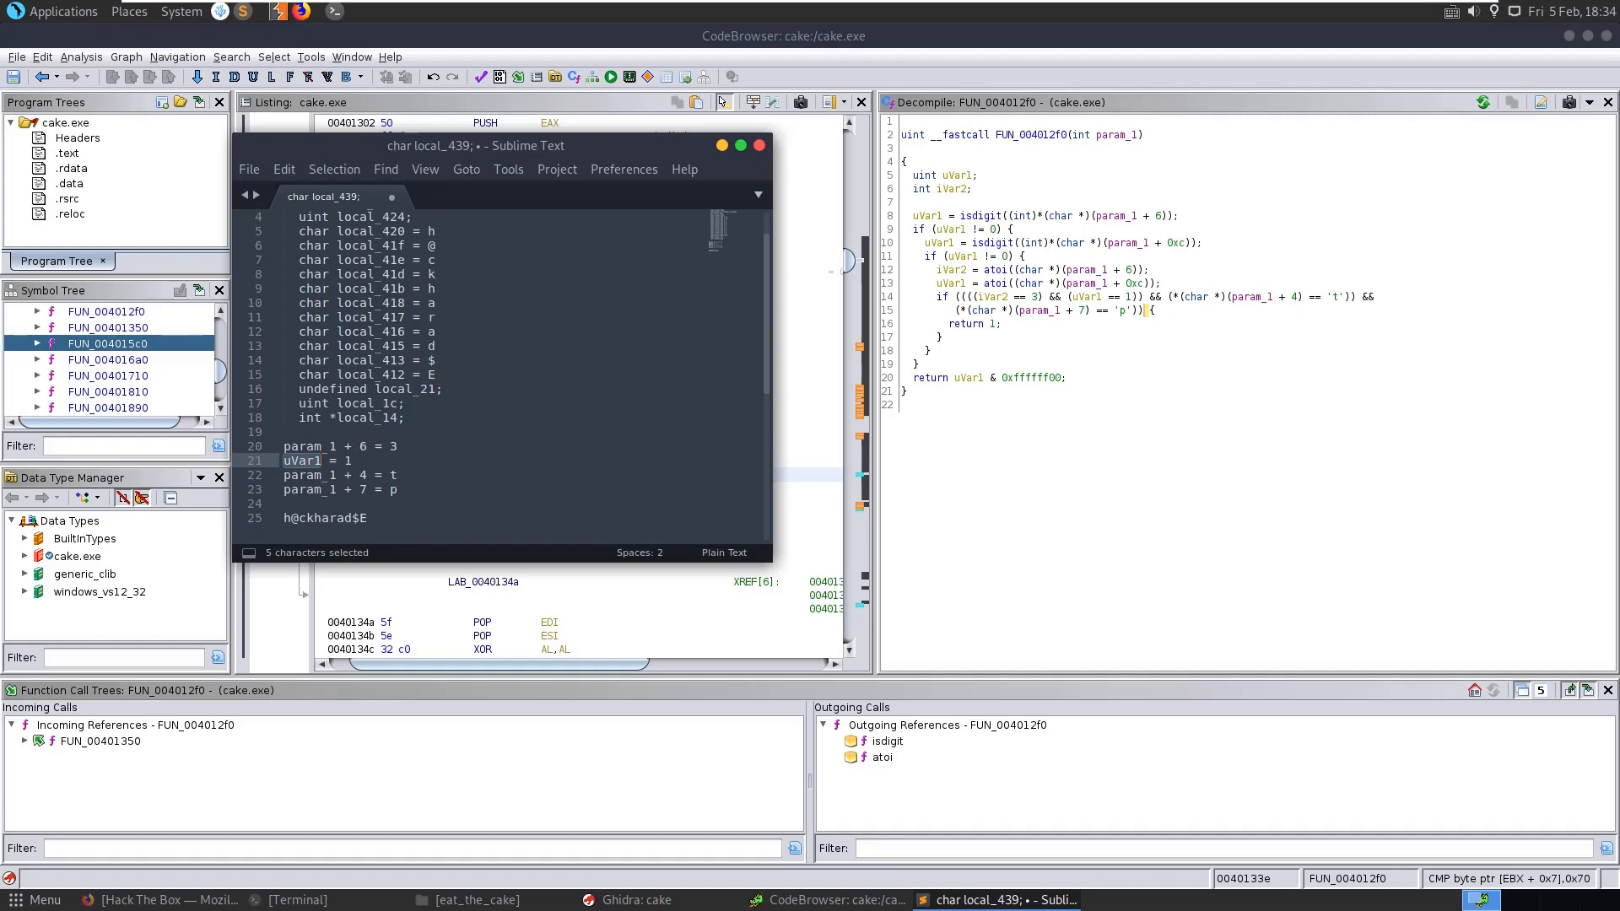
click(325, 460)
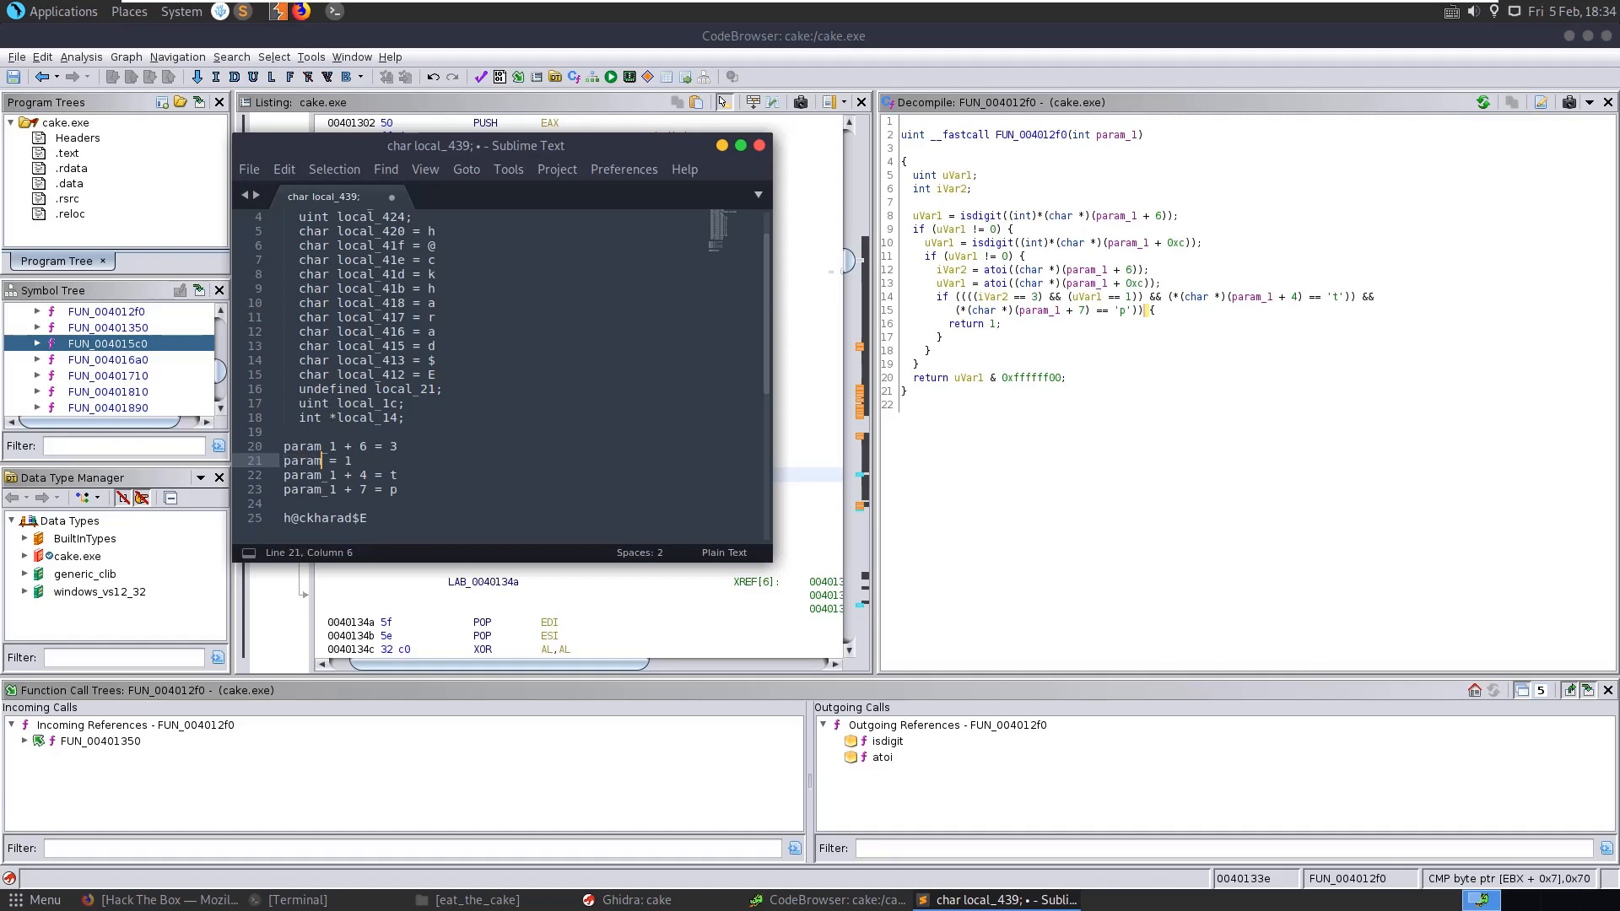
text(+ 14)
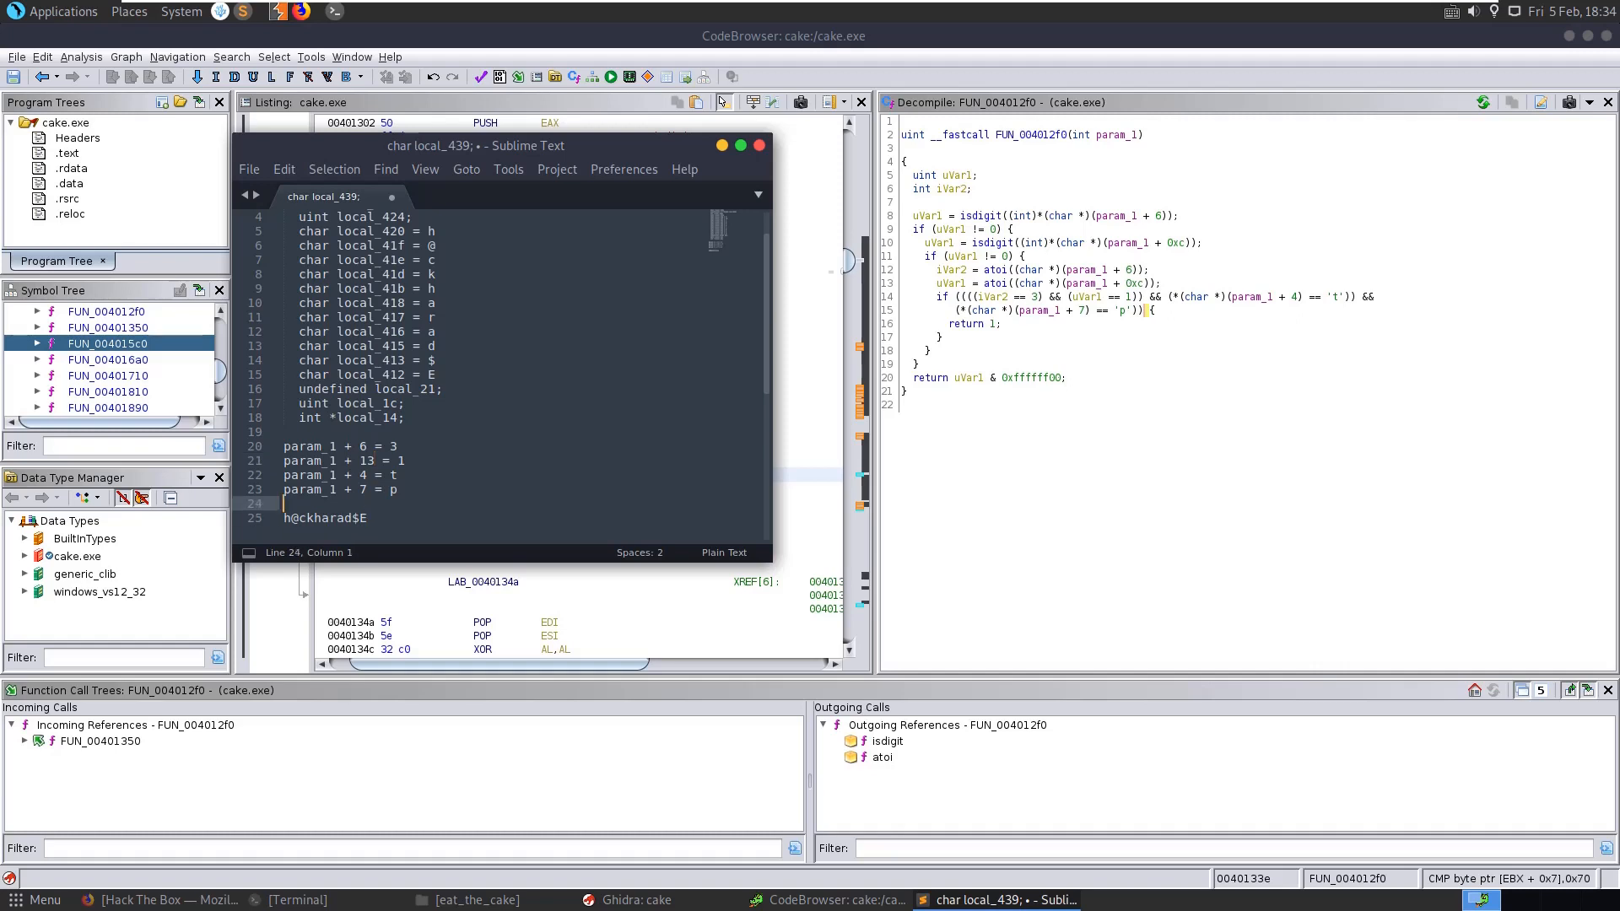
- Add a dash guide line above the password with 3 marked at the eighth position
key(Return)
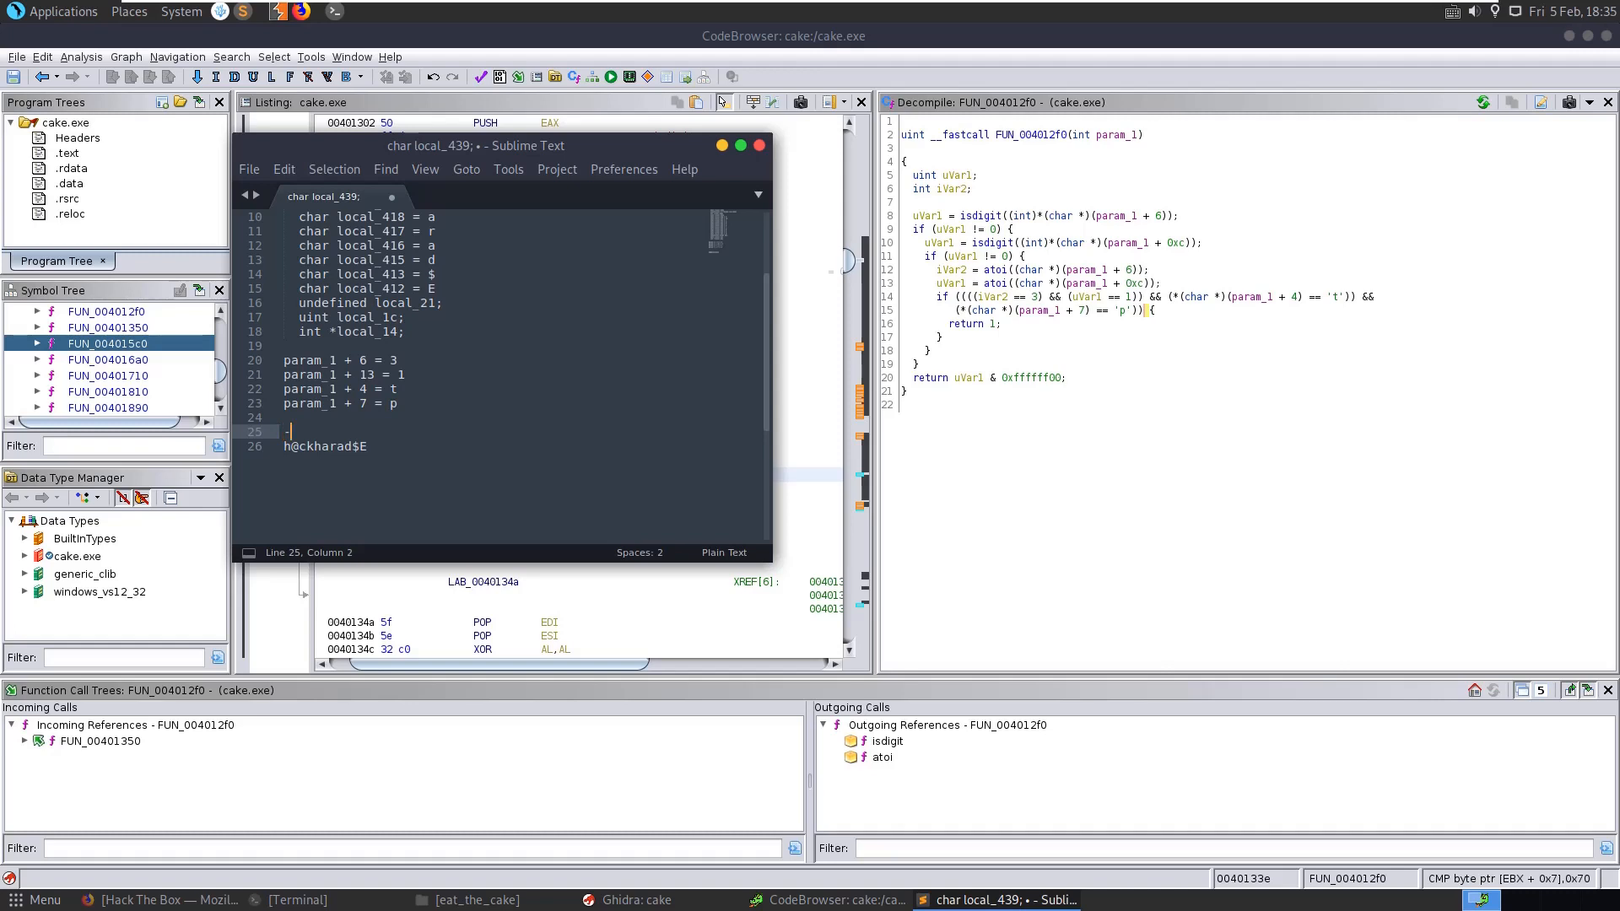
text(------)
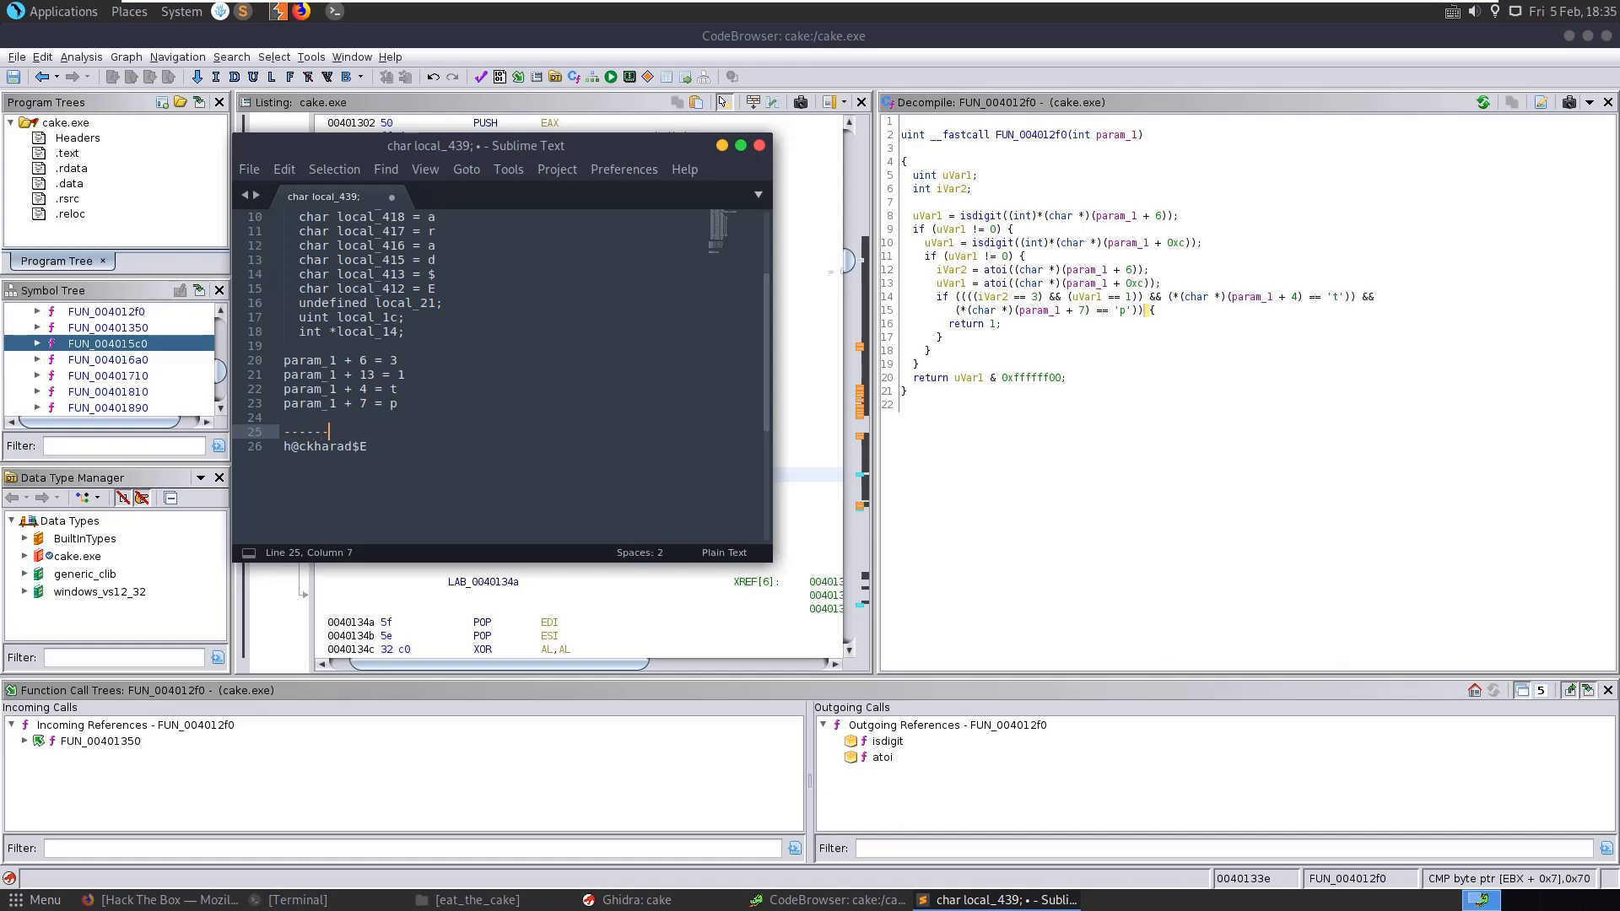
text(---------)
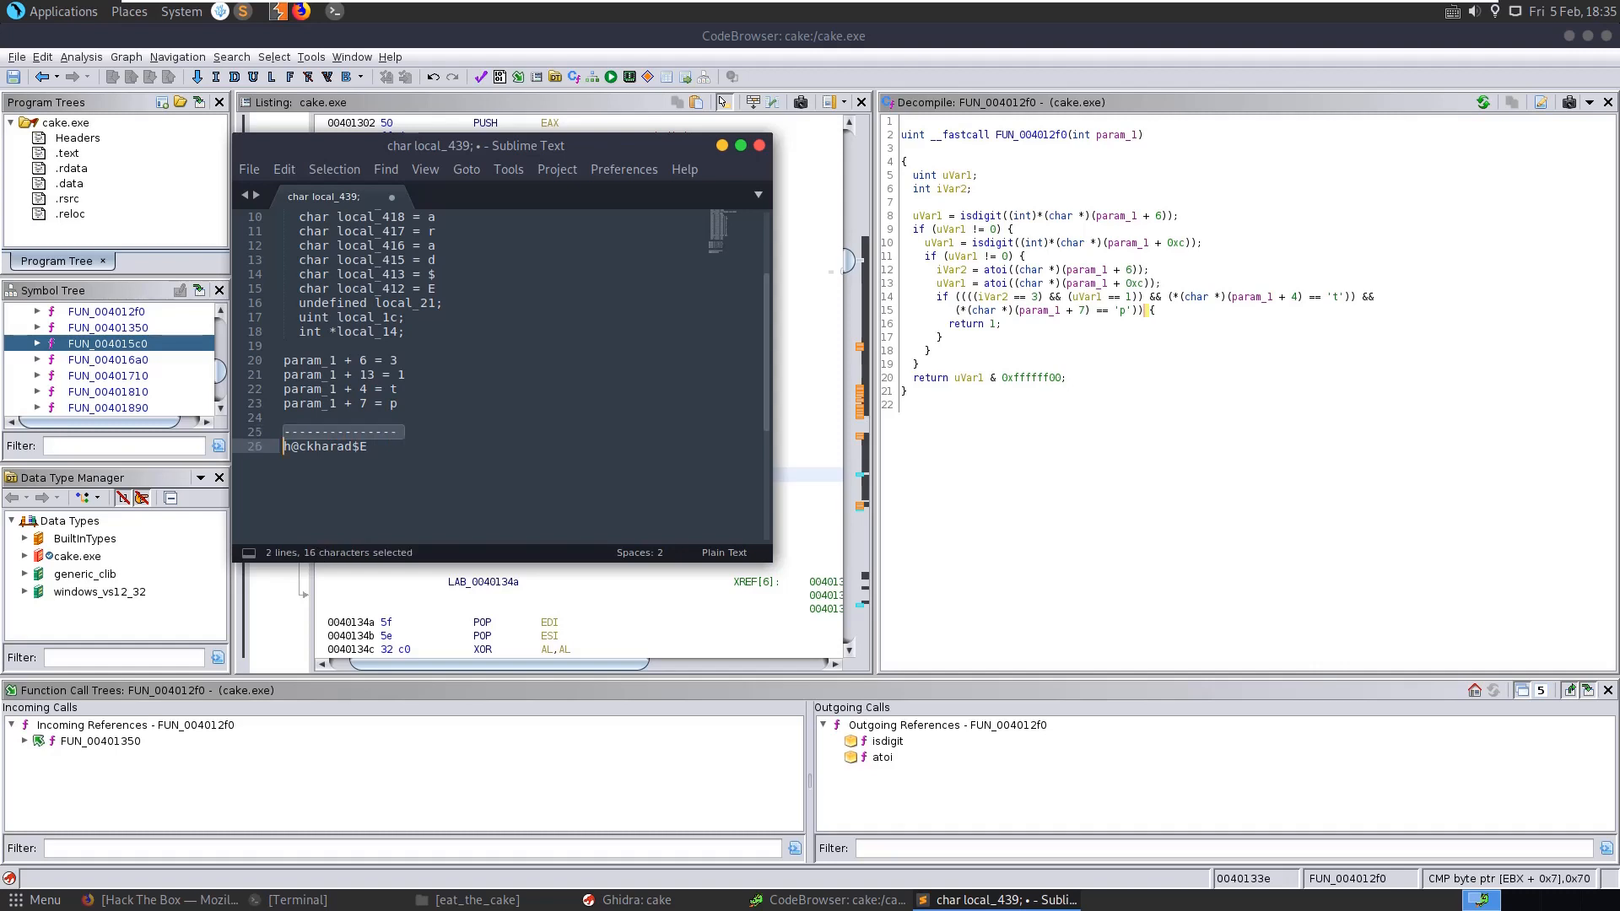
click(307, 430)
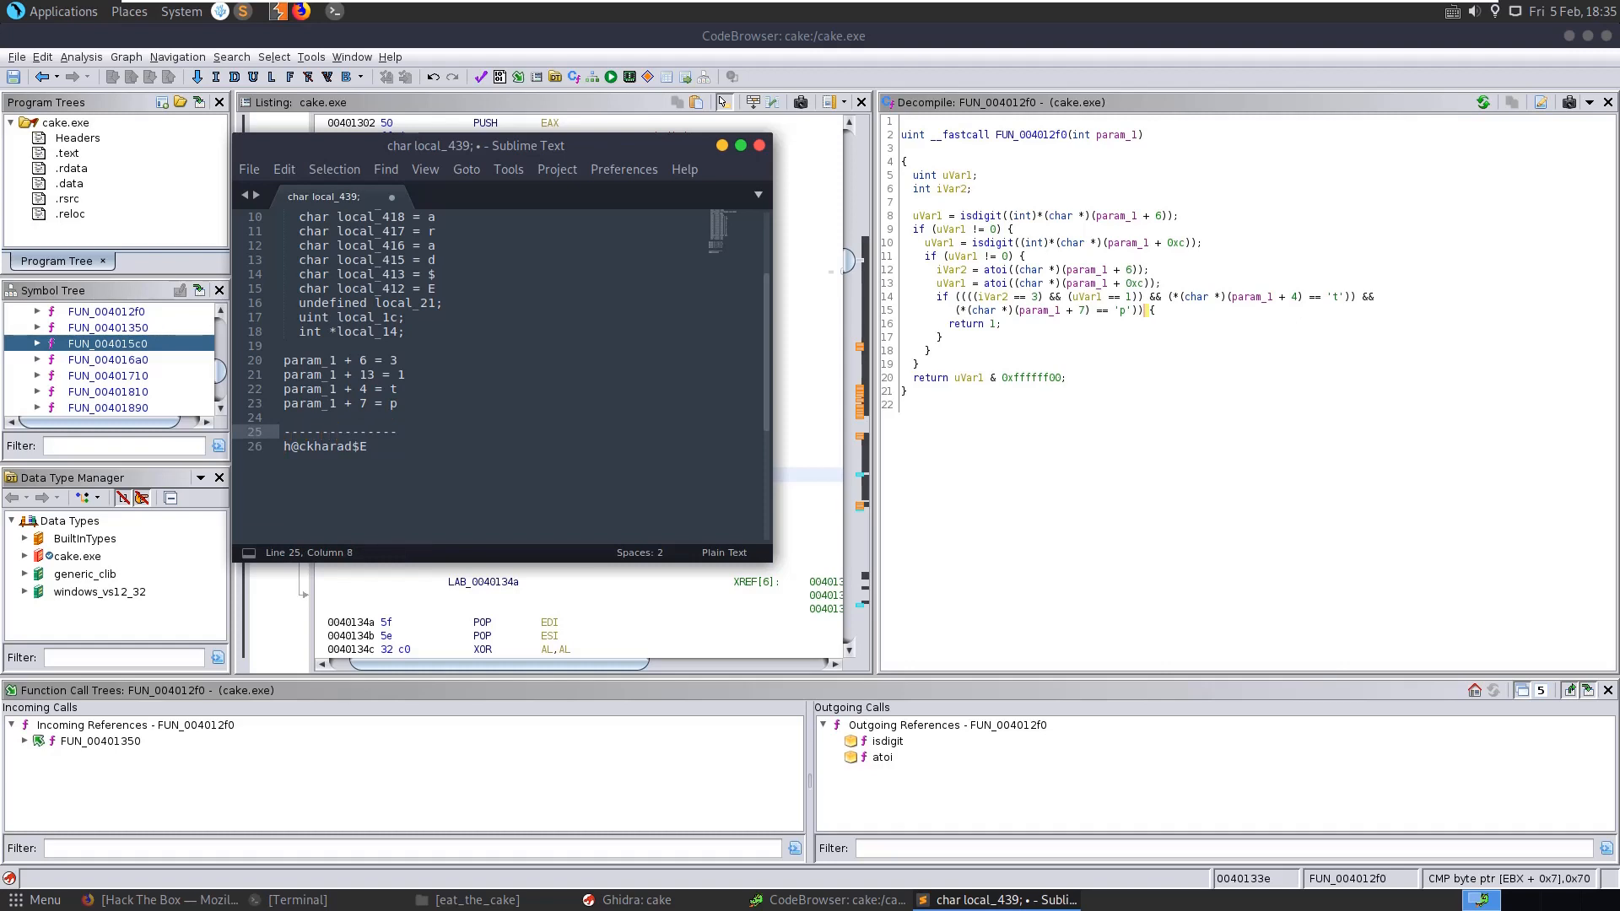
text(3p-----1-)
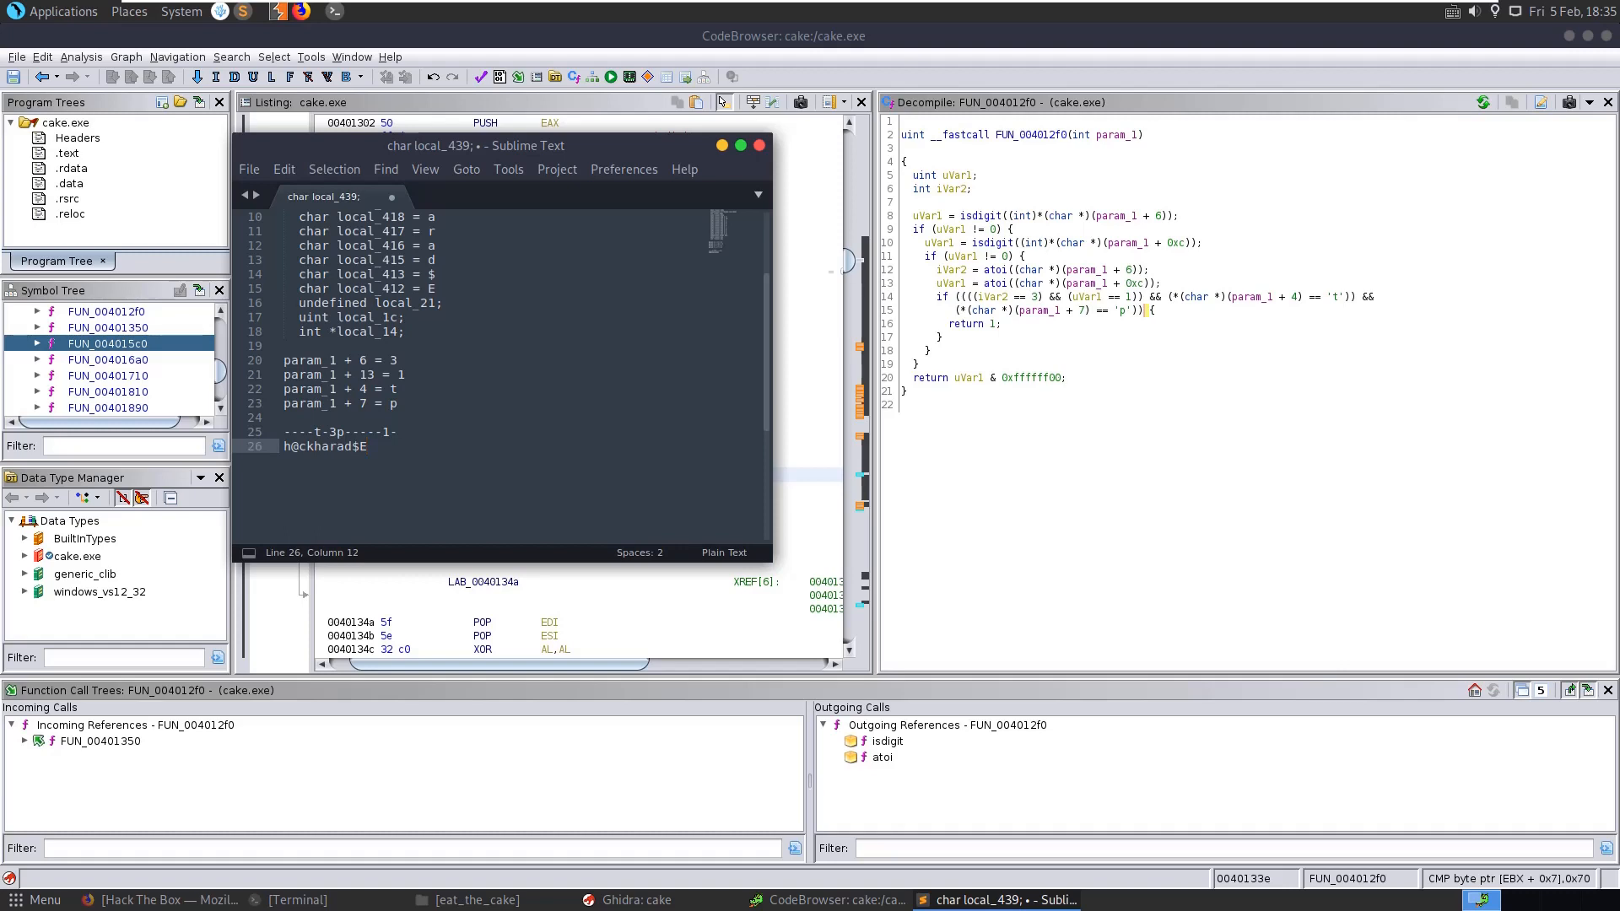
mouse_move(324, 457)
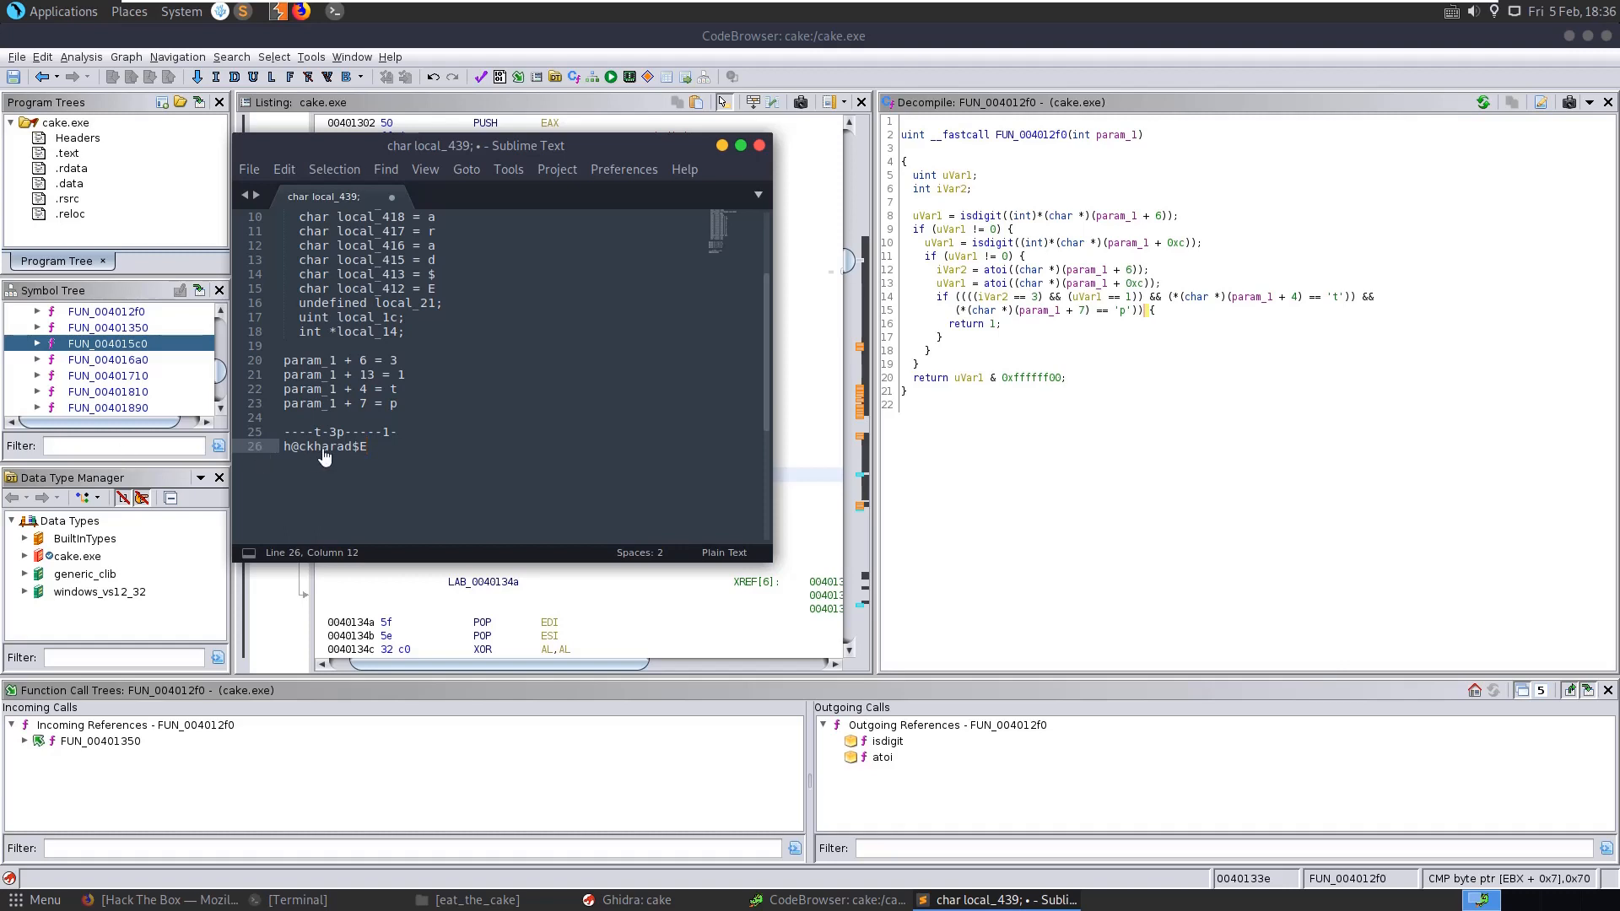
click(317, 446)
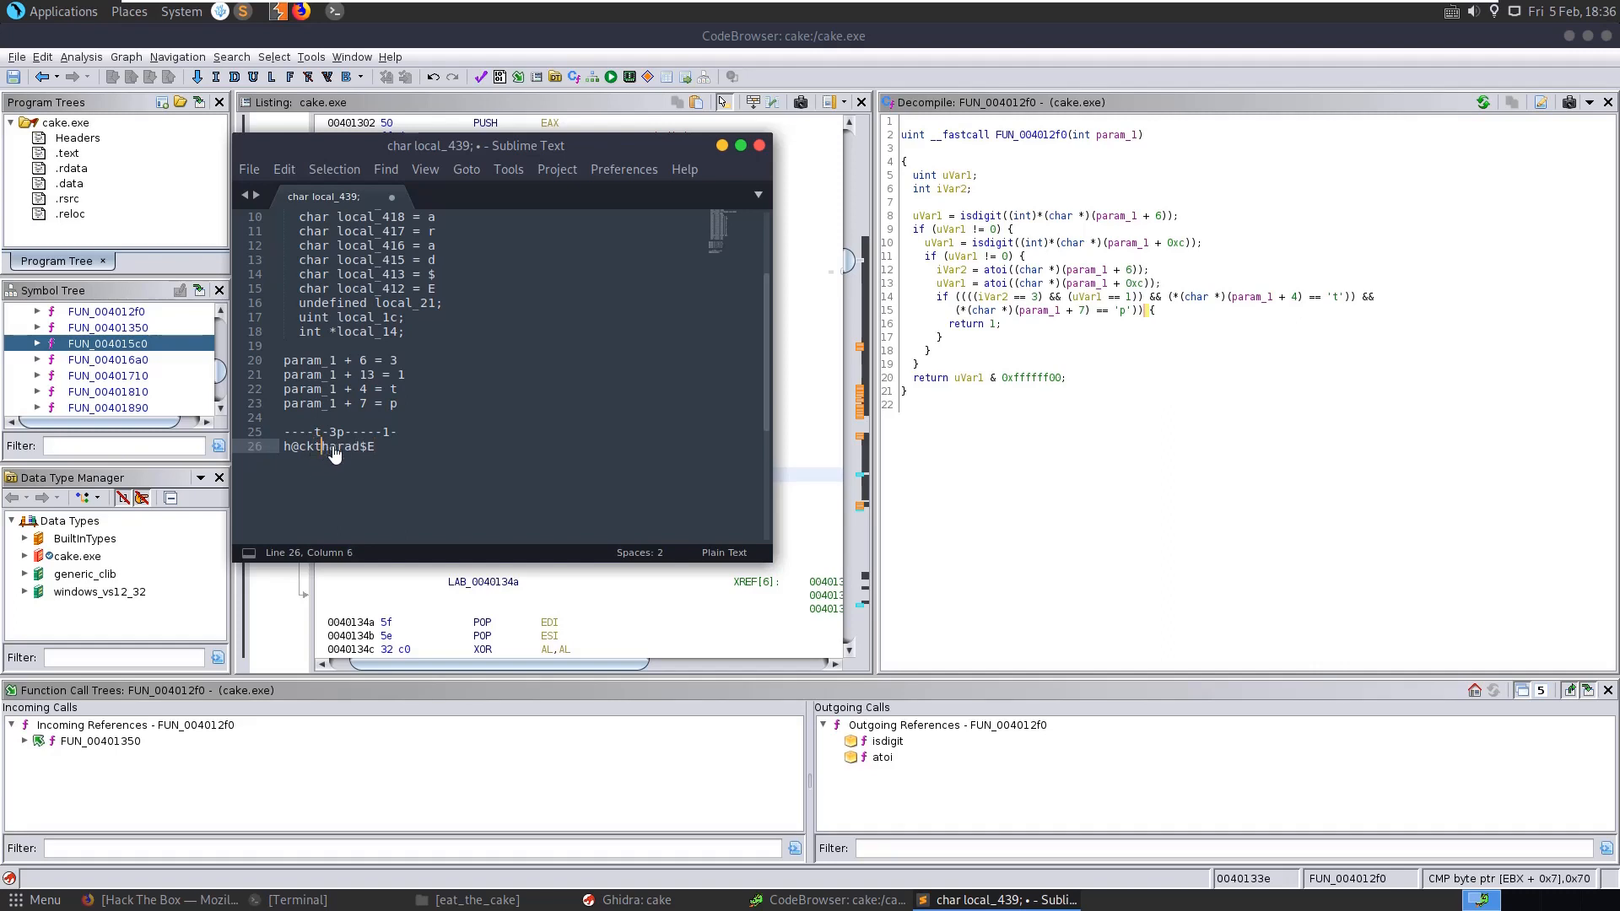
click(339, 446)
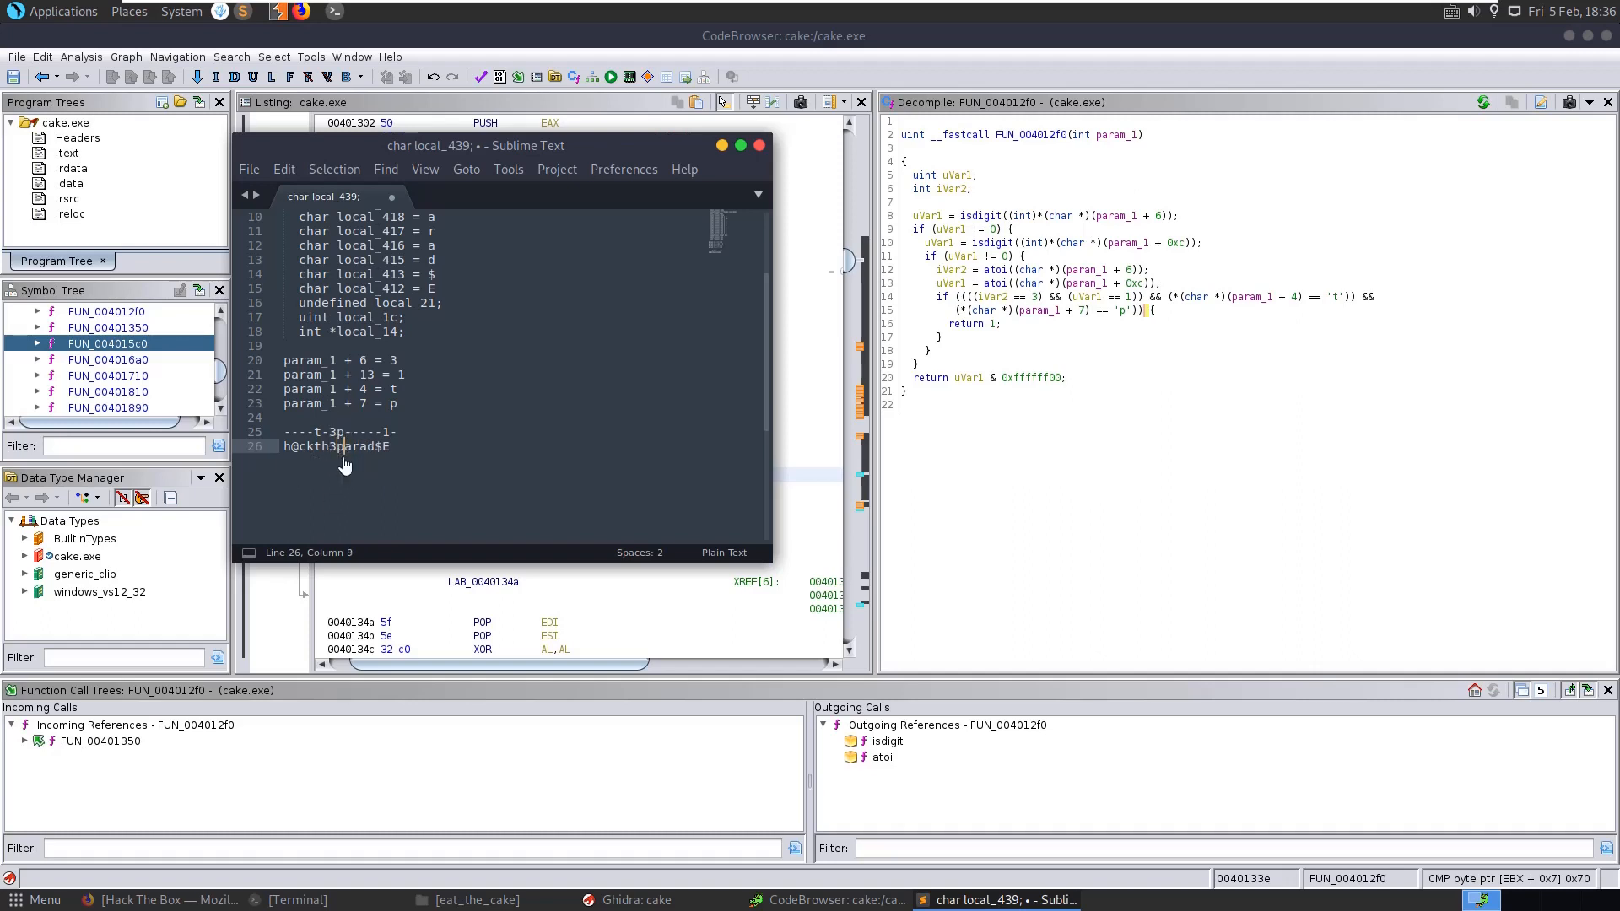
click(389, 446)
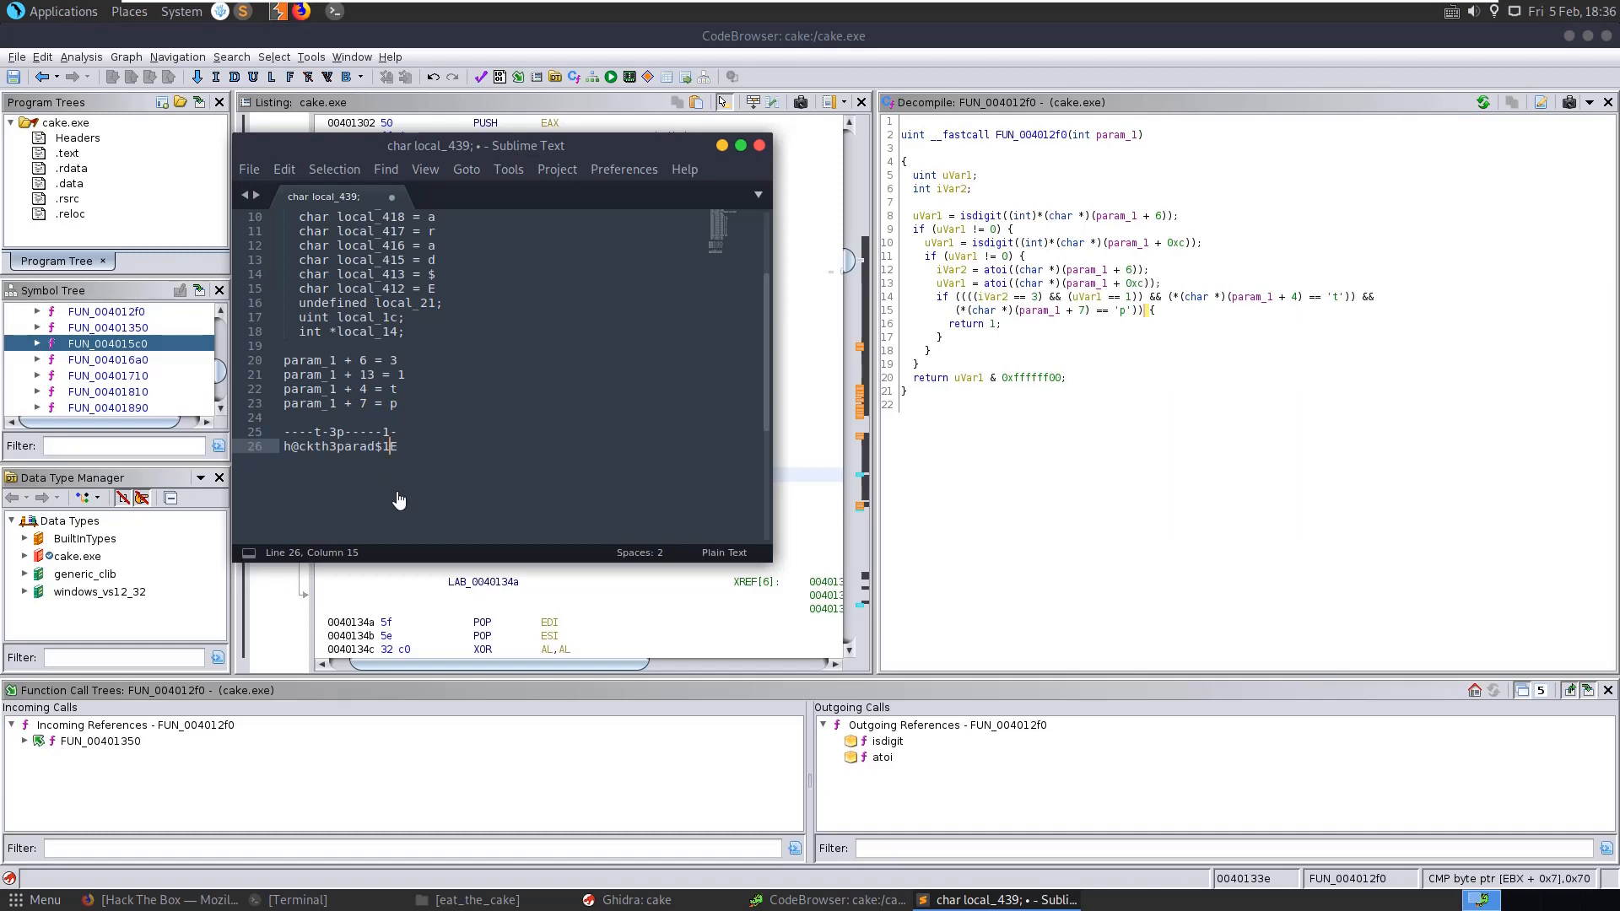
mouse_move(398, 493)
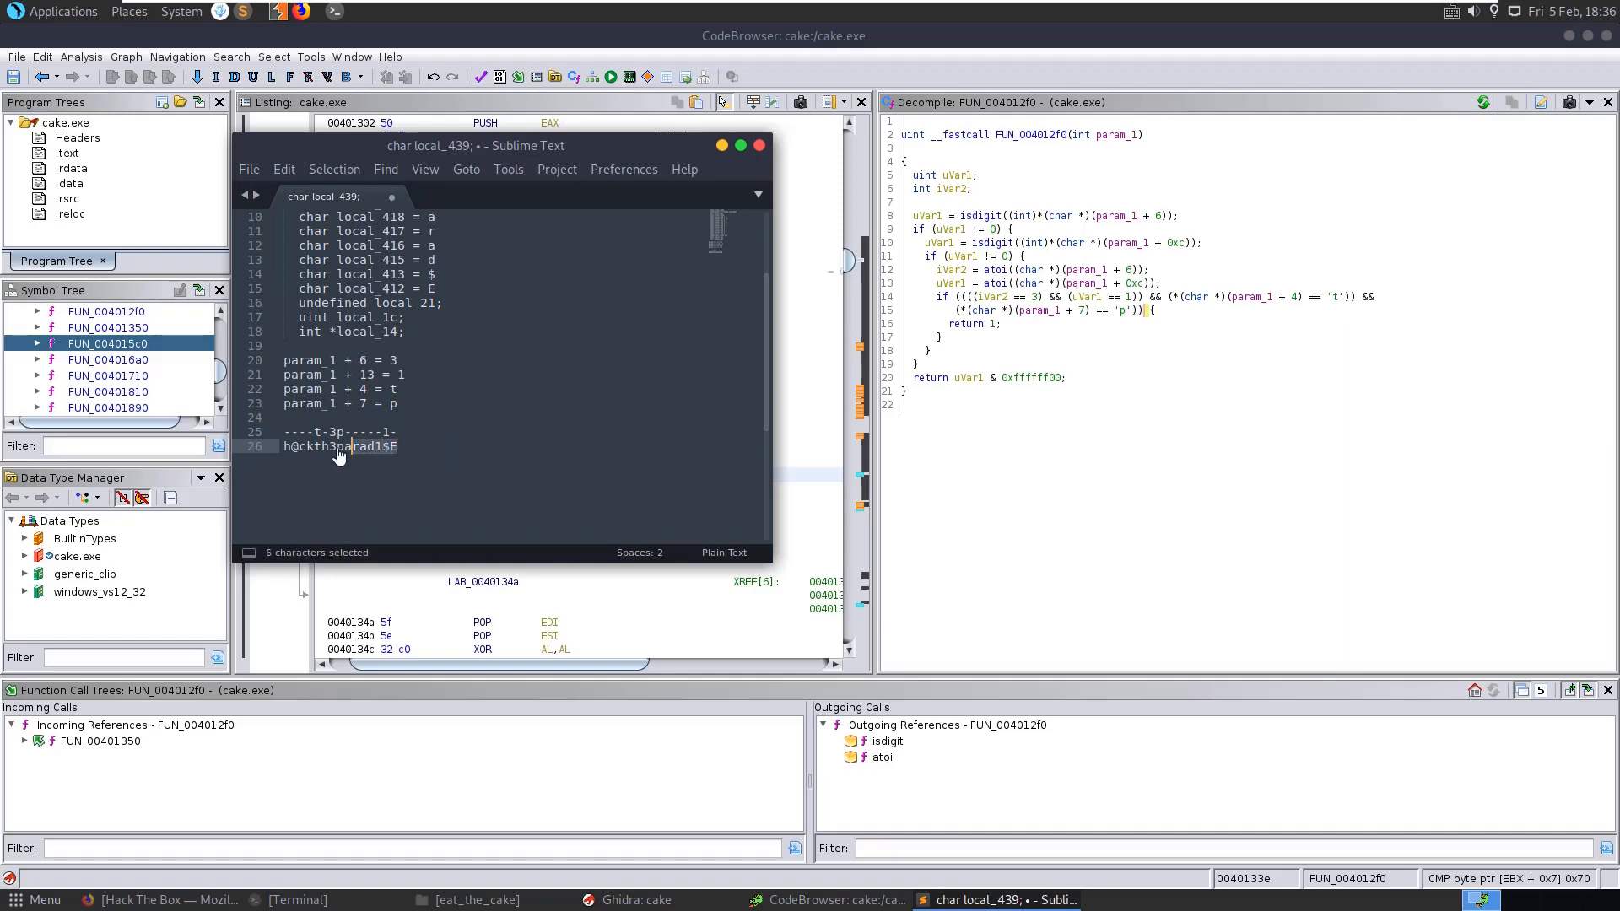
key(ctrl+c)
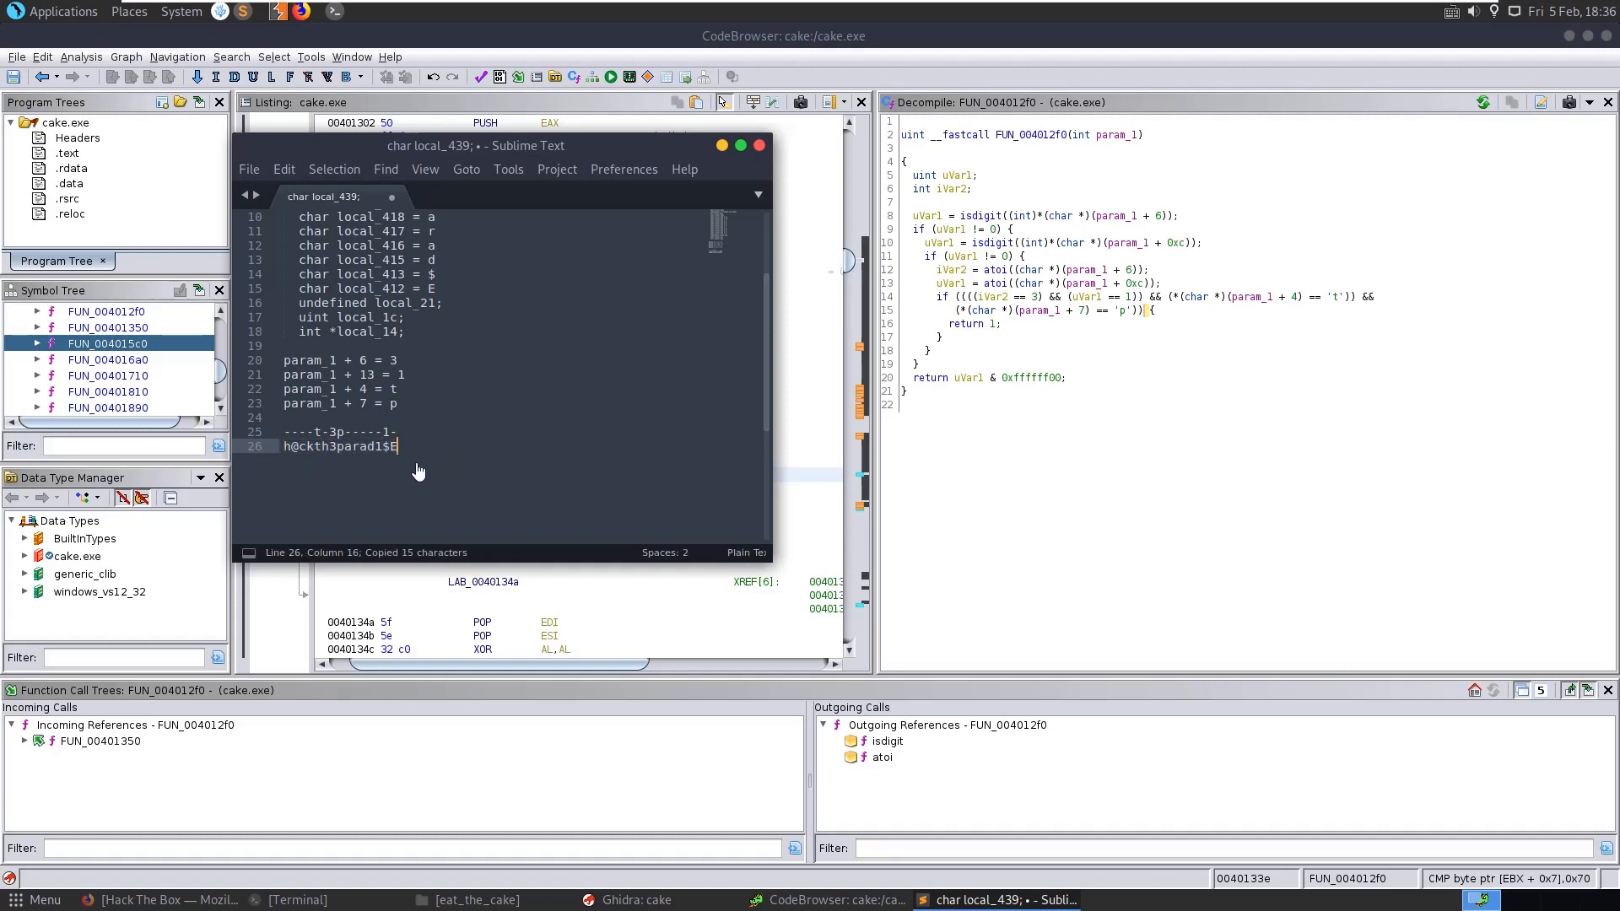
mouse_move(1407, 427)
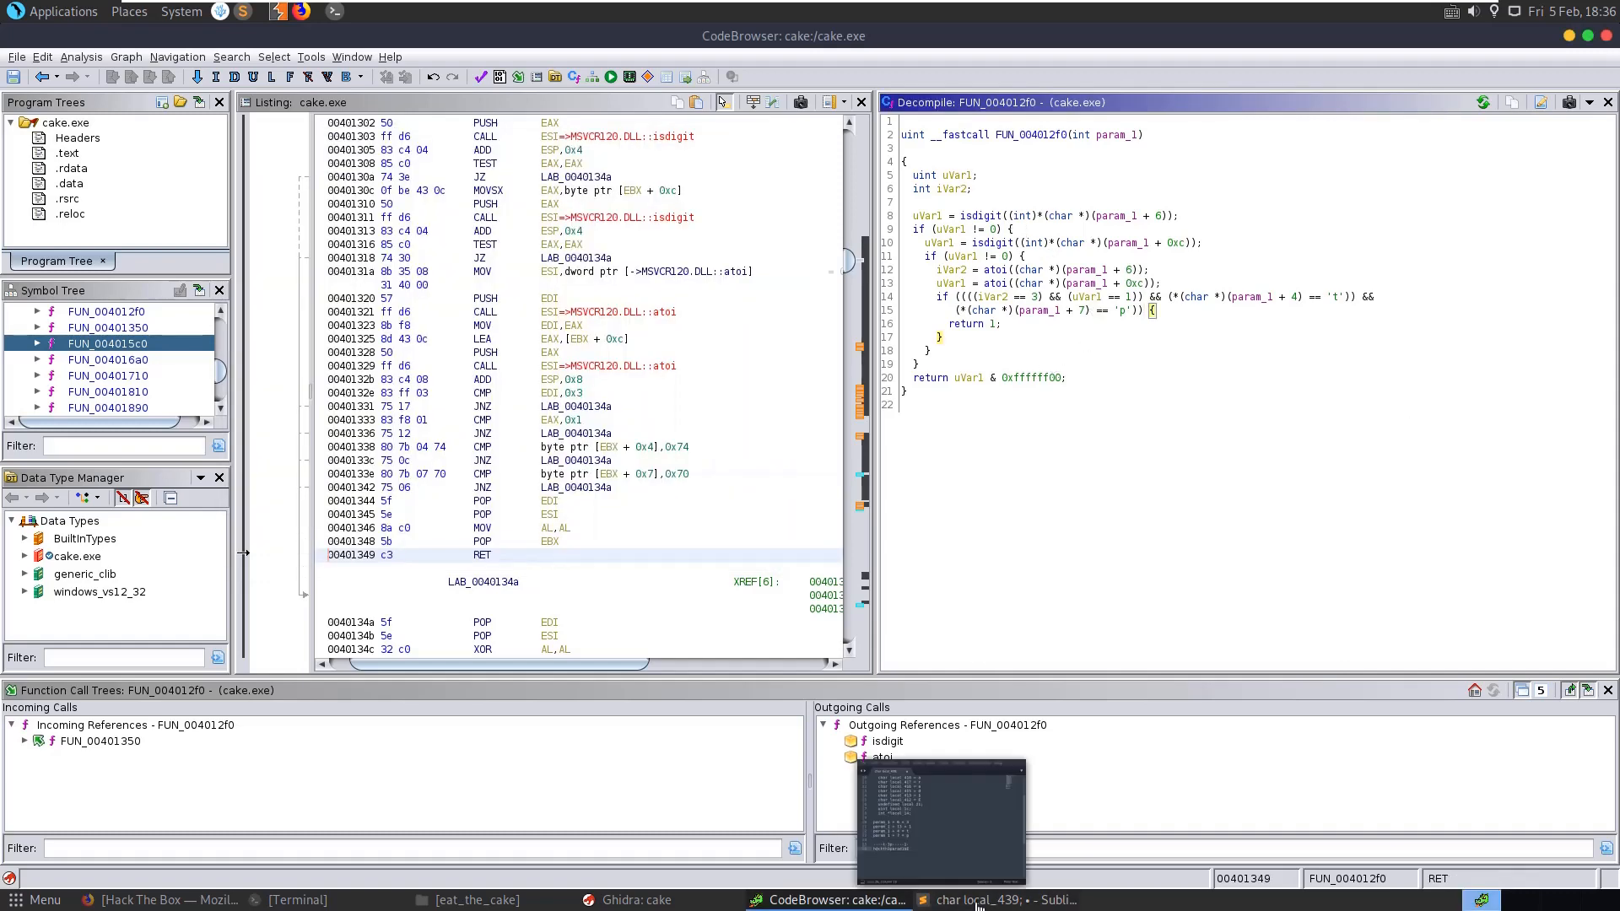
- Minimise the Sublime Text notes and bring the Terminal window forward
click(999, 899)
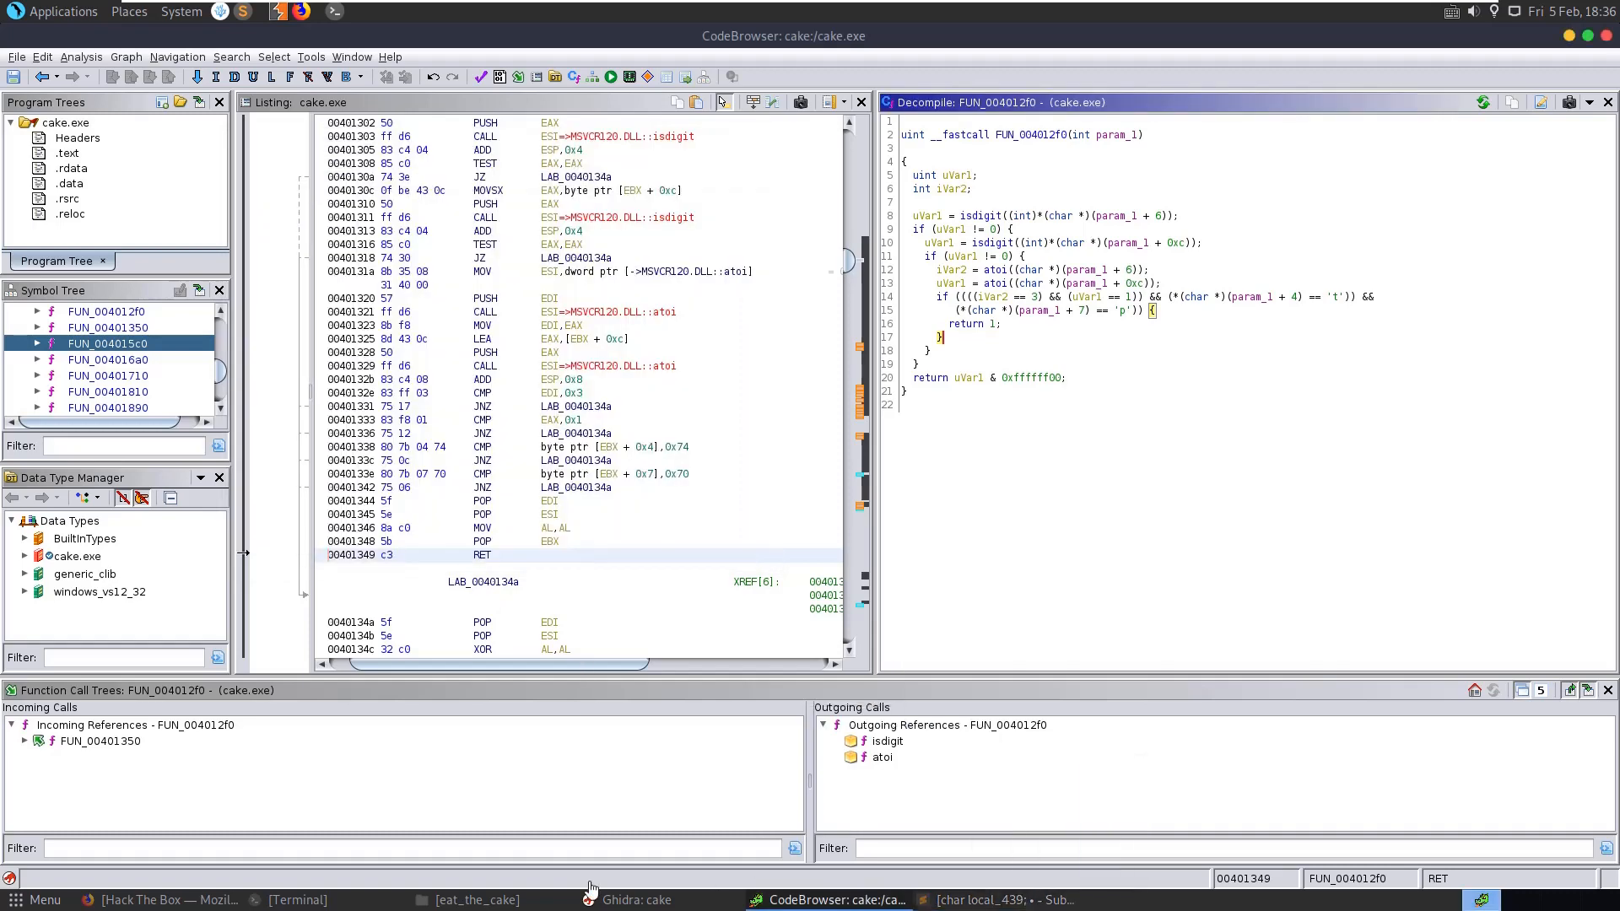
mouse_move(361, 901)
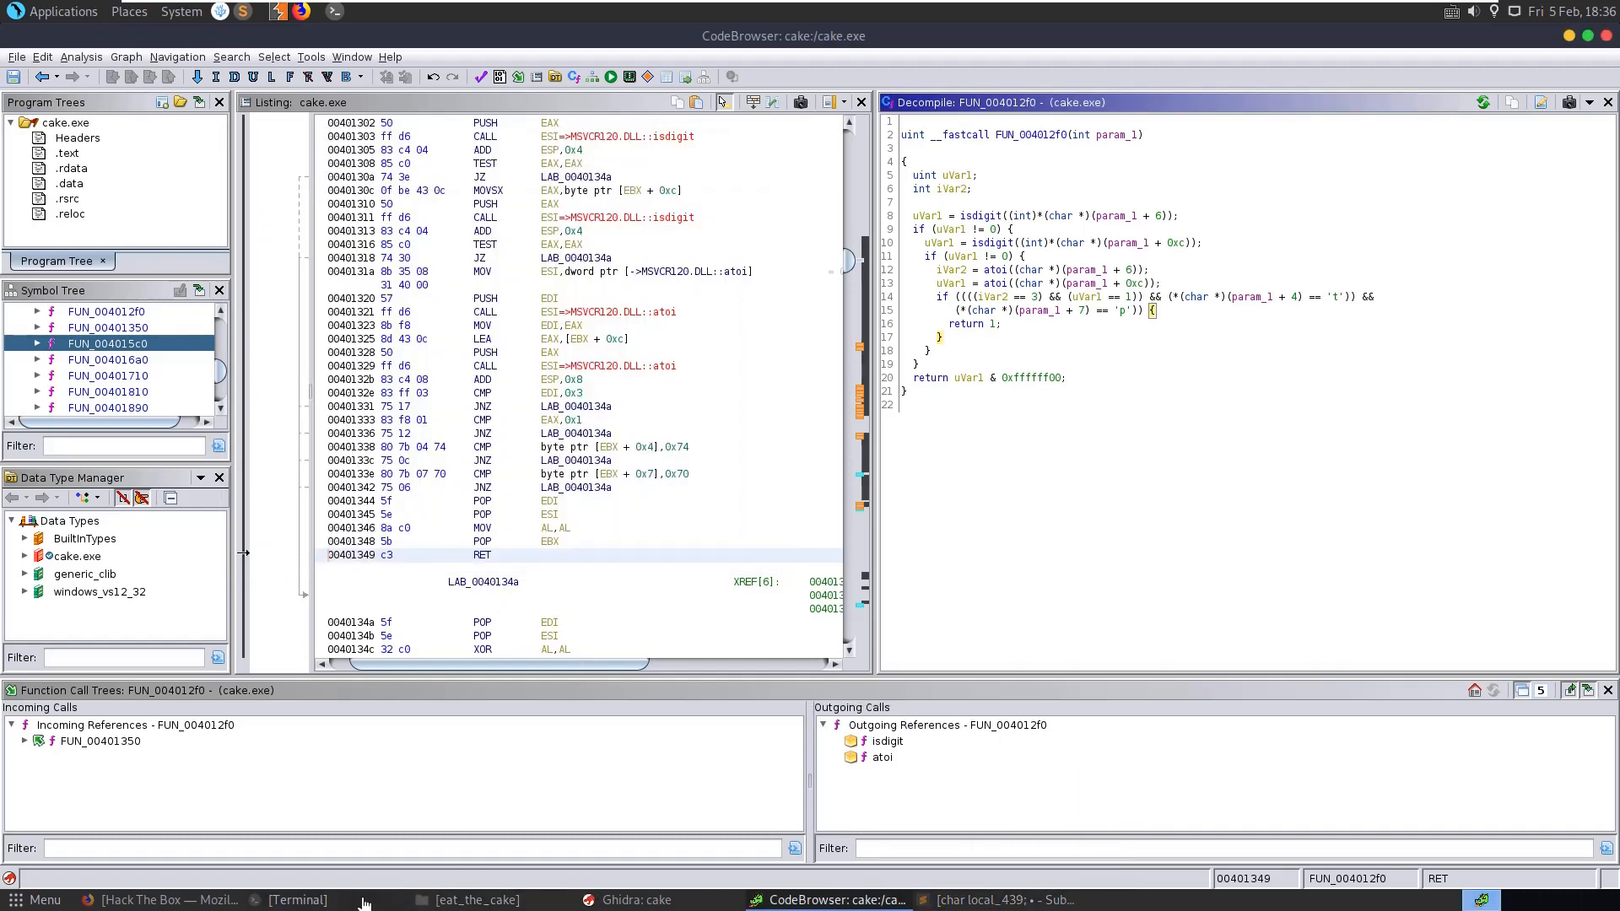
click(297, 899)
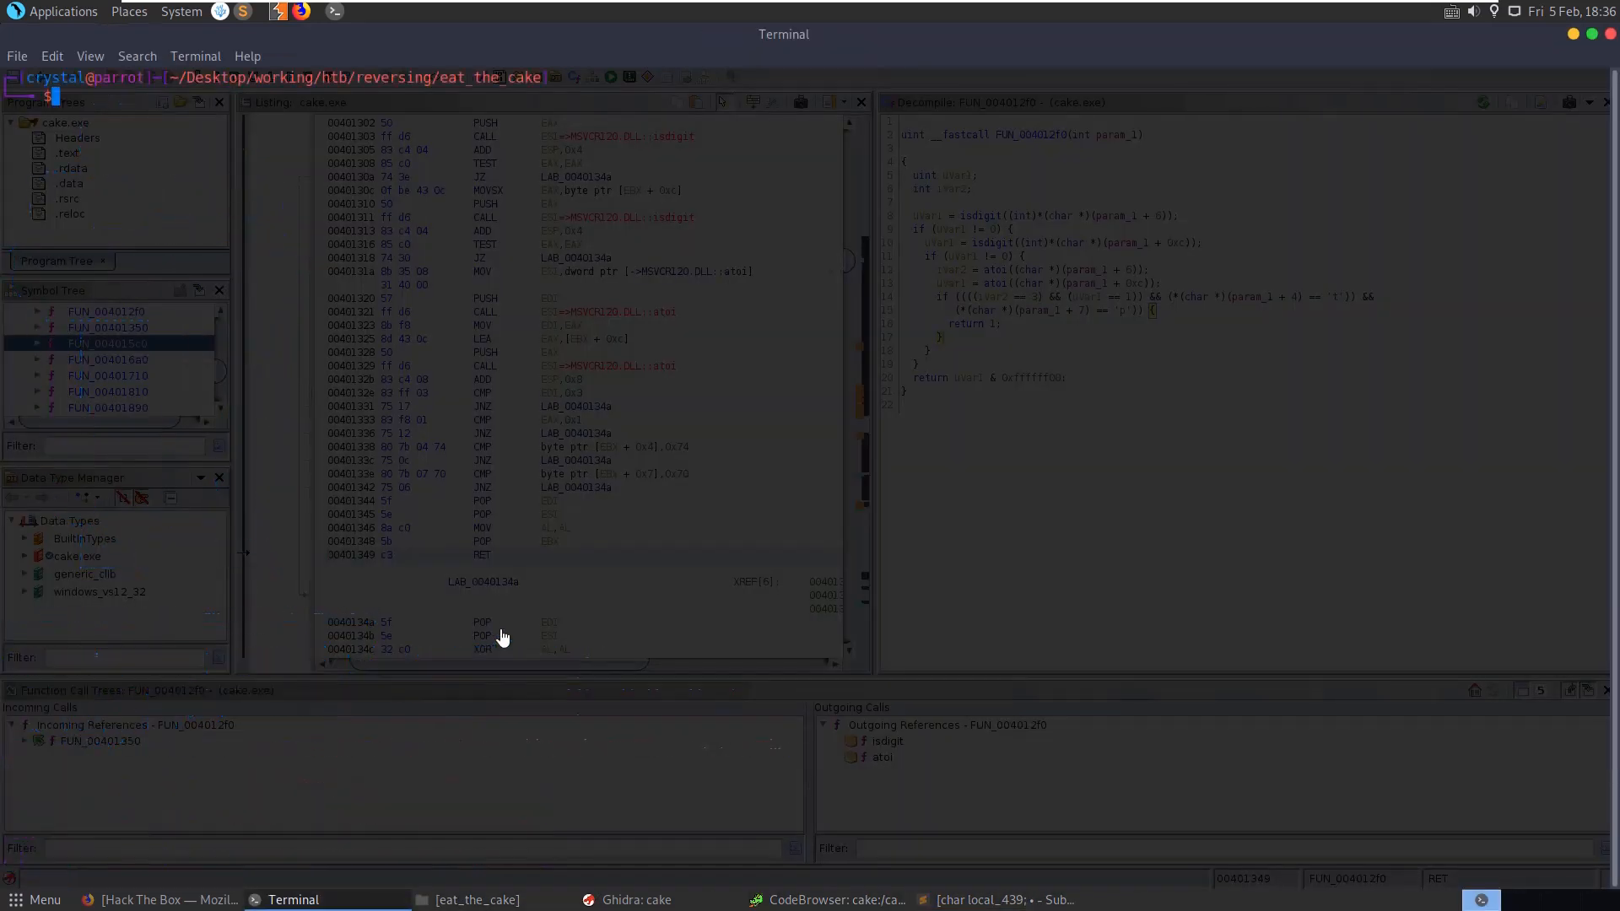
text(ghidra)
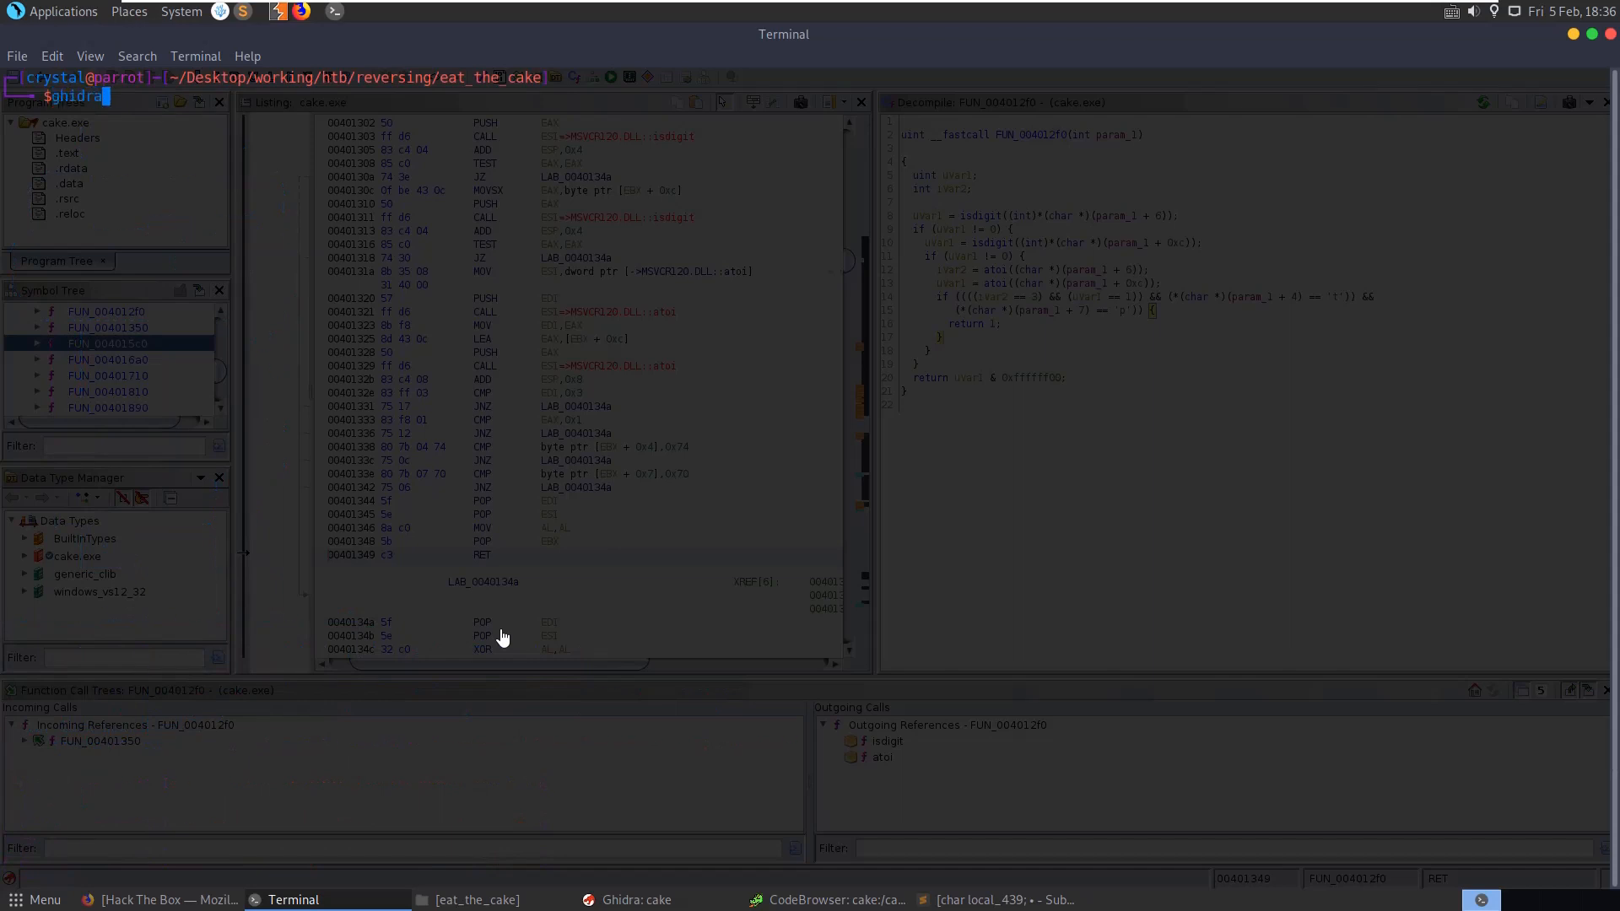
text(wine cake.exe)
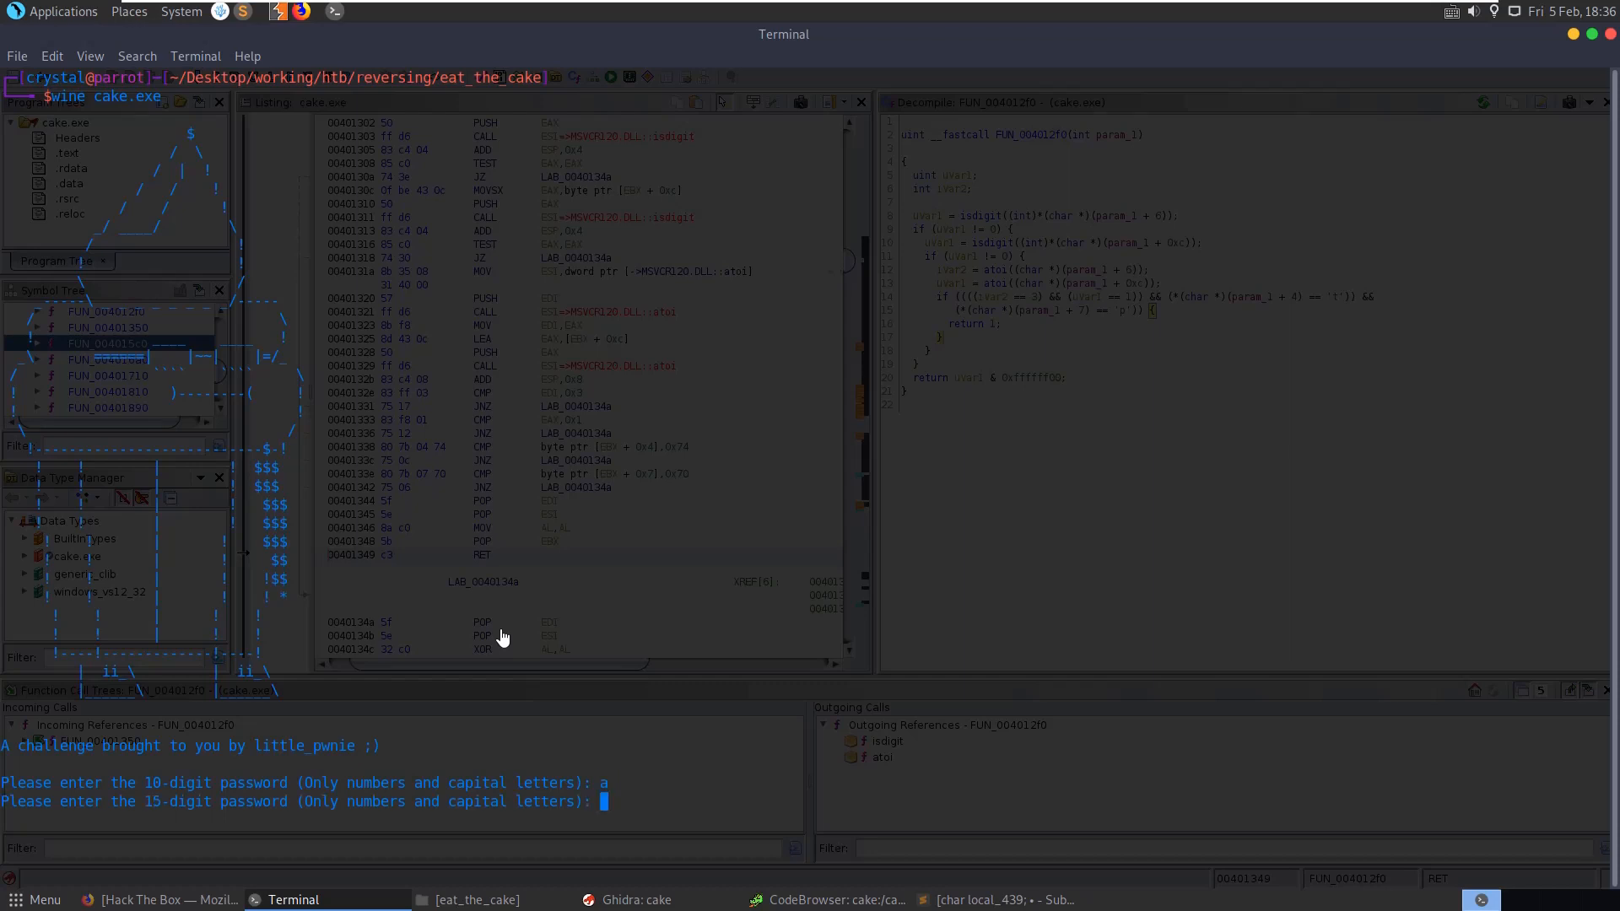
text(h@ckth3parad1$E)
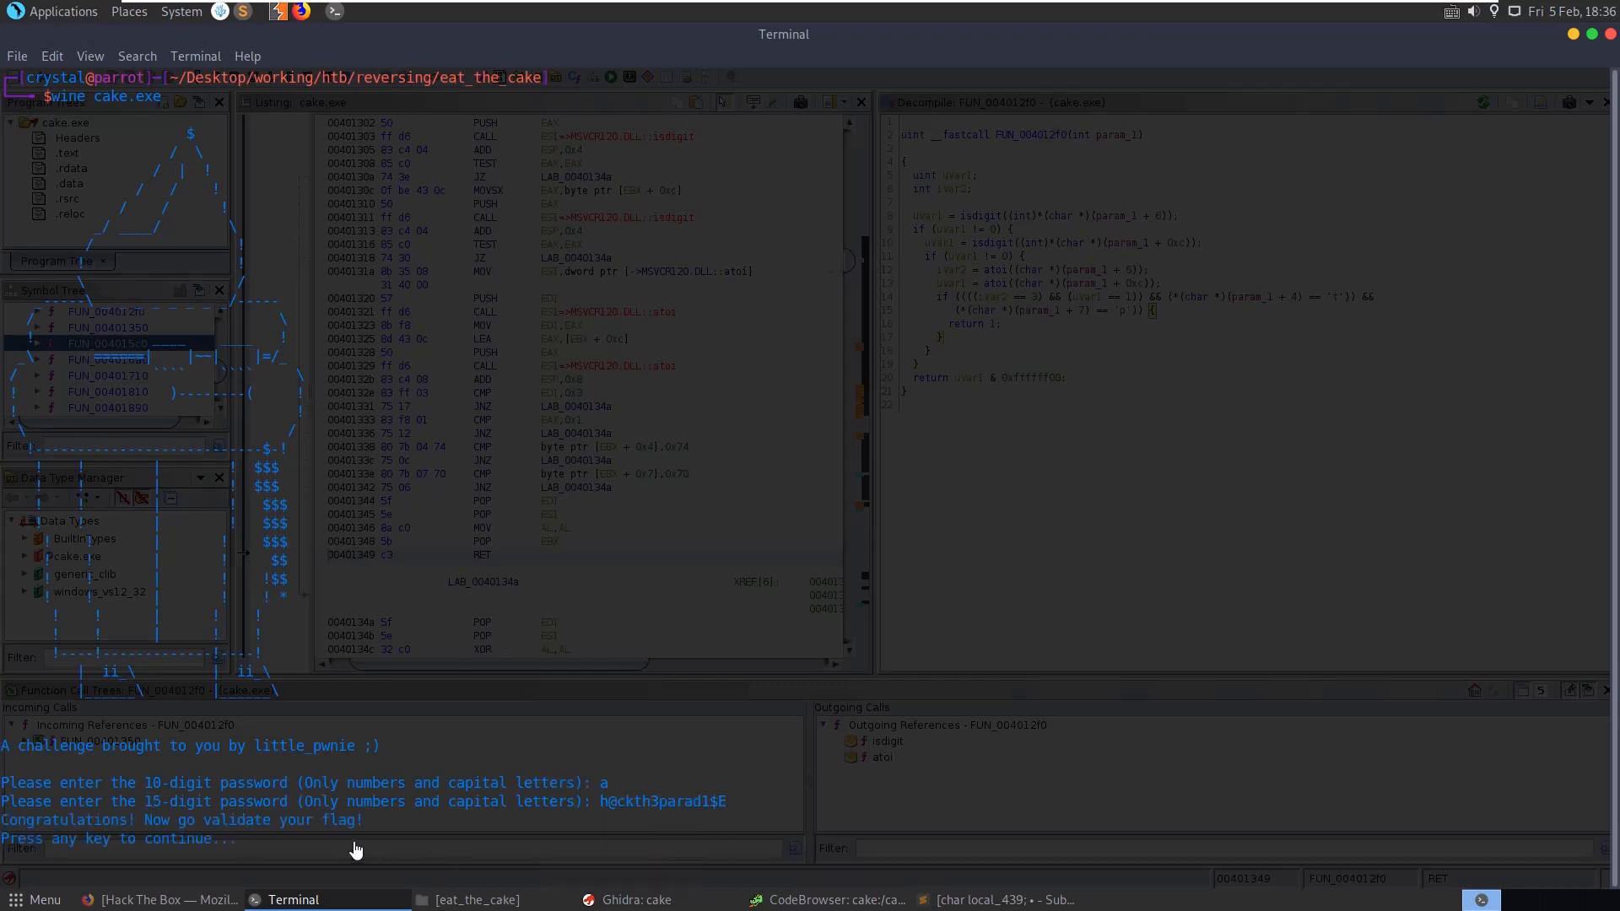
mouse_move(375, 813)
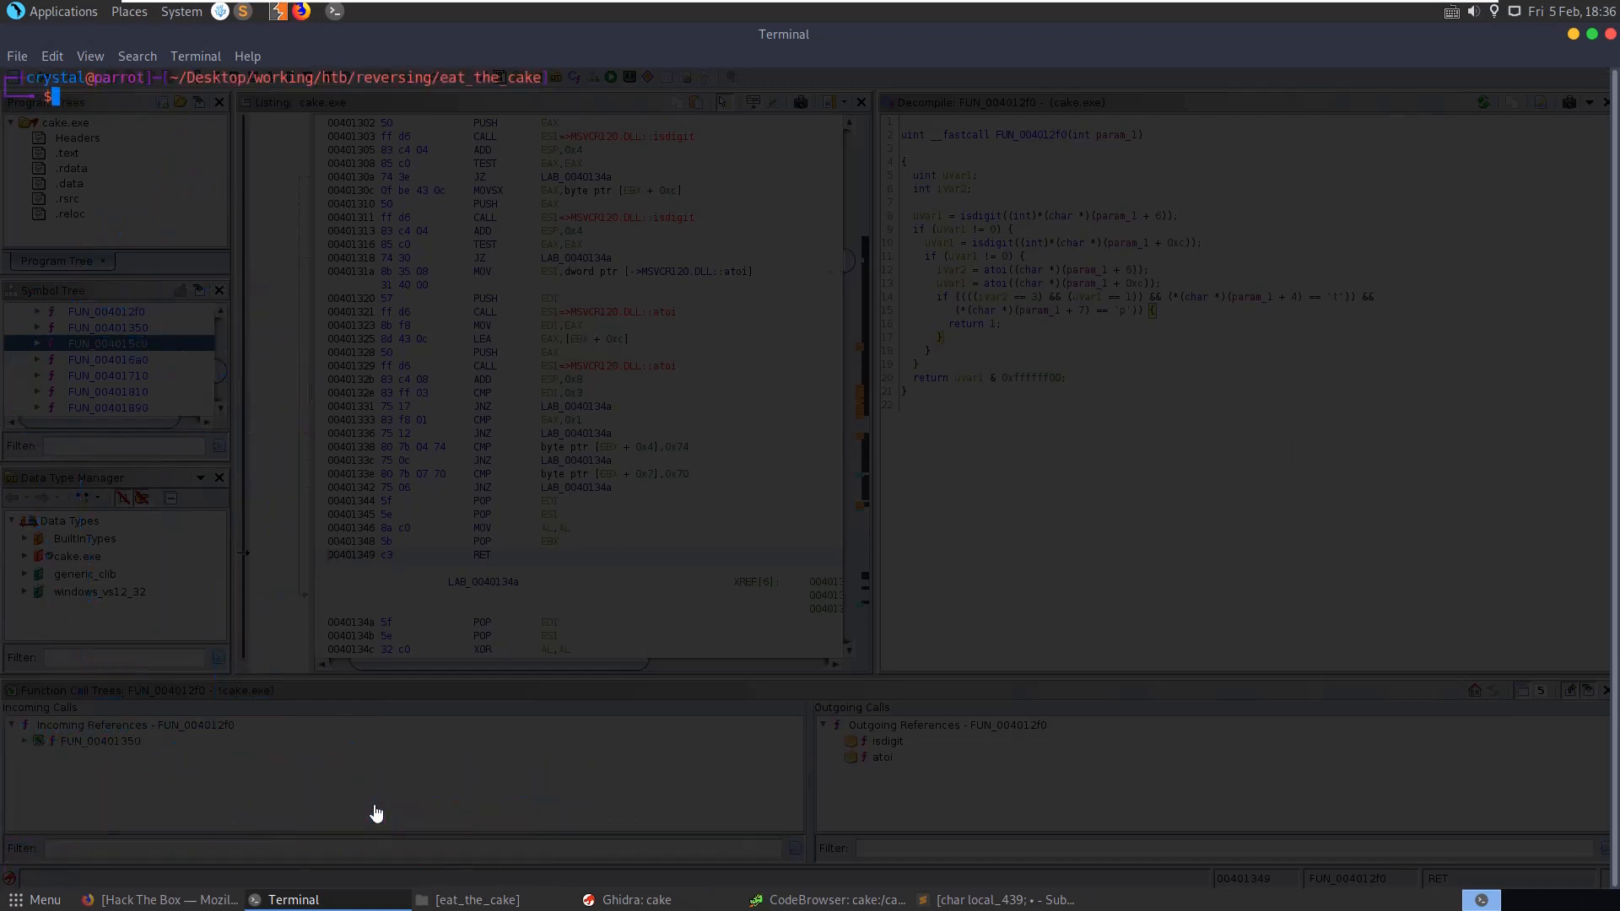
mouse_move(1562, 48)
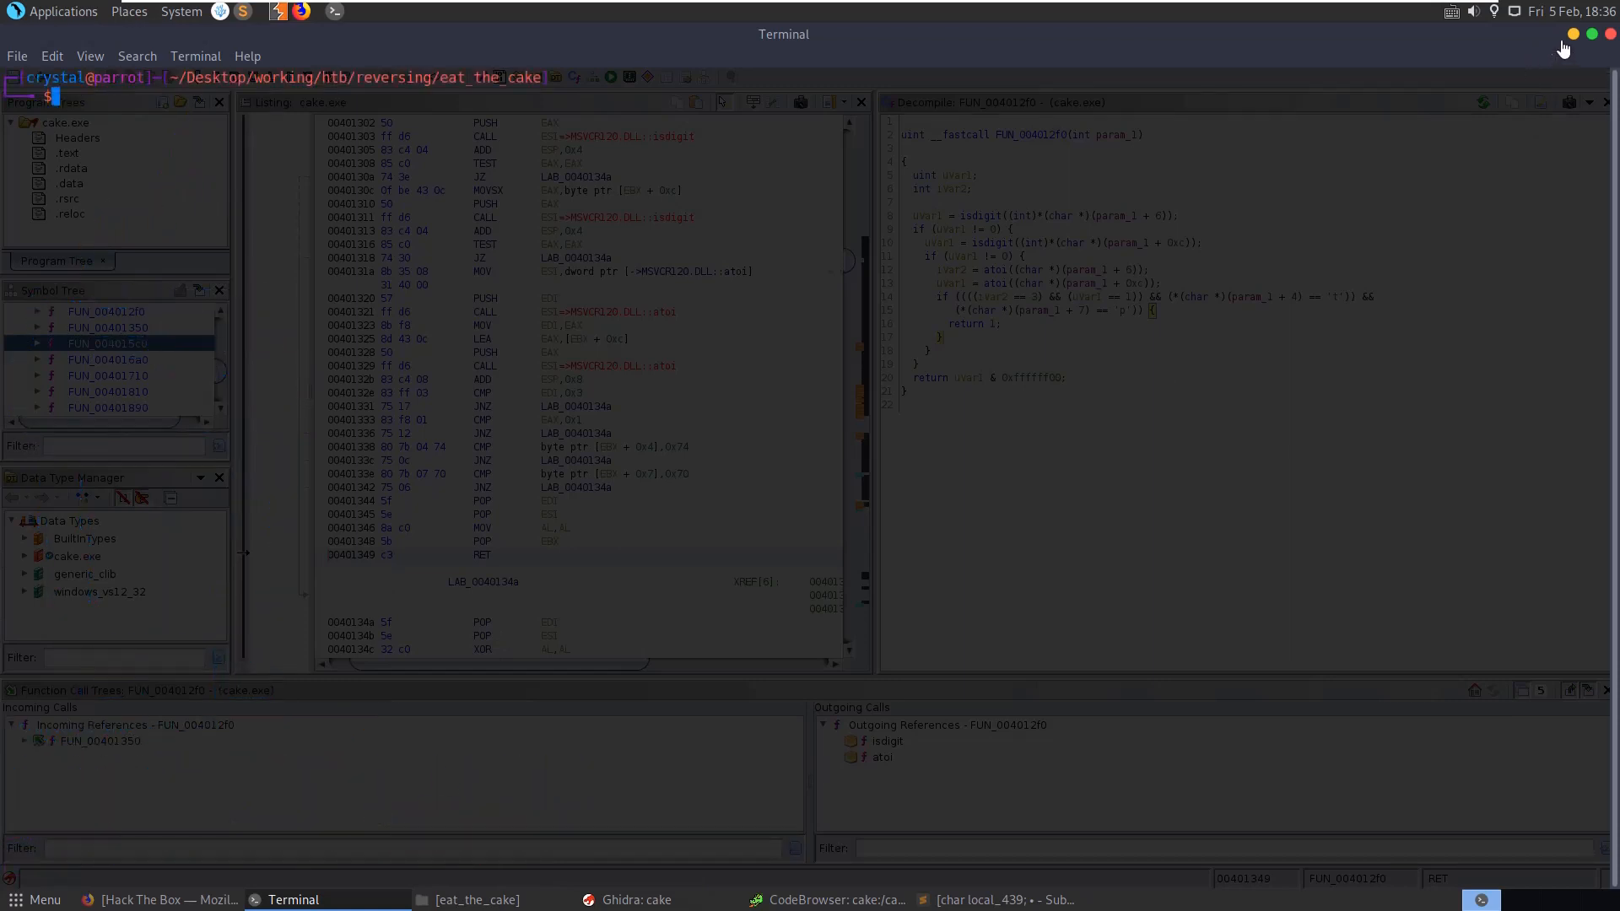
click(636, 899)
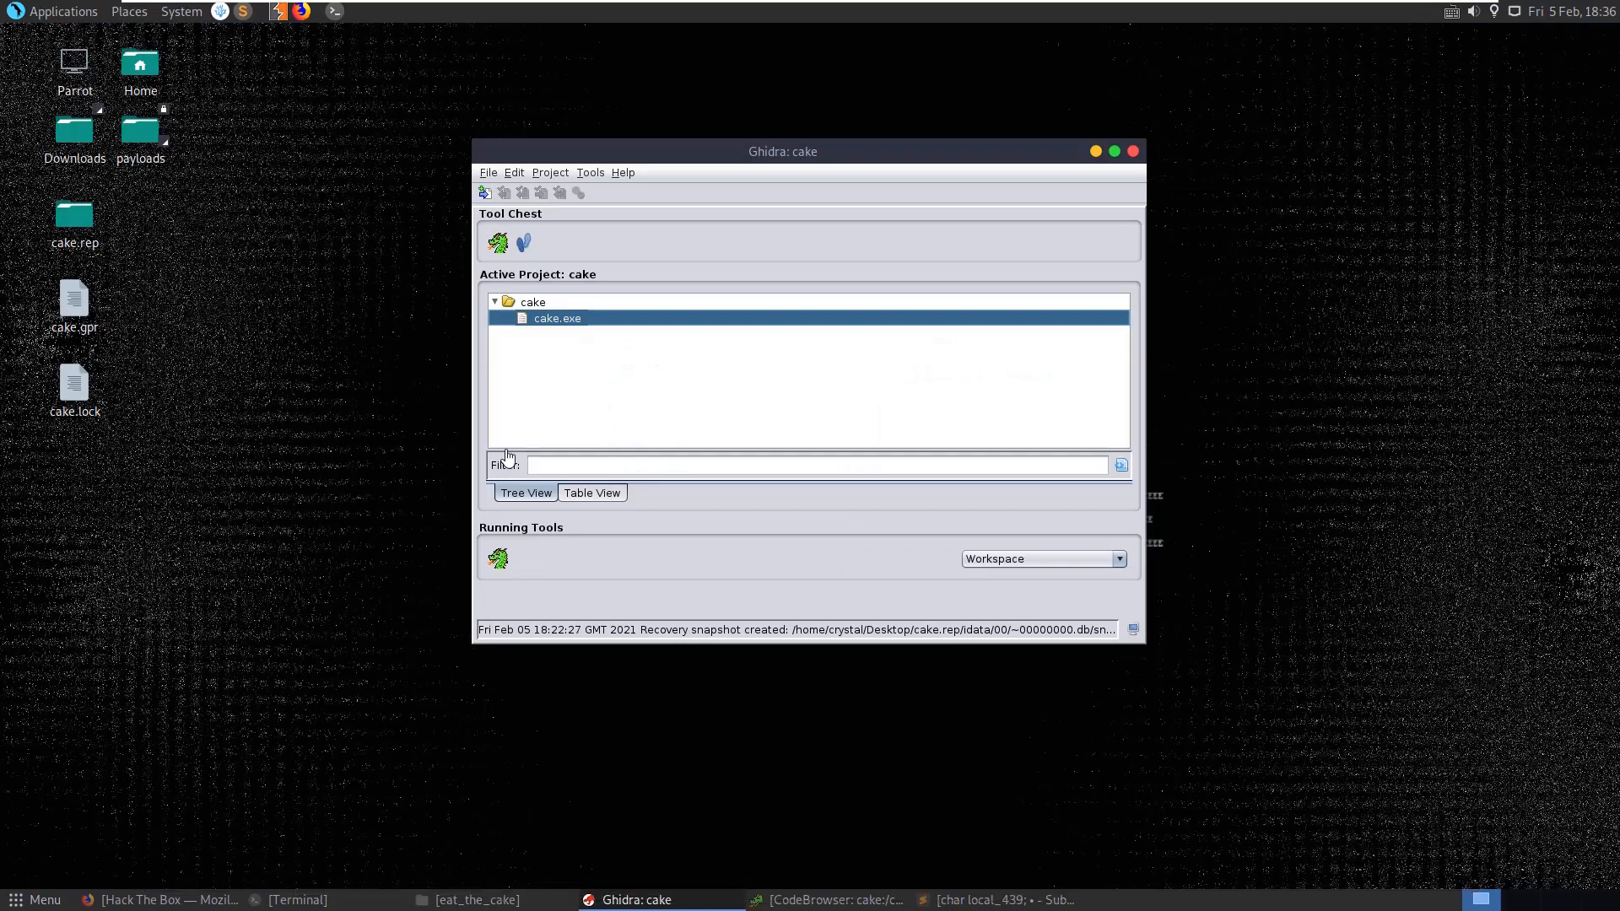